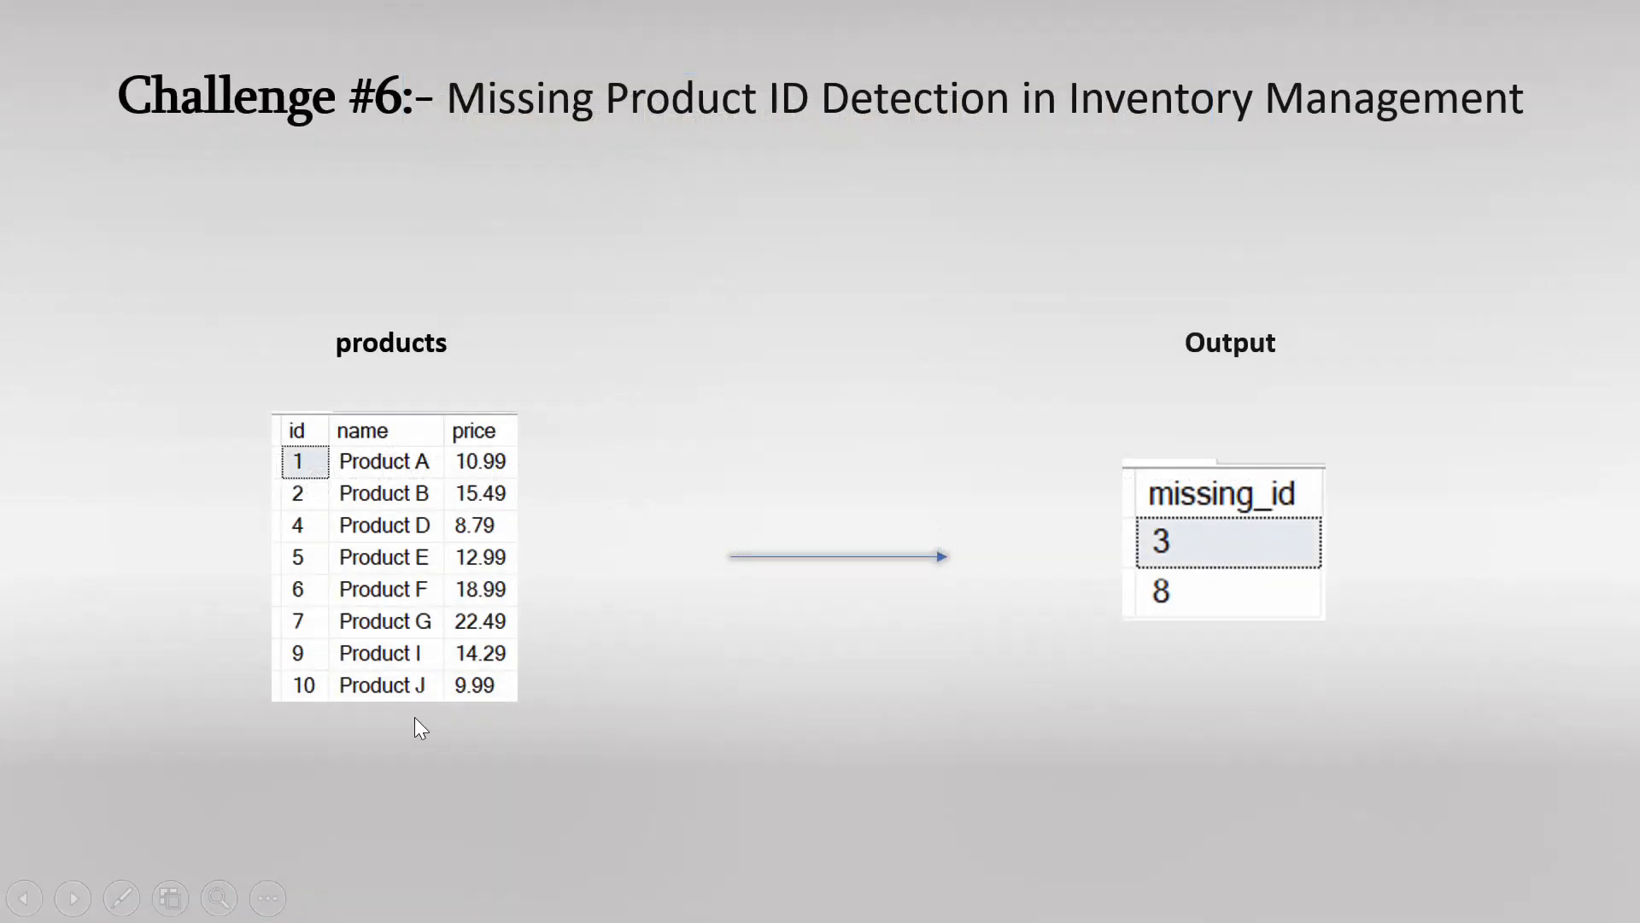
mouse_move(584, 281)
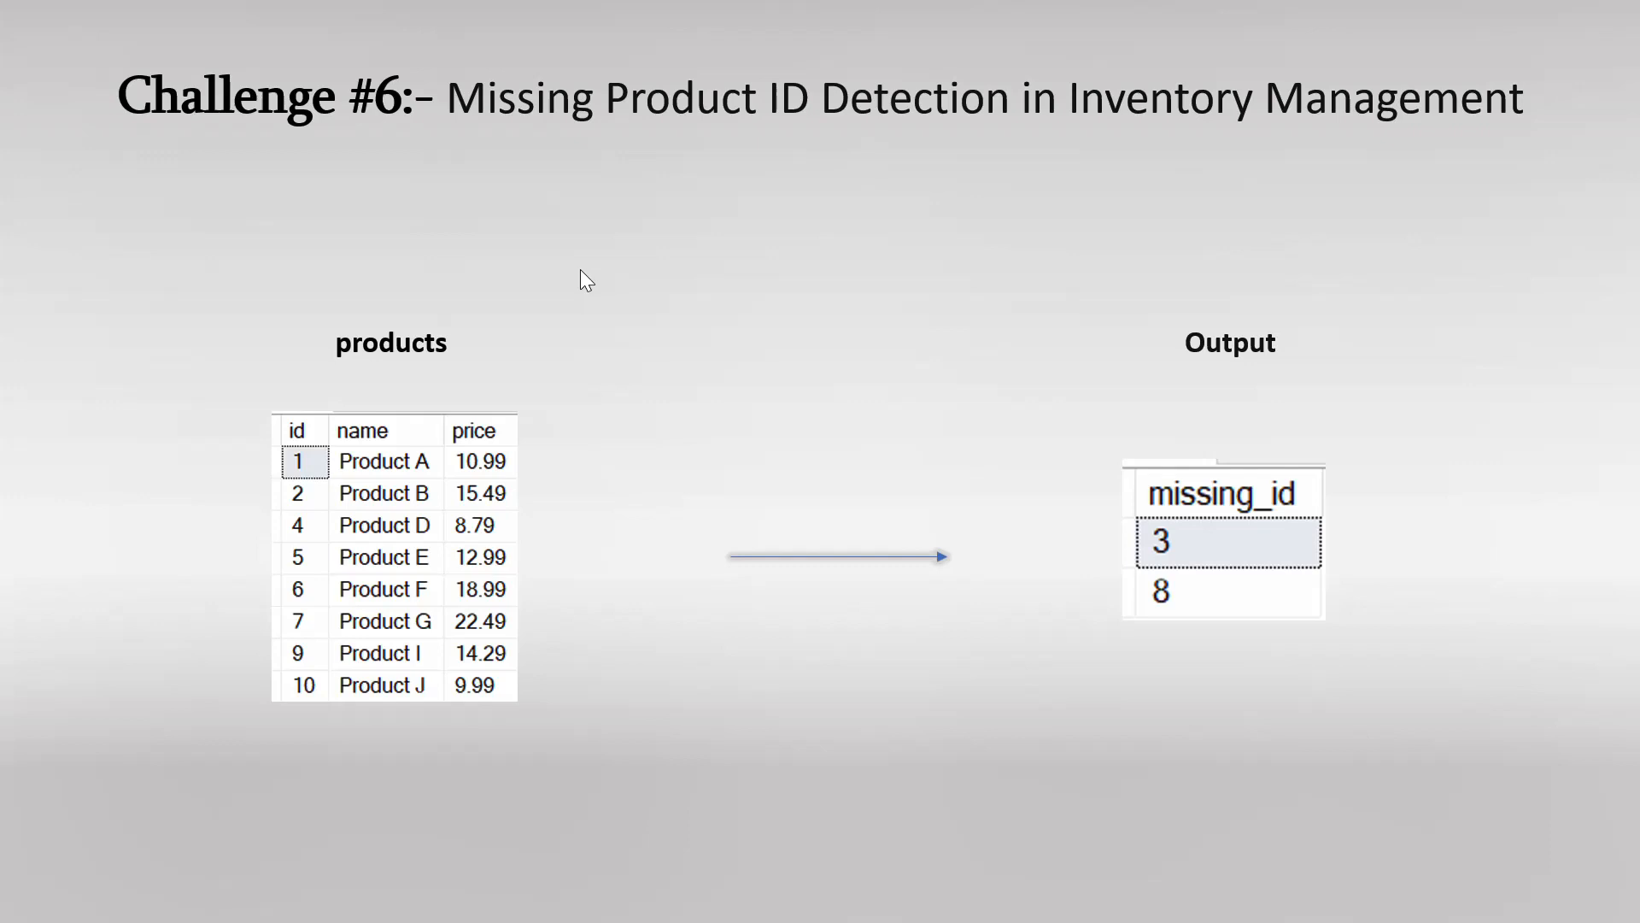
mouse_move(329, 462)
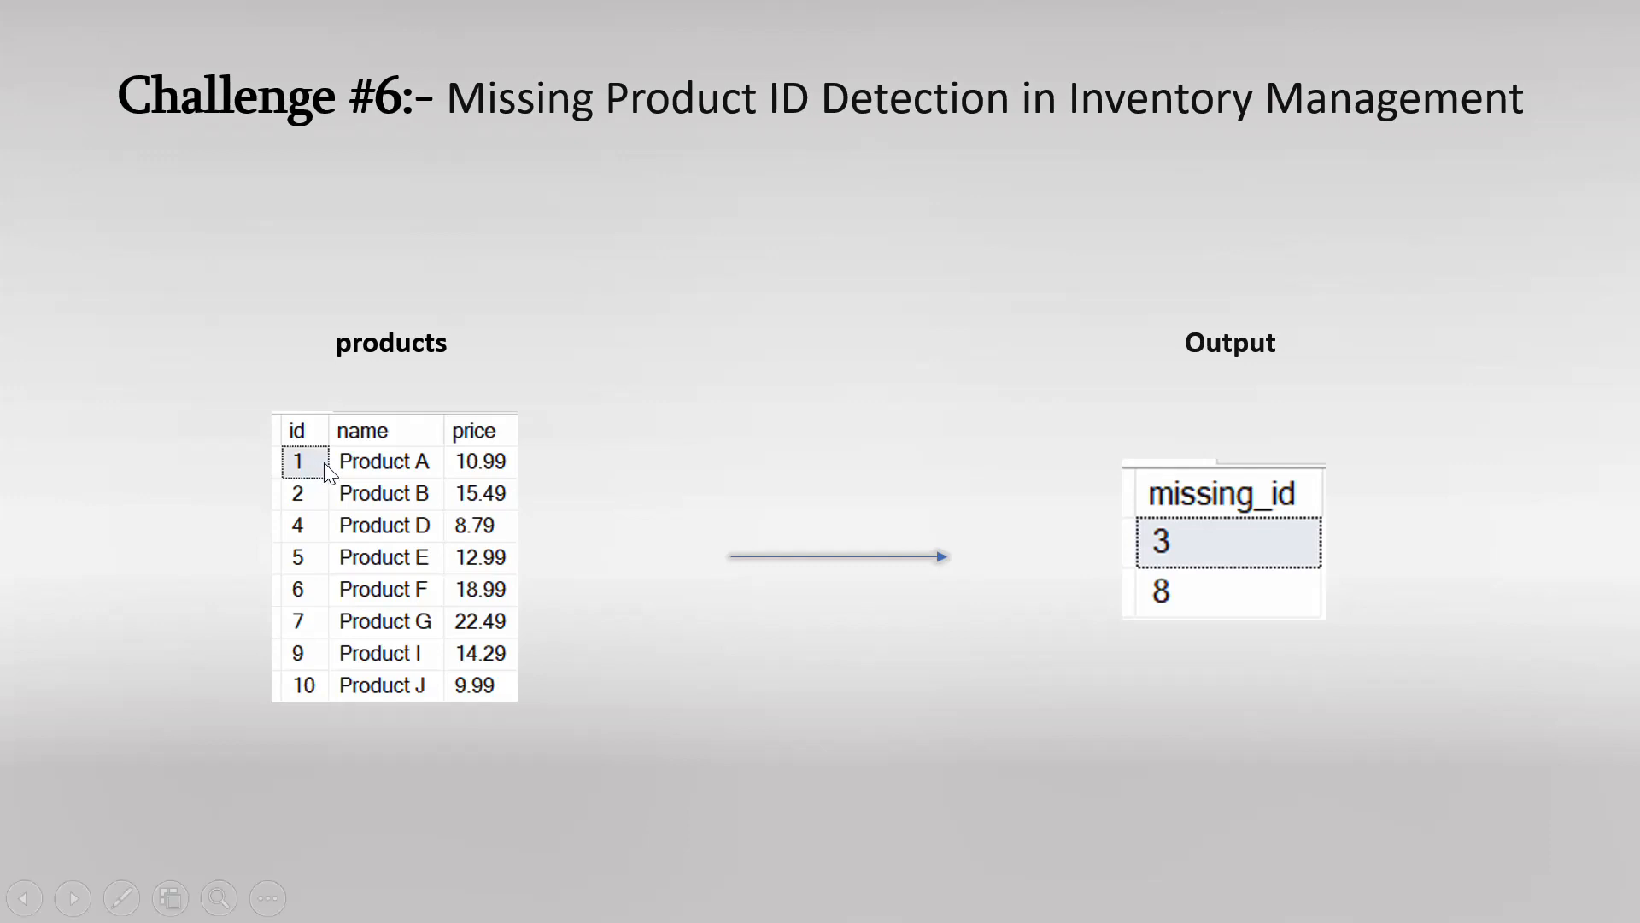
mouse_move(318, 510)
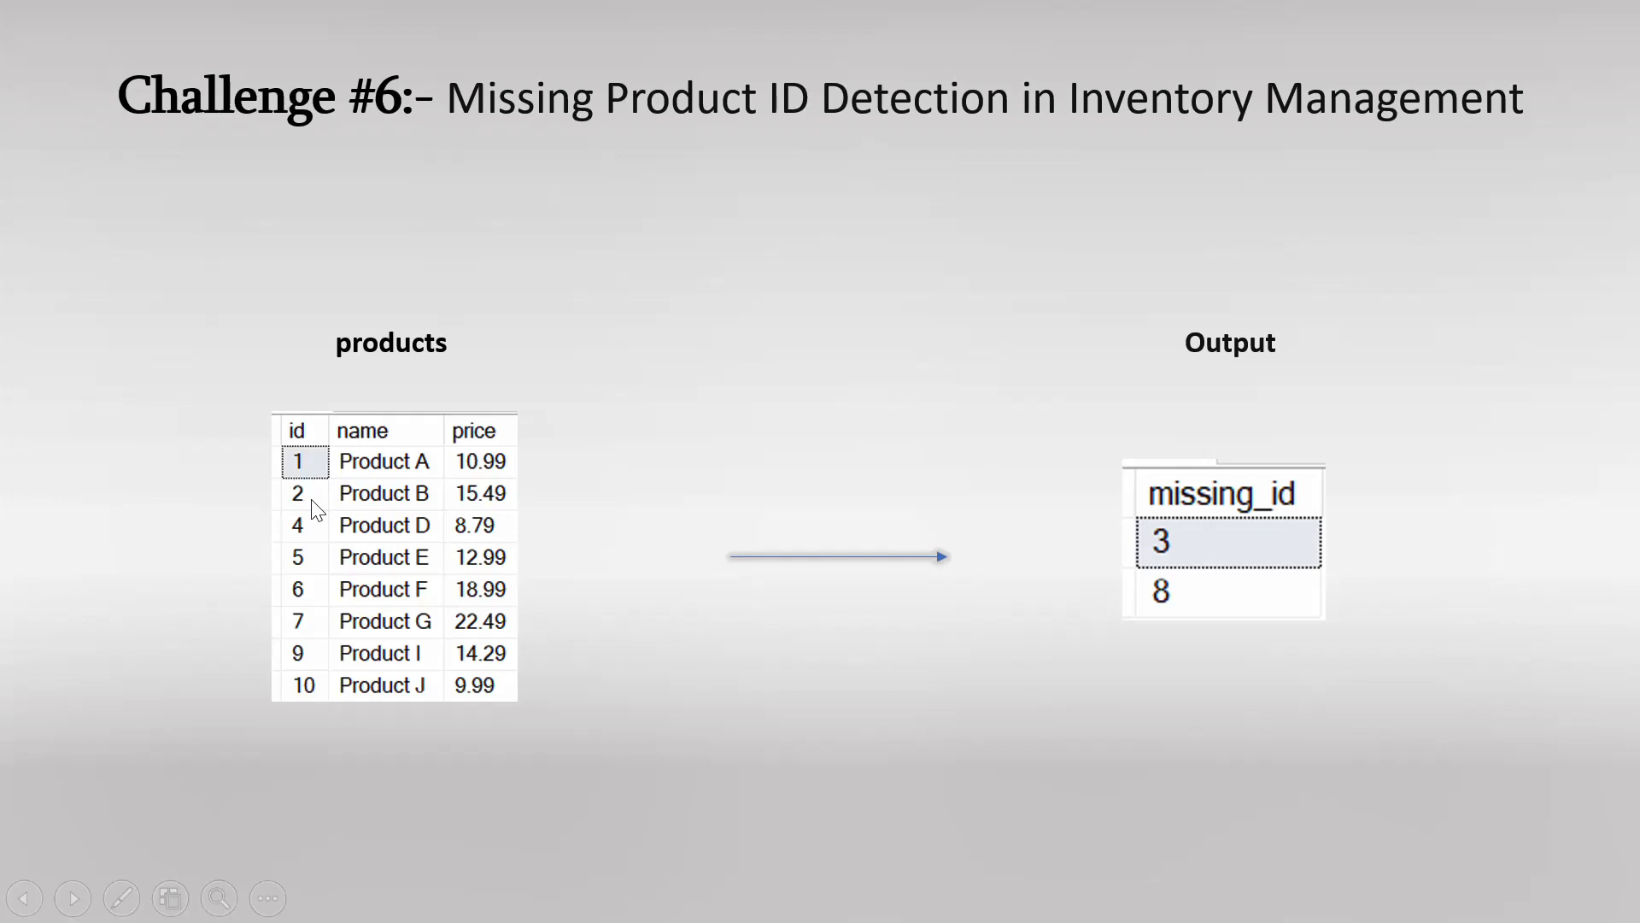
mouse_move(321, 573)
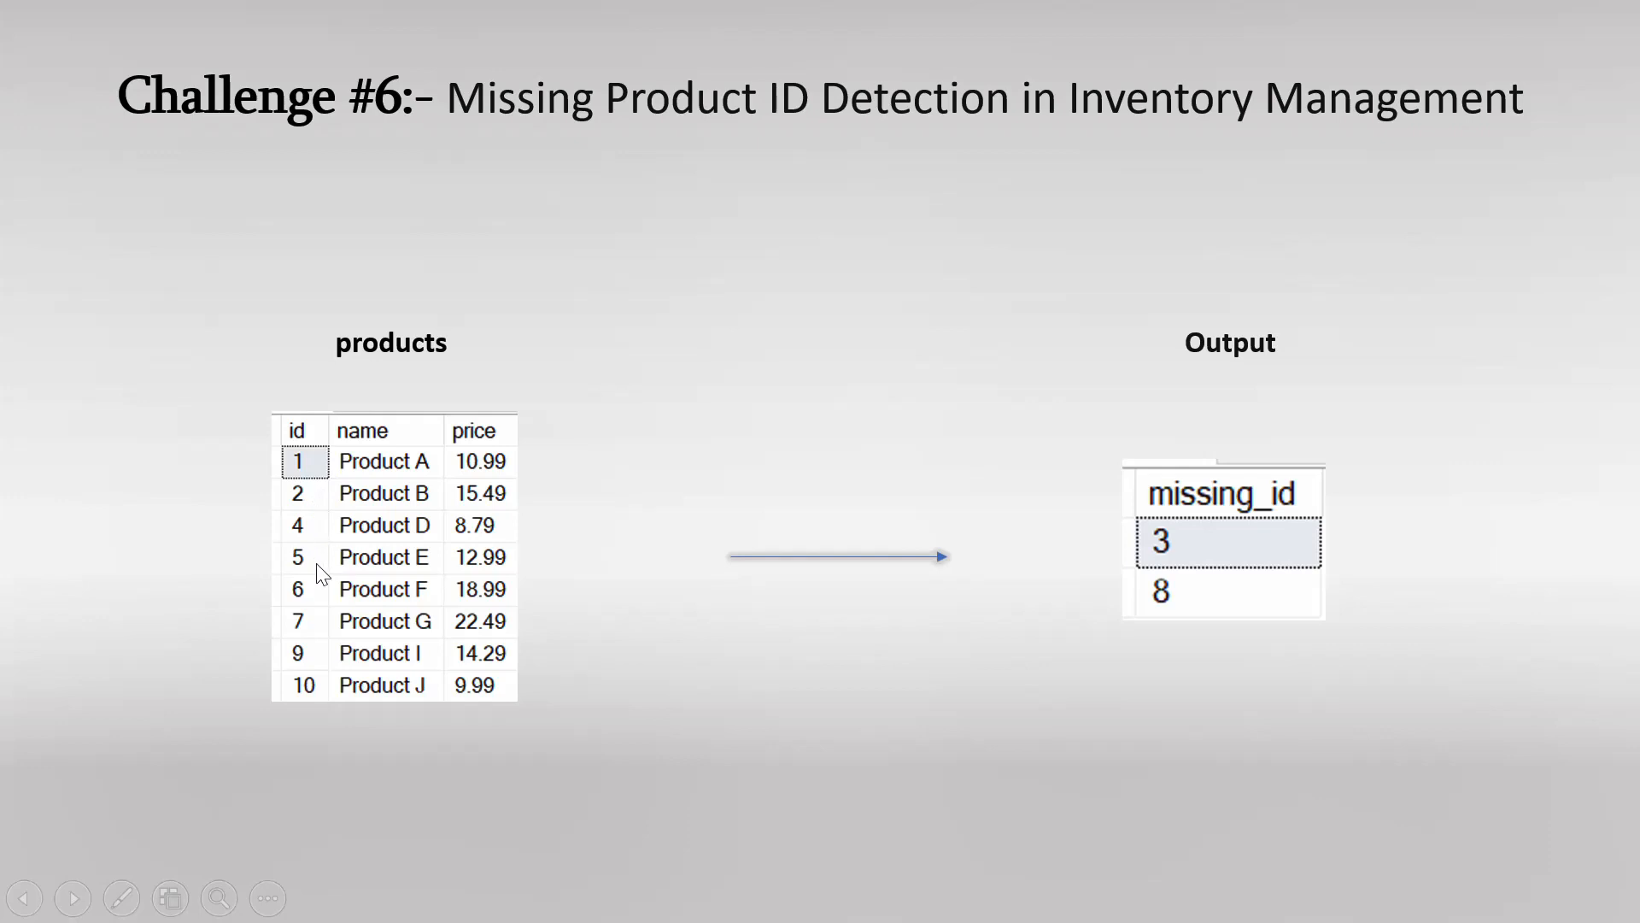
mouse_move(333, 642)
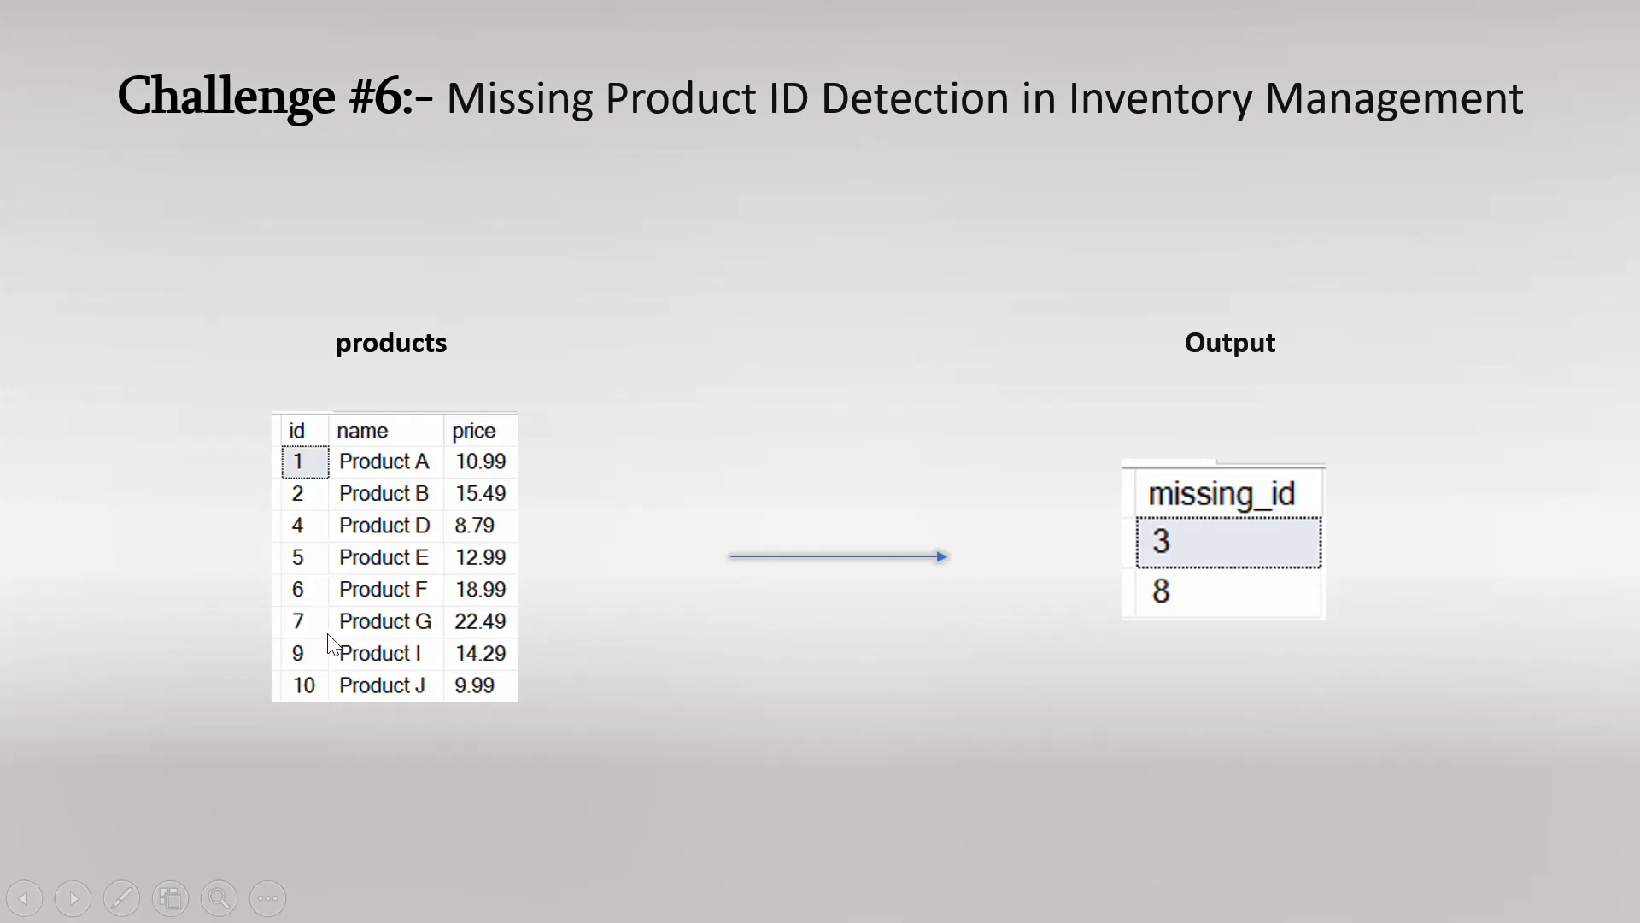
mouse_move(1074, 479)
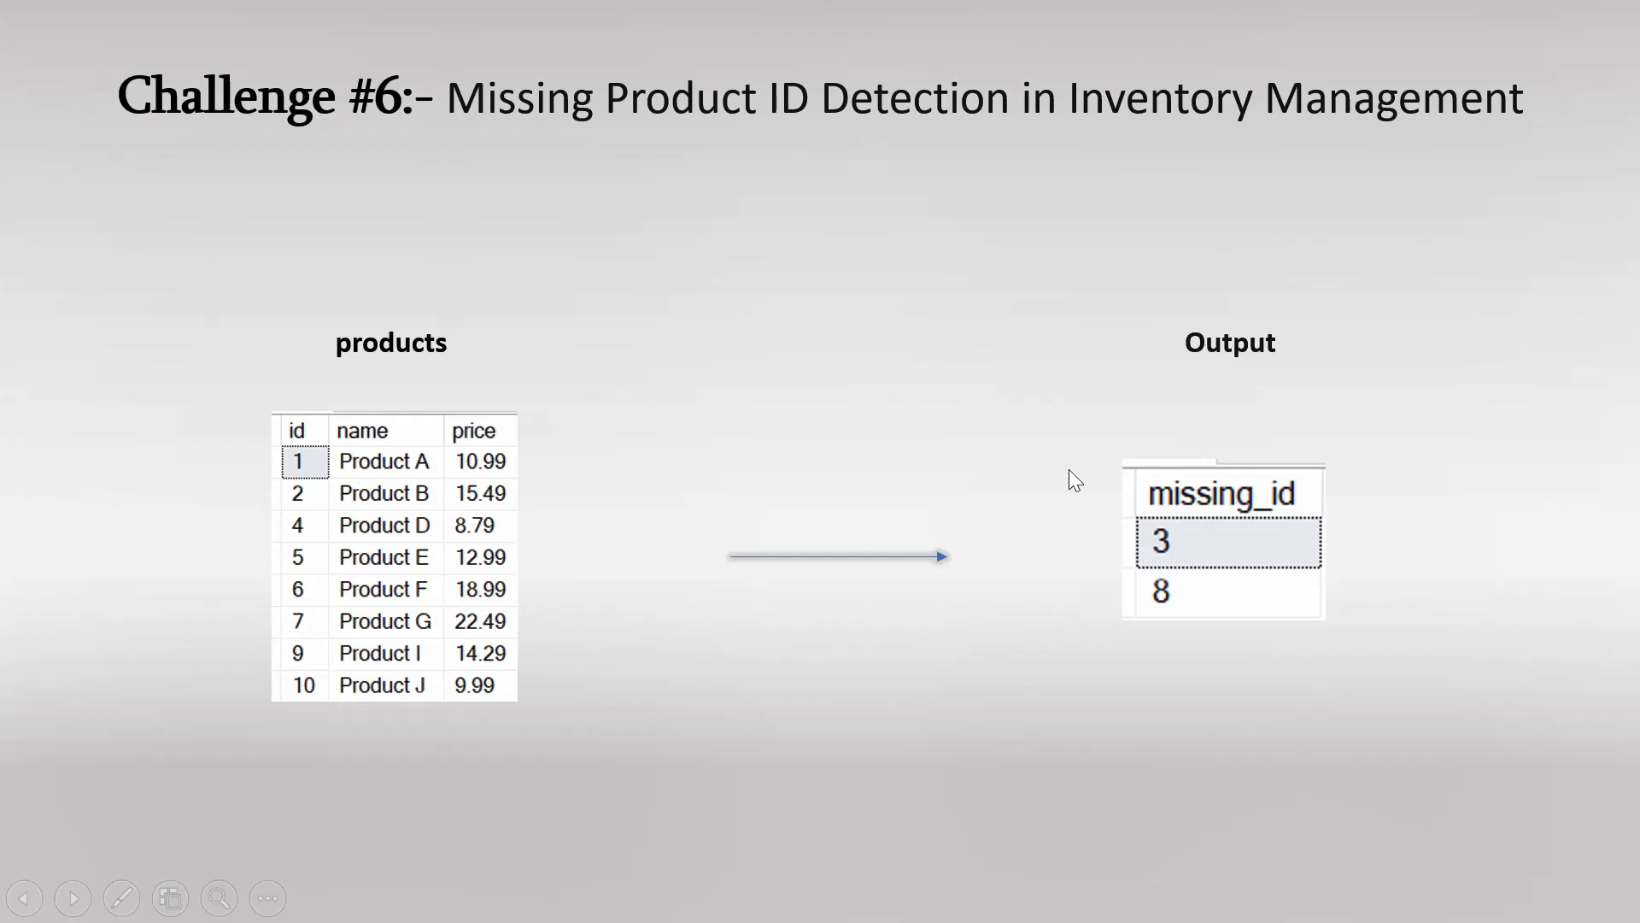
mouse_move(394, 506)
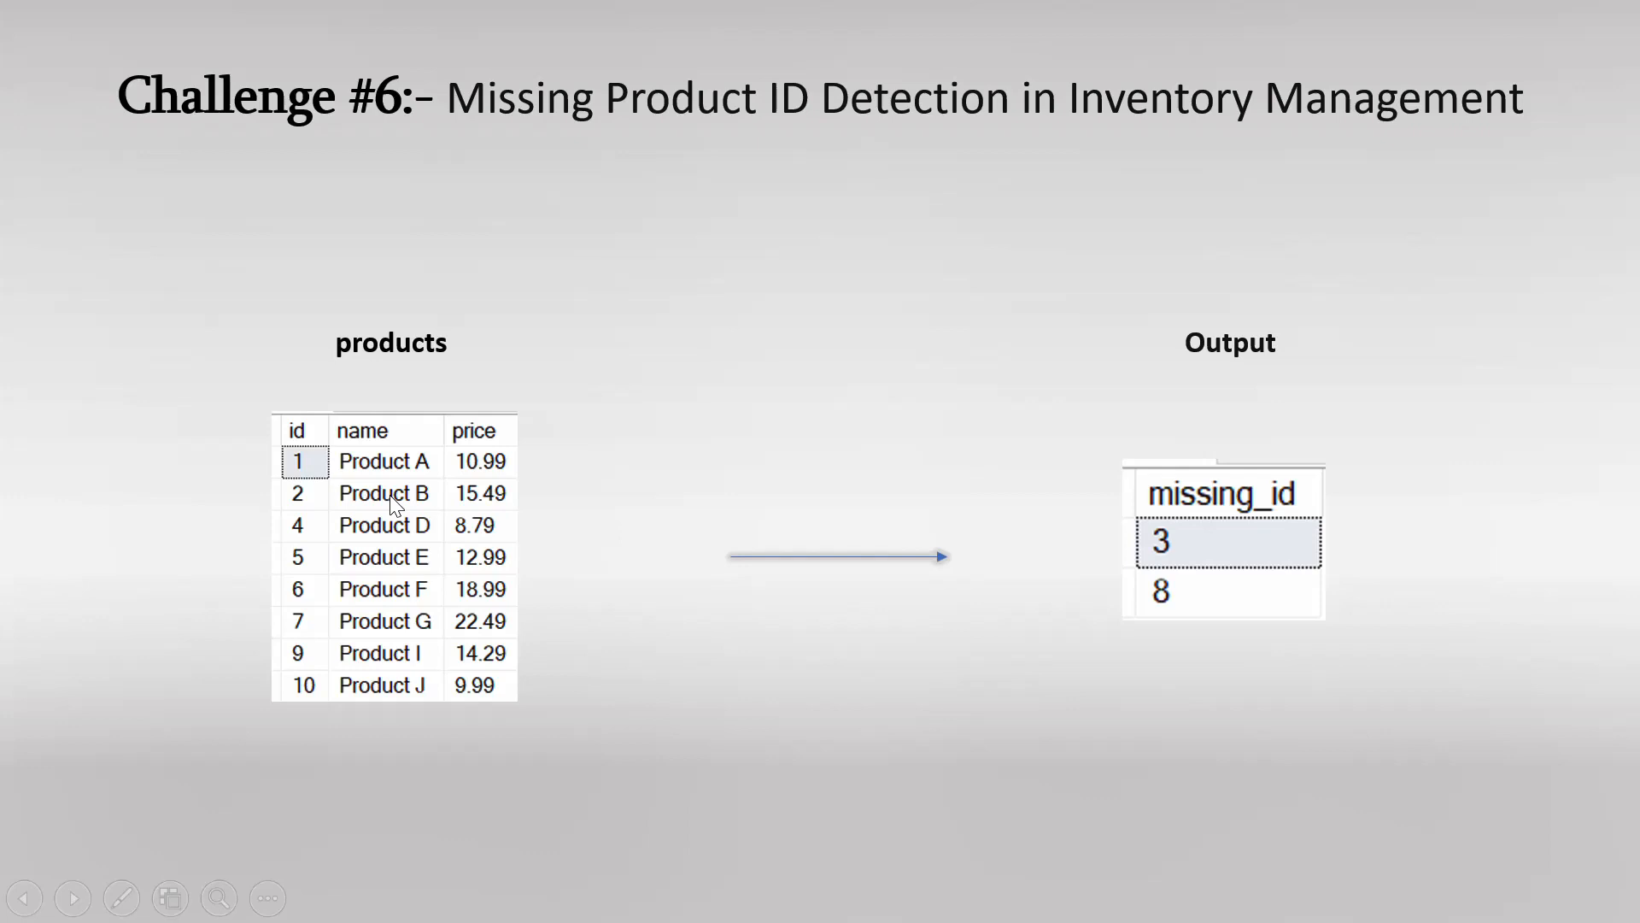
mouse_move(306, 534)
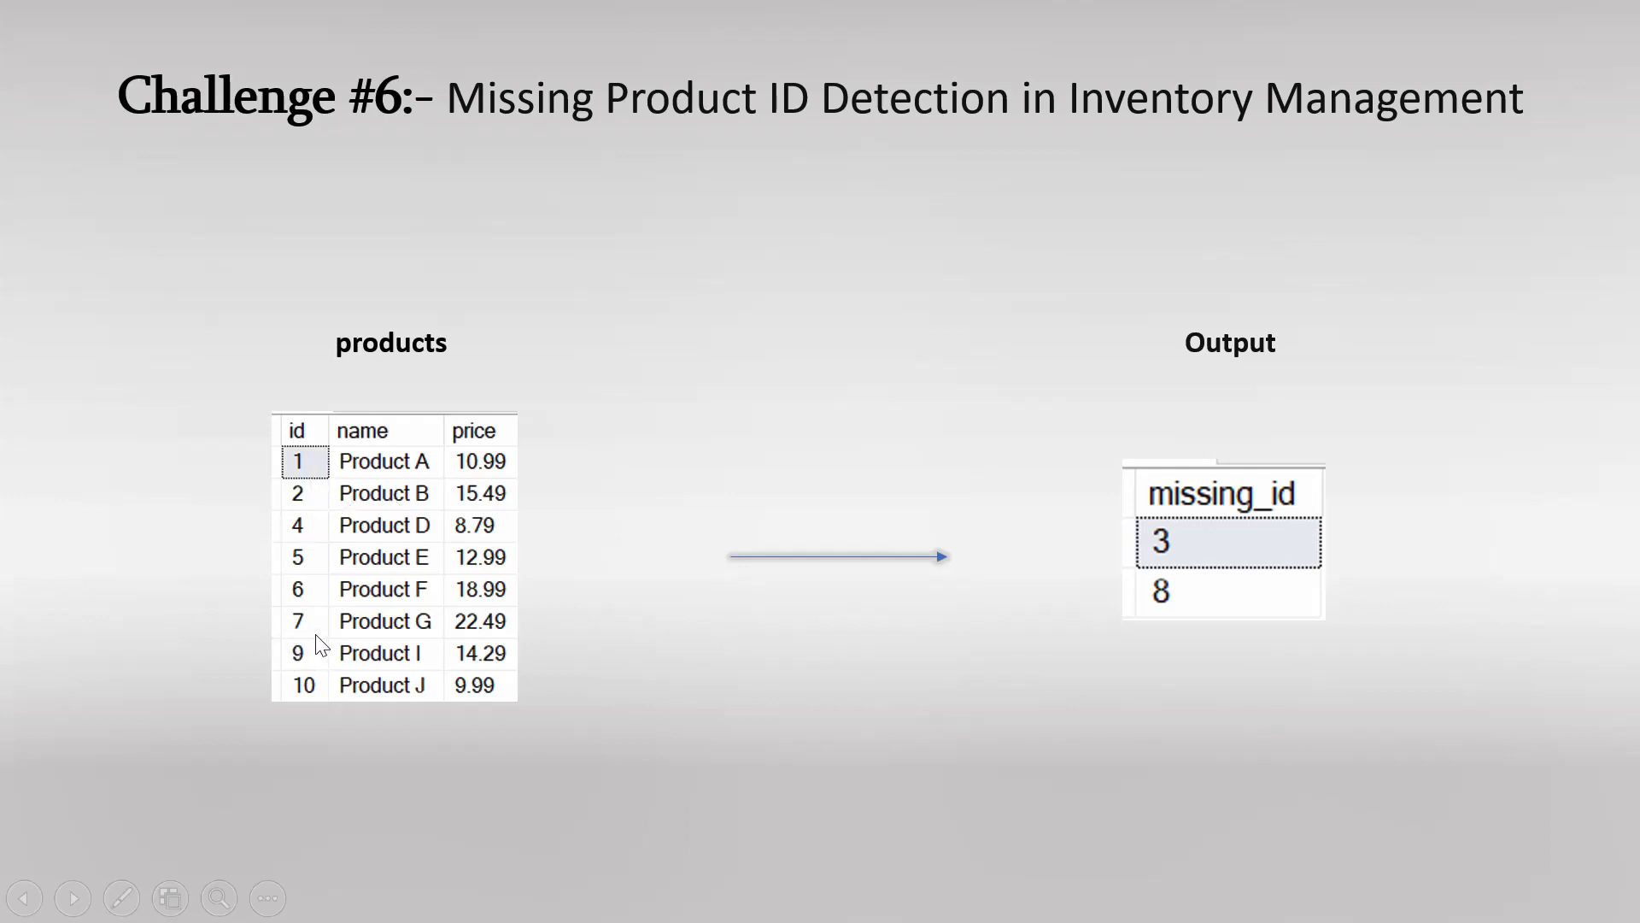
mouse_move(521, 557)
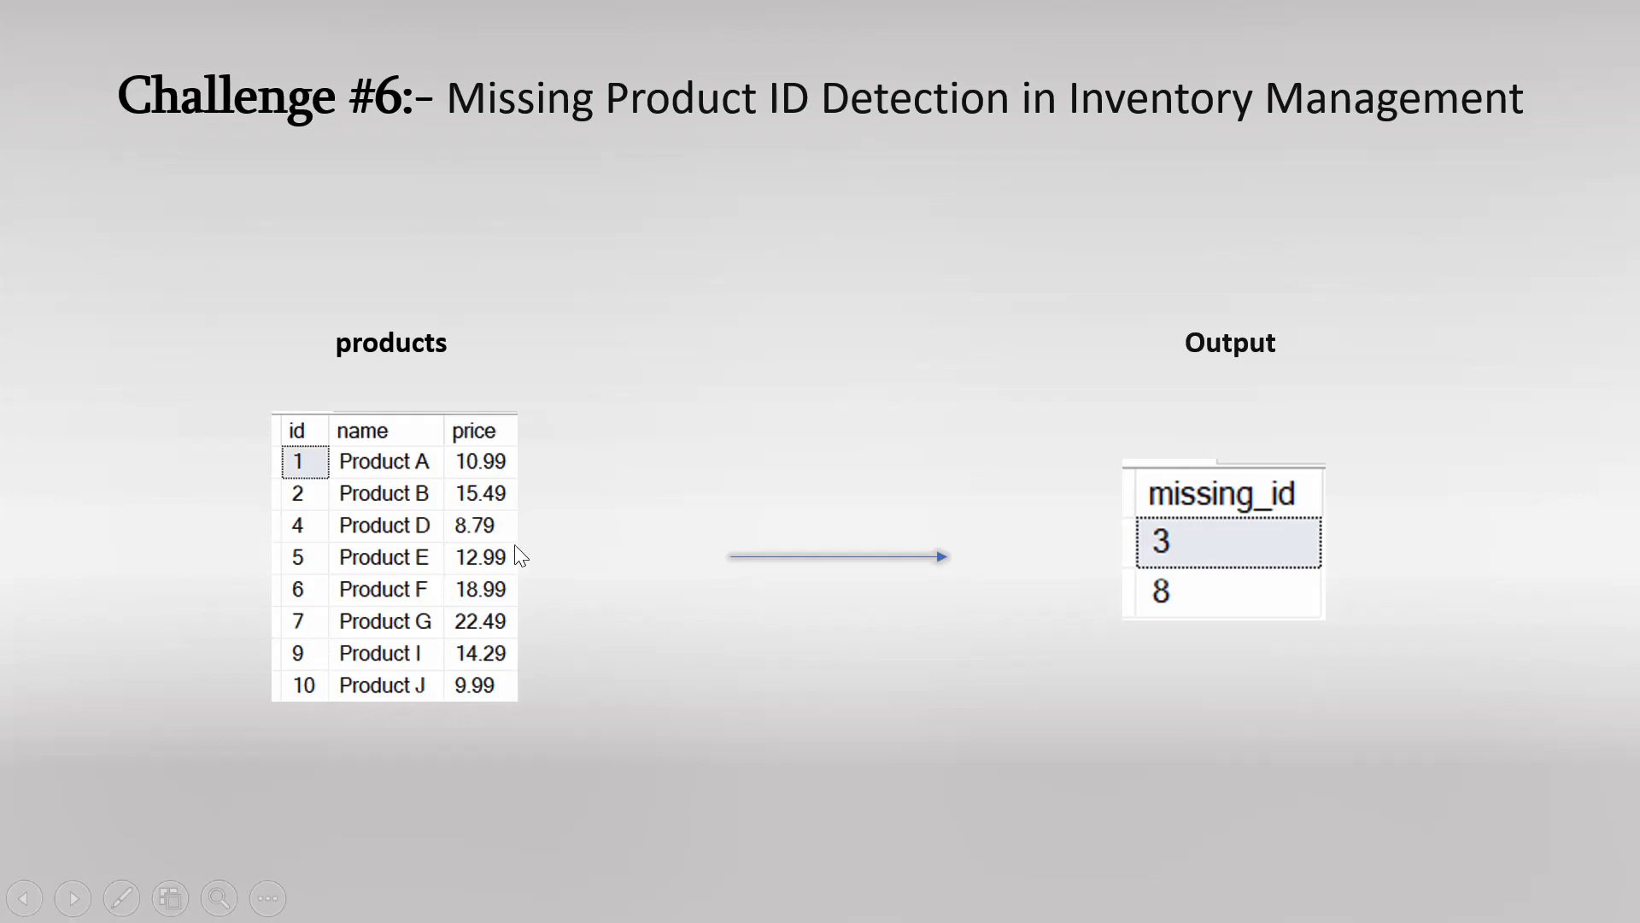
mouse_move(412, 733)
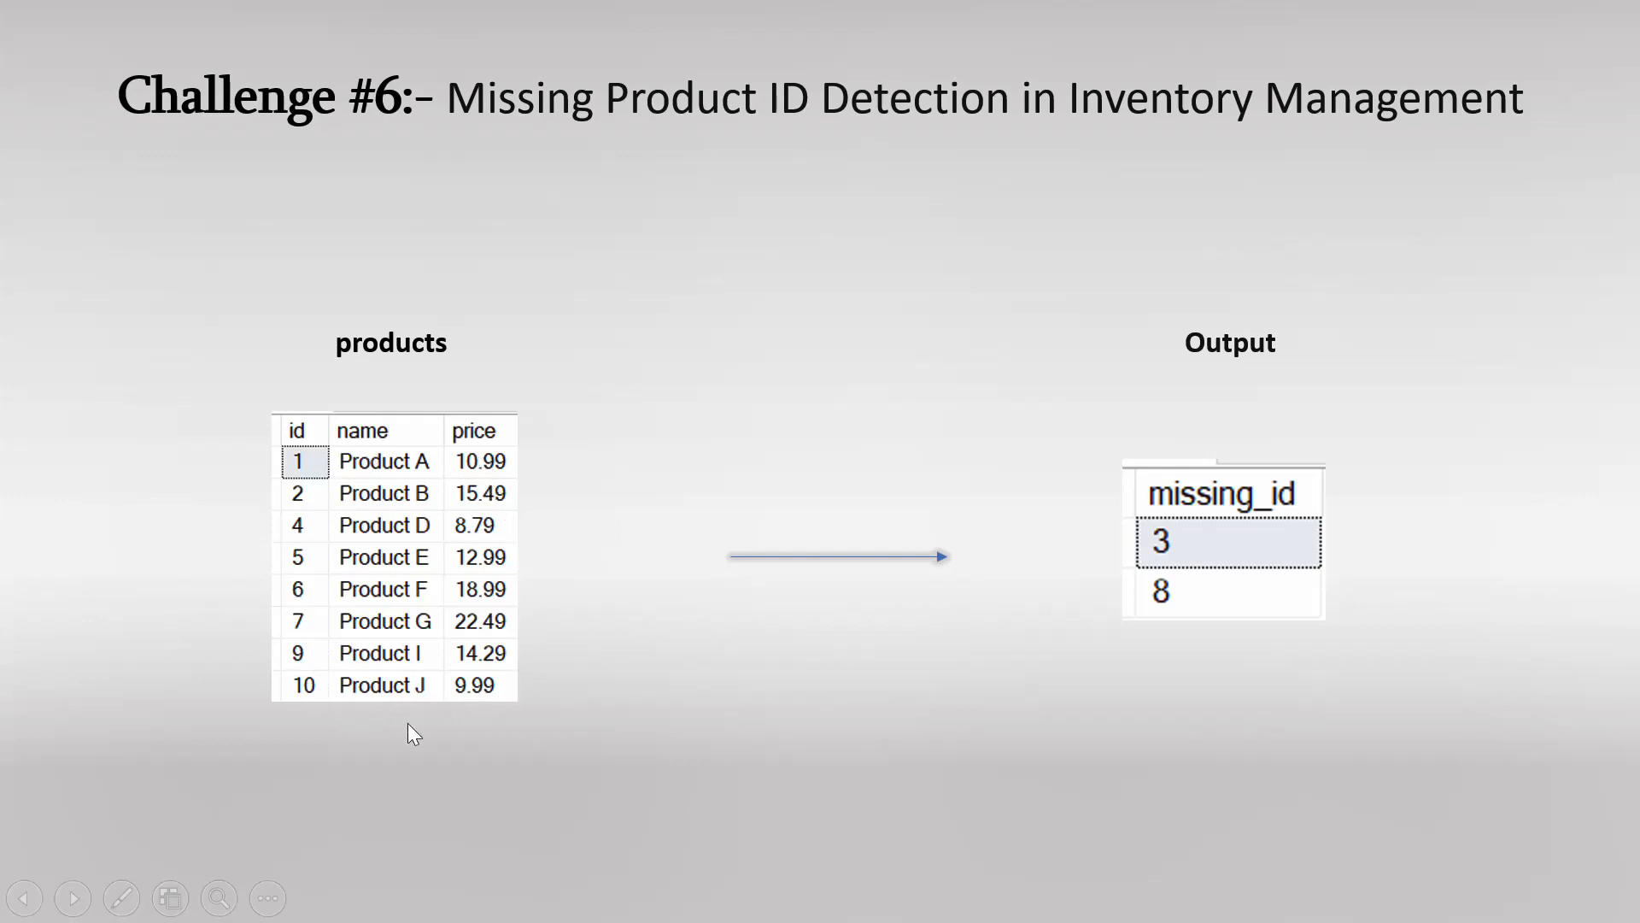
mouse_move(446, 733)
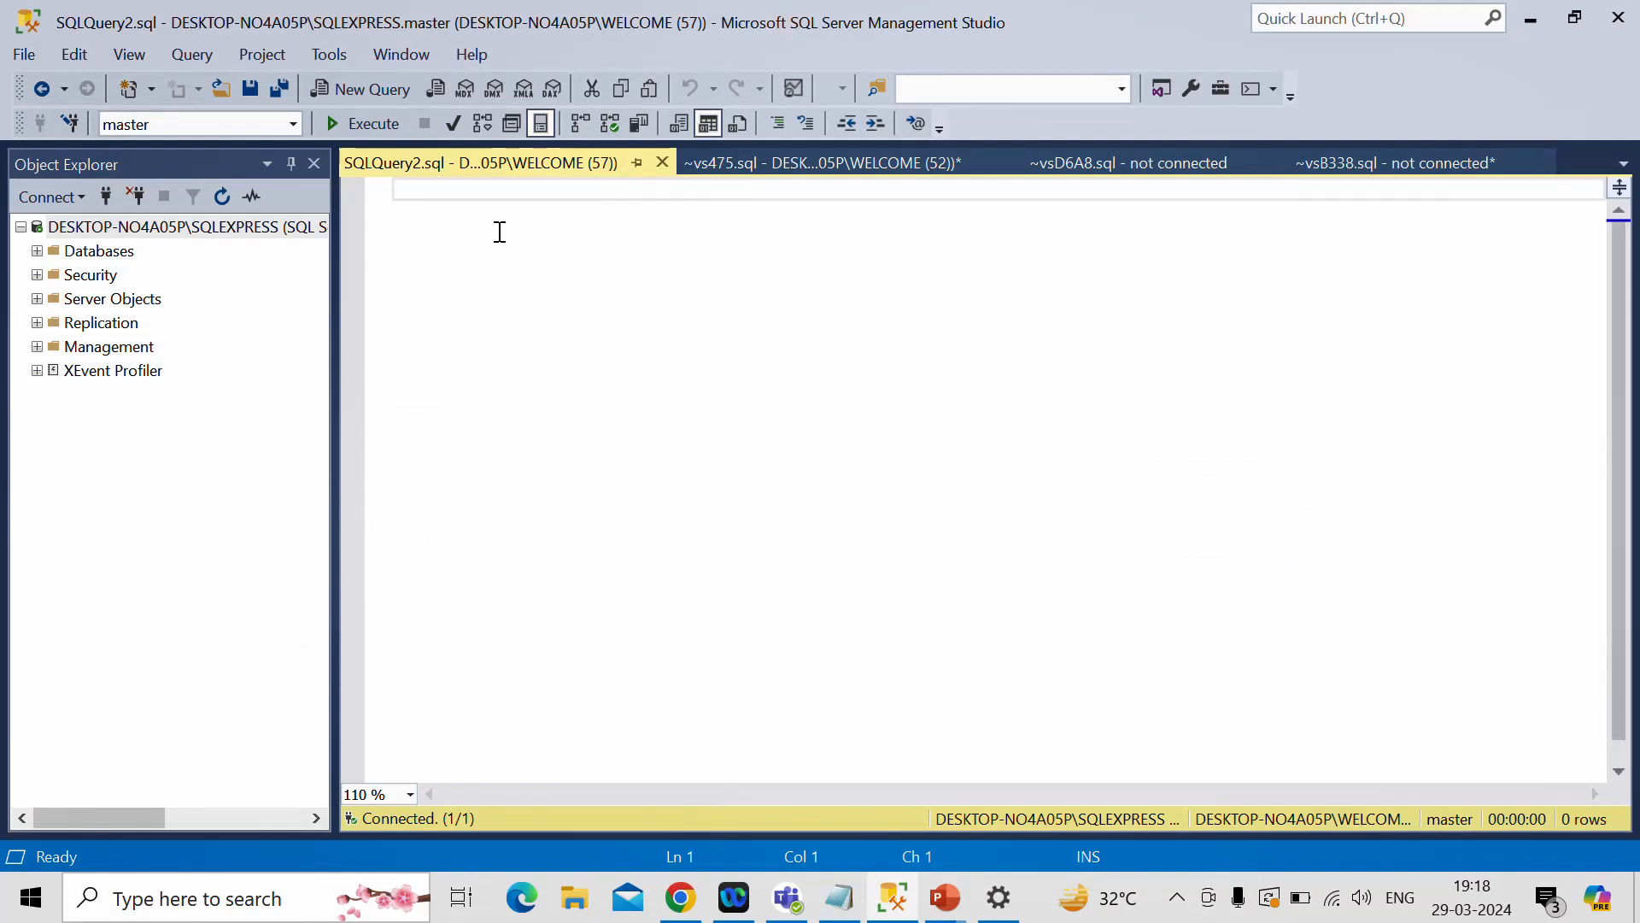
Run SELECT * FROM products to list all eight product rows
type("SELECT")
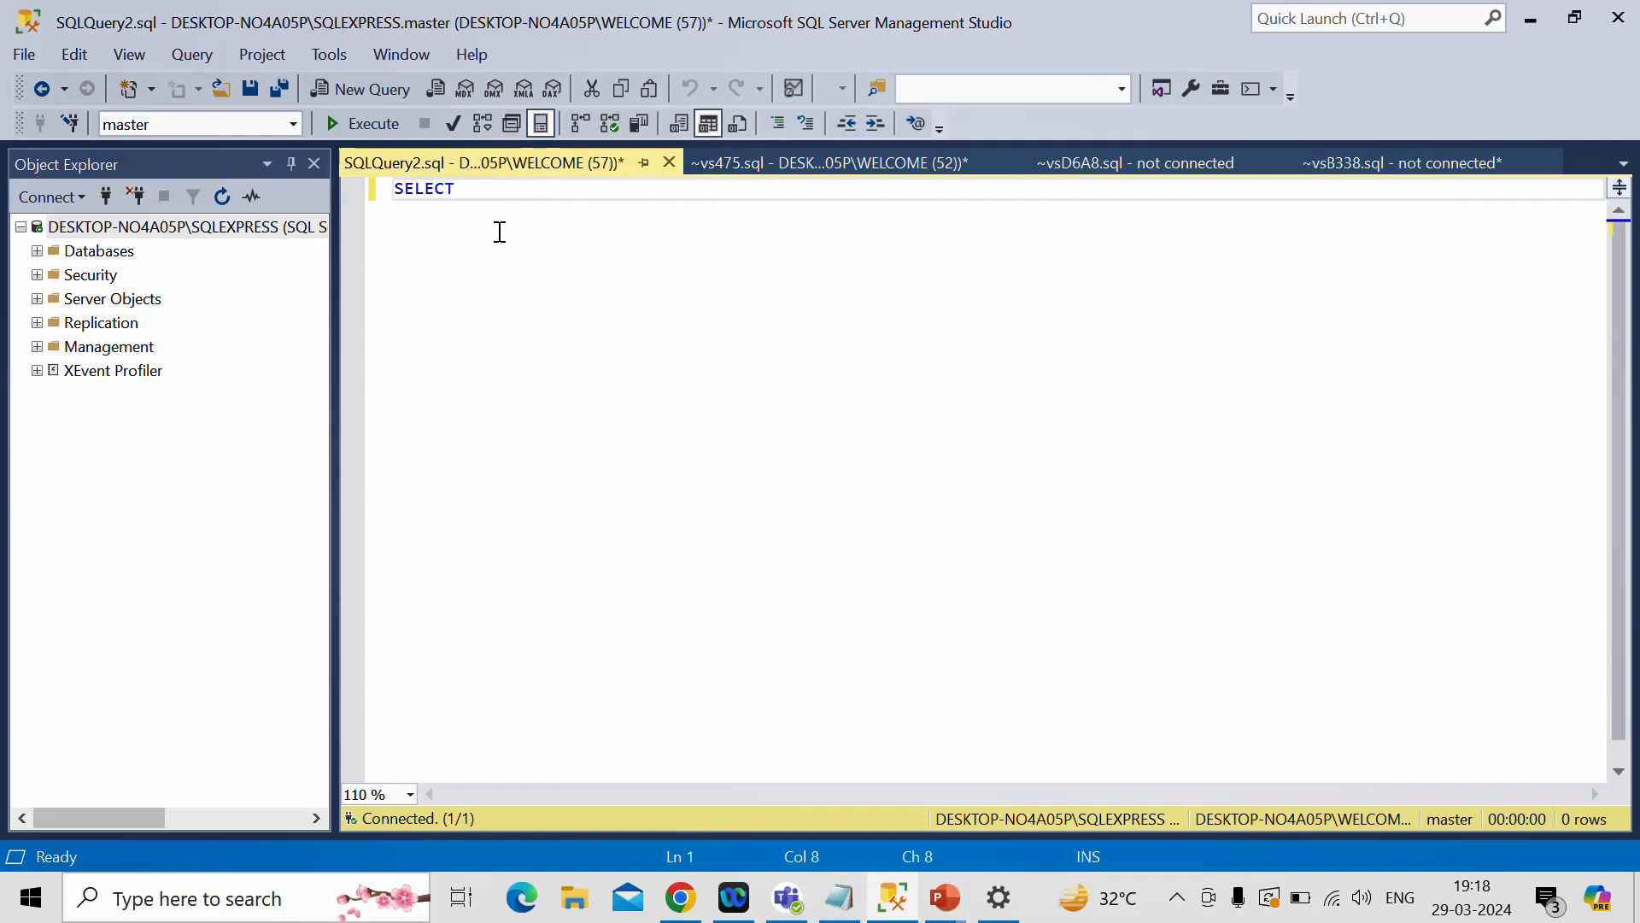
type("* FROM")
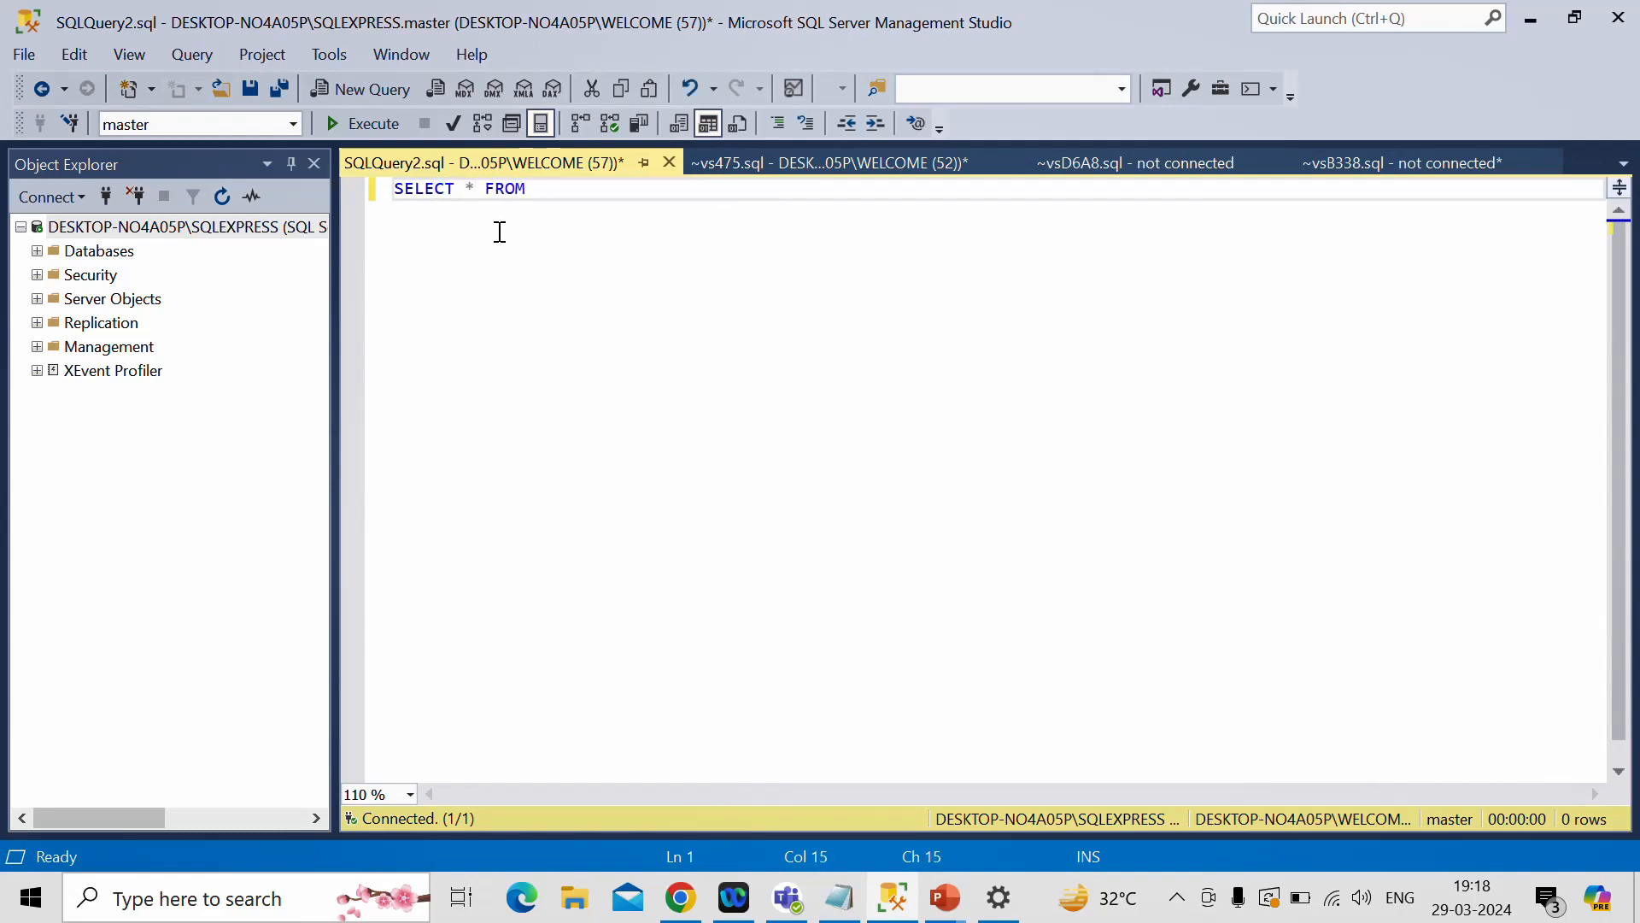
type("products")
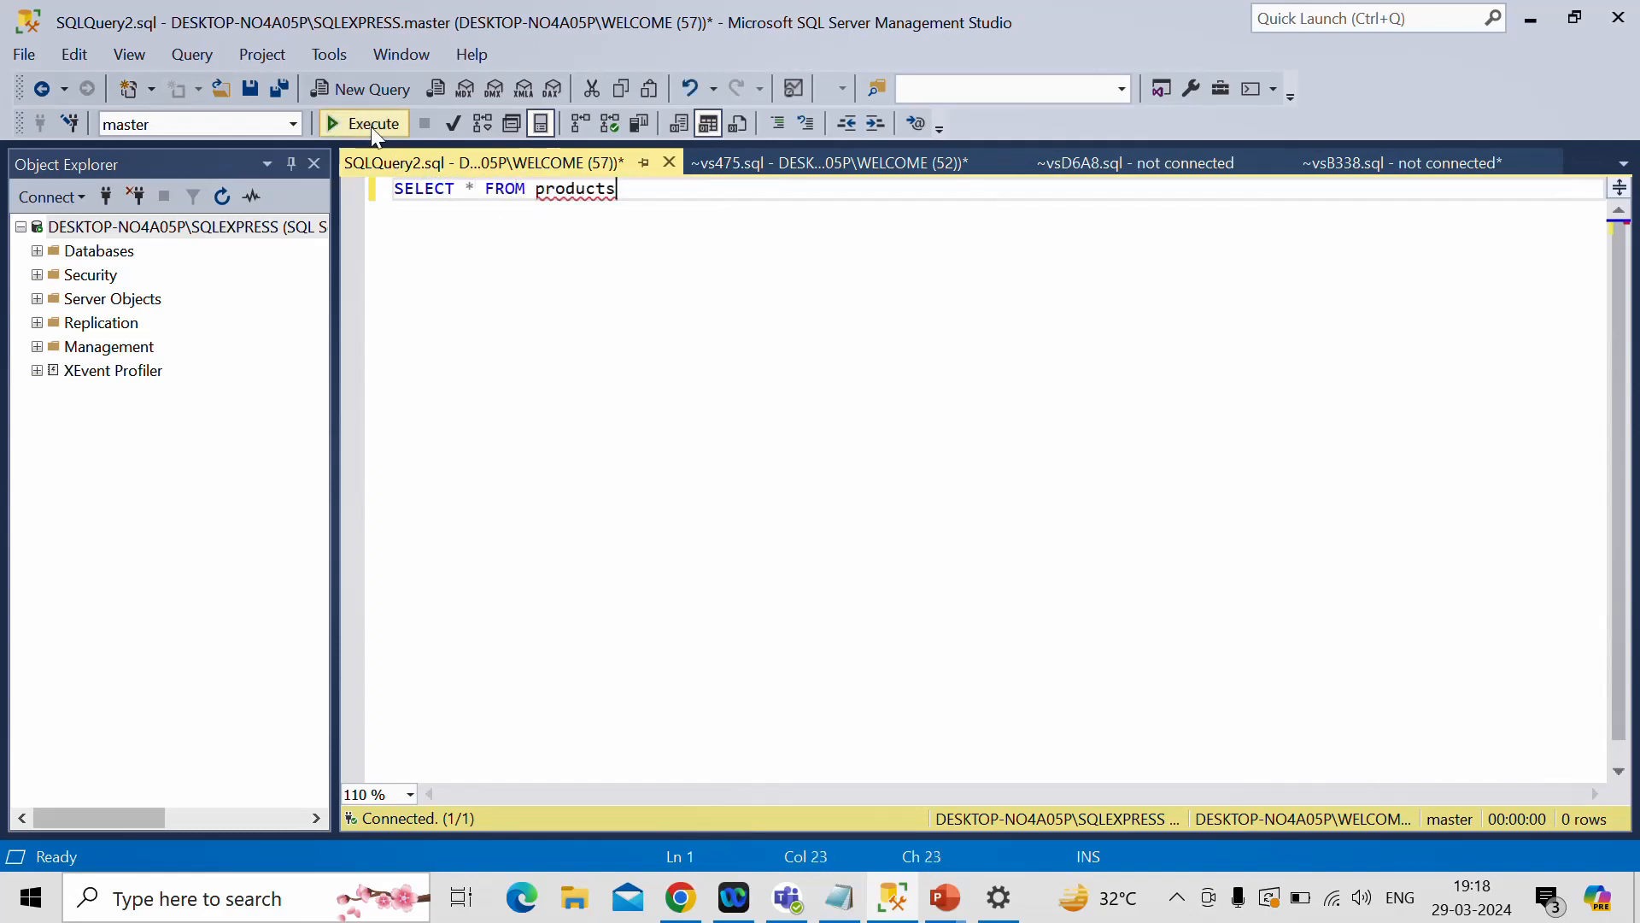
left_click(362, 123)
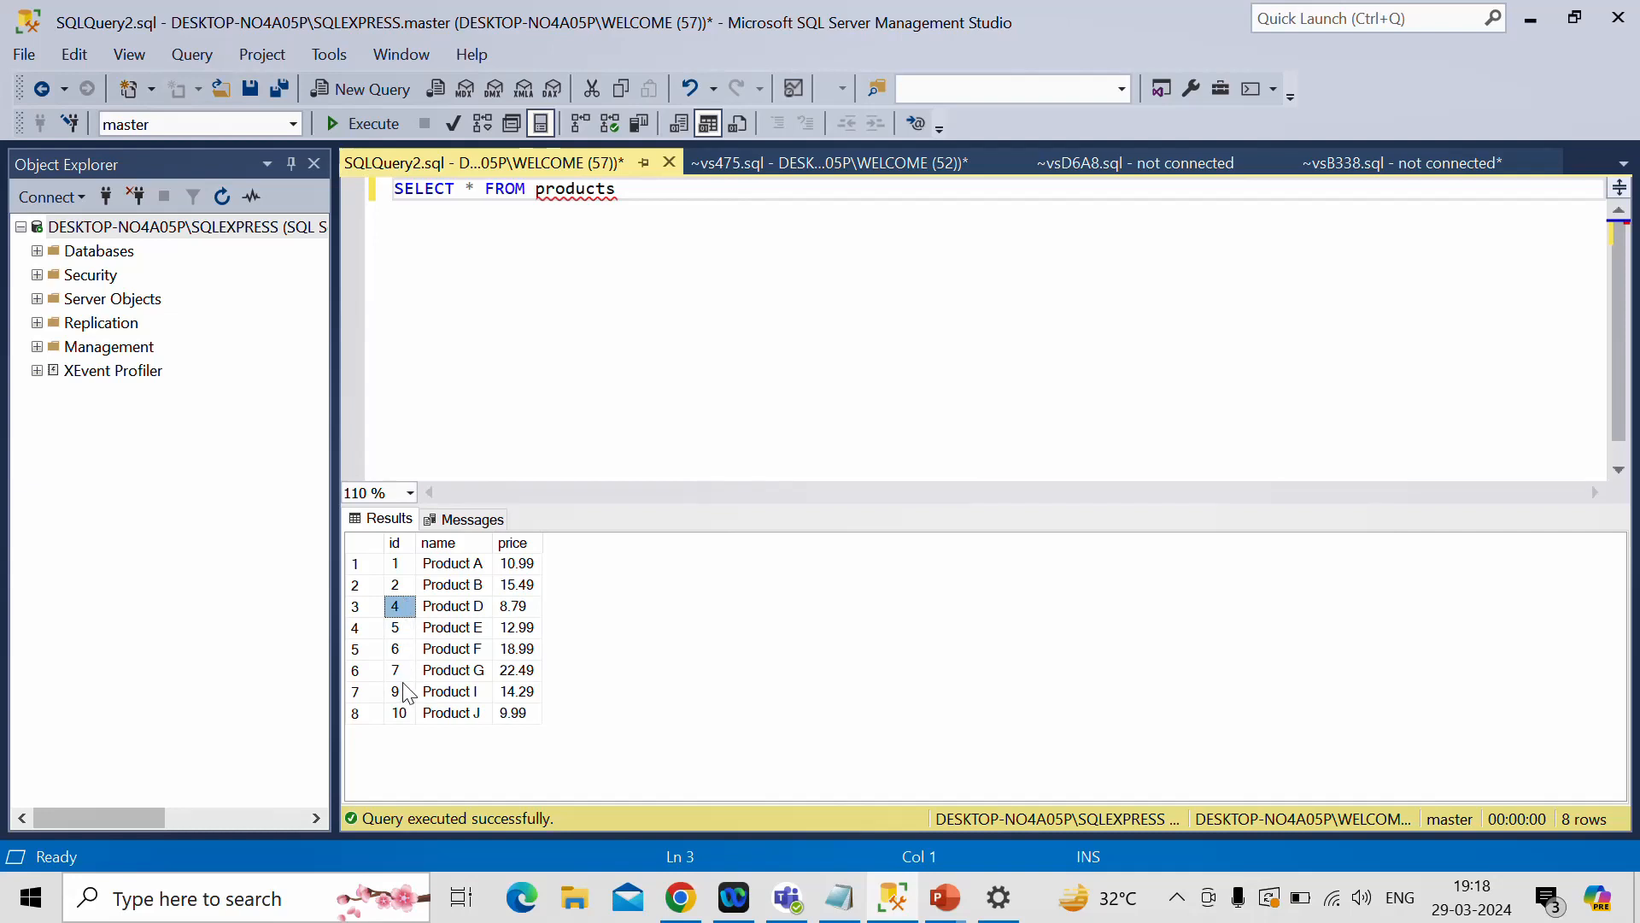
mouse_move(477, 577)
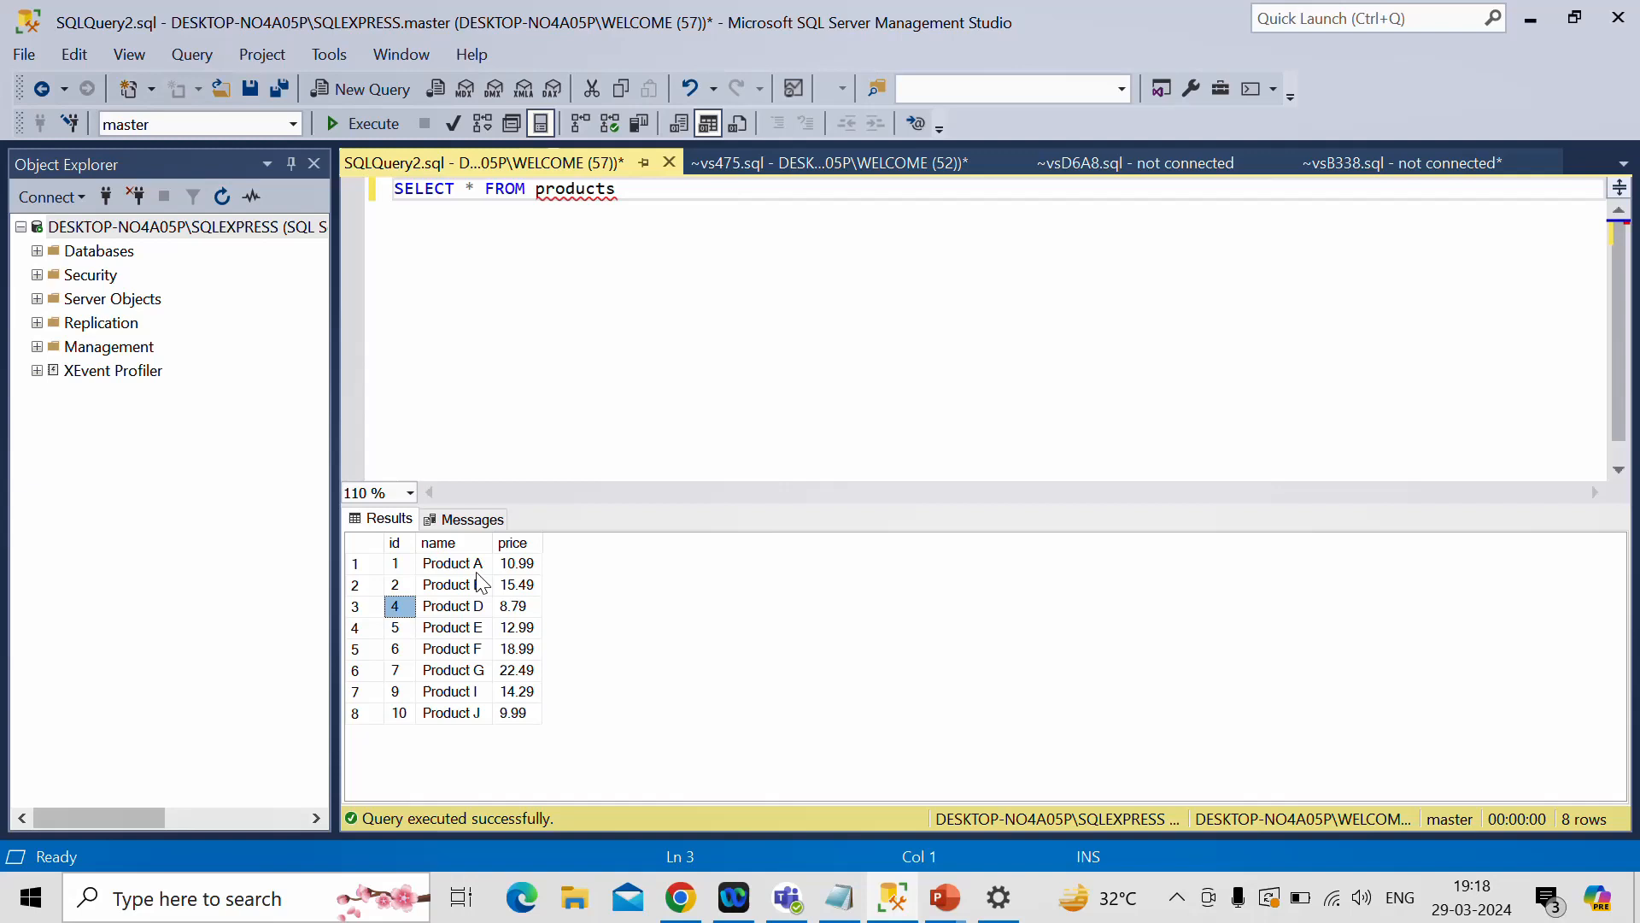
Point out the smallest and largest product ids, 1 and 10, in the result grid
left_click(617, 188)
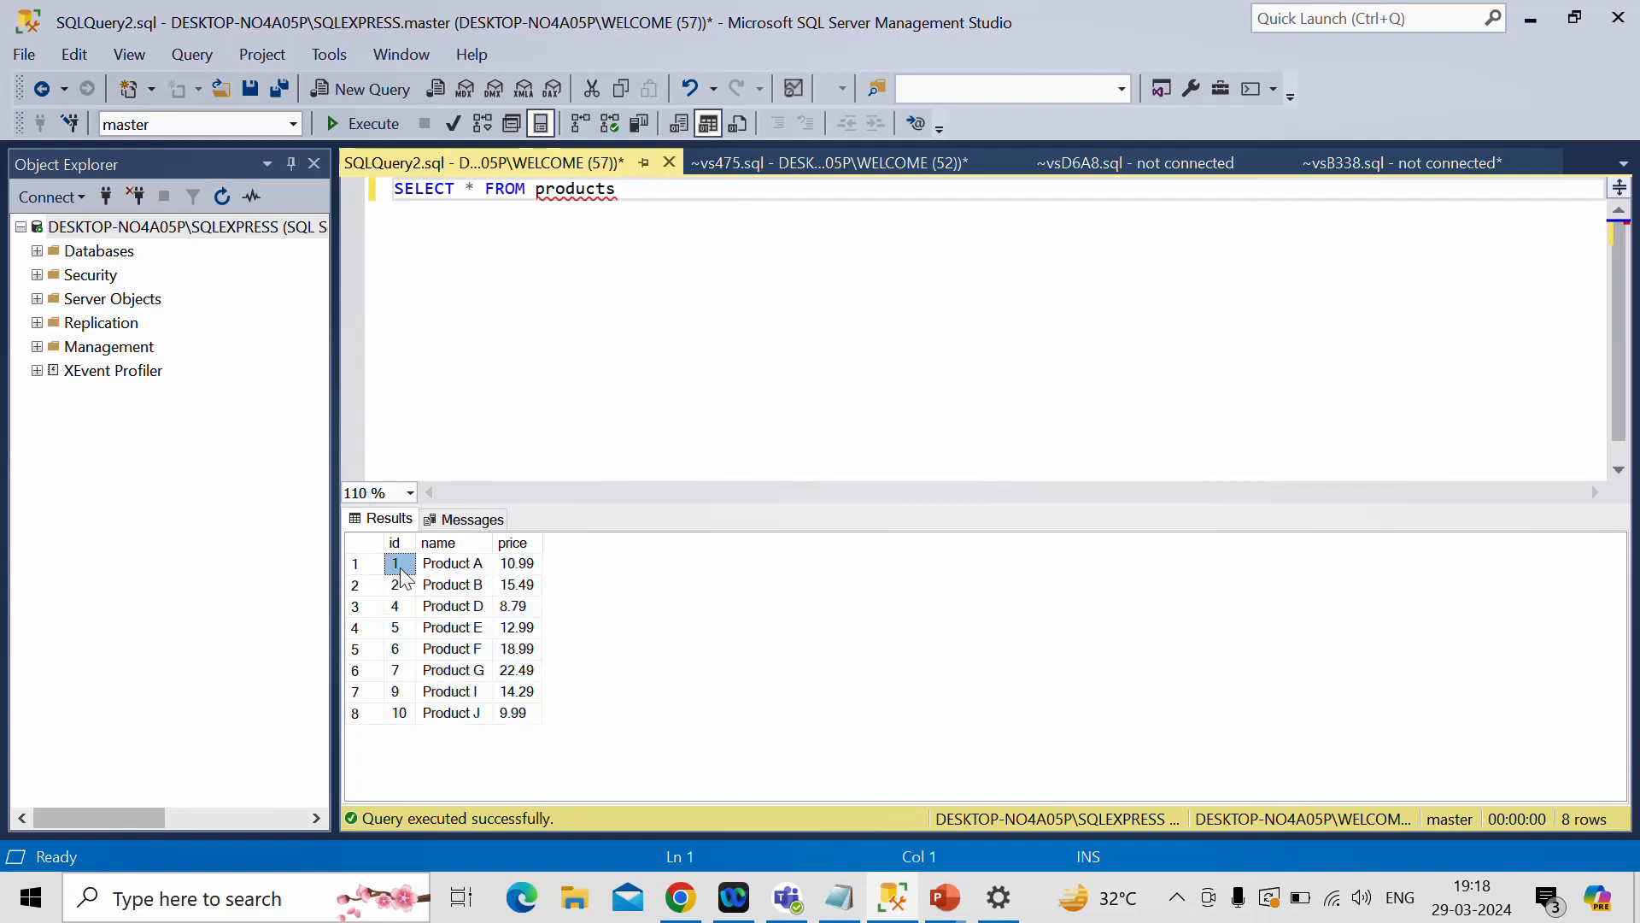
mouse_move(405, 716)
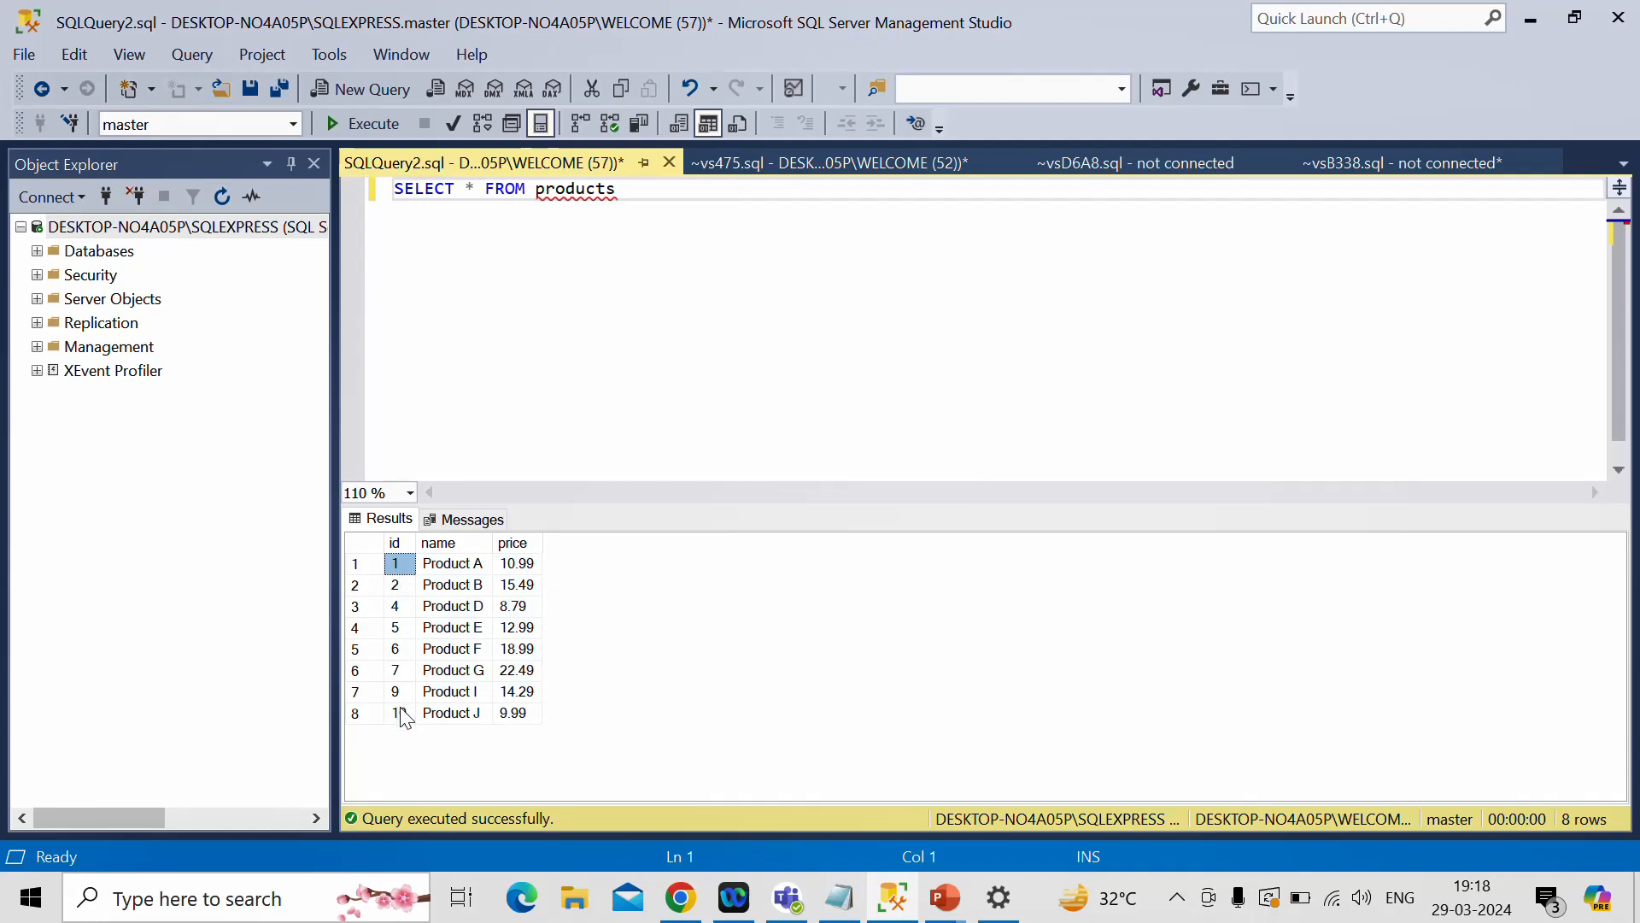
left_click(398, 713)
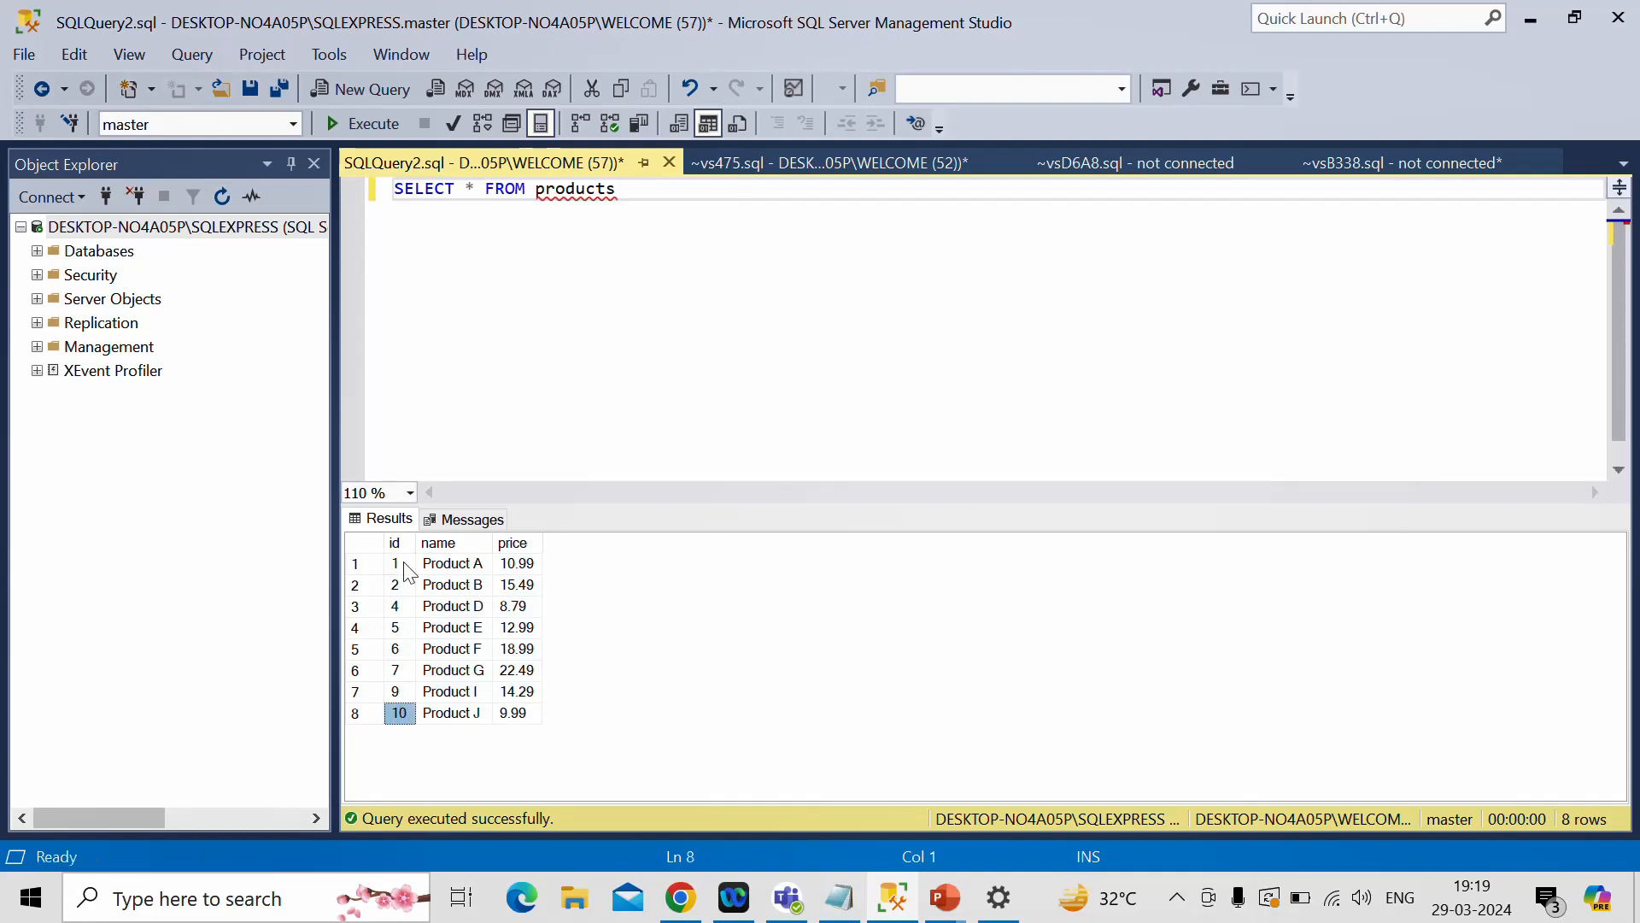
left_click(395, 562)
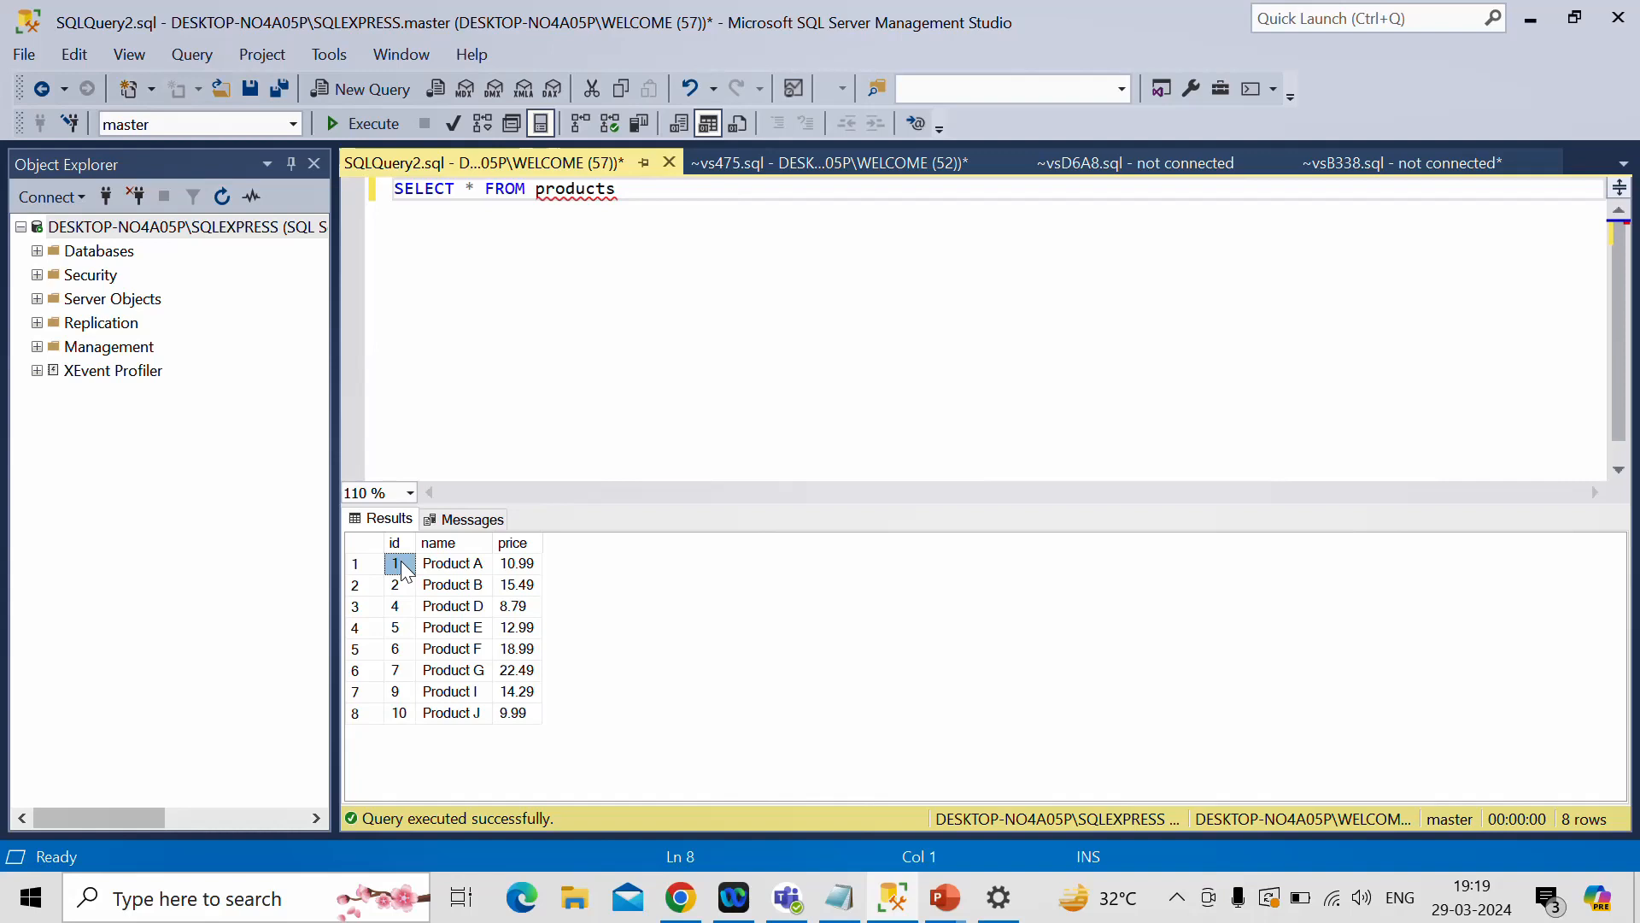
left_click(397, 712)
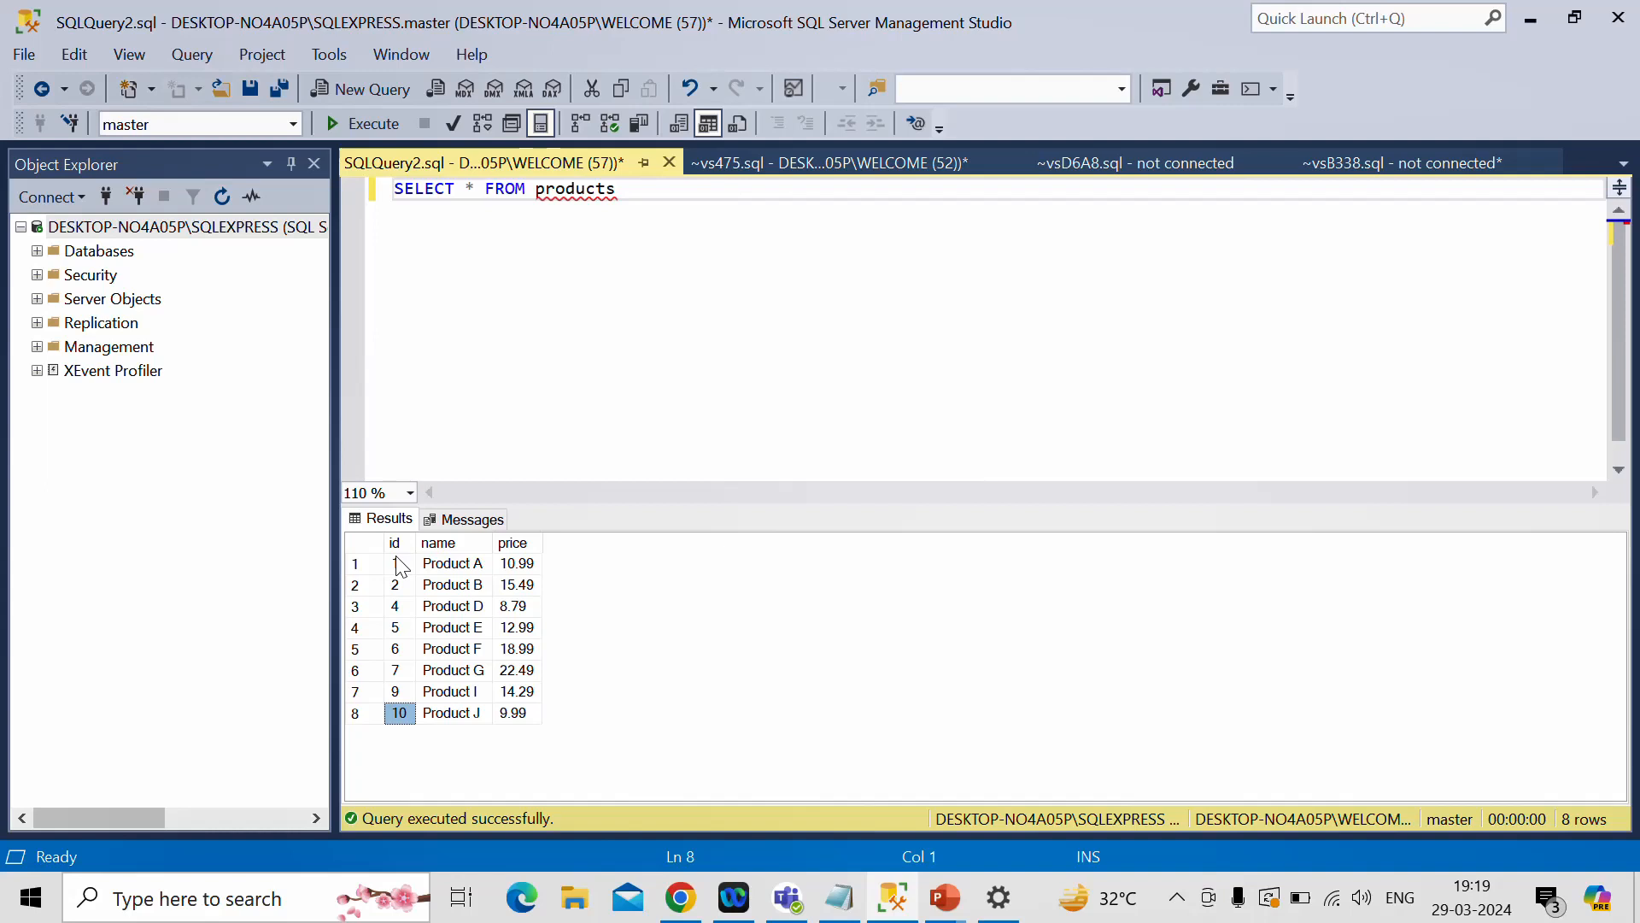
mouse_move(446, 596)
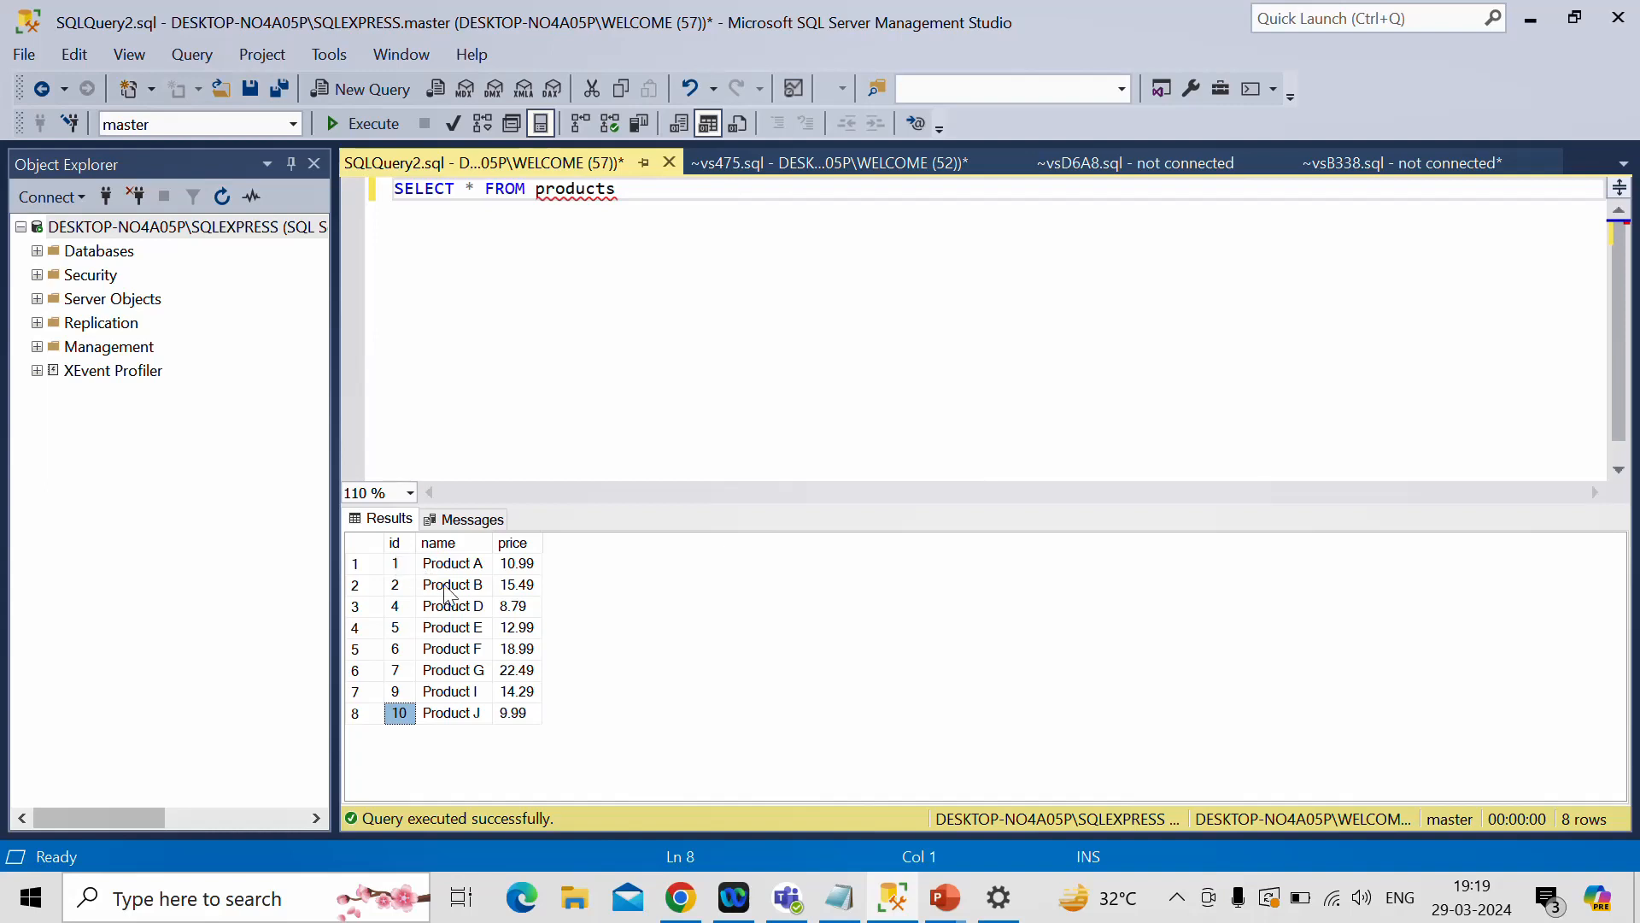
mouse_move(406, 574)
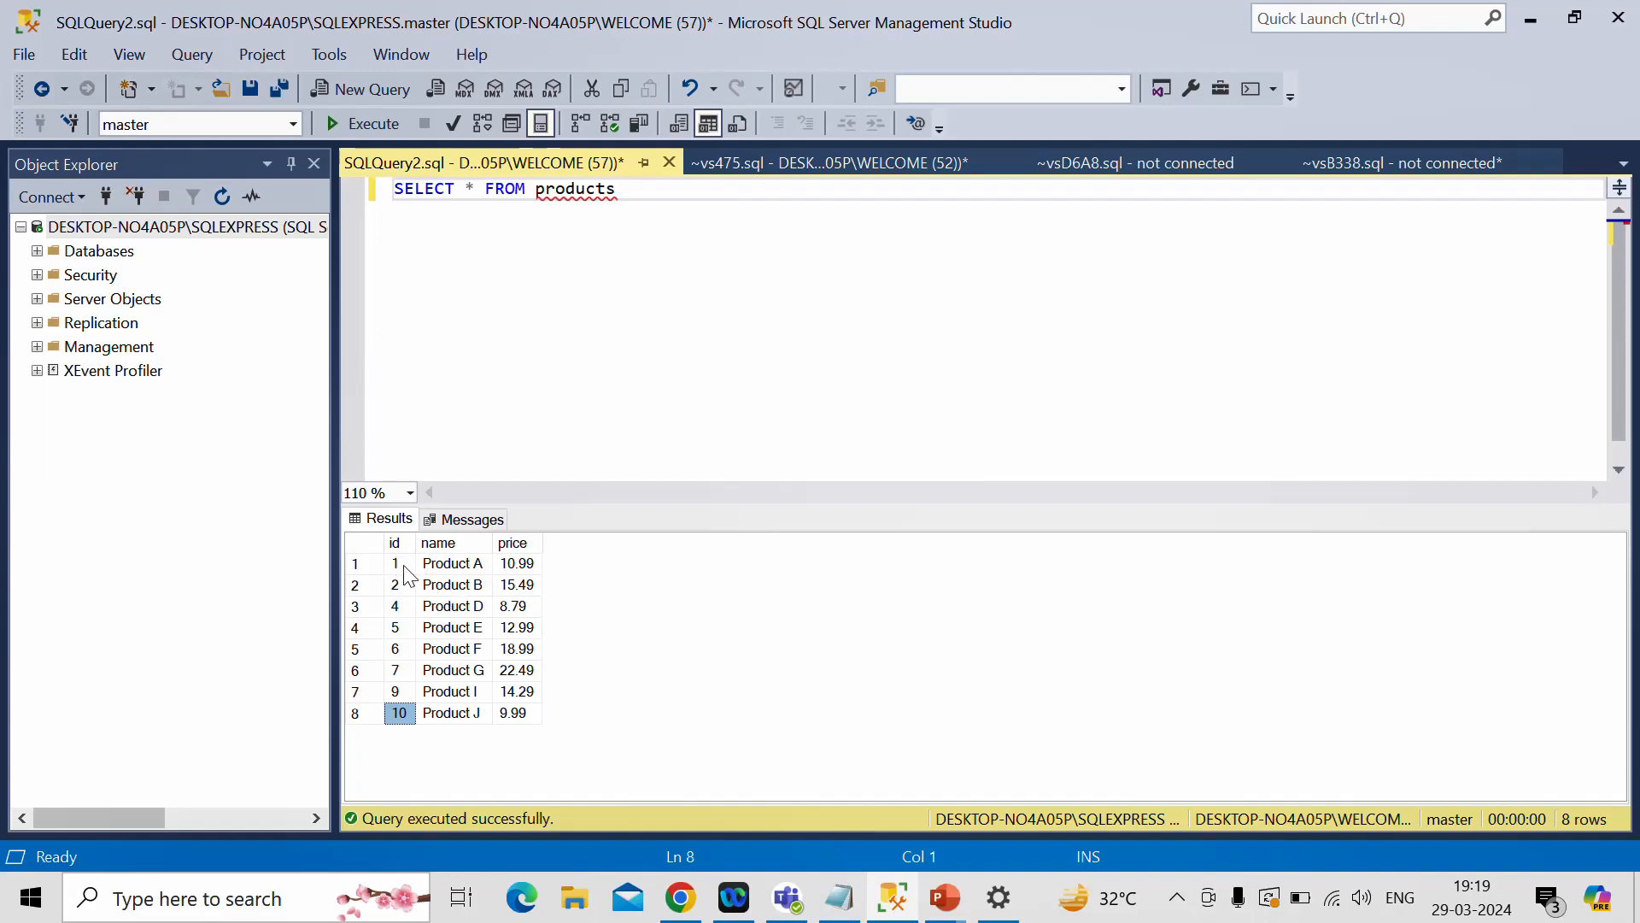
left_click(395, 563)
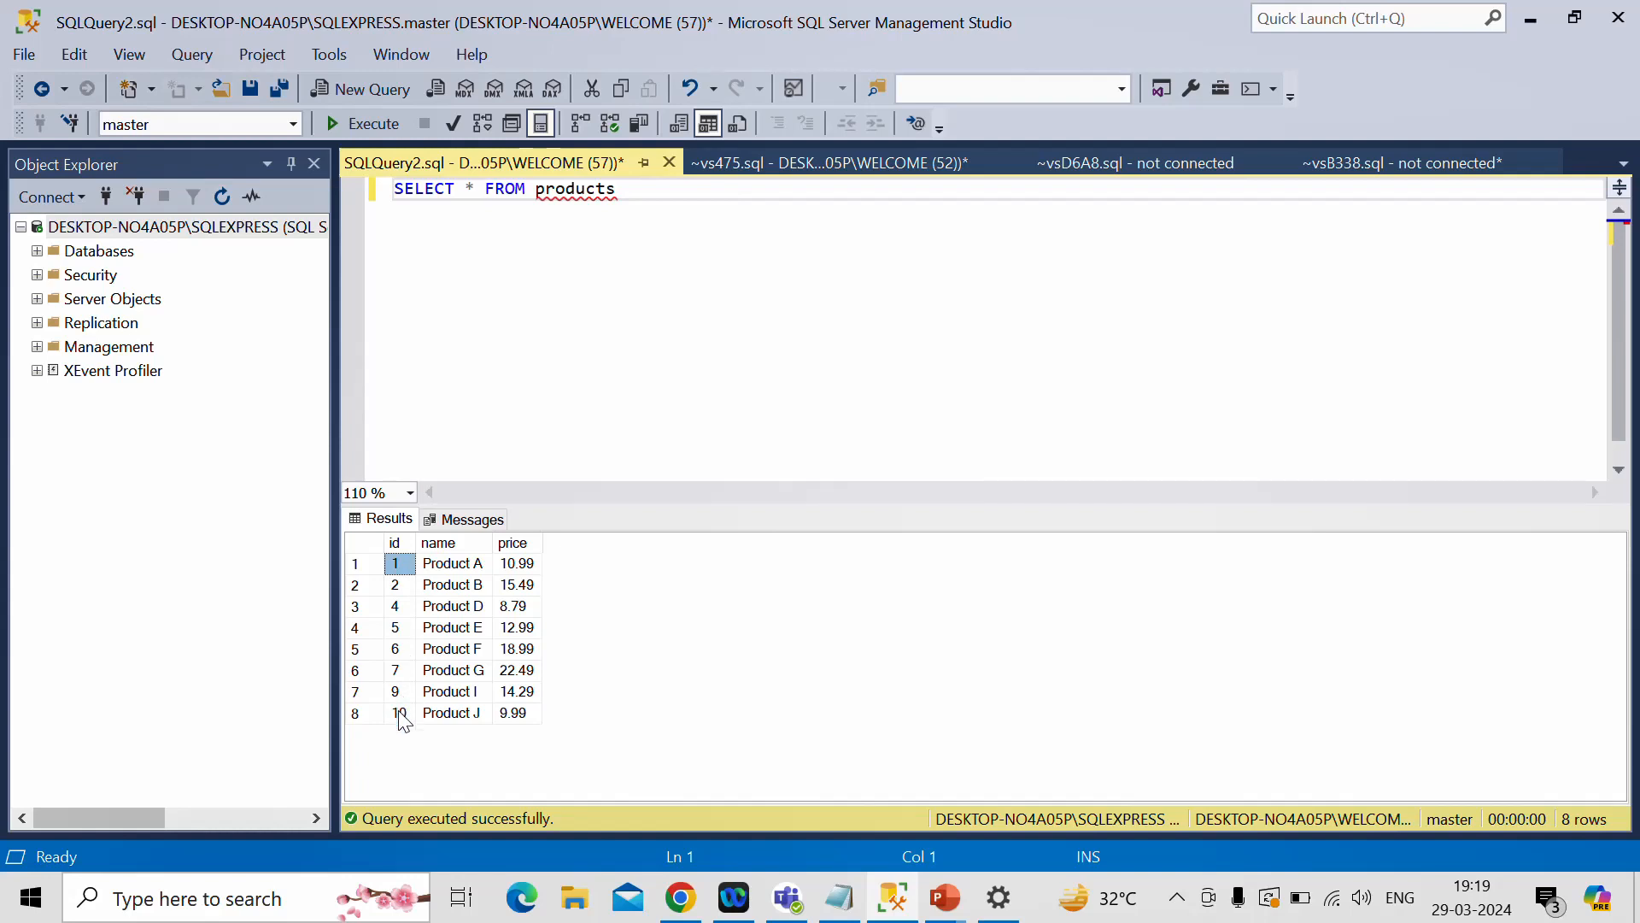
left_click(395, 713)
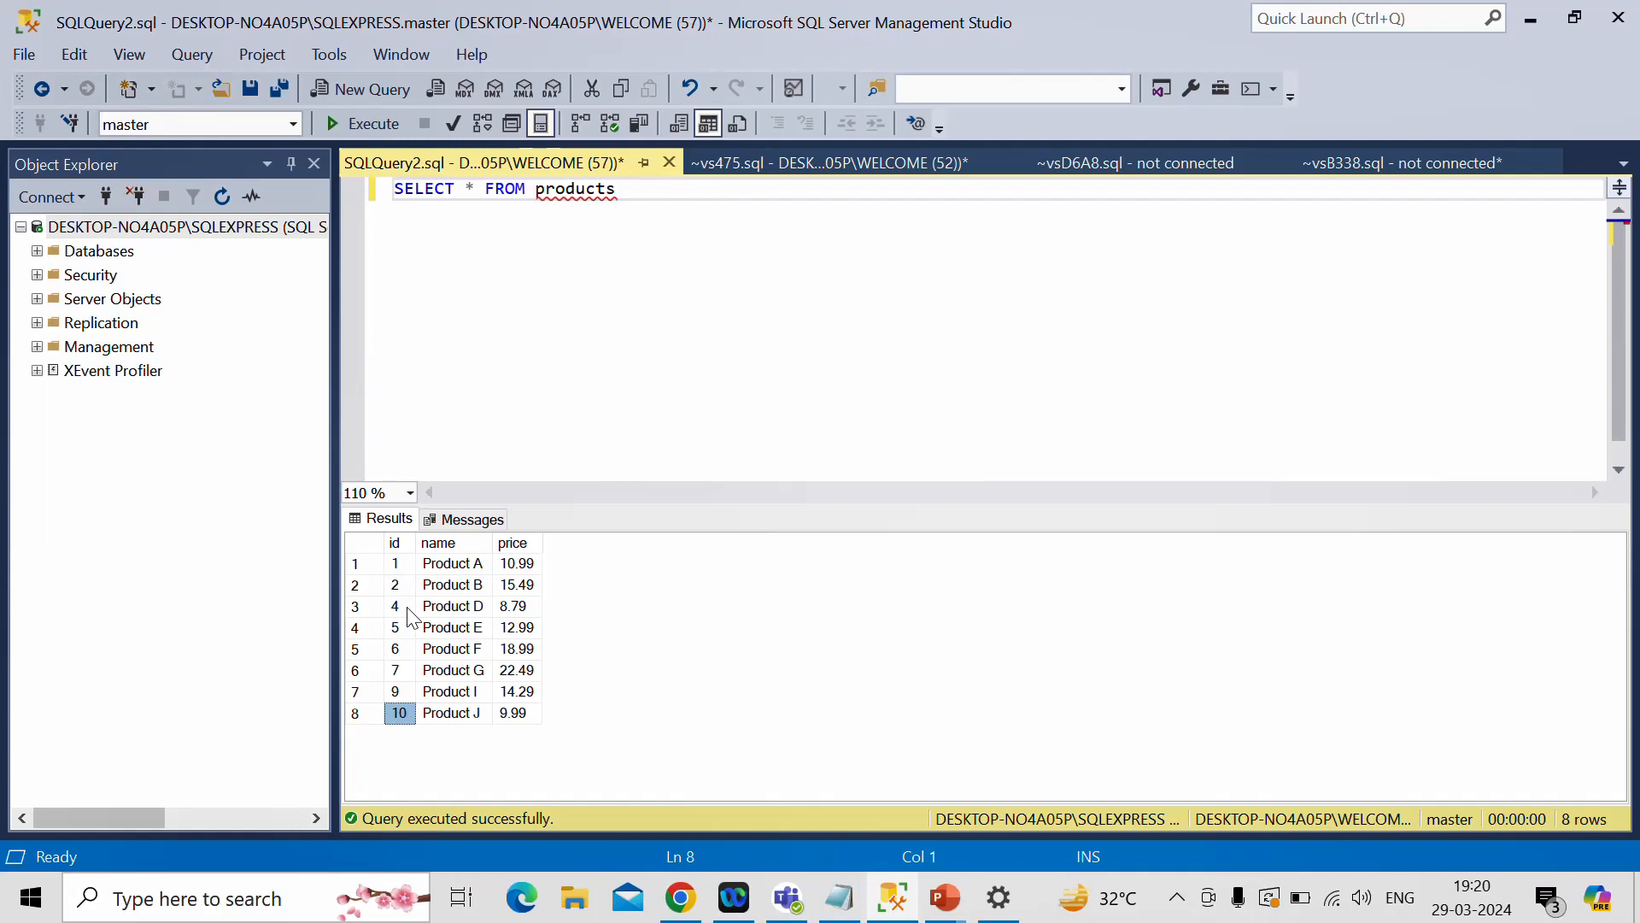
mouse_move(375, 571)
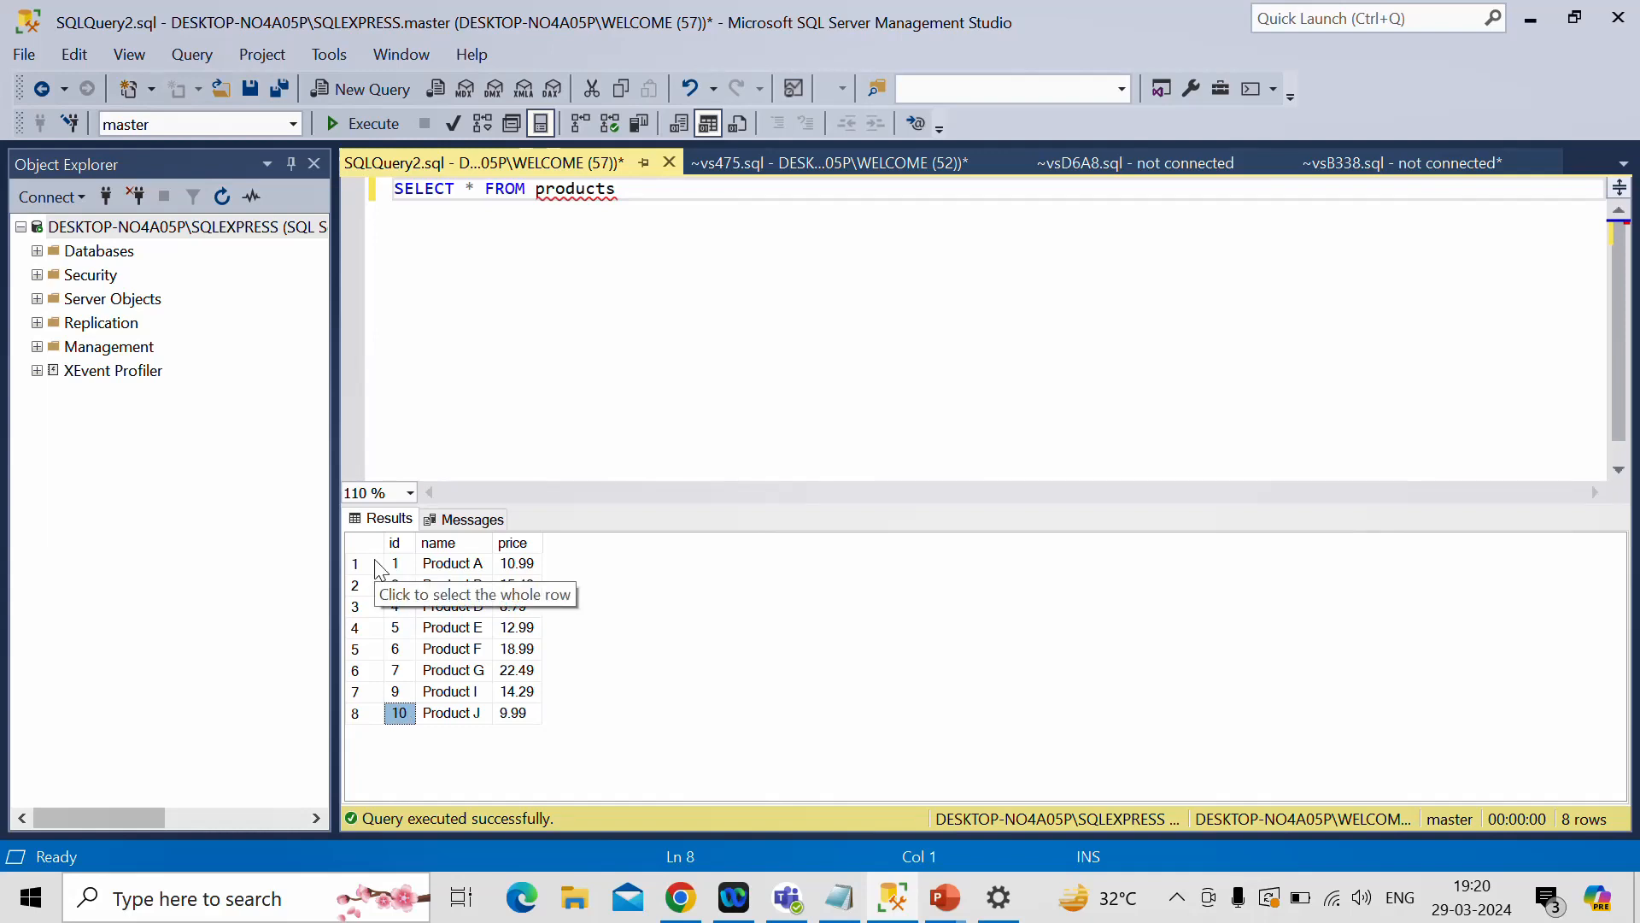
Highlight the id column values 1 through 10, noting 3 and 8 are missing, then return to the editor
left_click(360, 543)
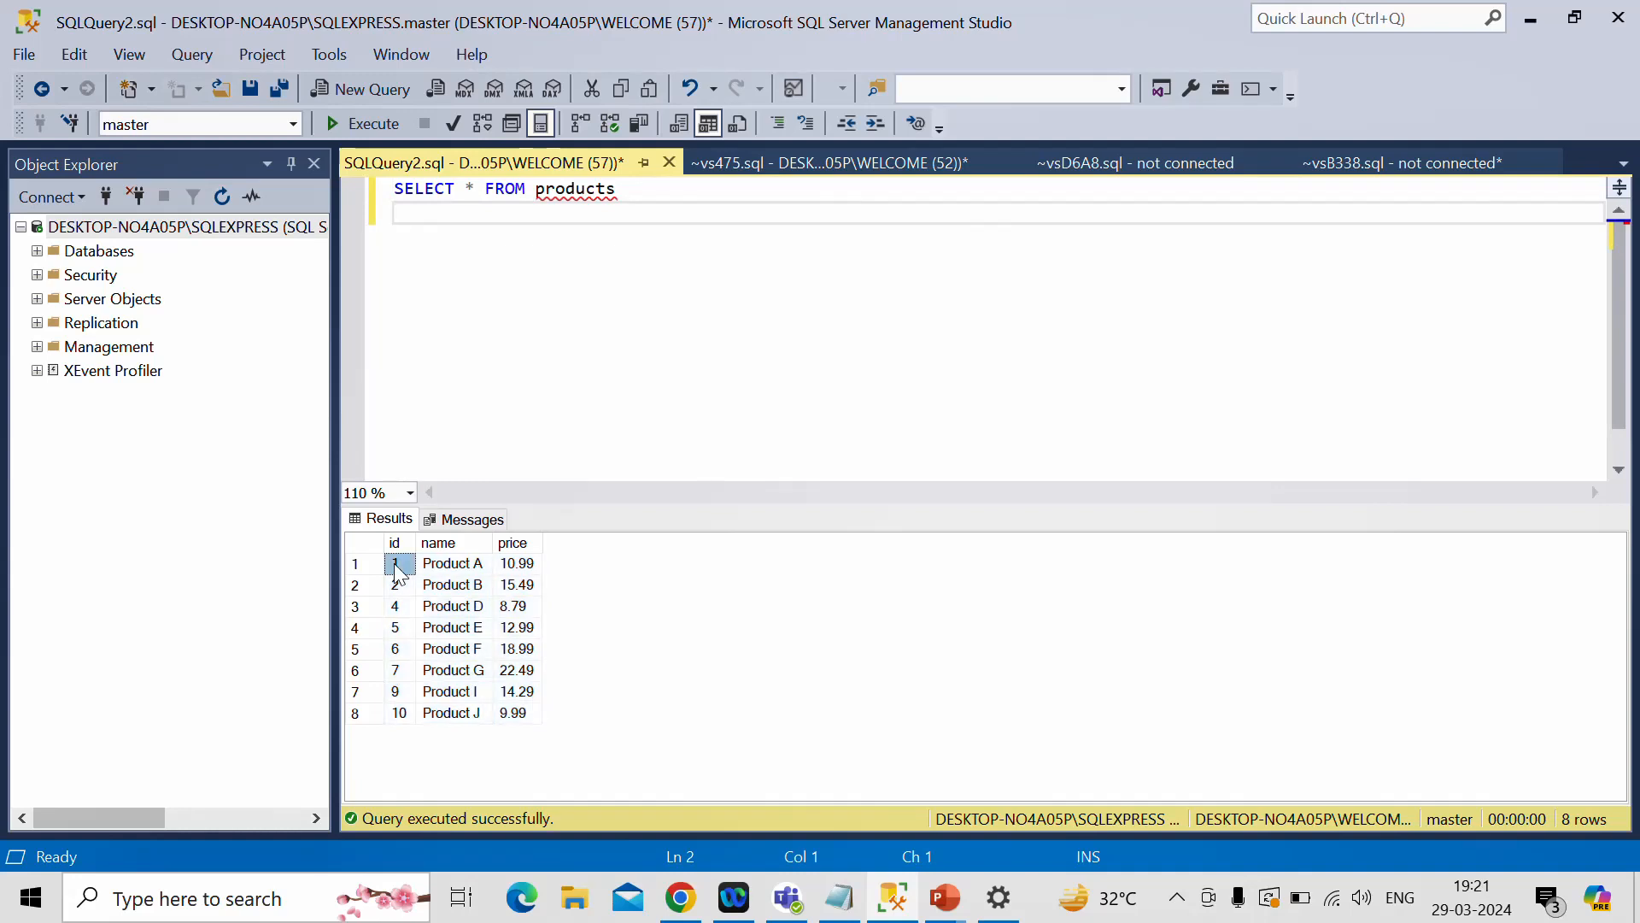
left_click(398, 712)
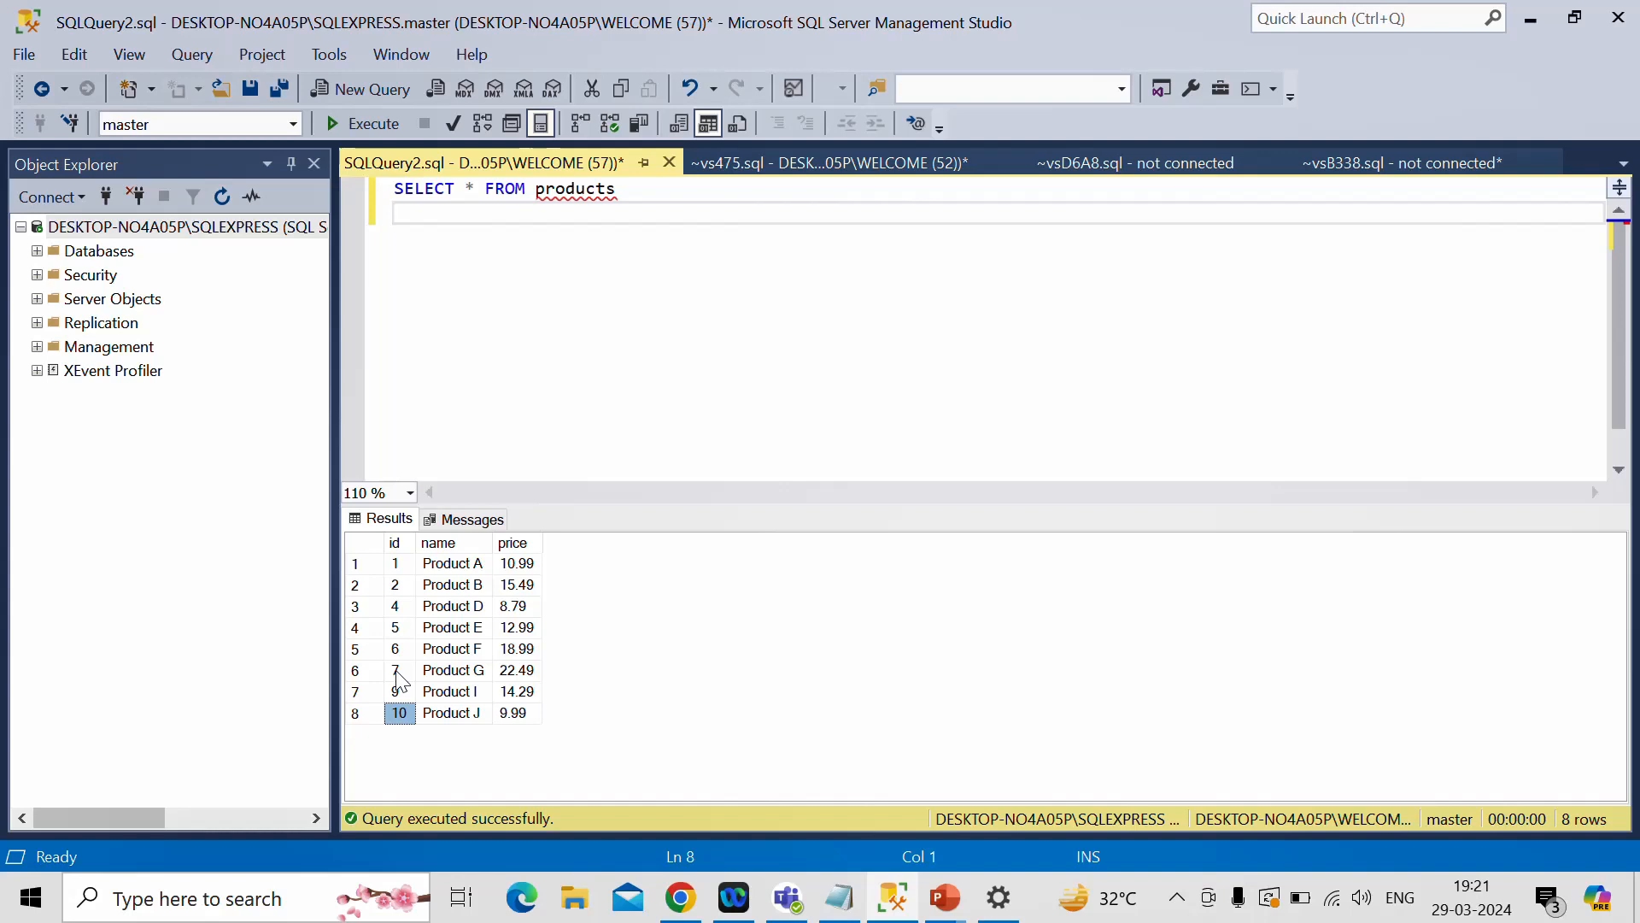
mouse_move(379, 550)
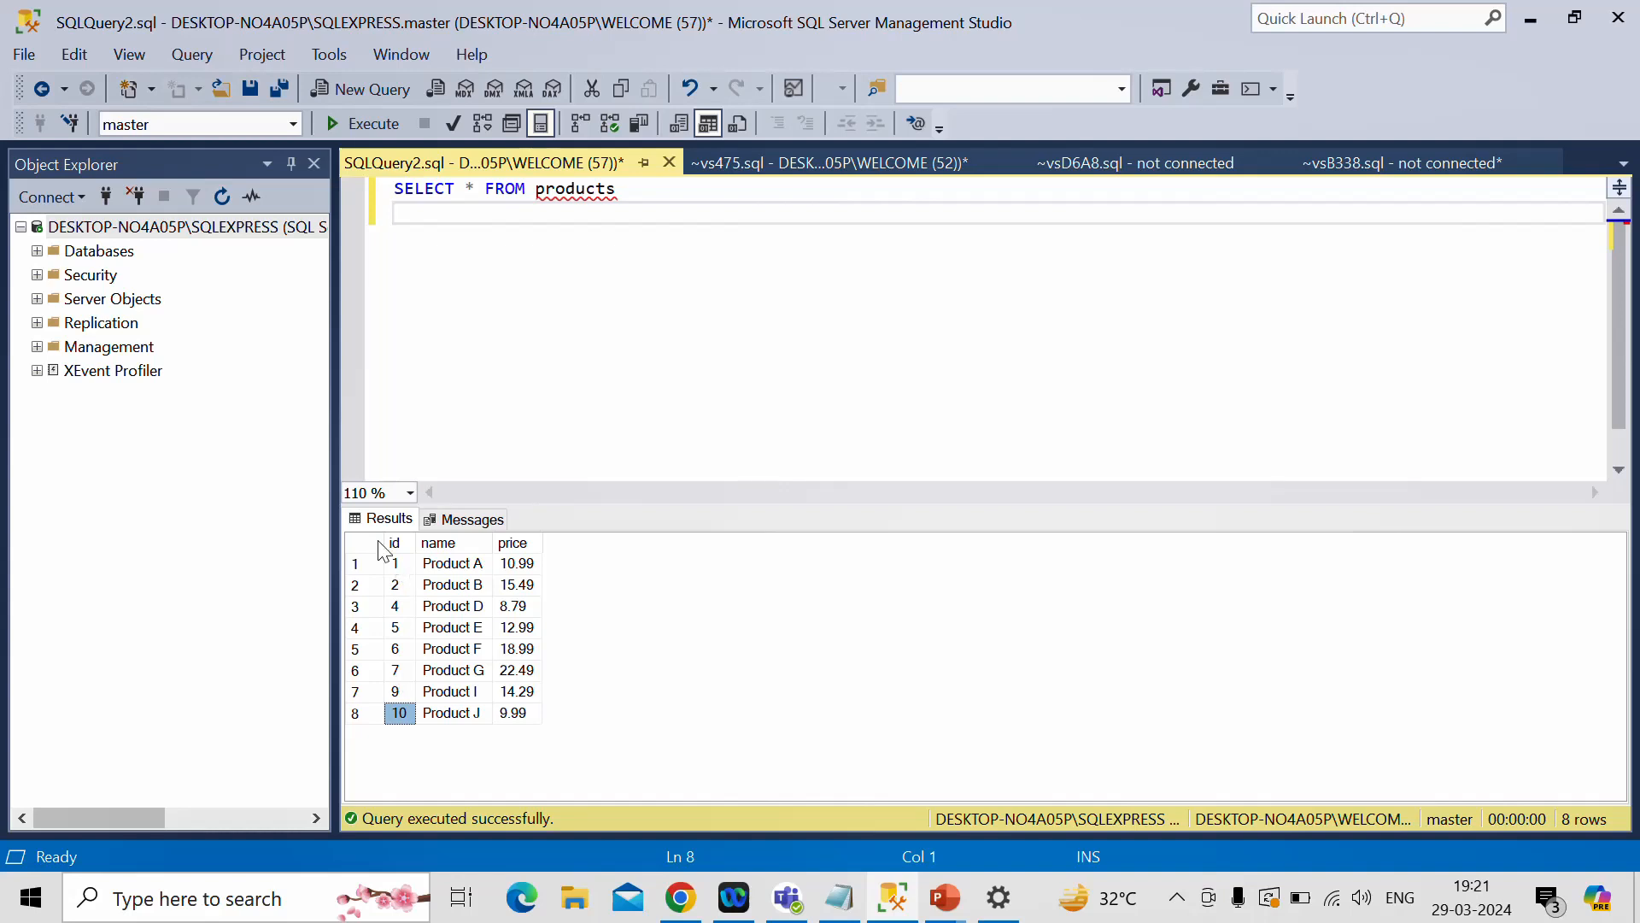
left_click(365, 542)
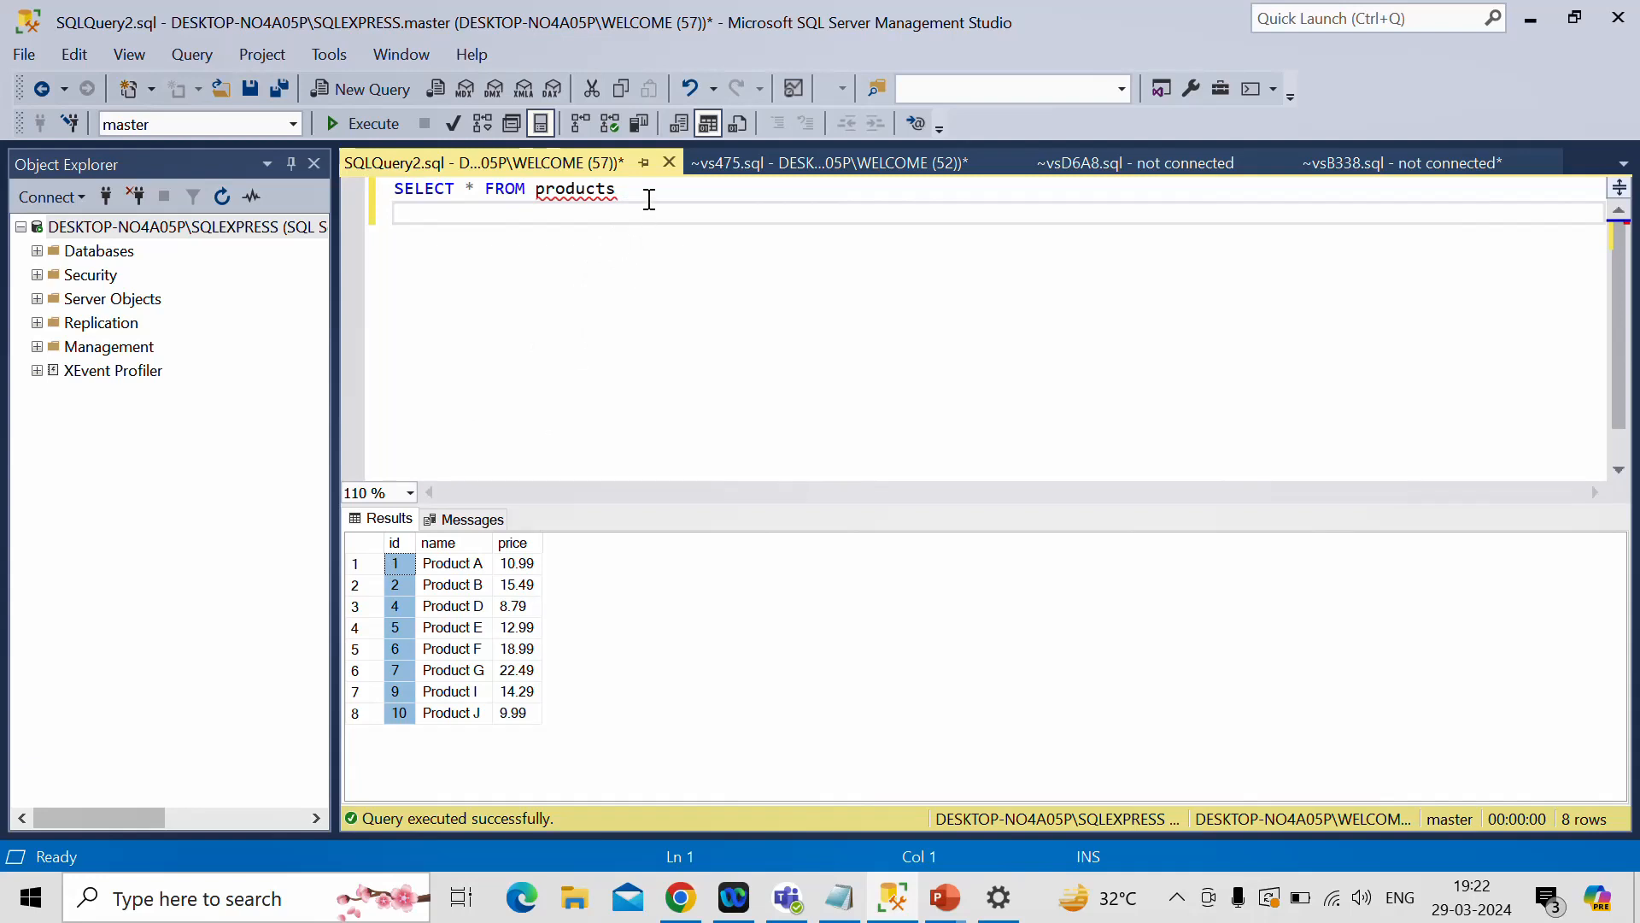
left_click(627, 188)
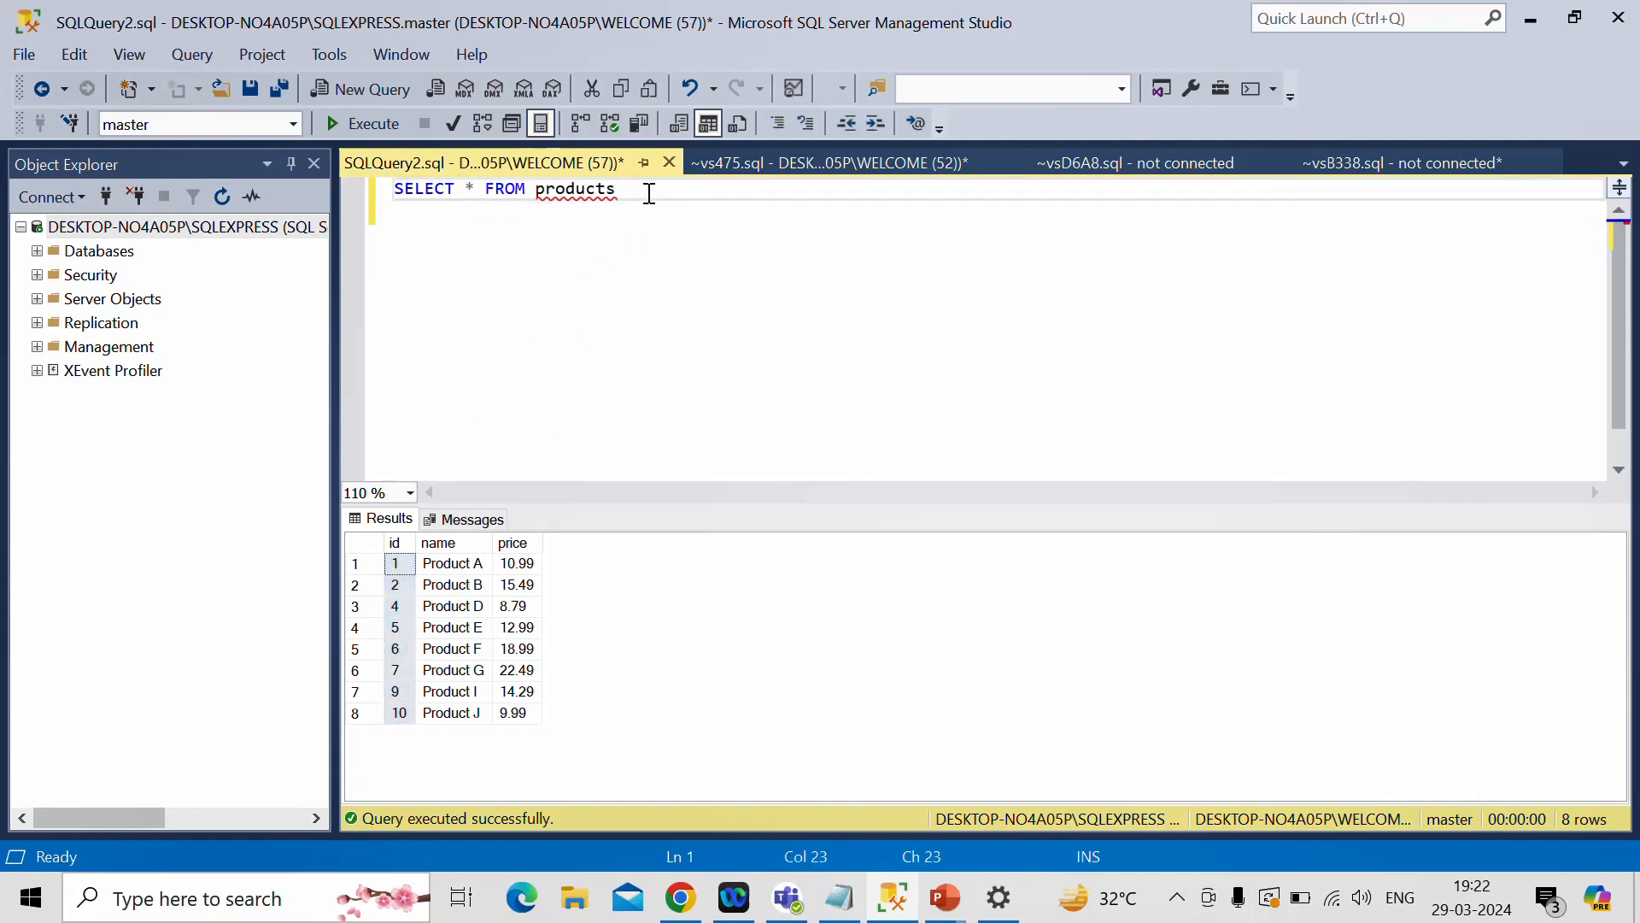
Run SELECT MIN(id) FROM products to get the smallest product id, 1
type(";")
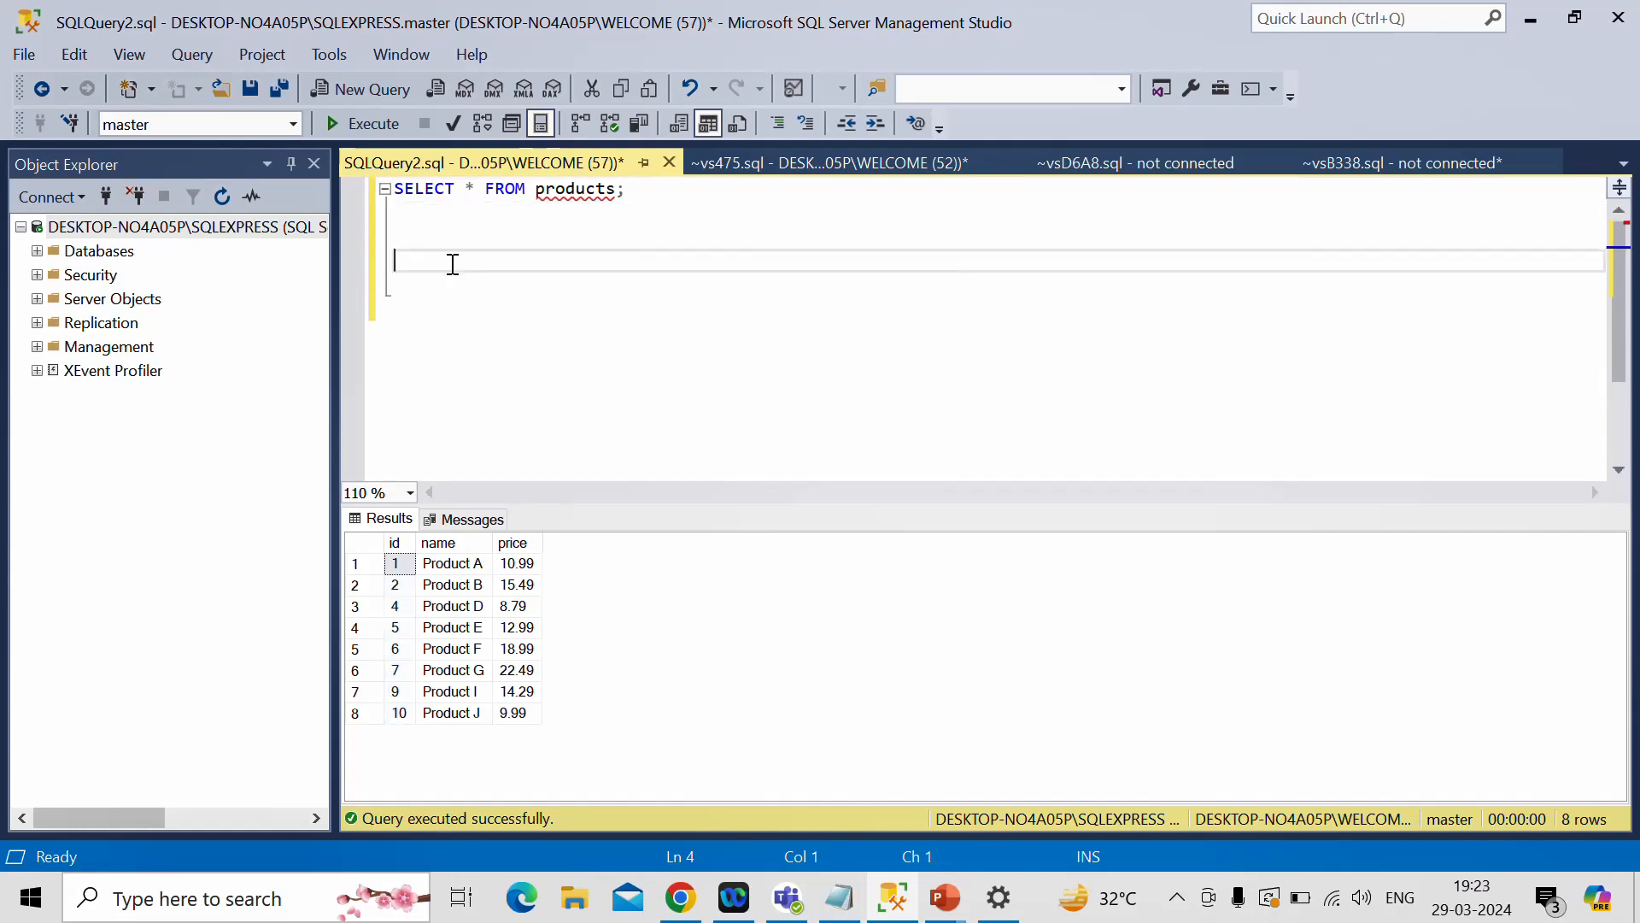
type("SELECT")
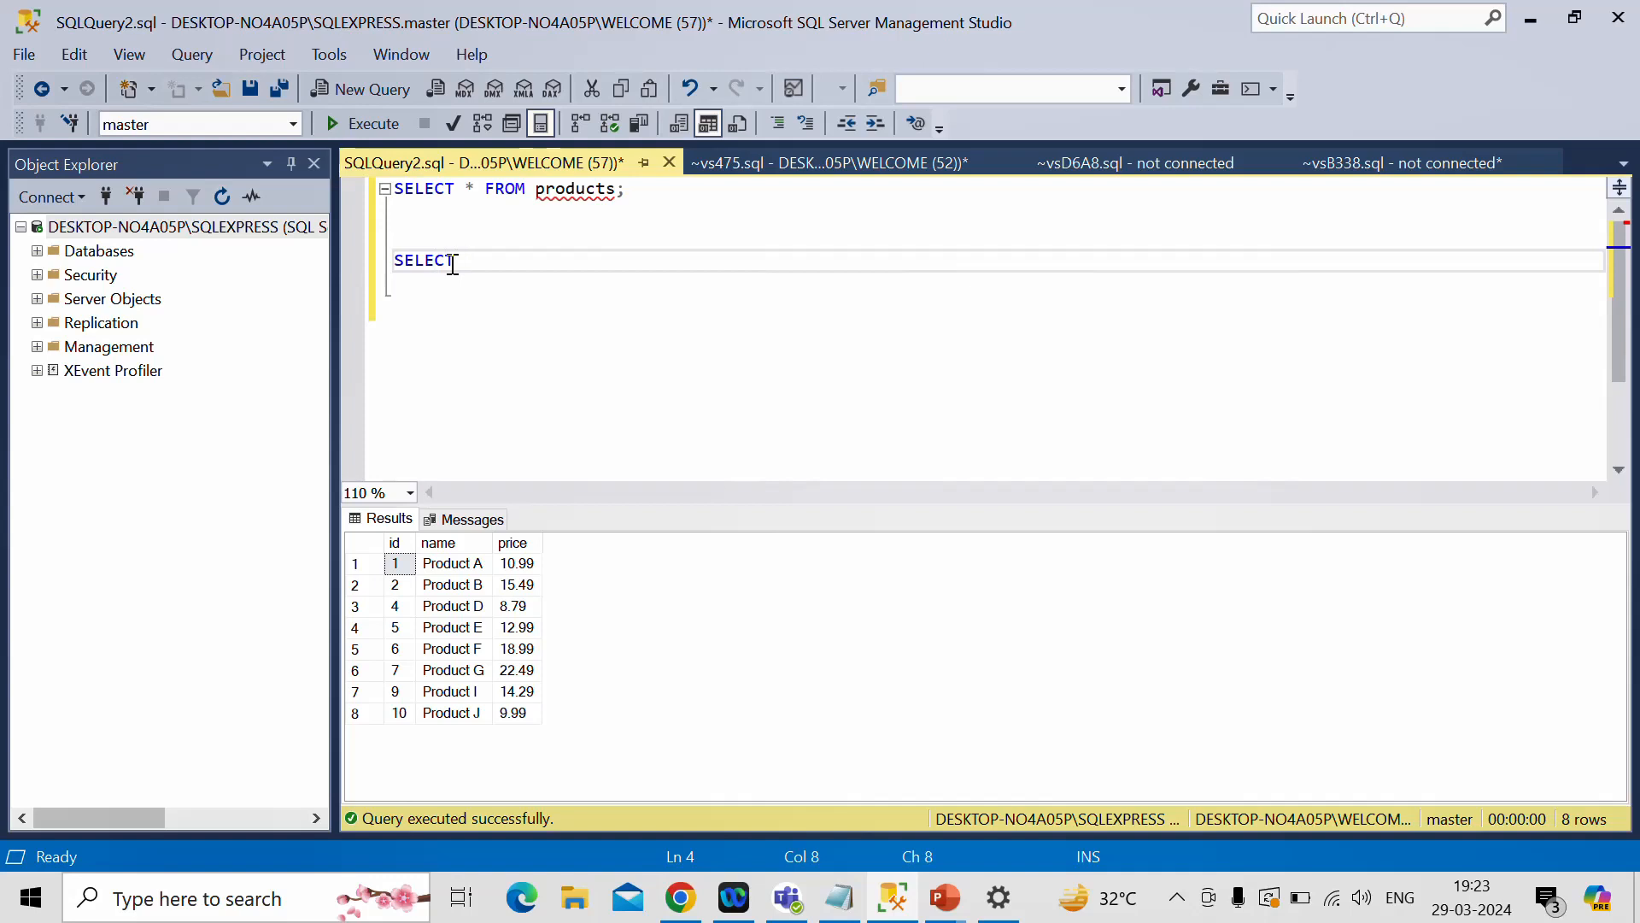
type("MIN()")
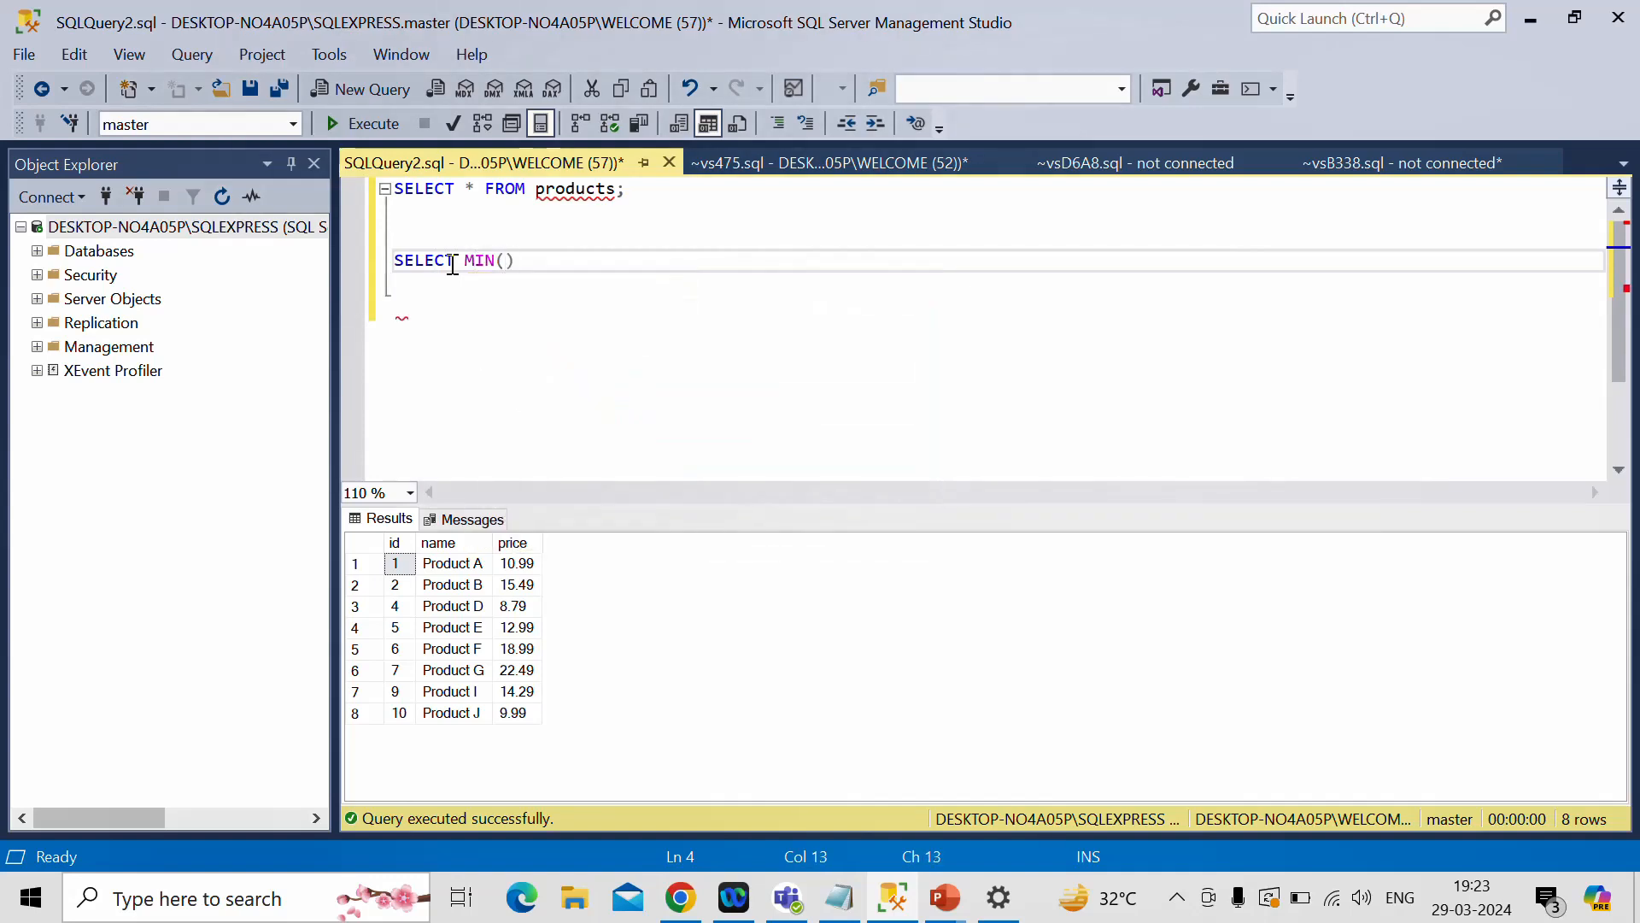
type("id) FROM")
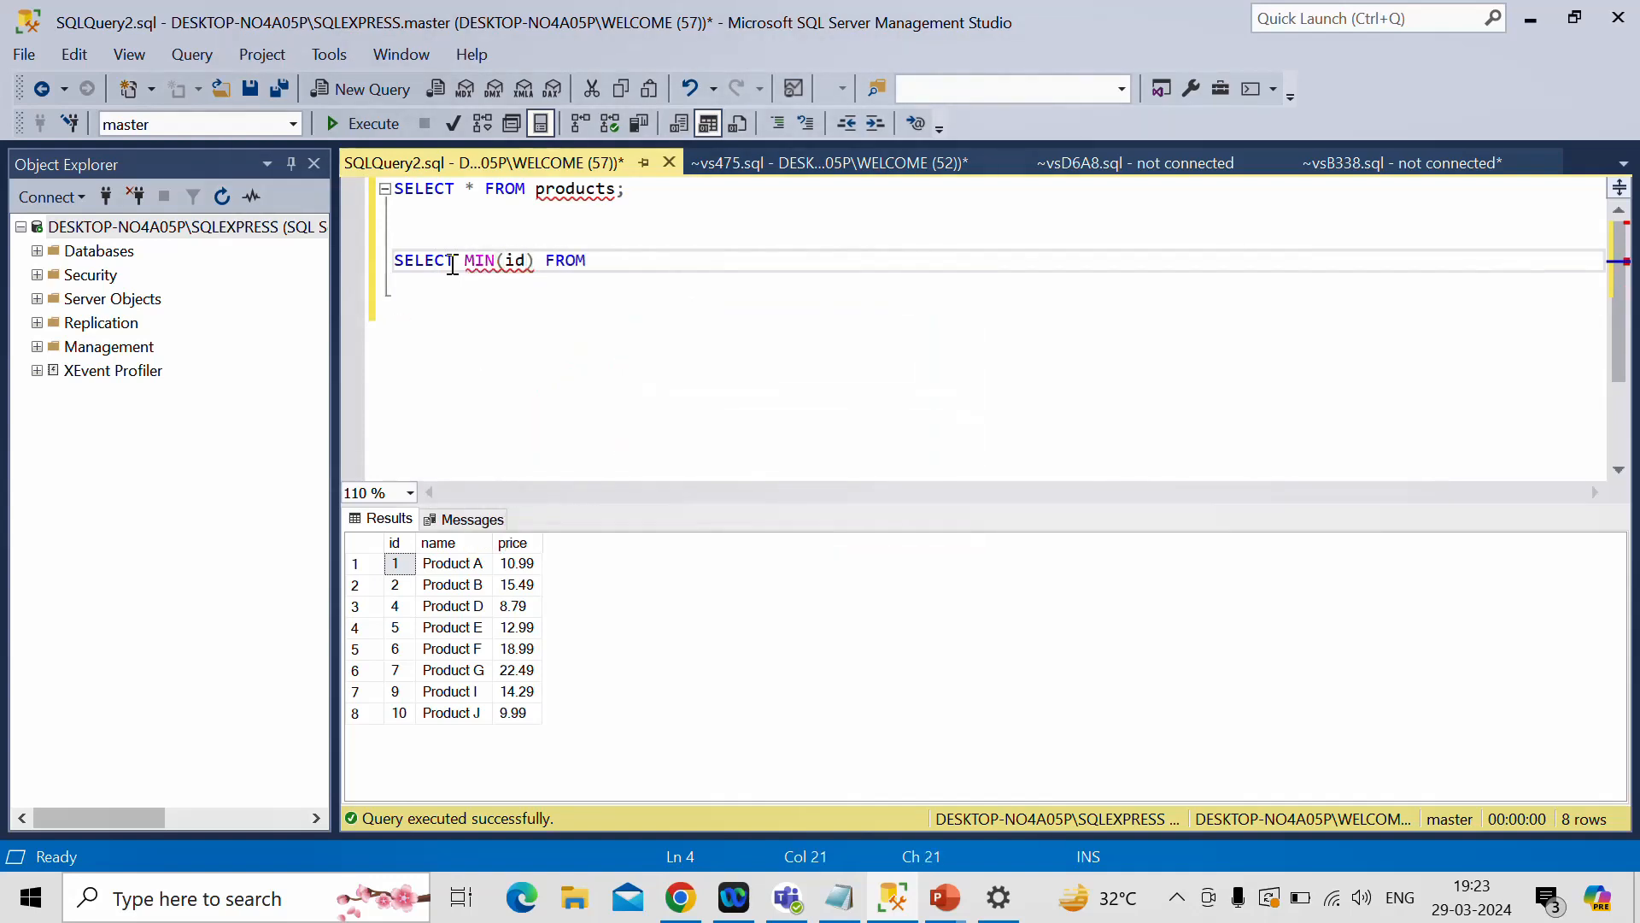
type("products")
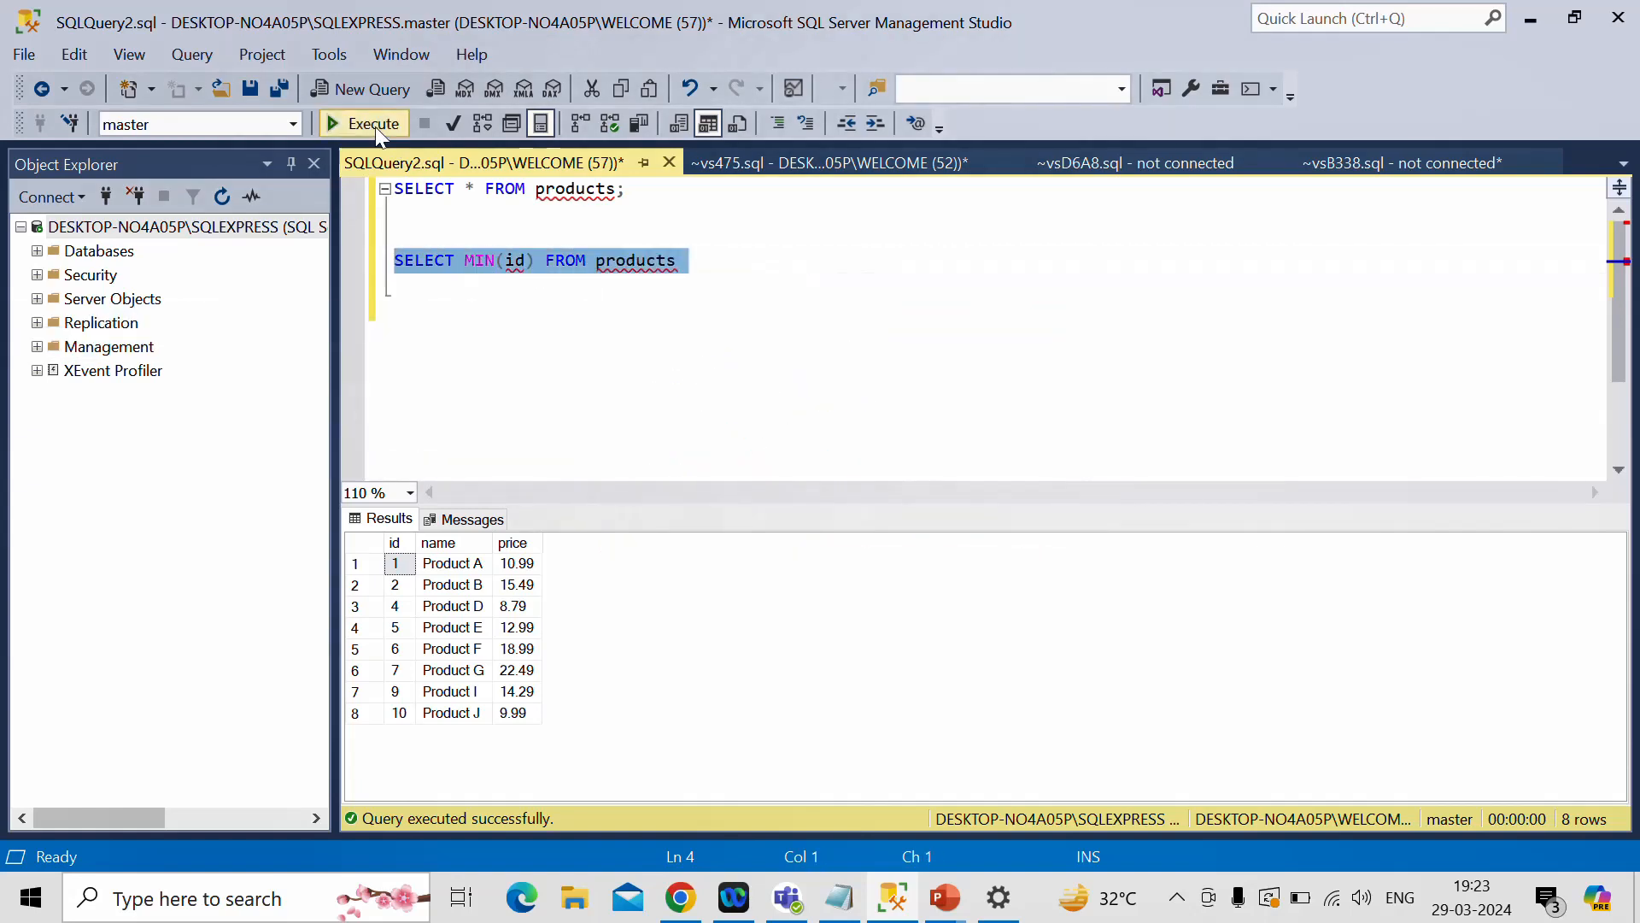
left_click(362, 123)
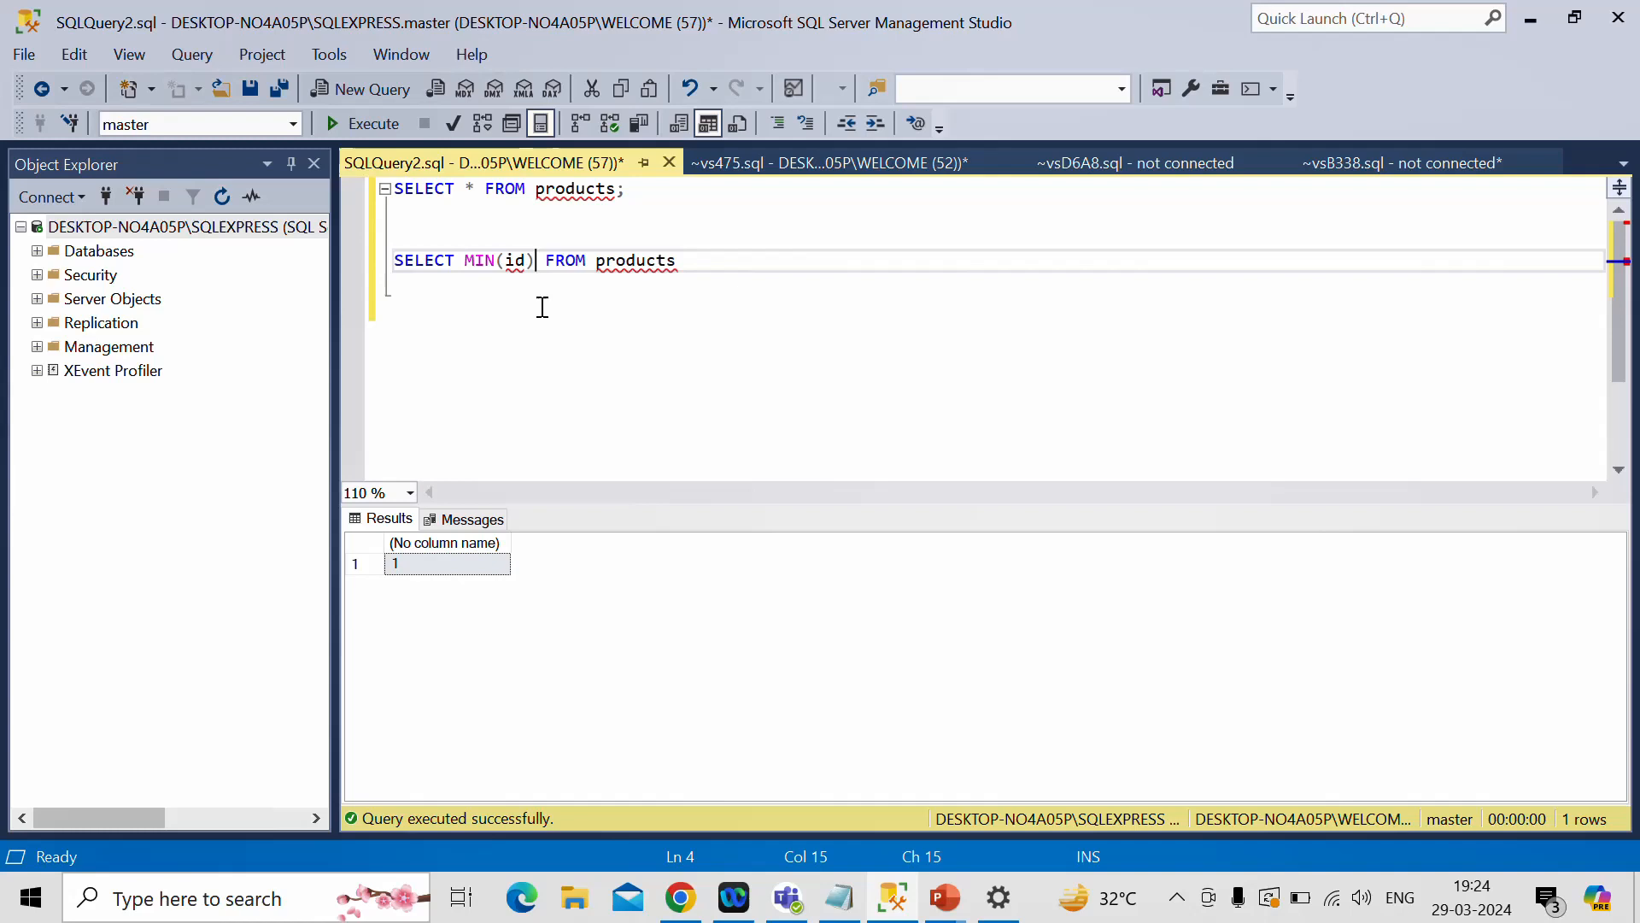
Alias the minimum id as missing_id and rerun, returning 1 under missing_id
type("AS miss")
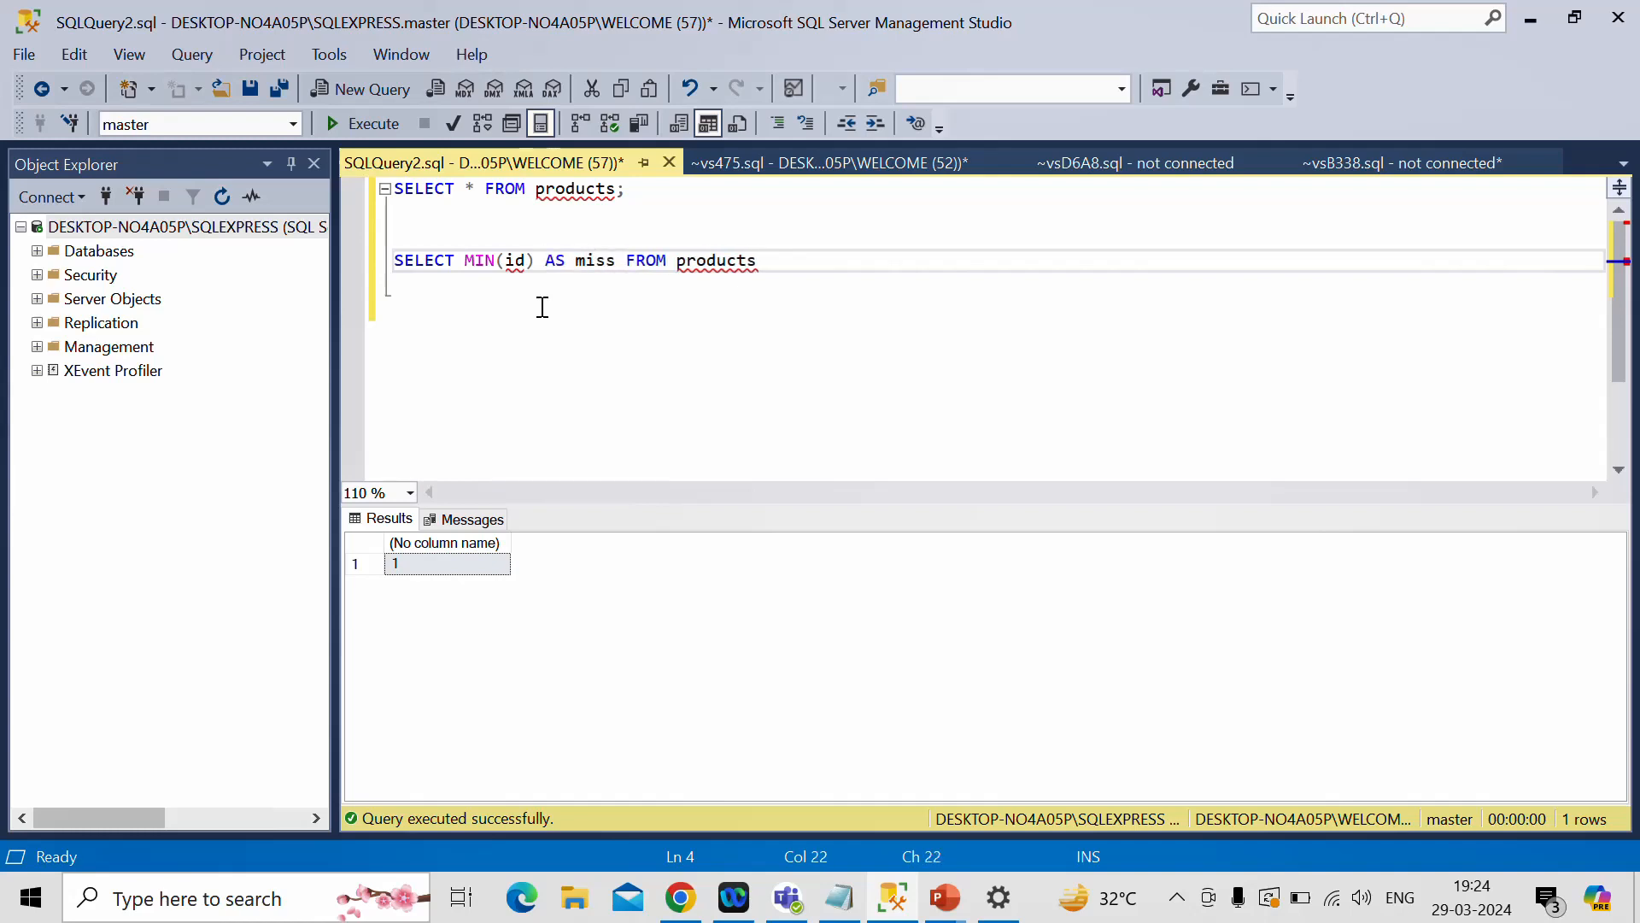
type("_missing_id")
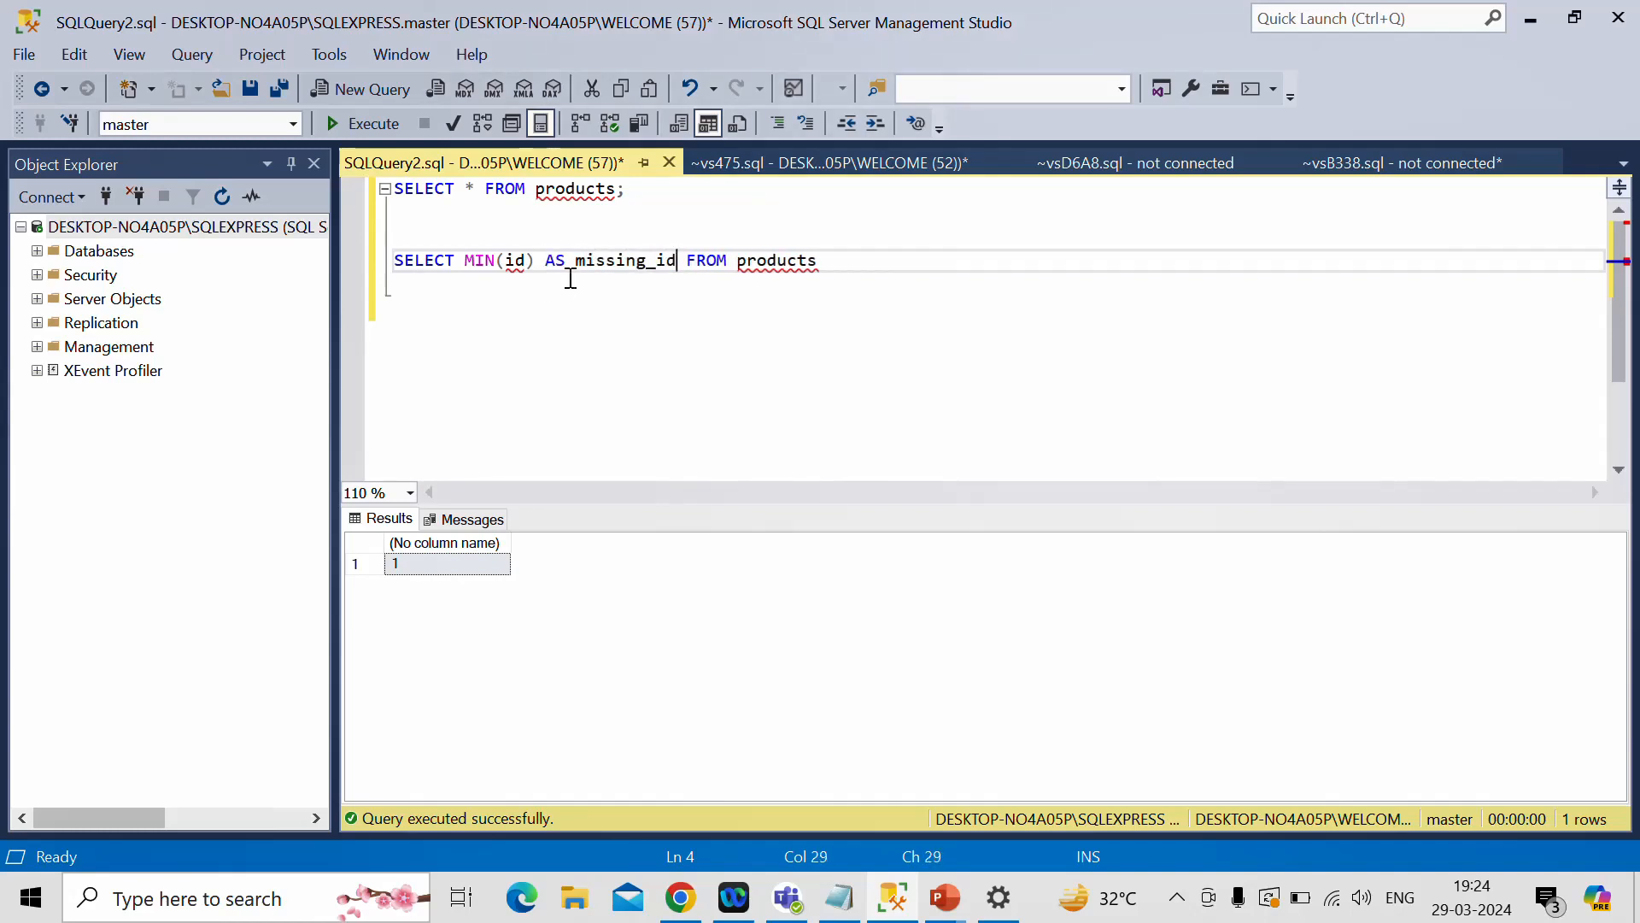
left_click(375, 123)
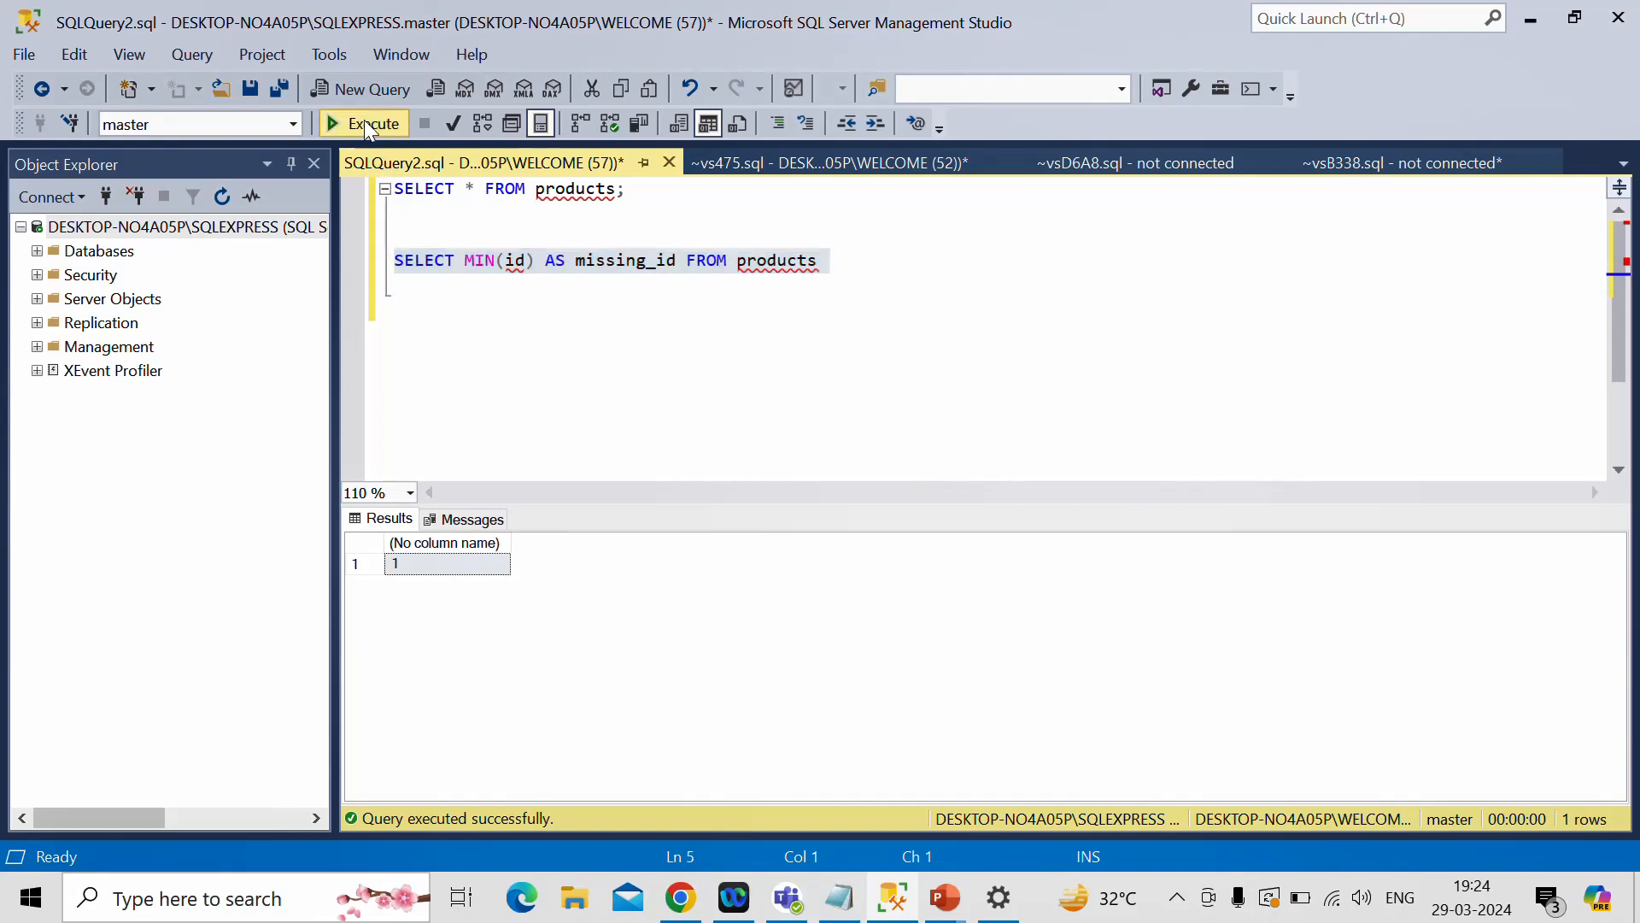
left_click(373, 123)
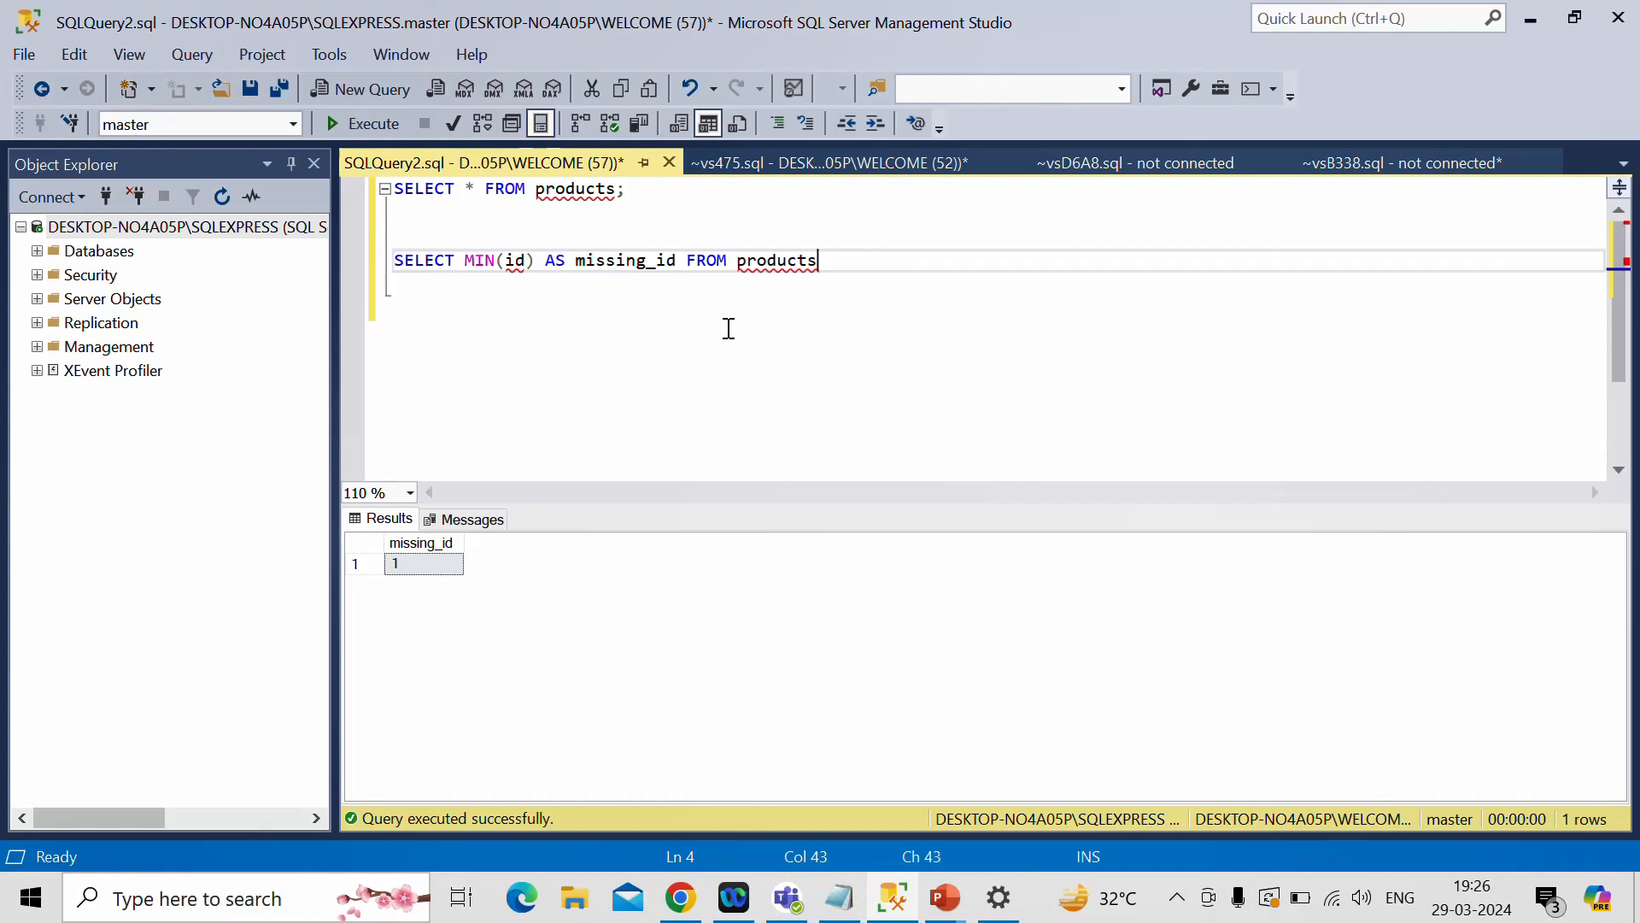
Wrap the MIN(id) AS missing_id query in a WITH missing_ids AS (...) common table expression
left_click(487, 230)
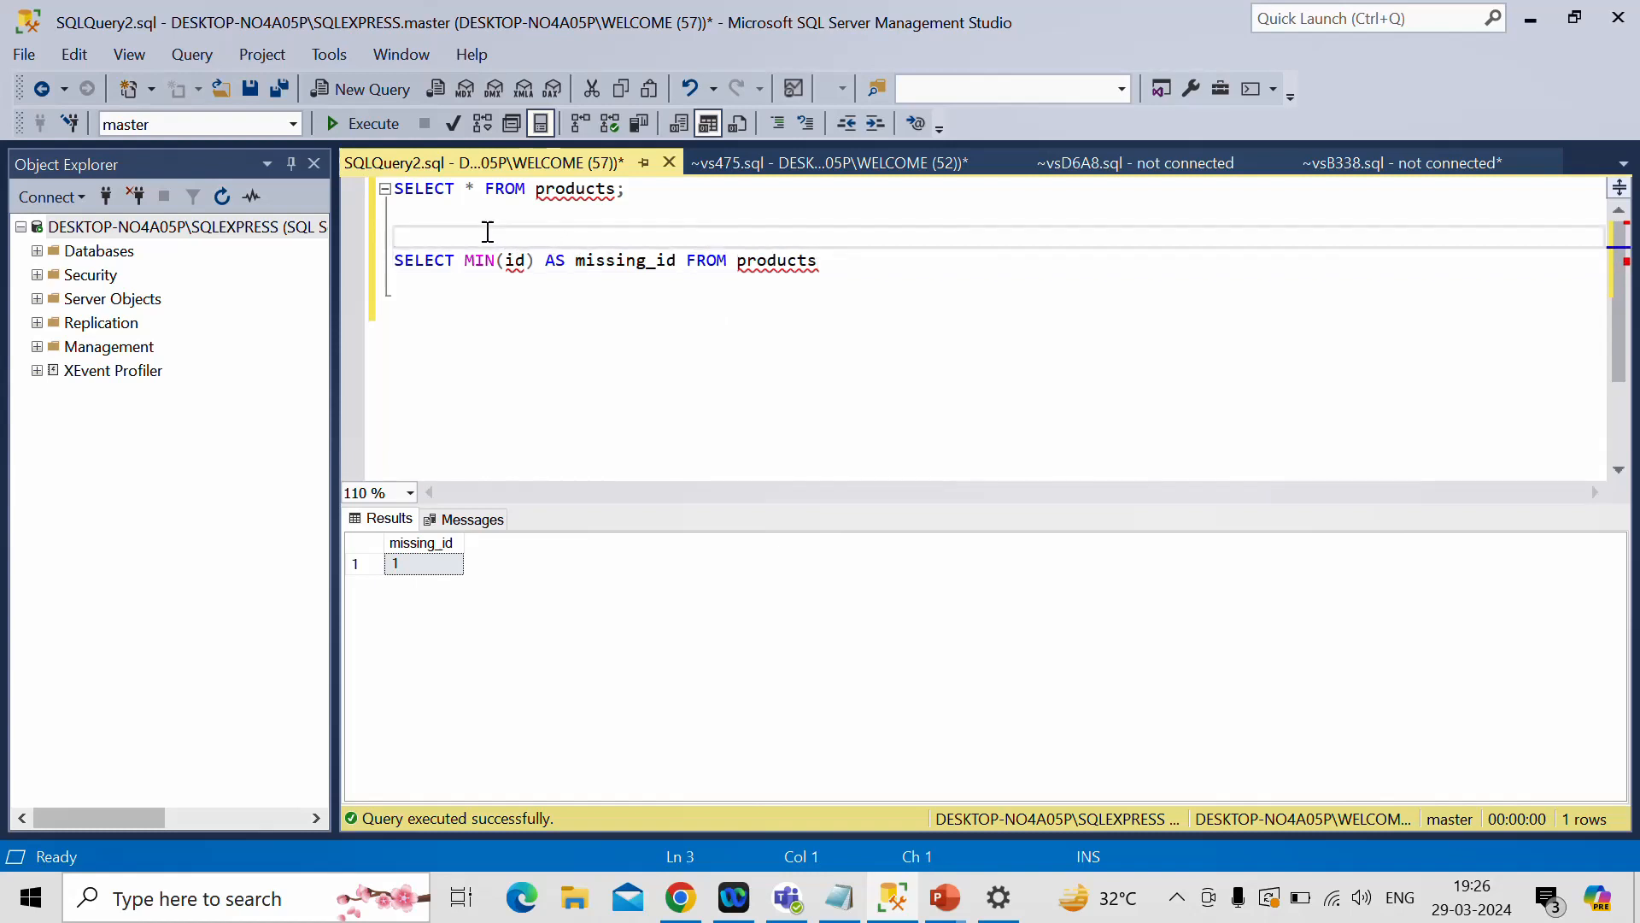
type("WITH")
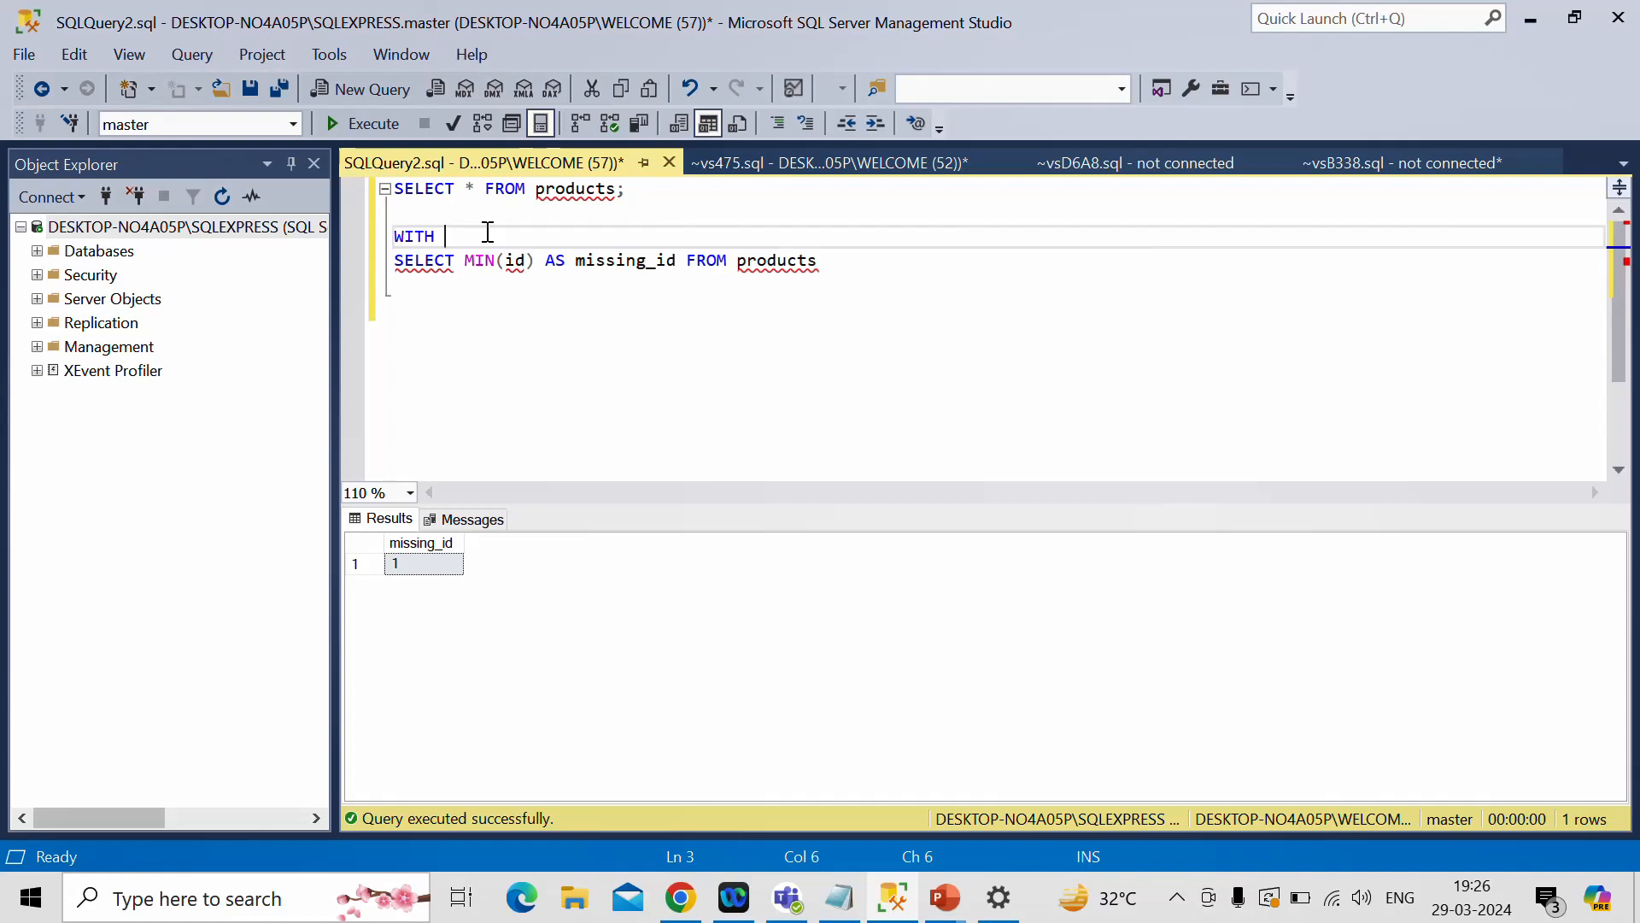
type("C")
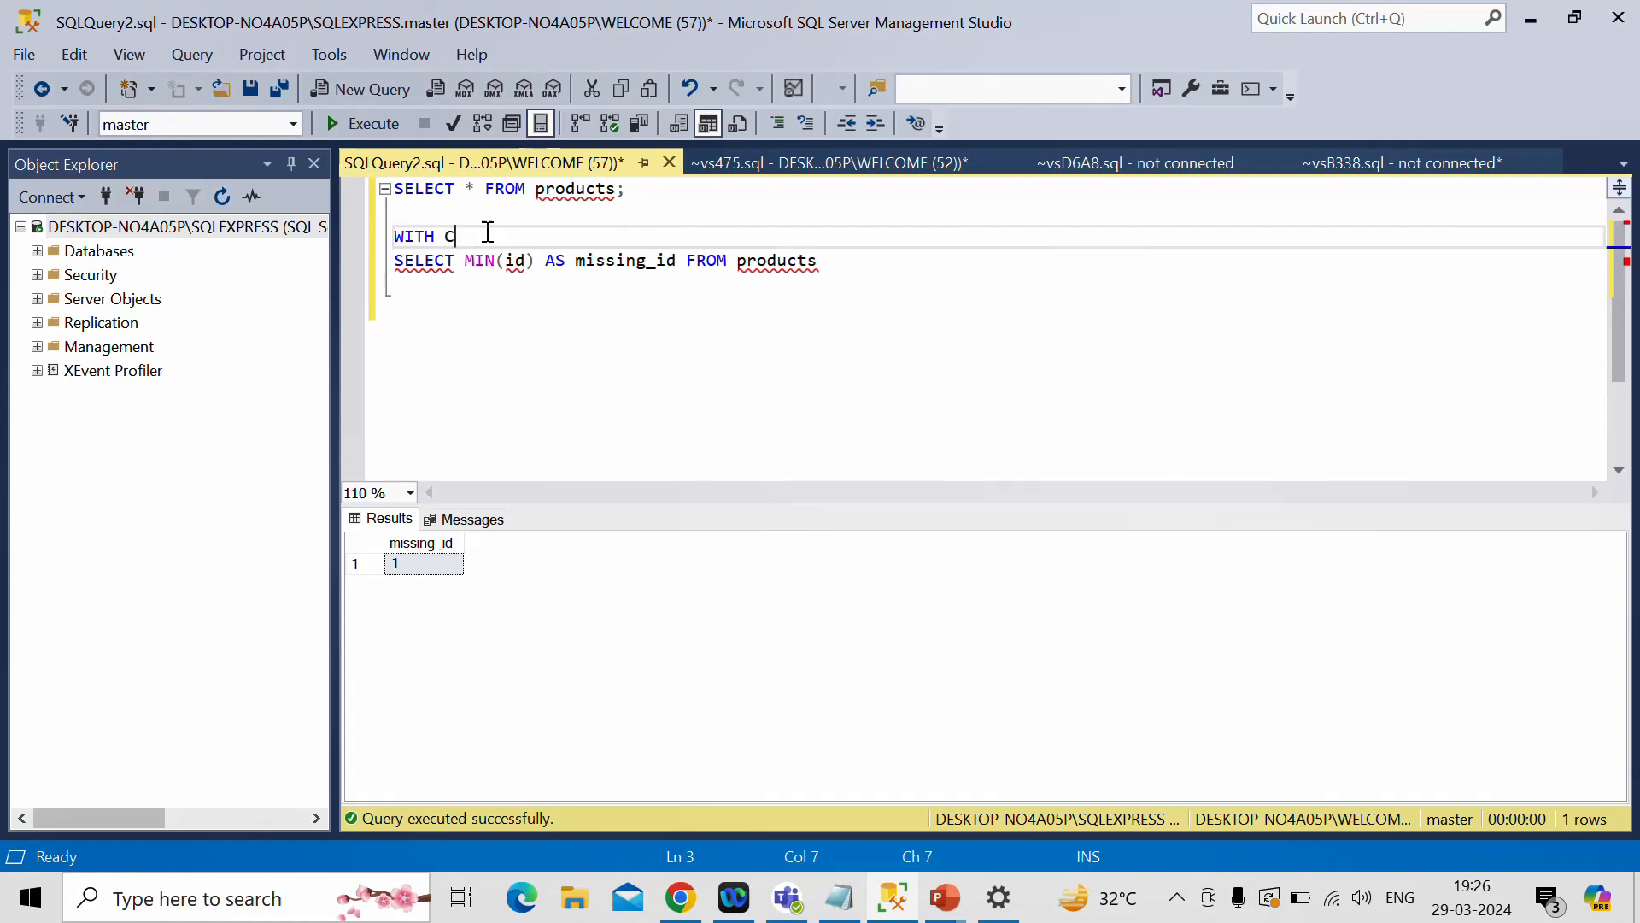
type("issing")
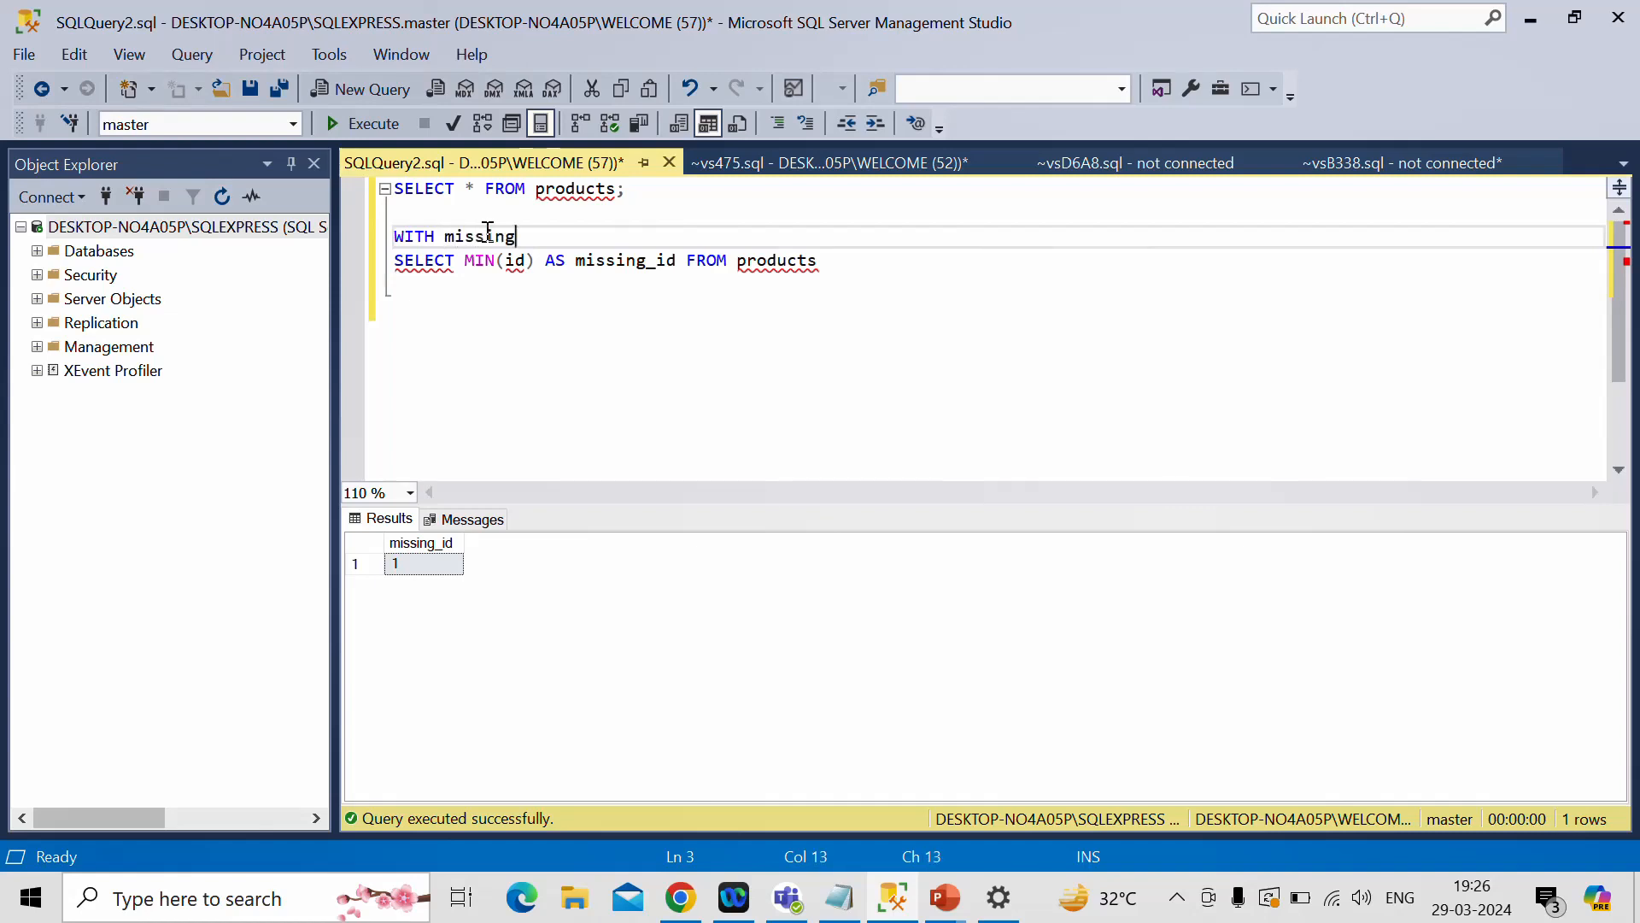
type("_ids AS")
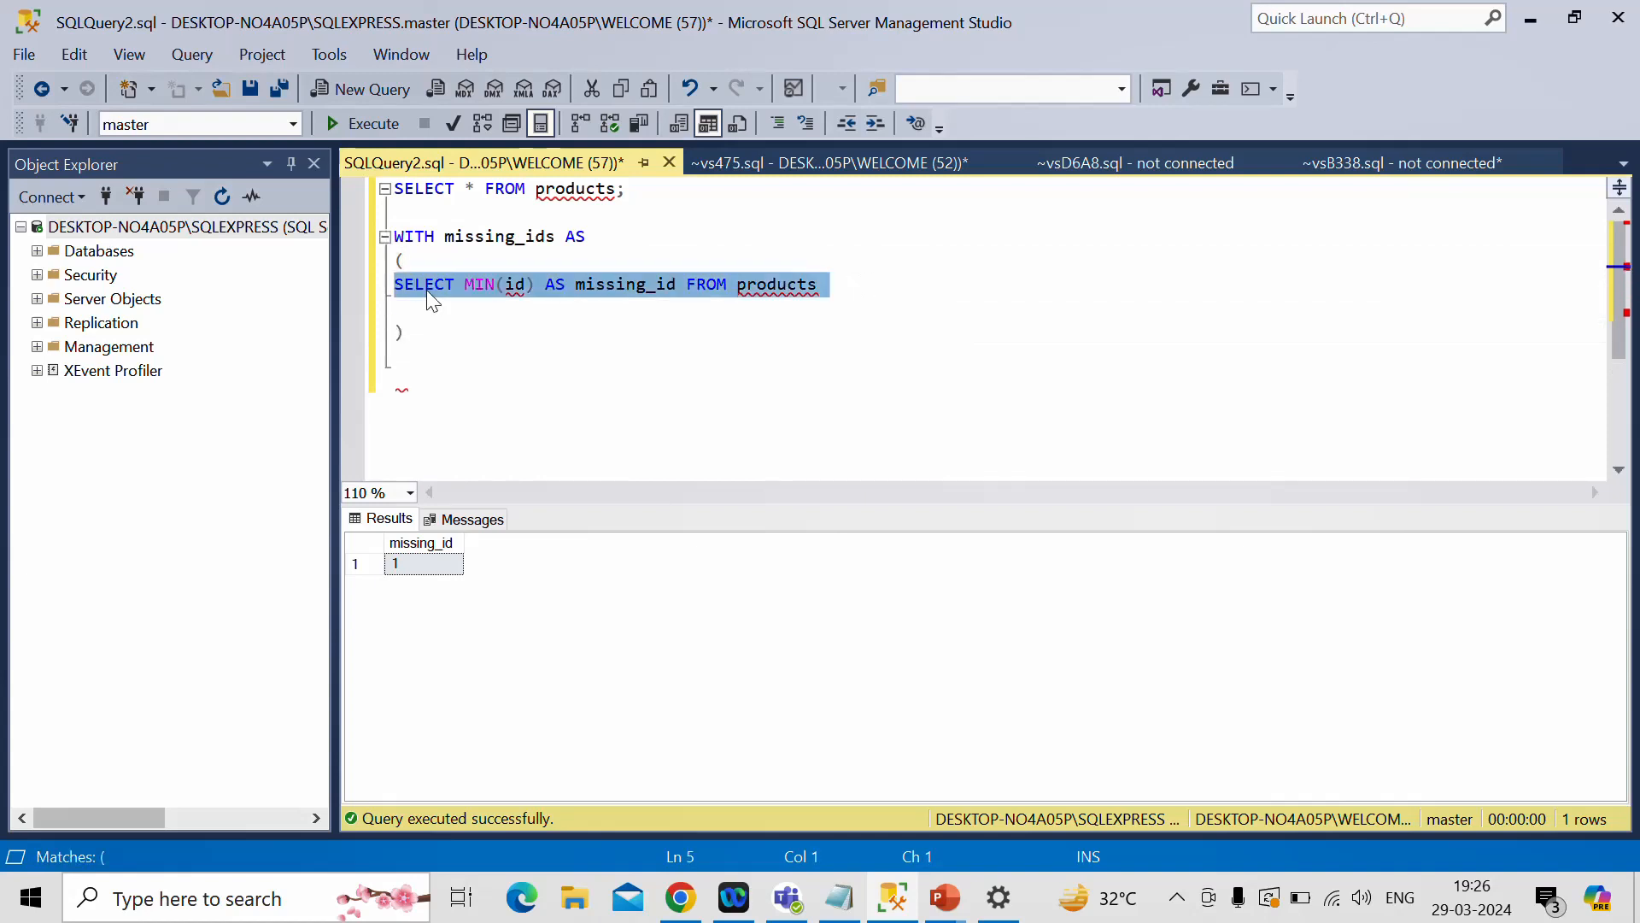
left_click(373, 123)
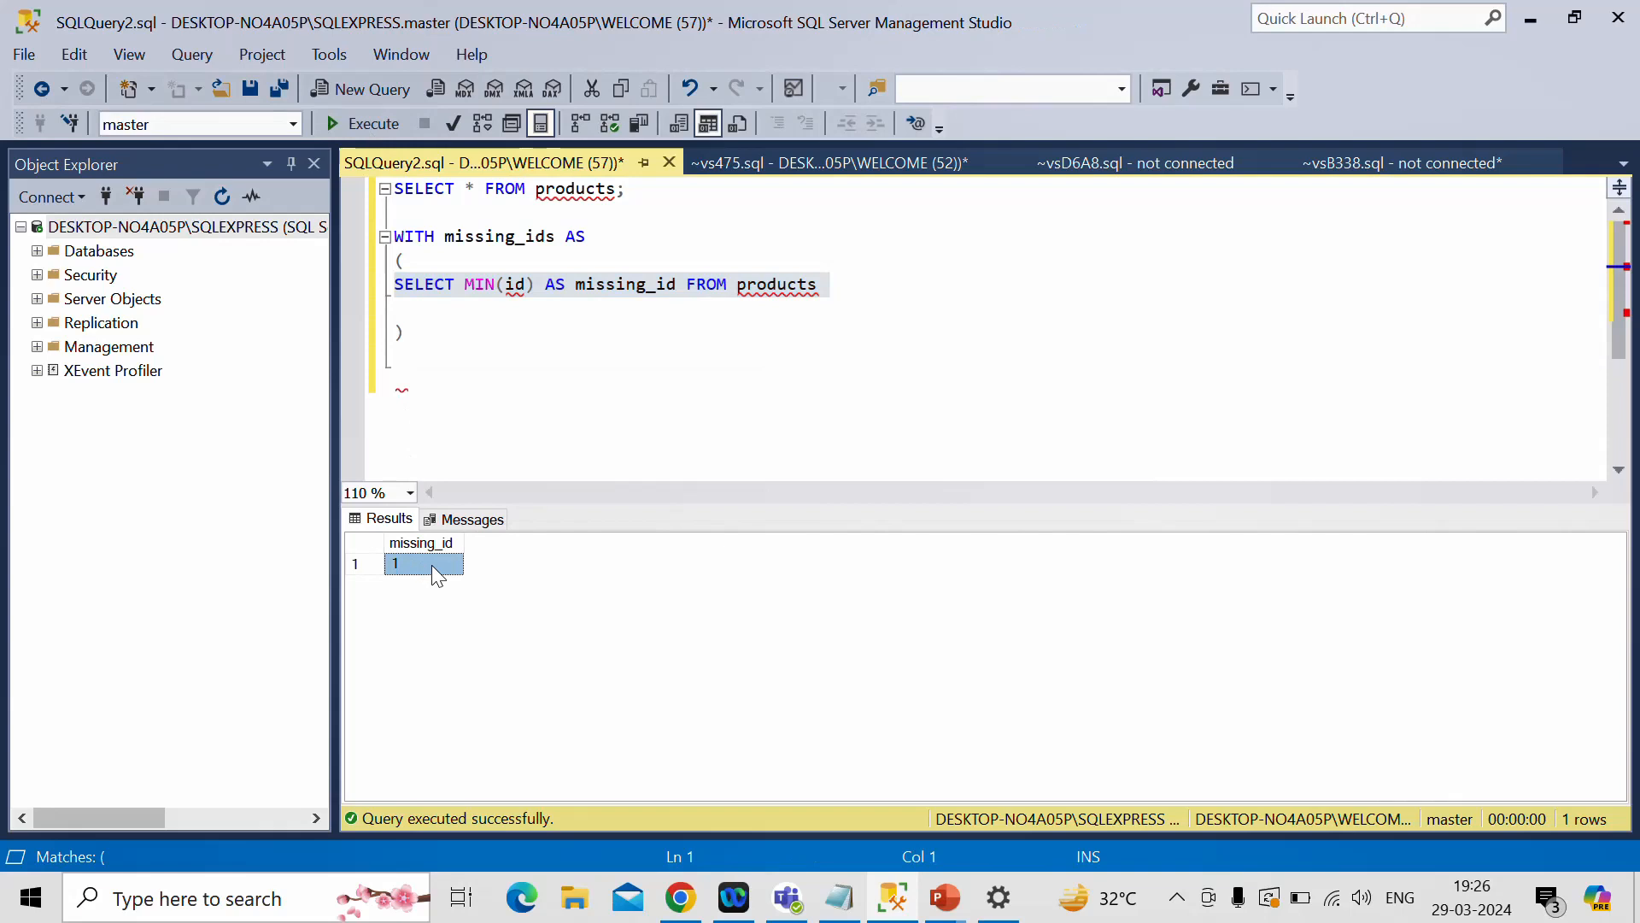
mouse_move(432, 612)
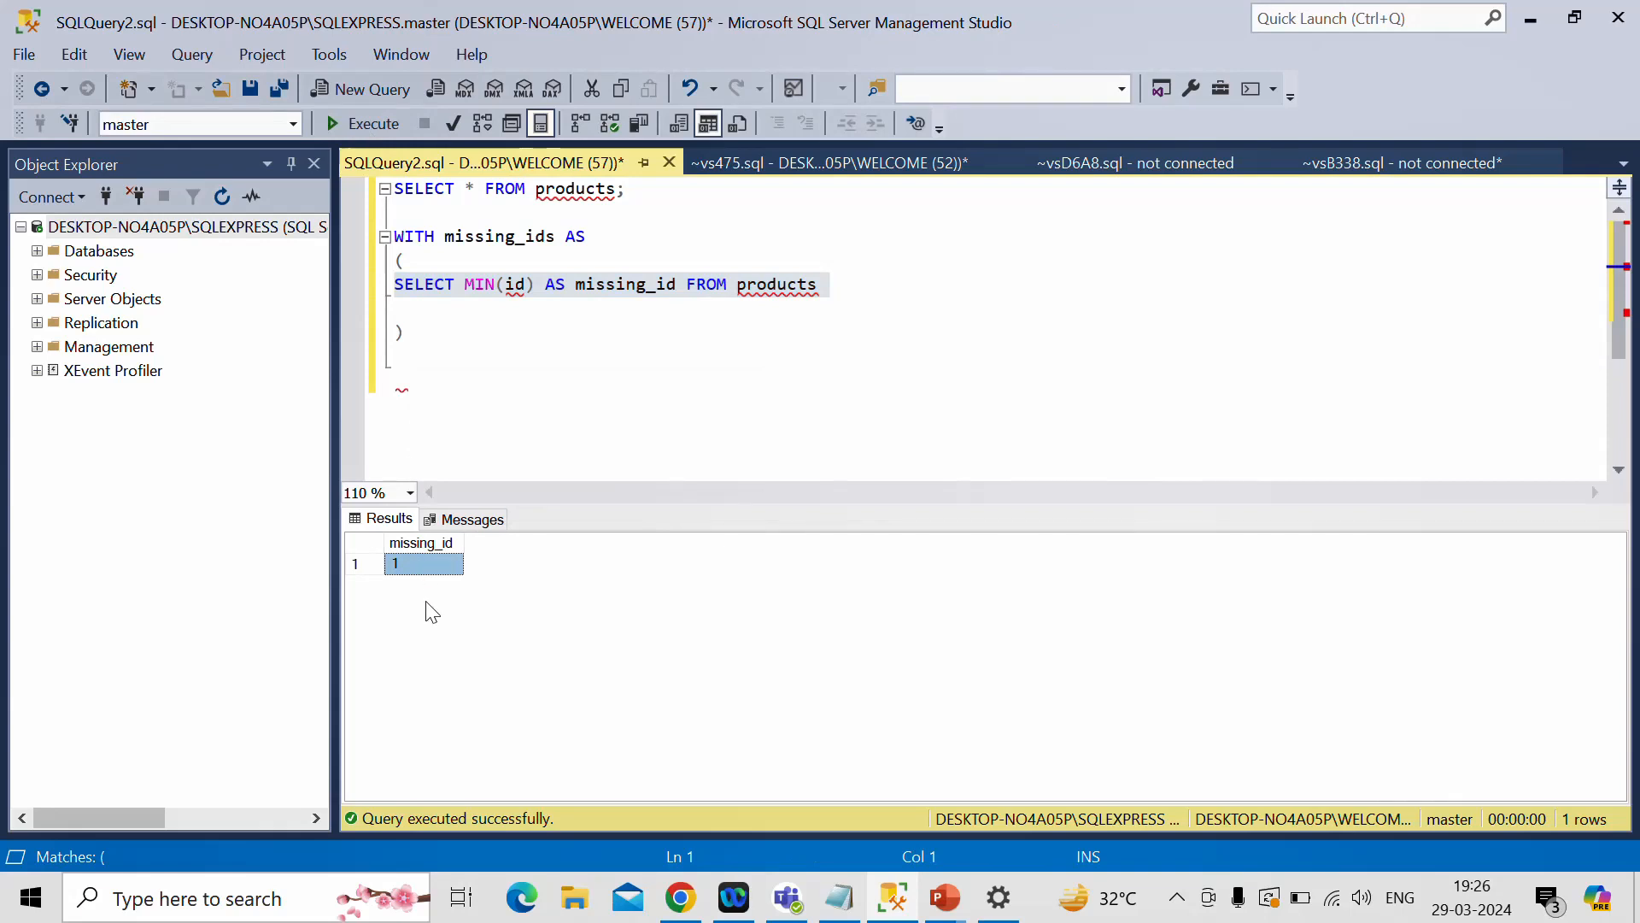
mouse_move(424, 625)
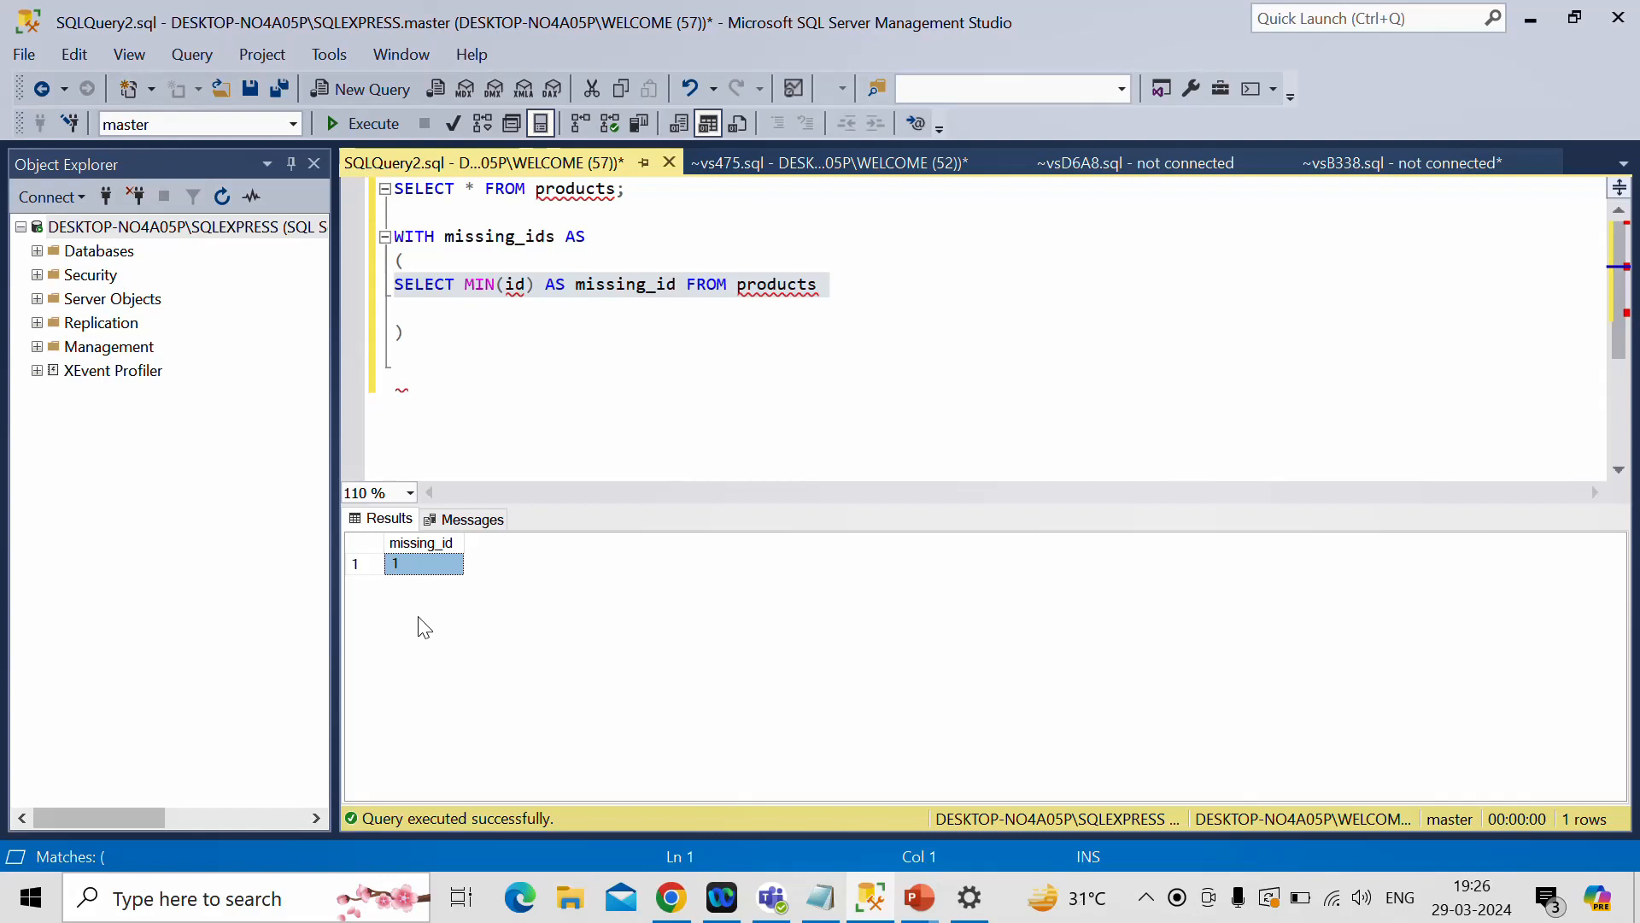
Add UNION ALL SELECT missing_id+1 FROM missing_ids as the recursive part of the CTE
left_click(449, 308)
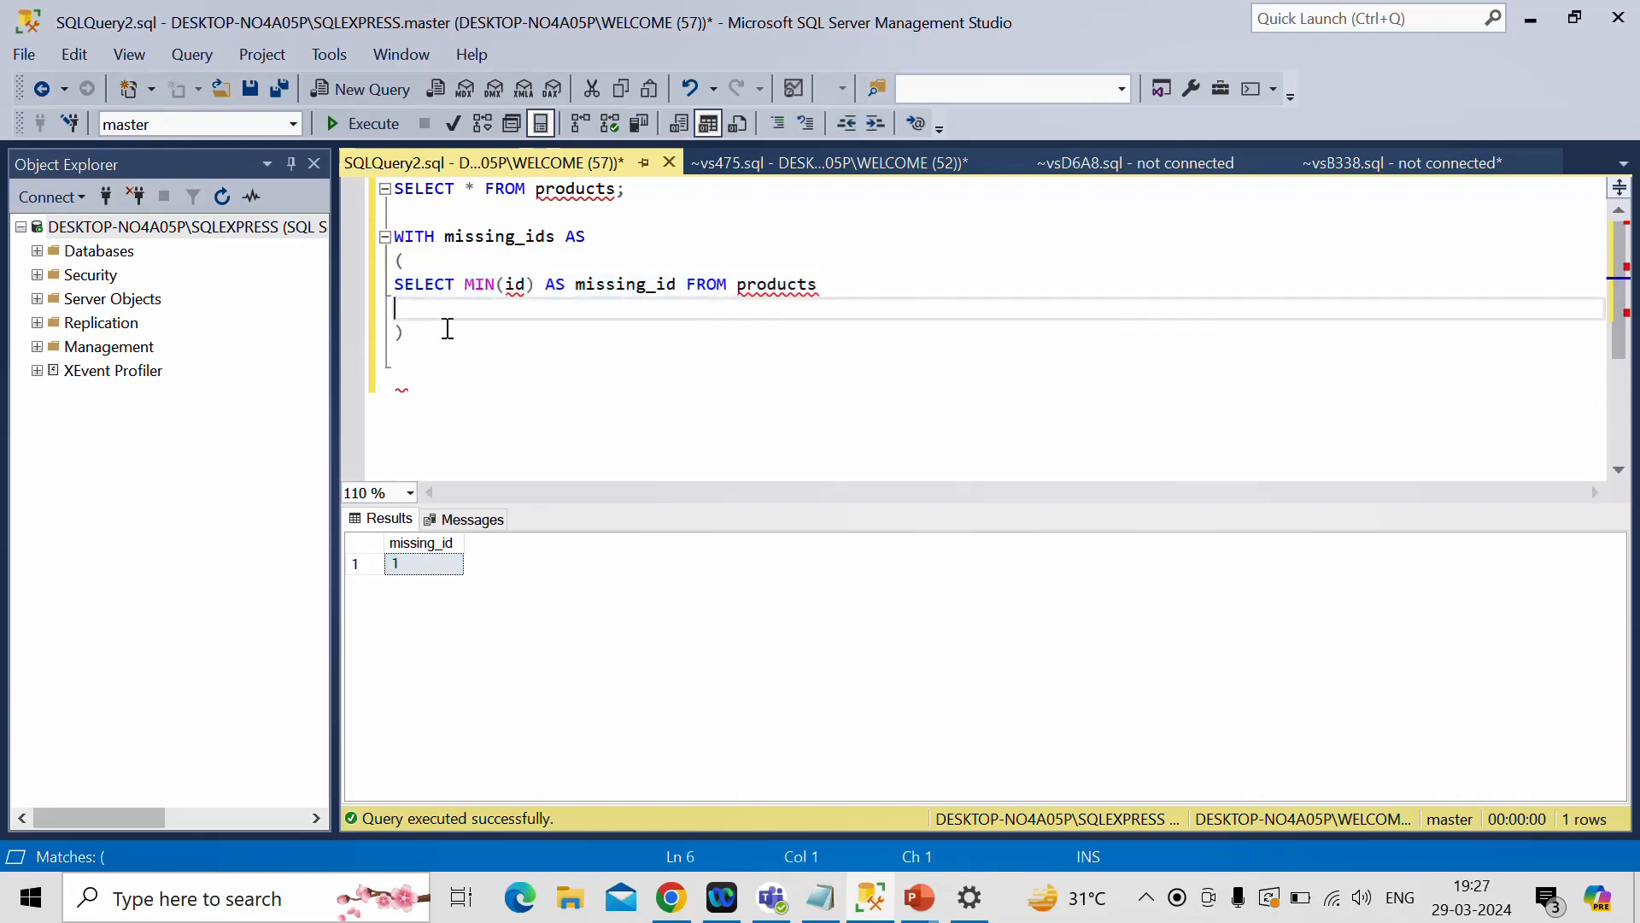
type("UNION ALL")
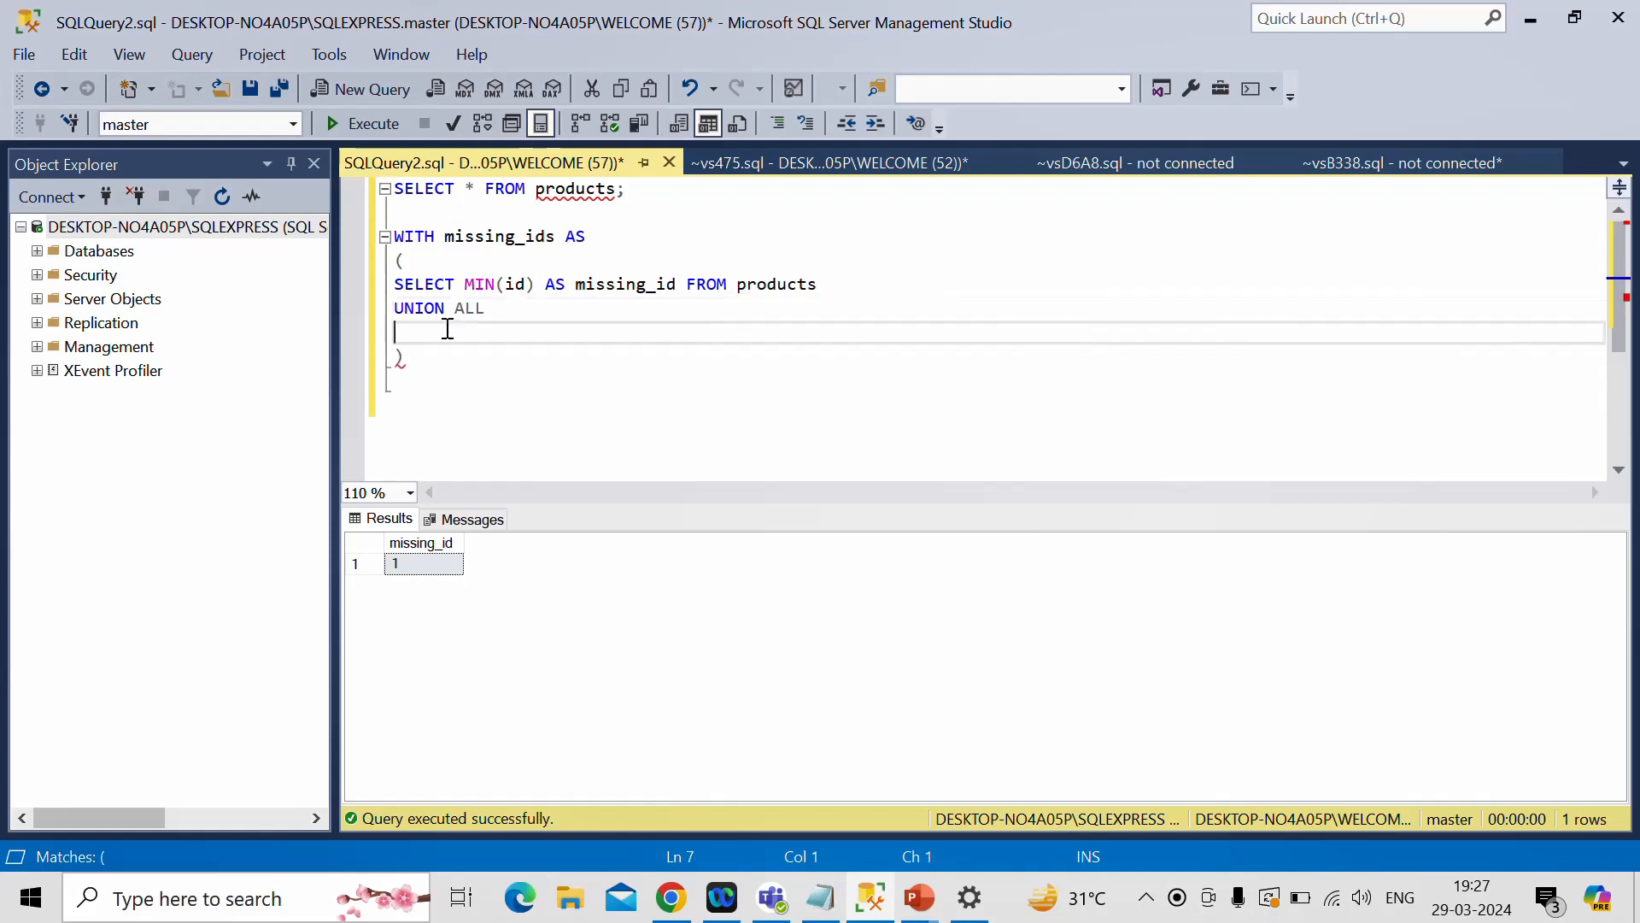
type("SELECT")
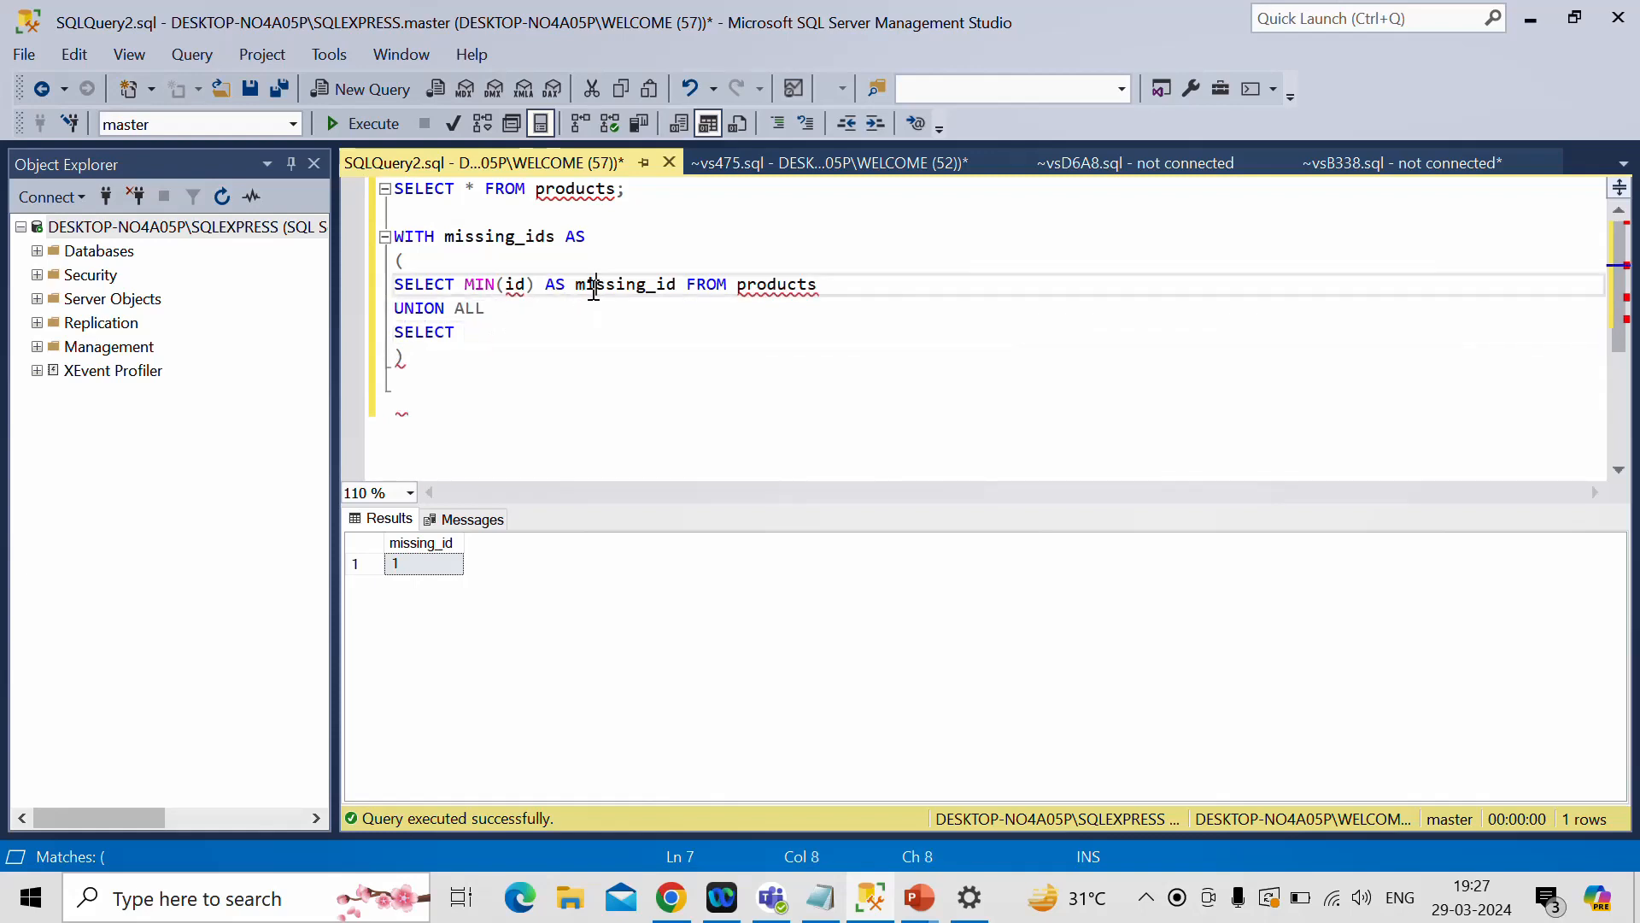
type("missing_id")
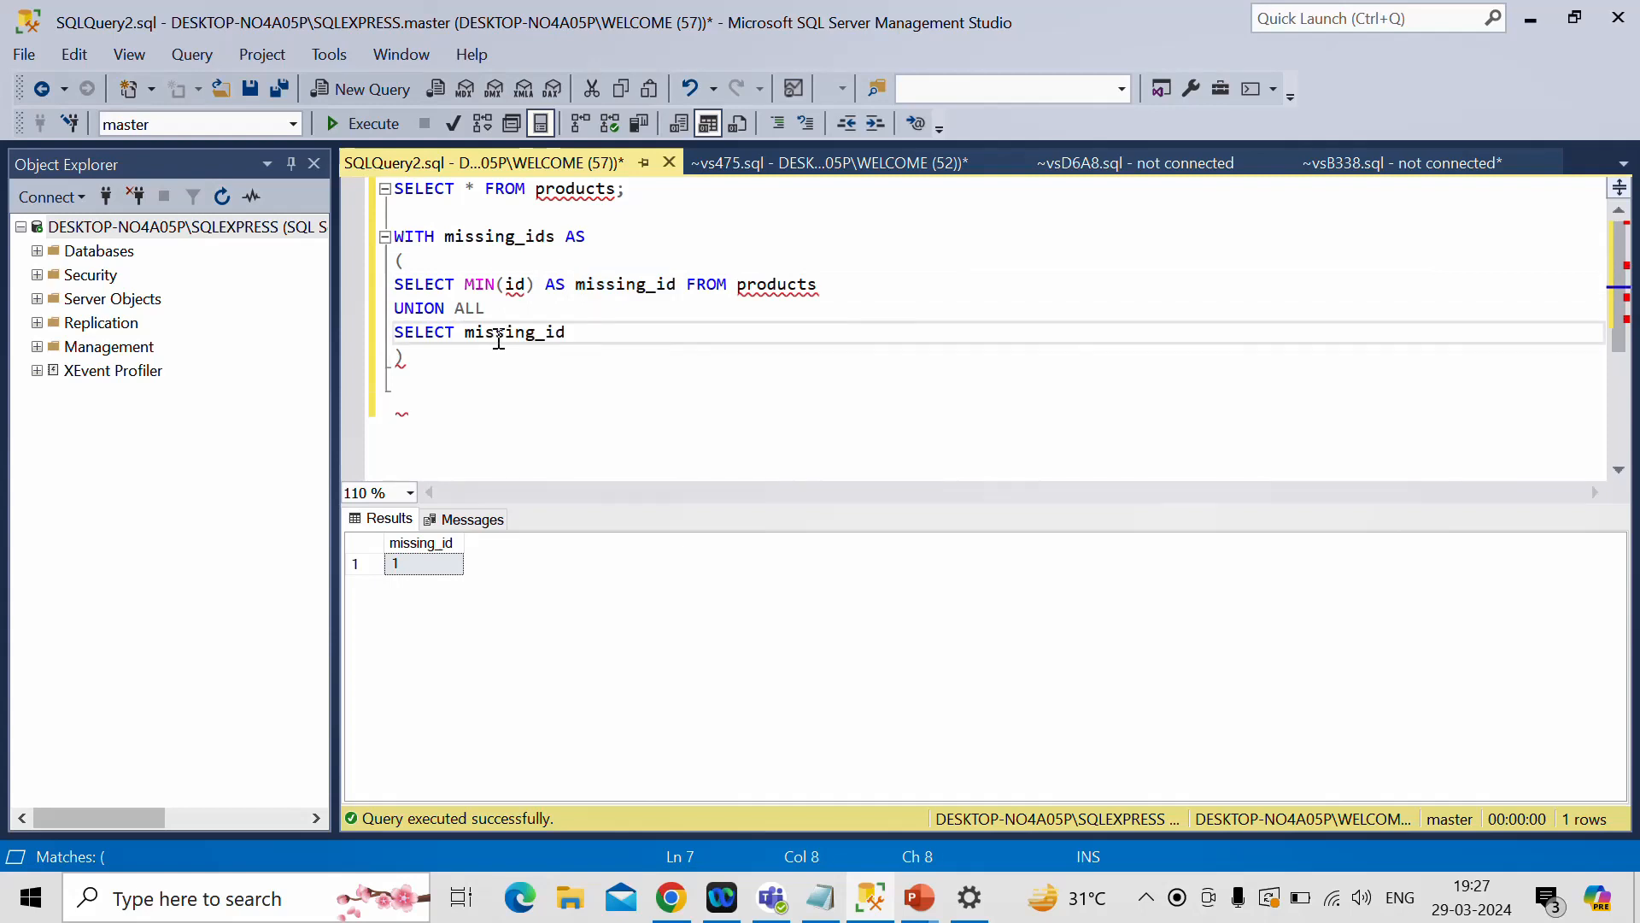
type("+")
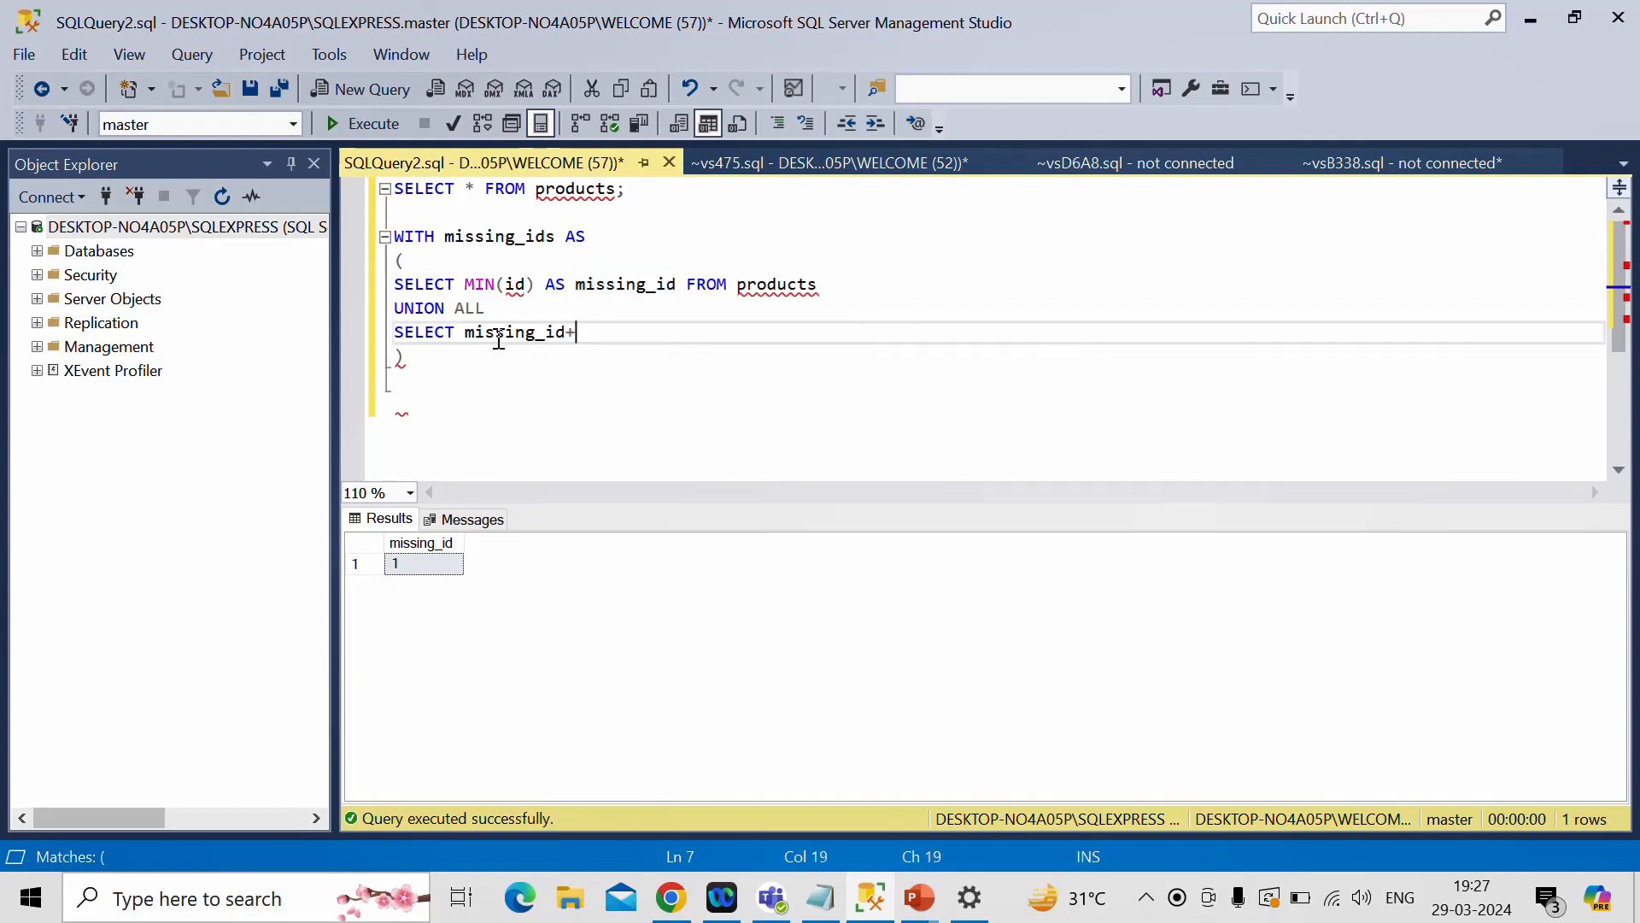
type("1")
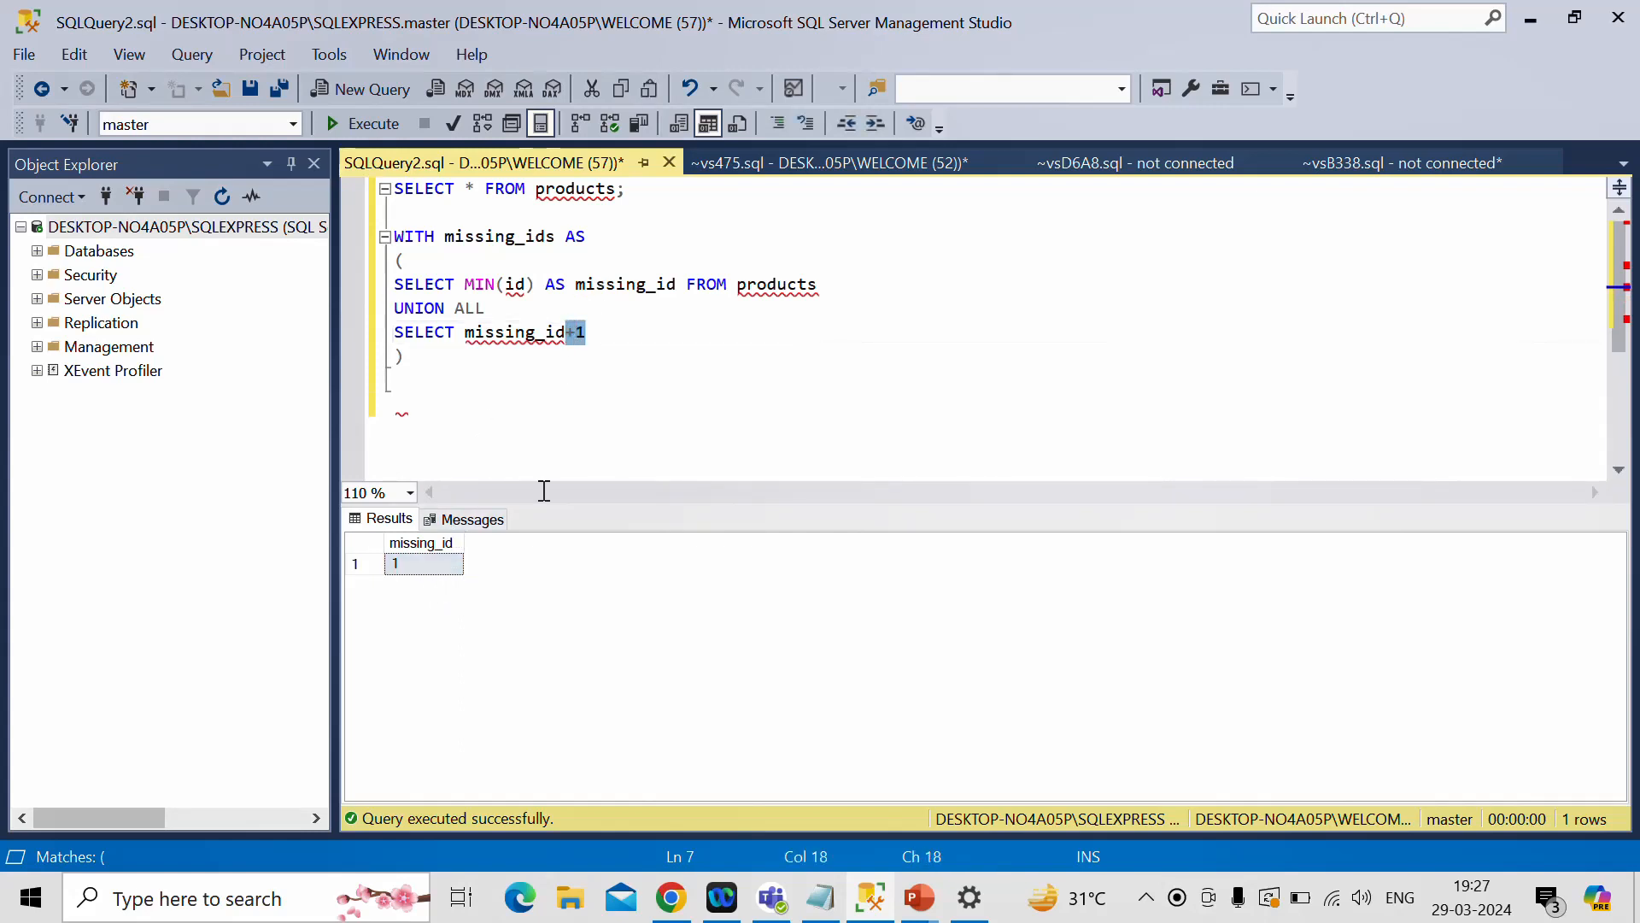
left_click(591, 332)
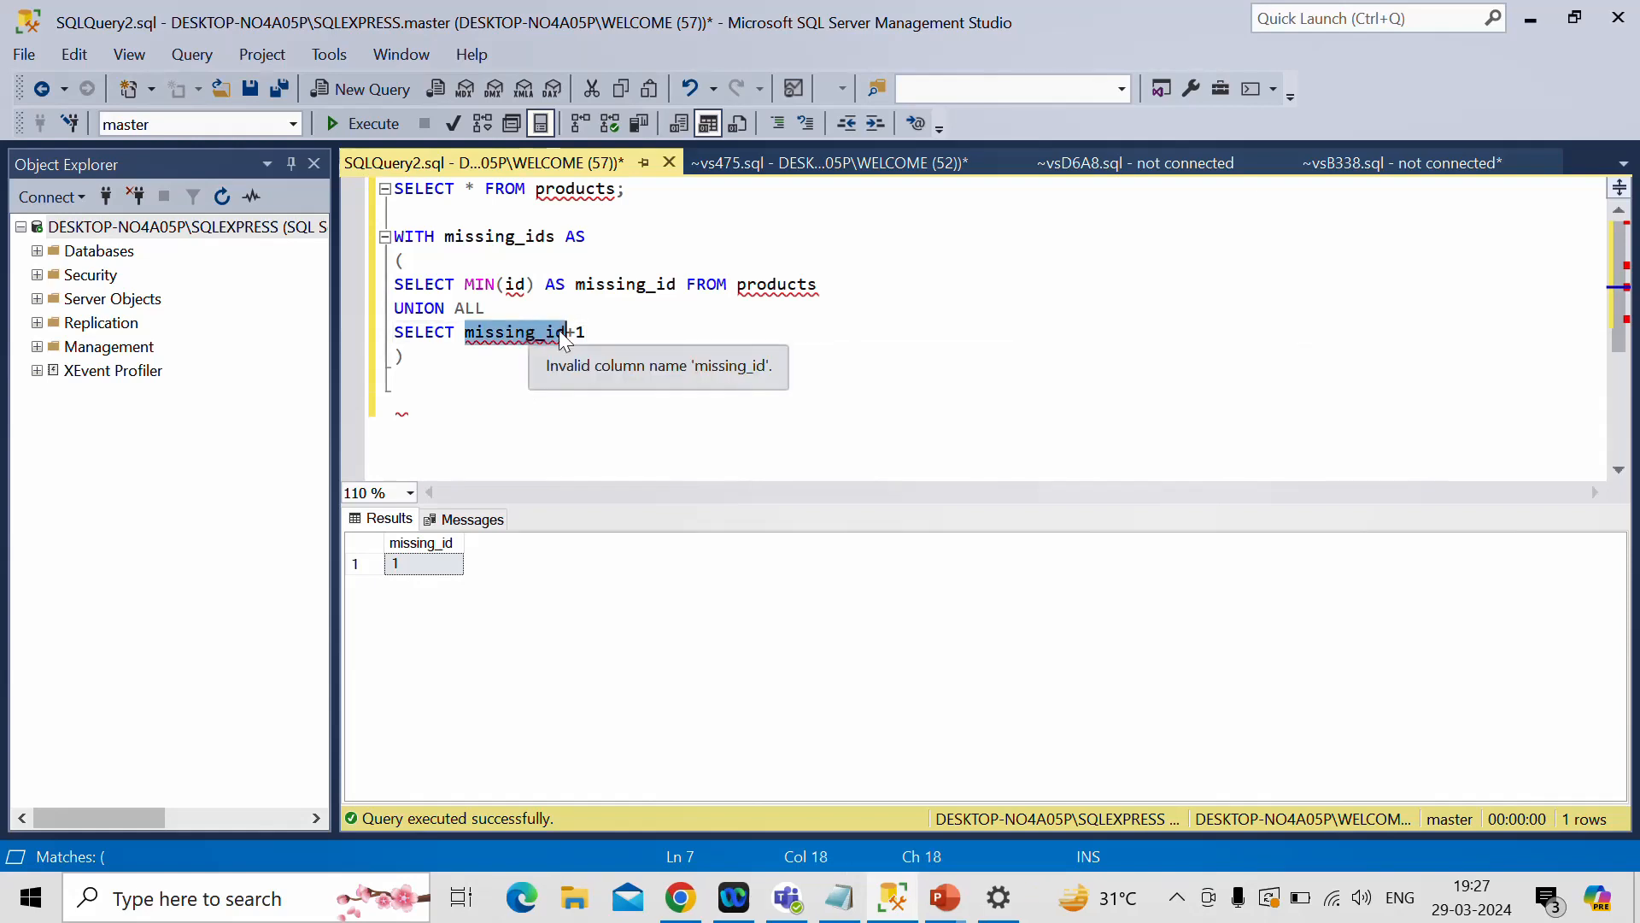
mouse_move(511, 244)
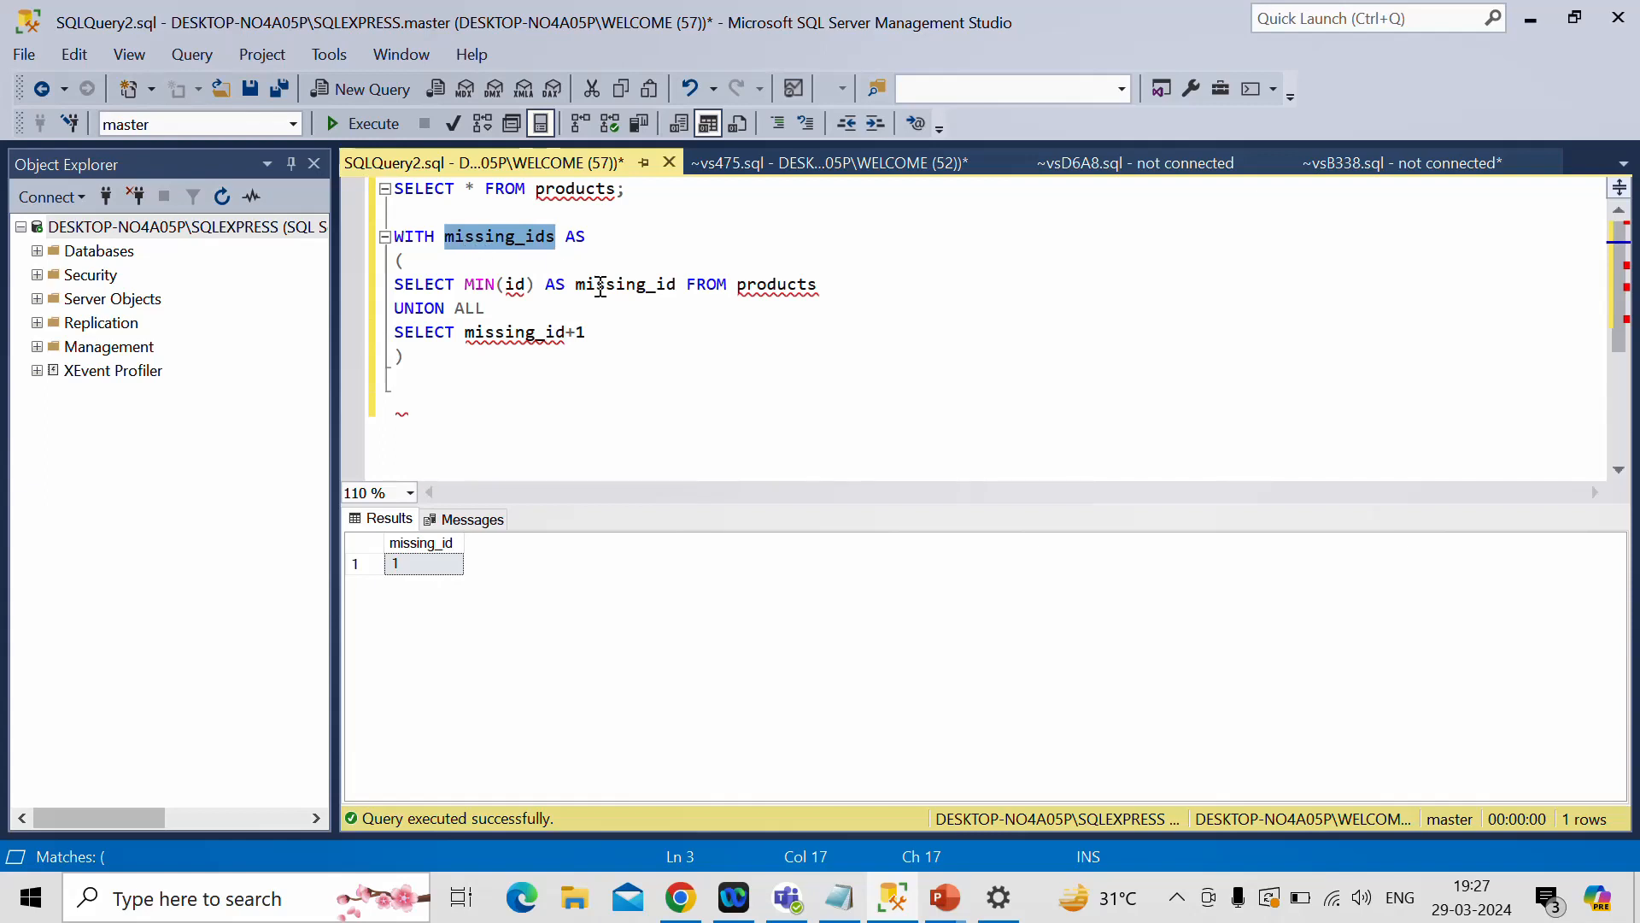
type("F")
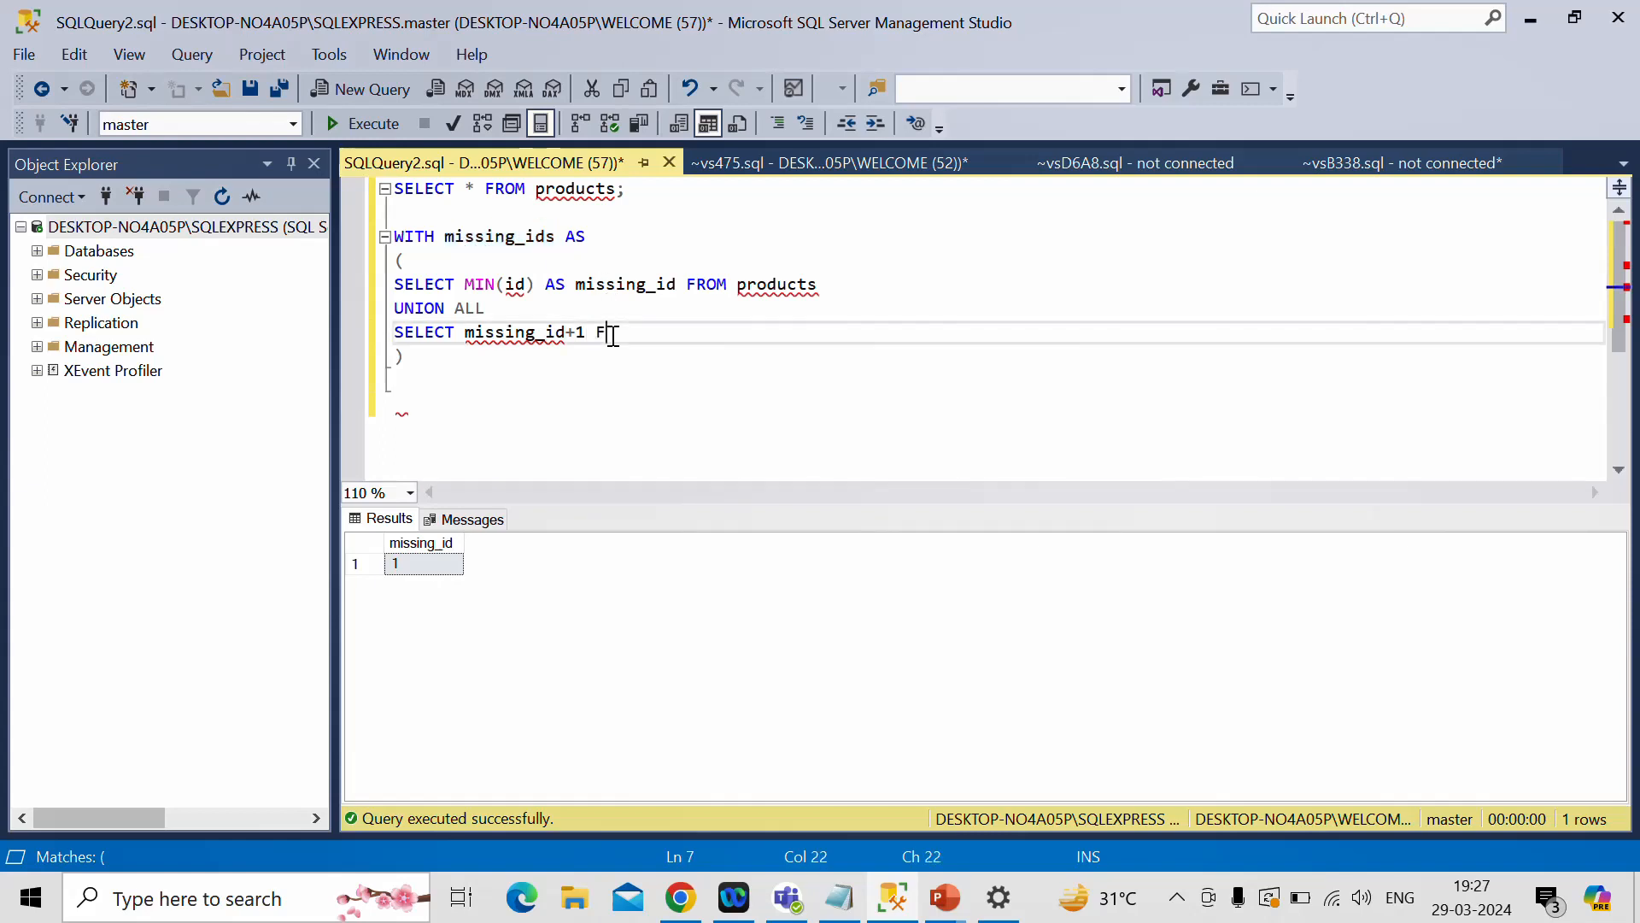
type("ROM")
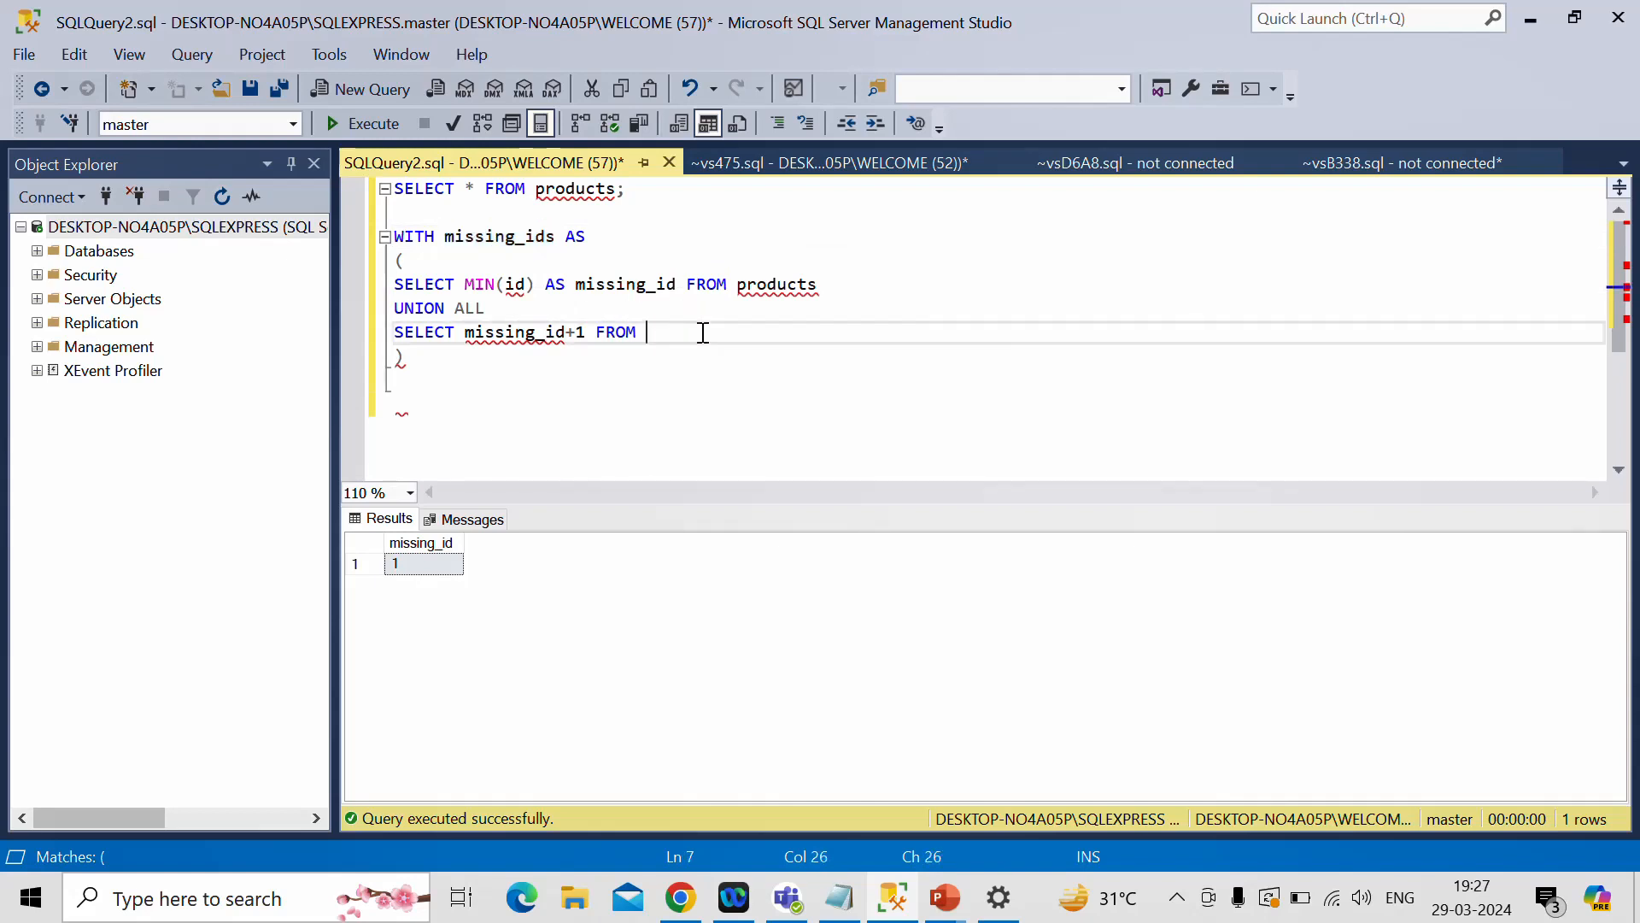
type("missing_ids")
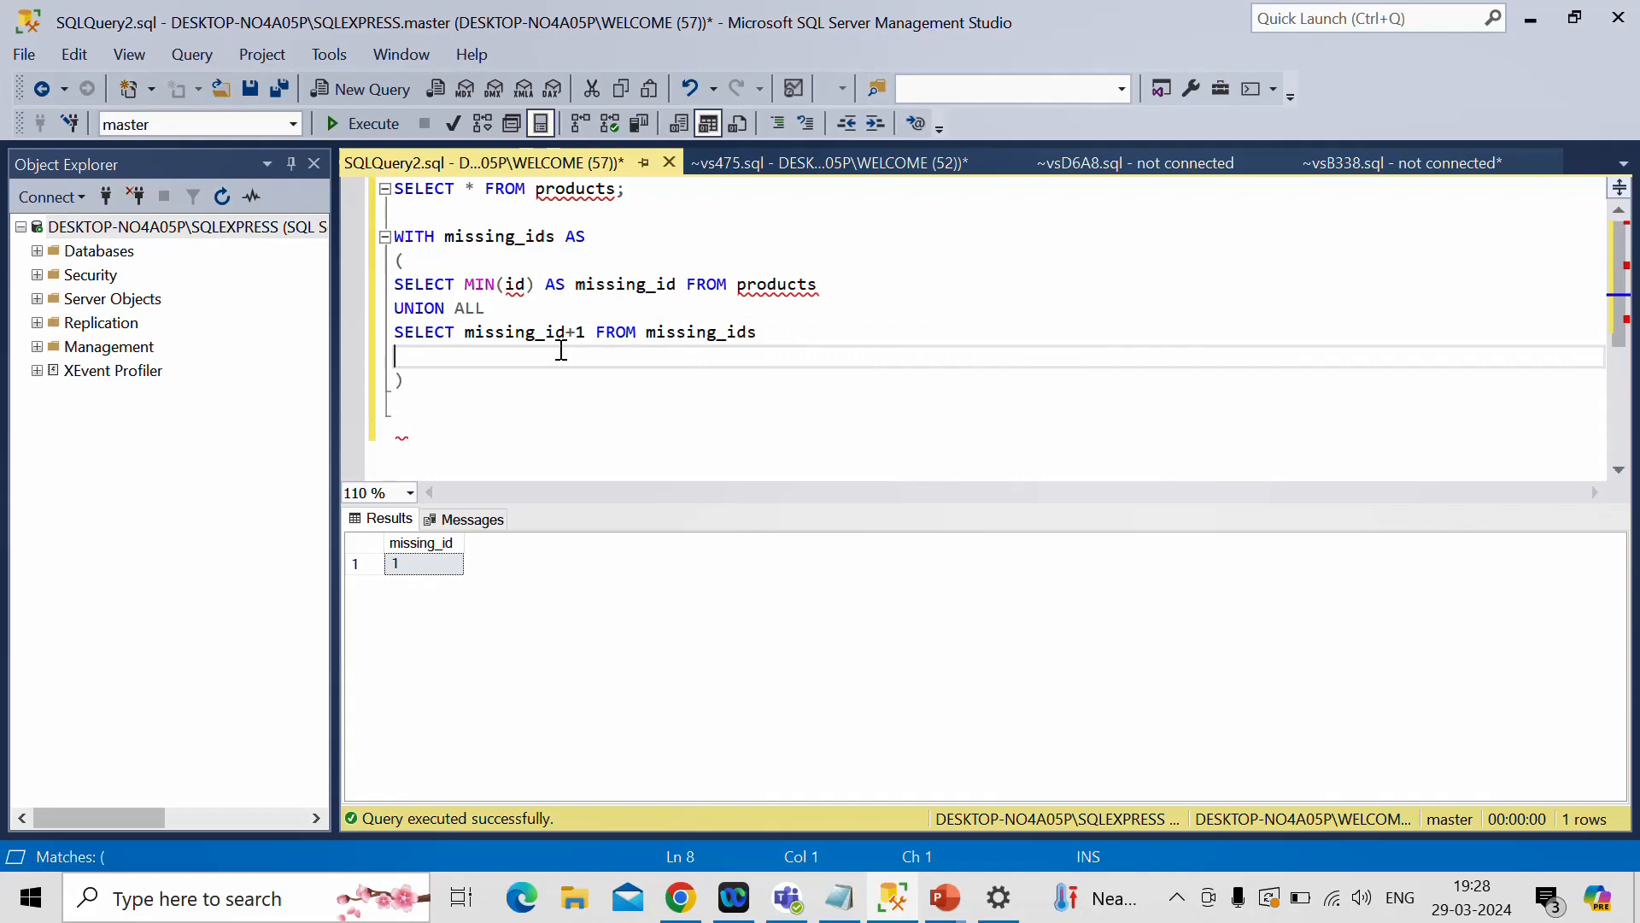
Add the stop condition WHERE missing_id<(SELECT MAX(id) FROM products)
left_click(466, 331)
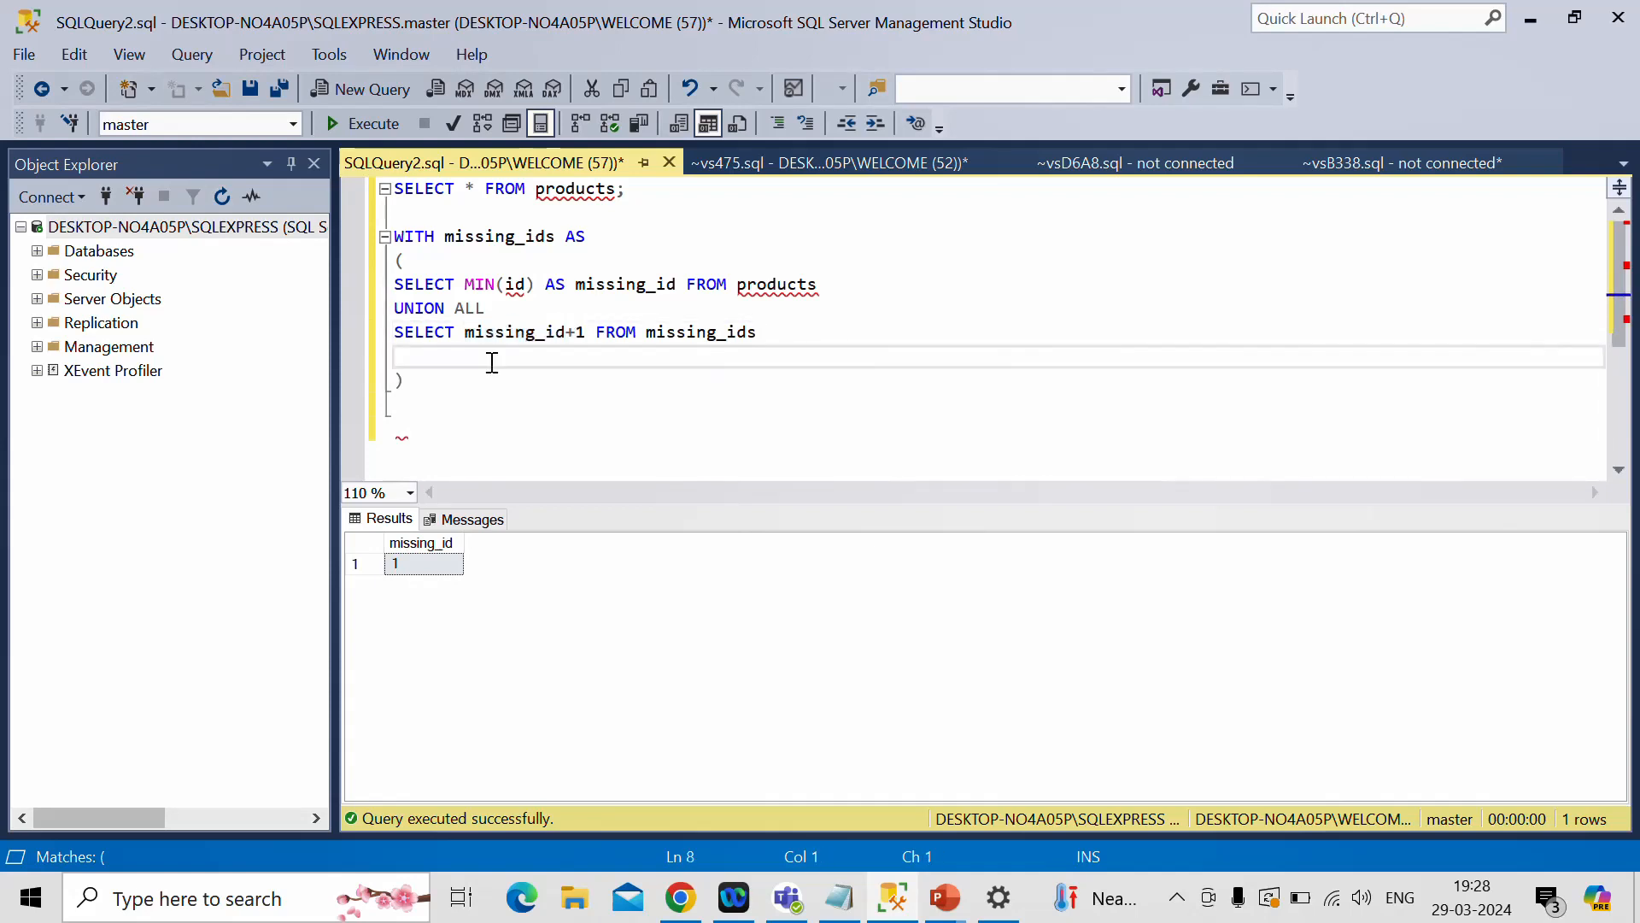
type("WHERE")
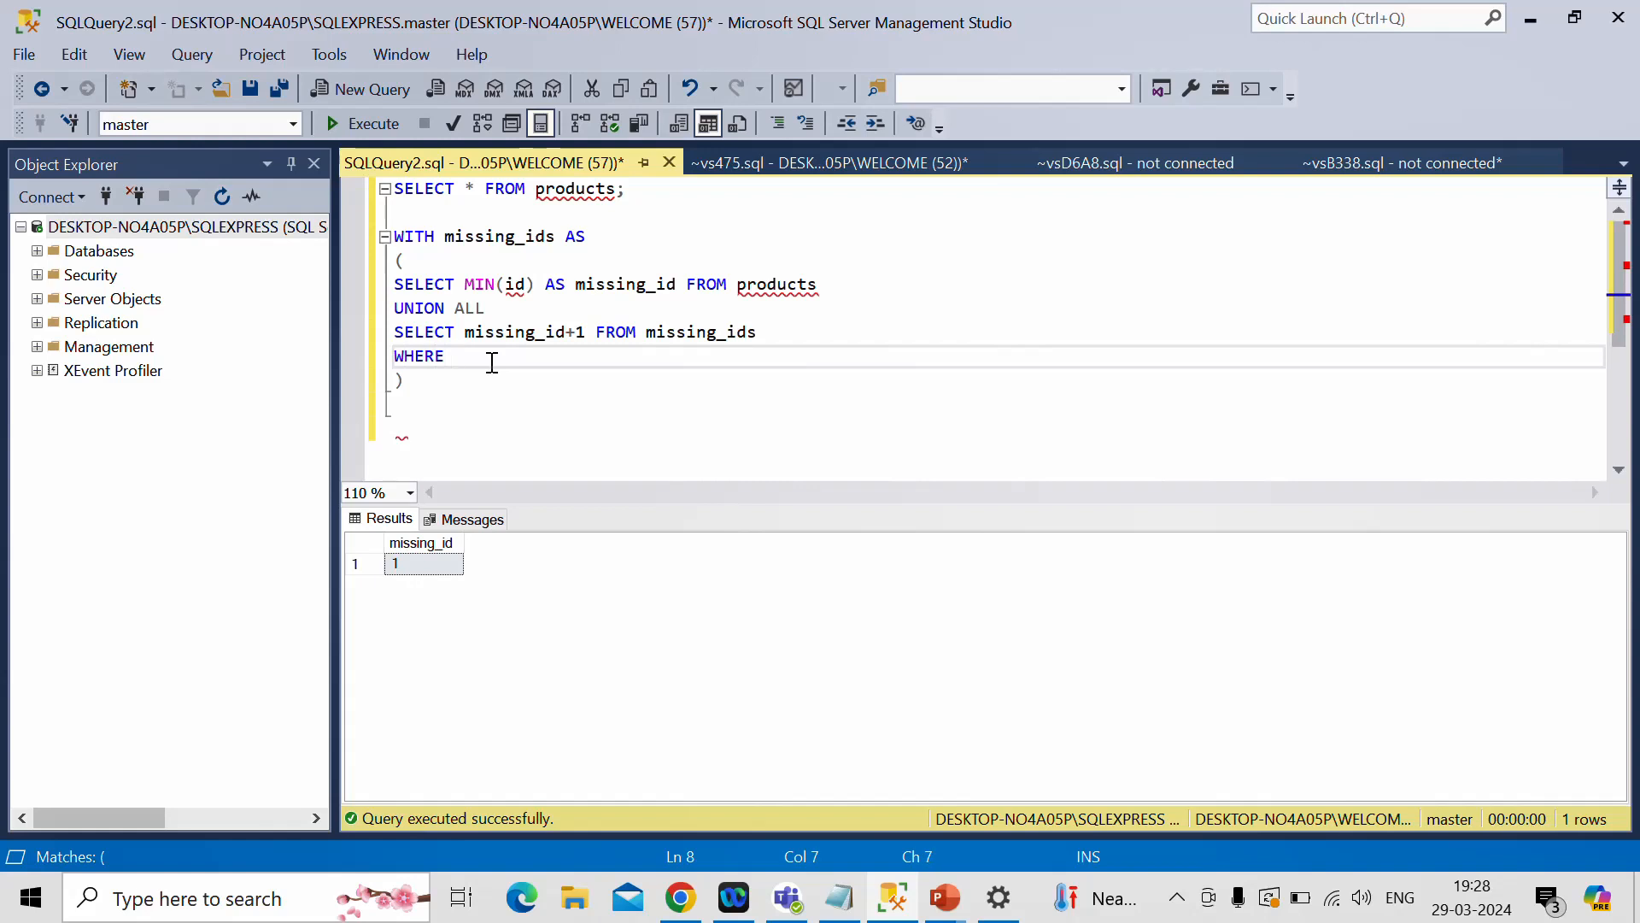
double_click(514, 331)
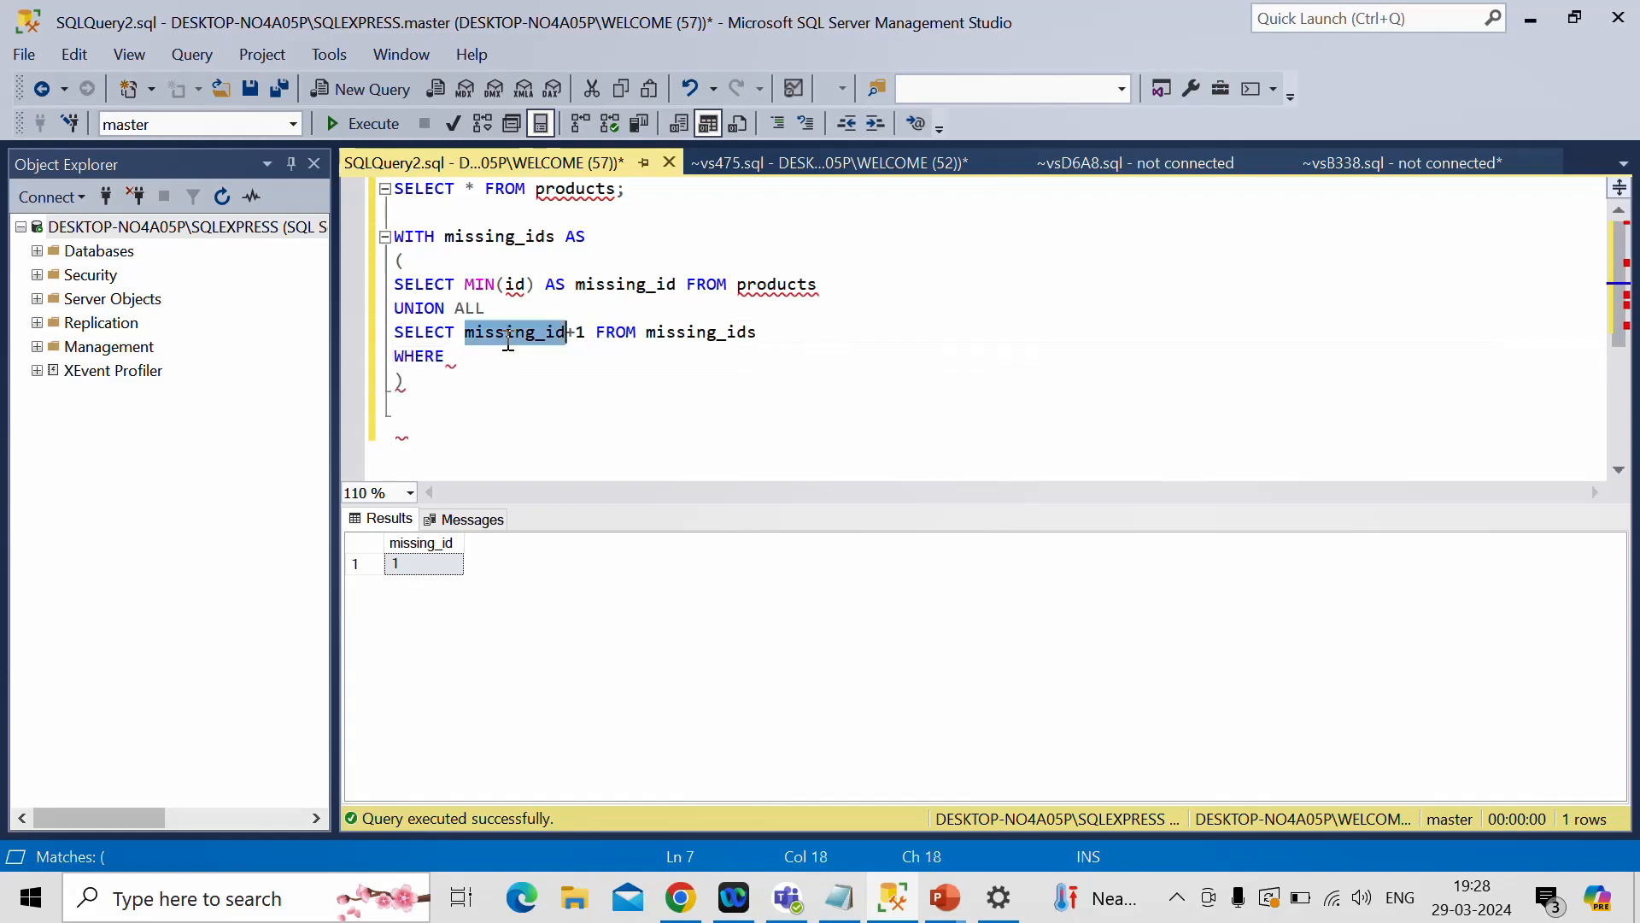
type("missing_id")
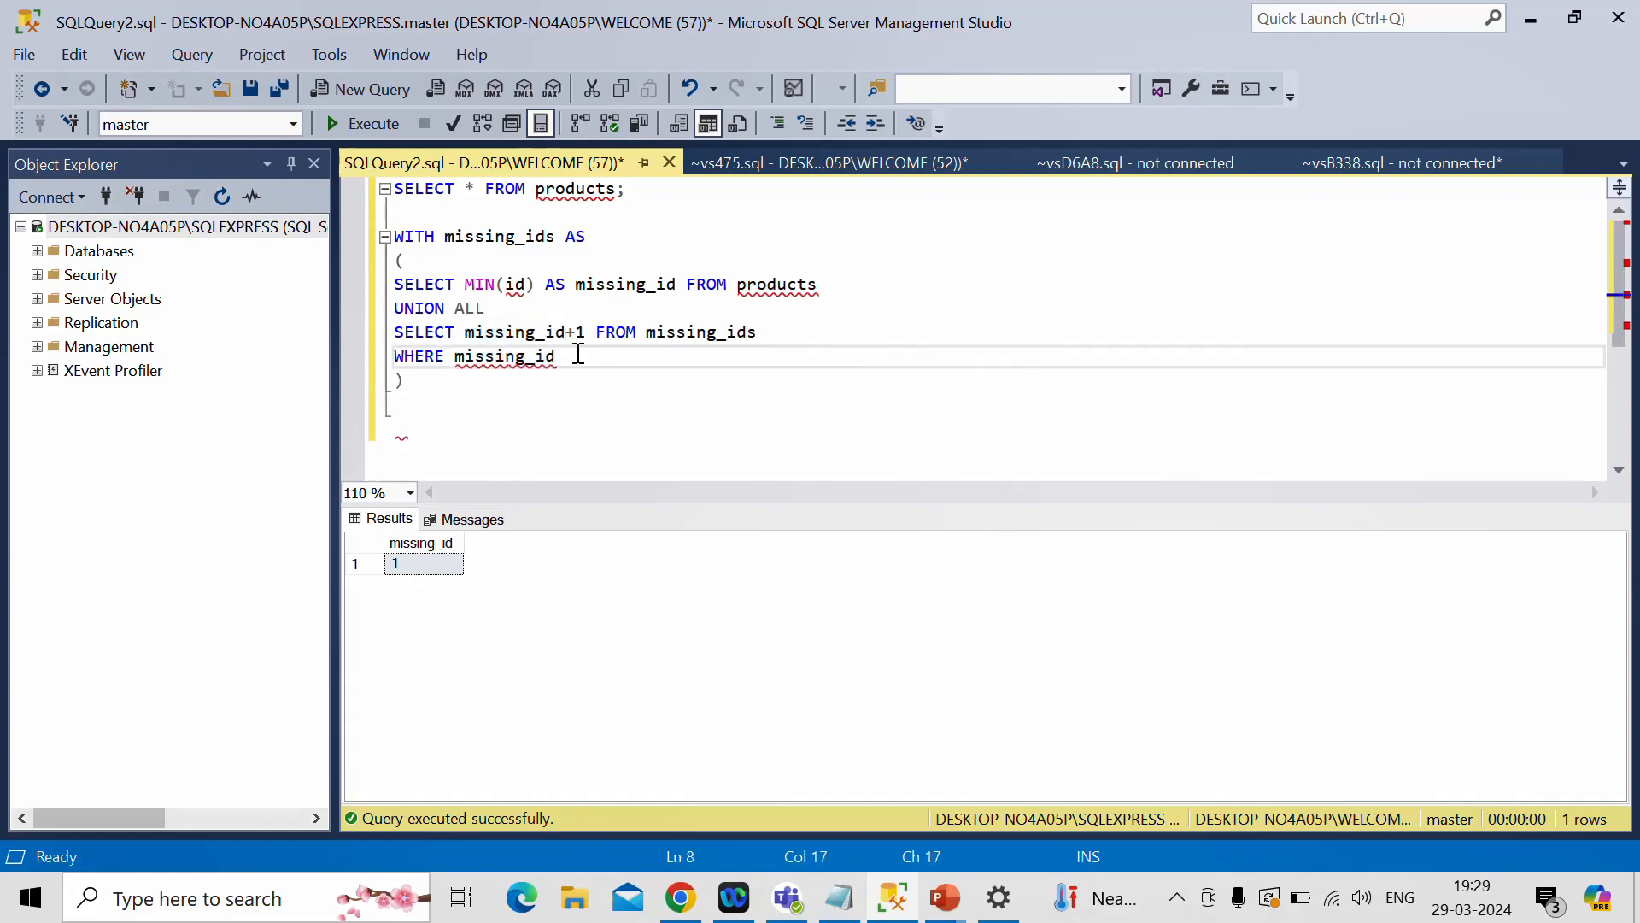
type("<")
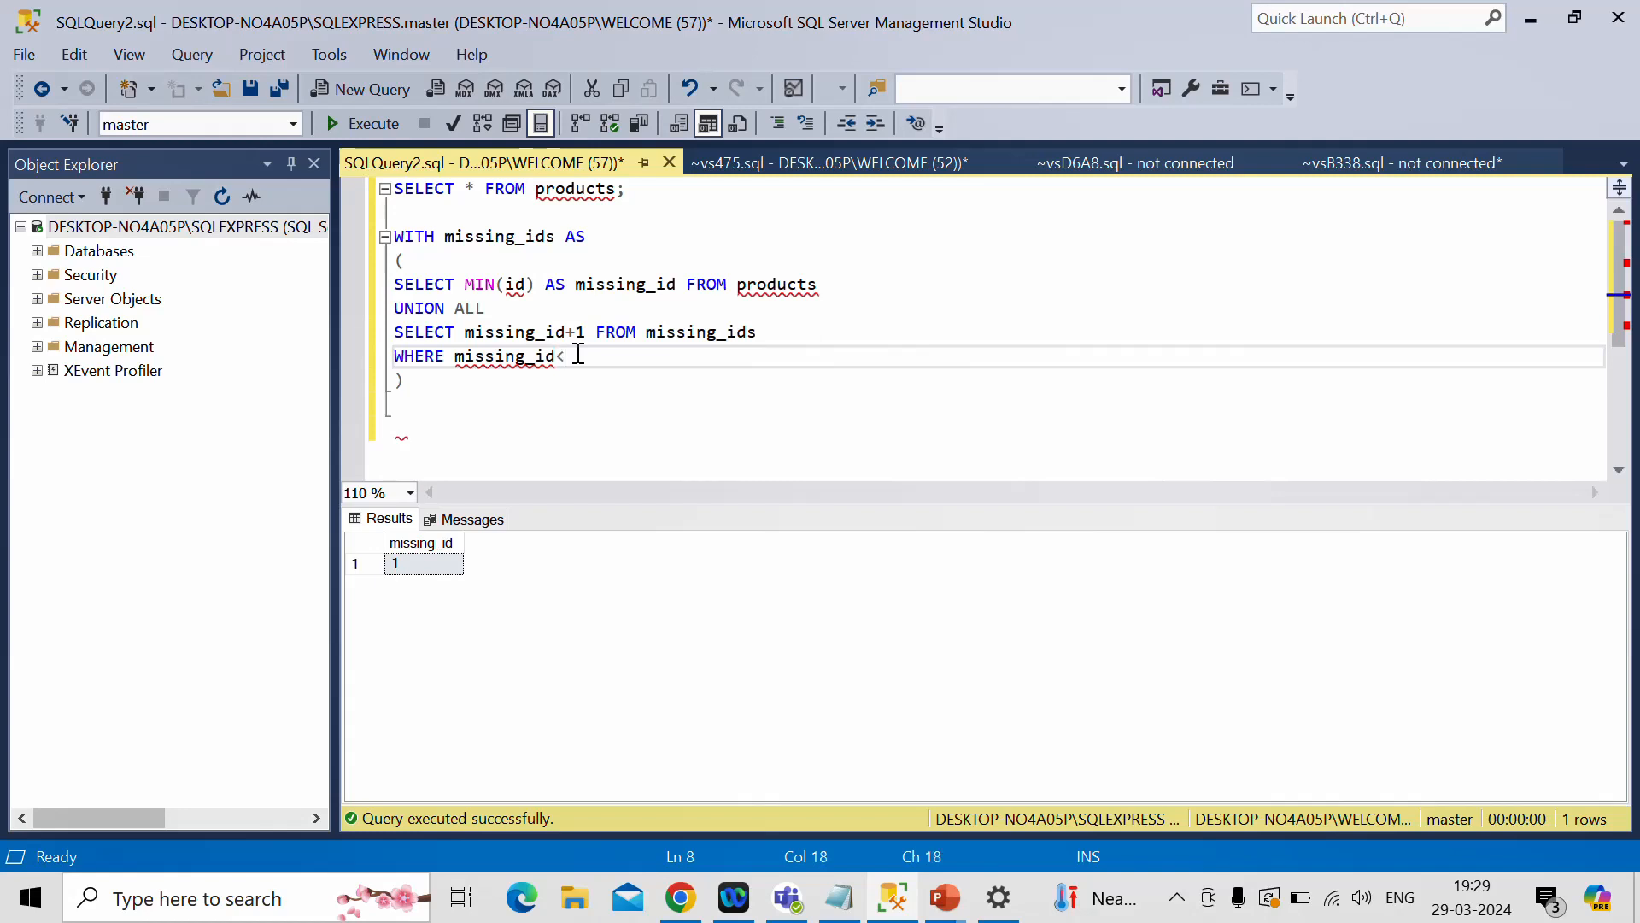
double_click(499, 284)
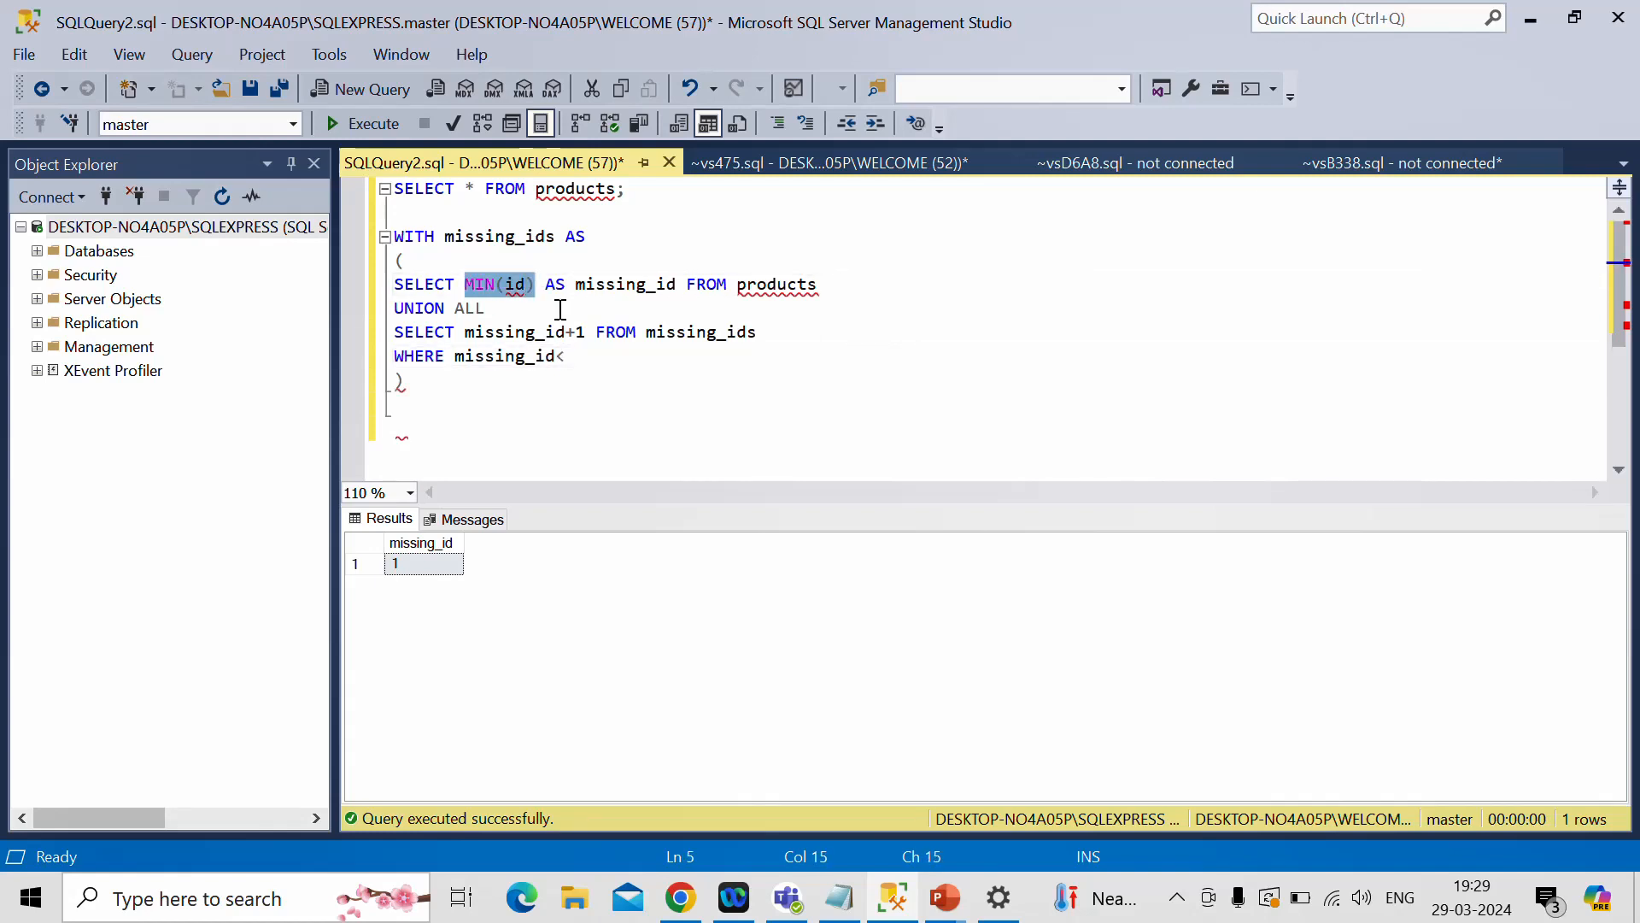
type("()")
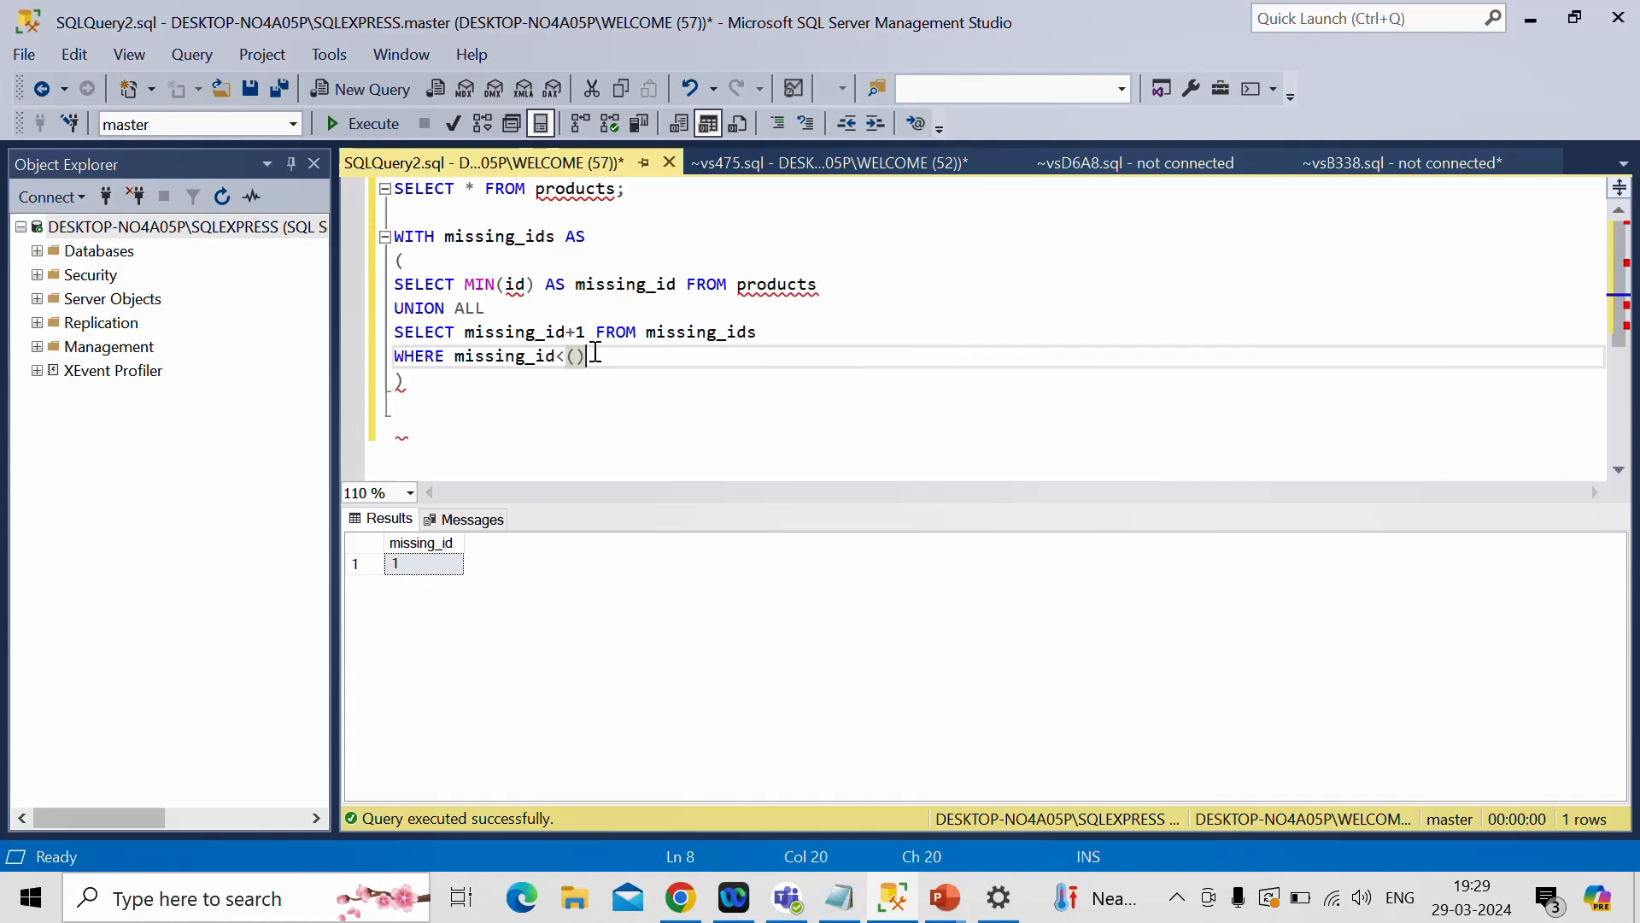
type("SELECT")
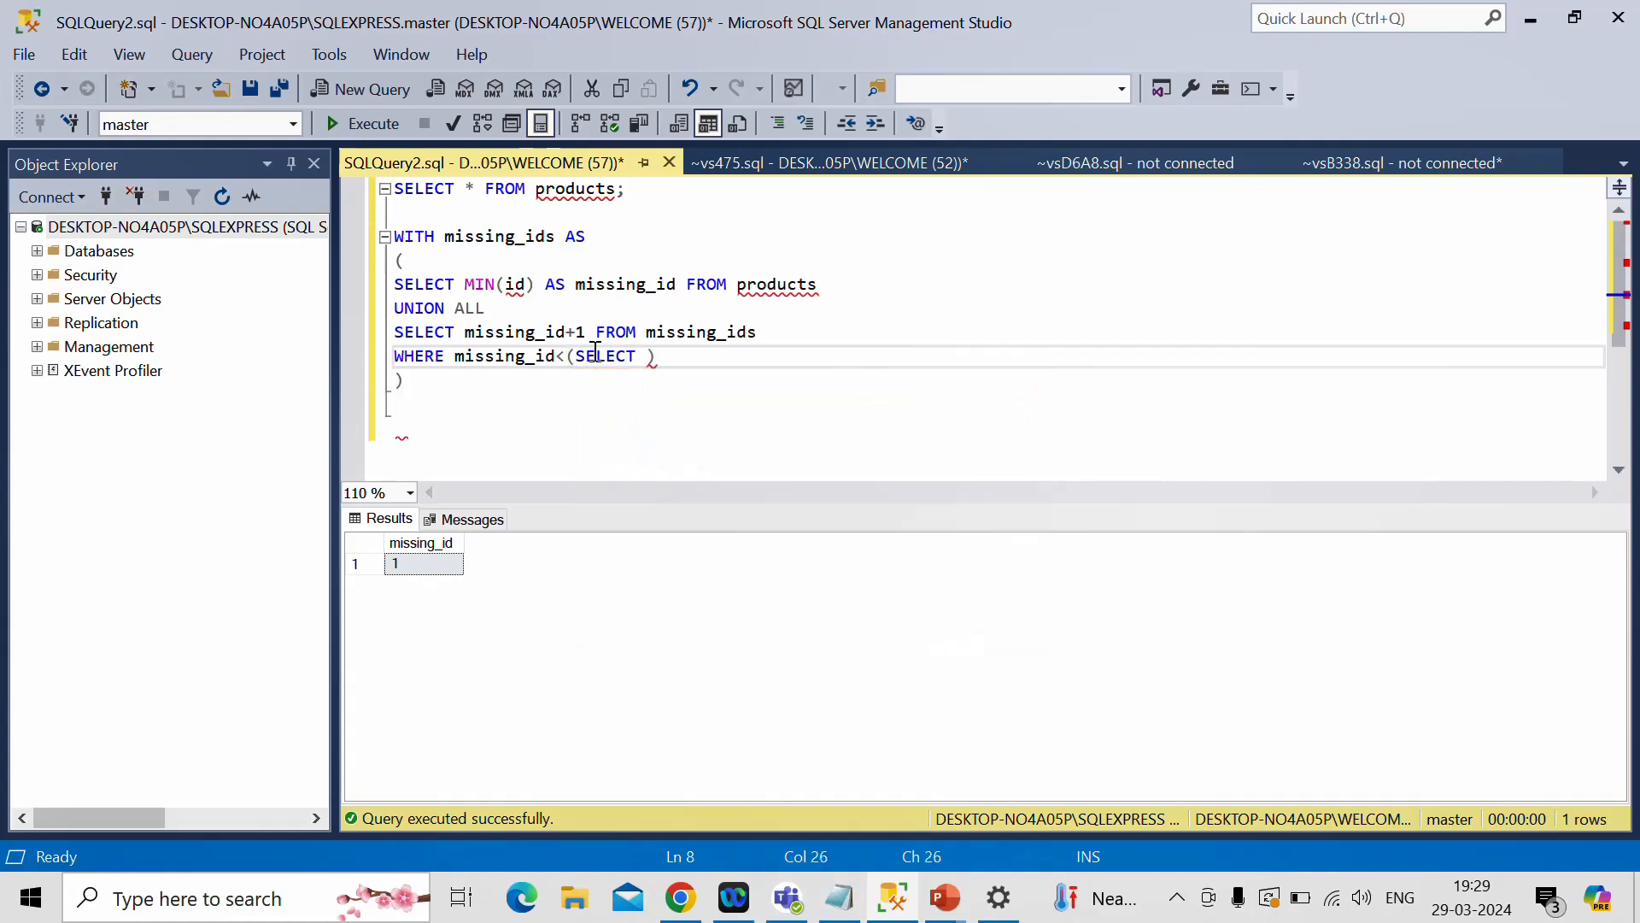
type("MAX(I")
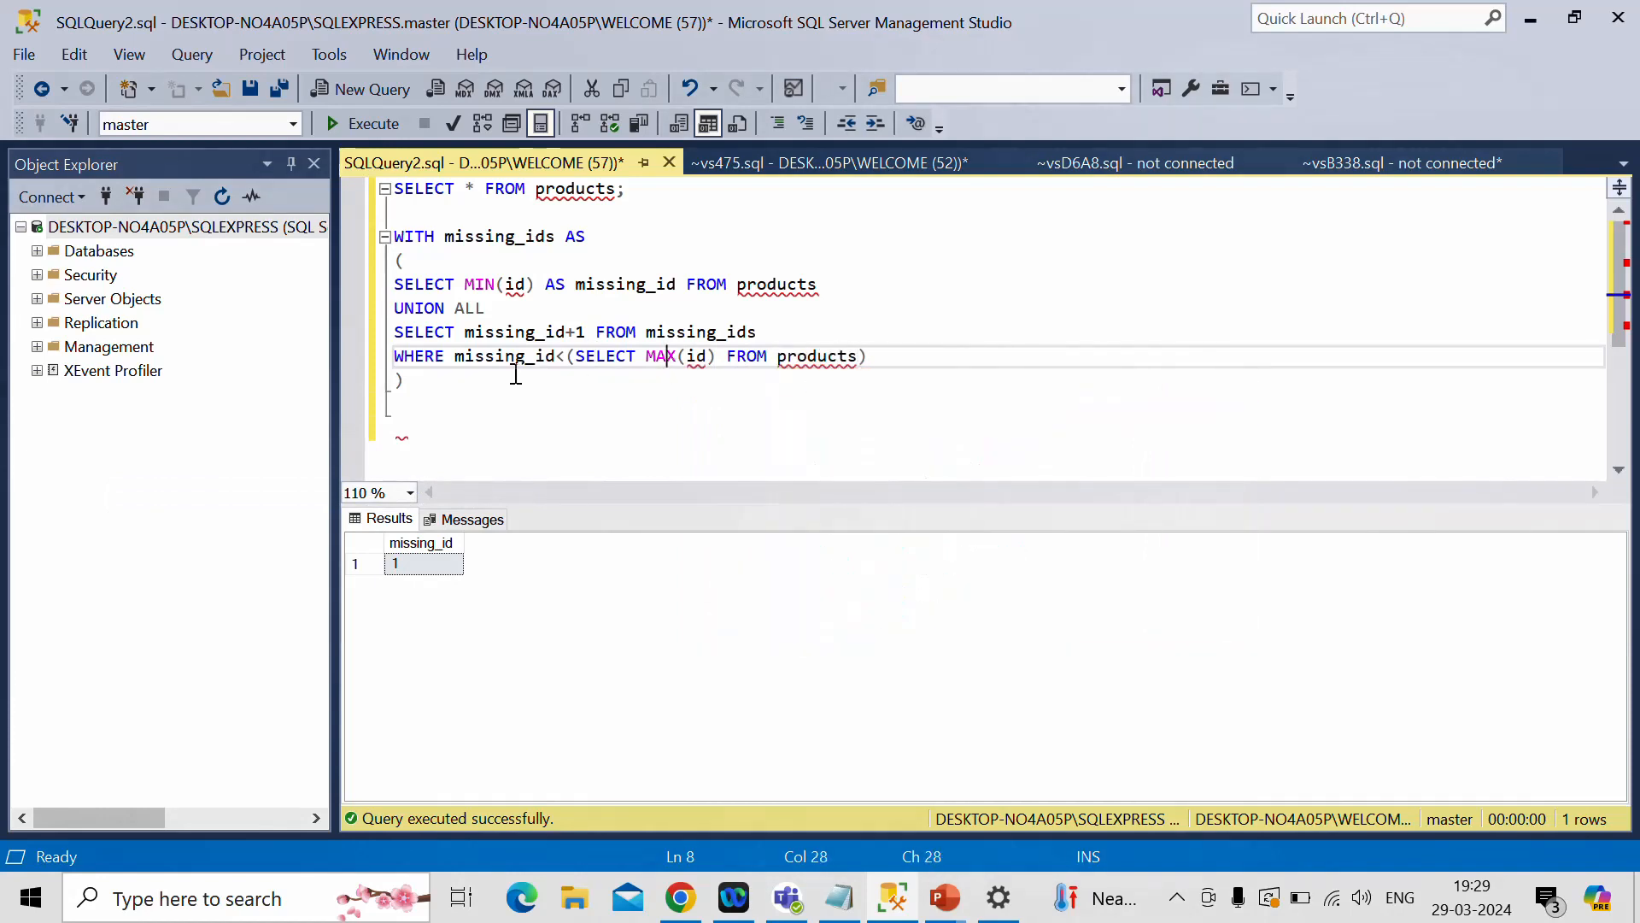
Run SELECT * FROM missing_ids after the CTE, raising Msg 467 about aggregates in the recursive part
type("SELECT")
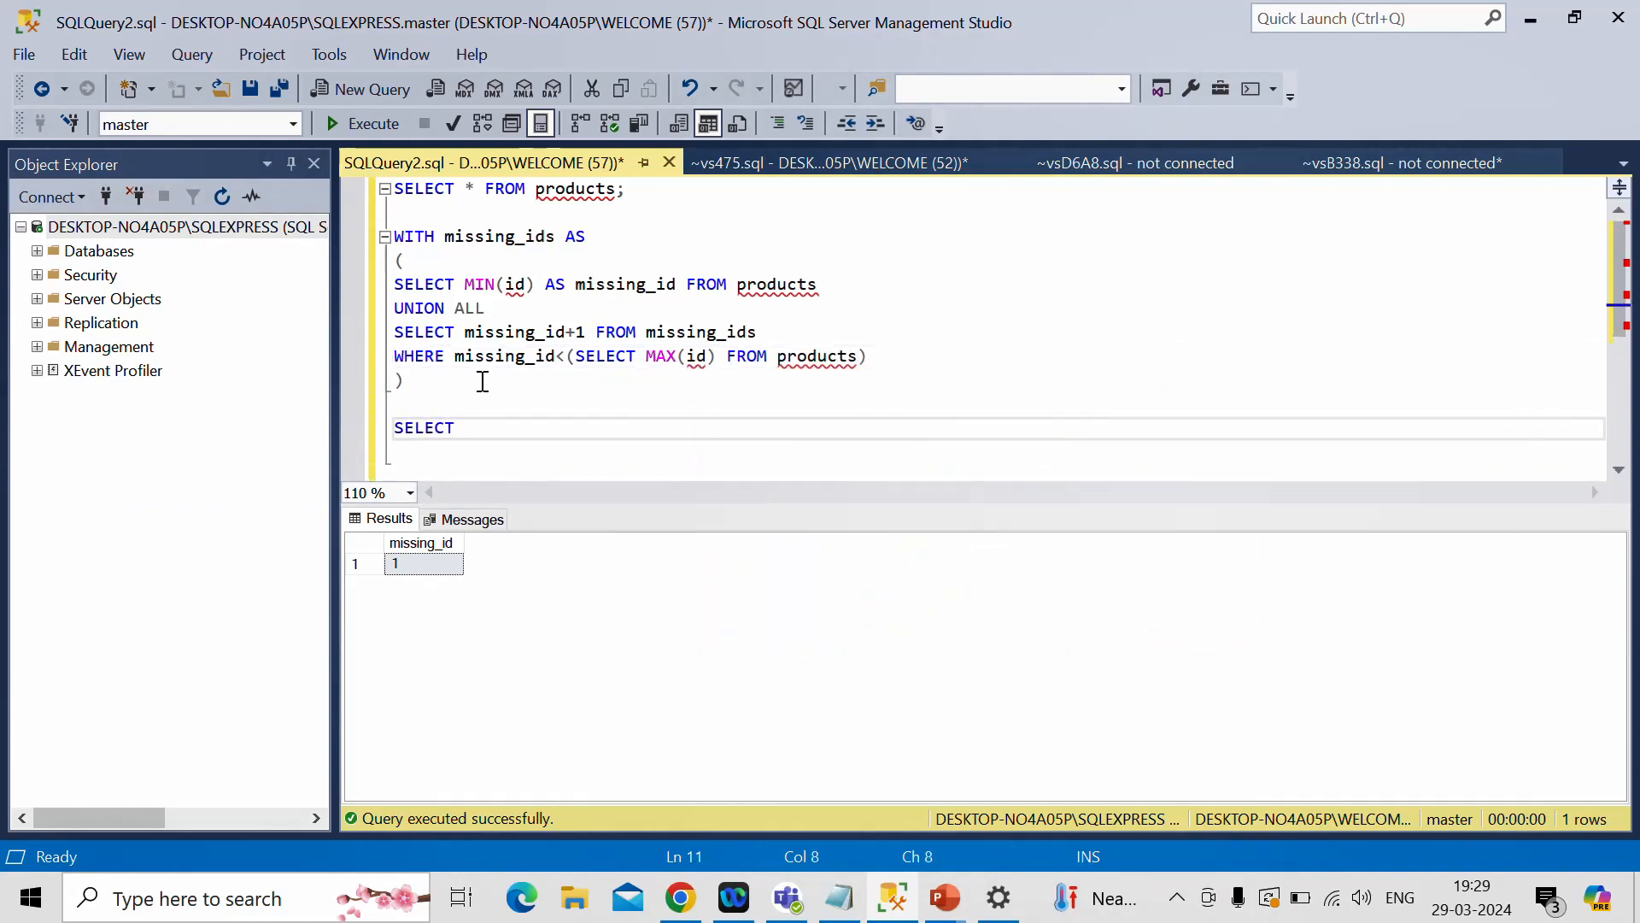
type("* FROM missing_ids")
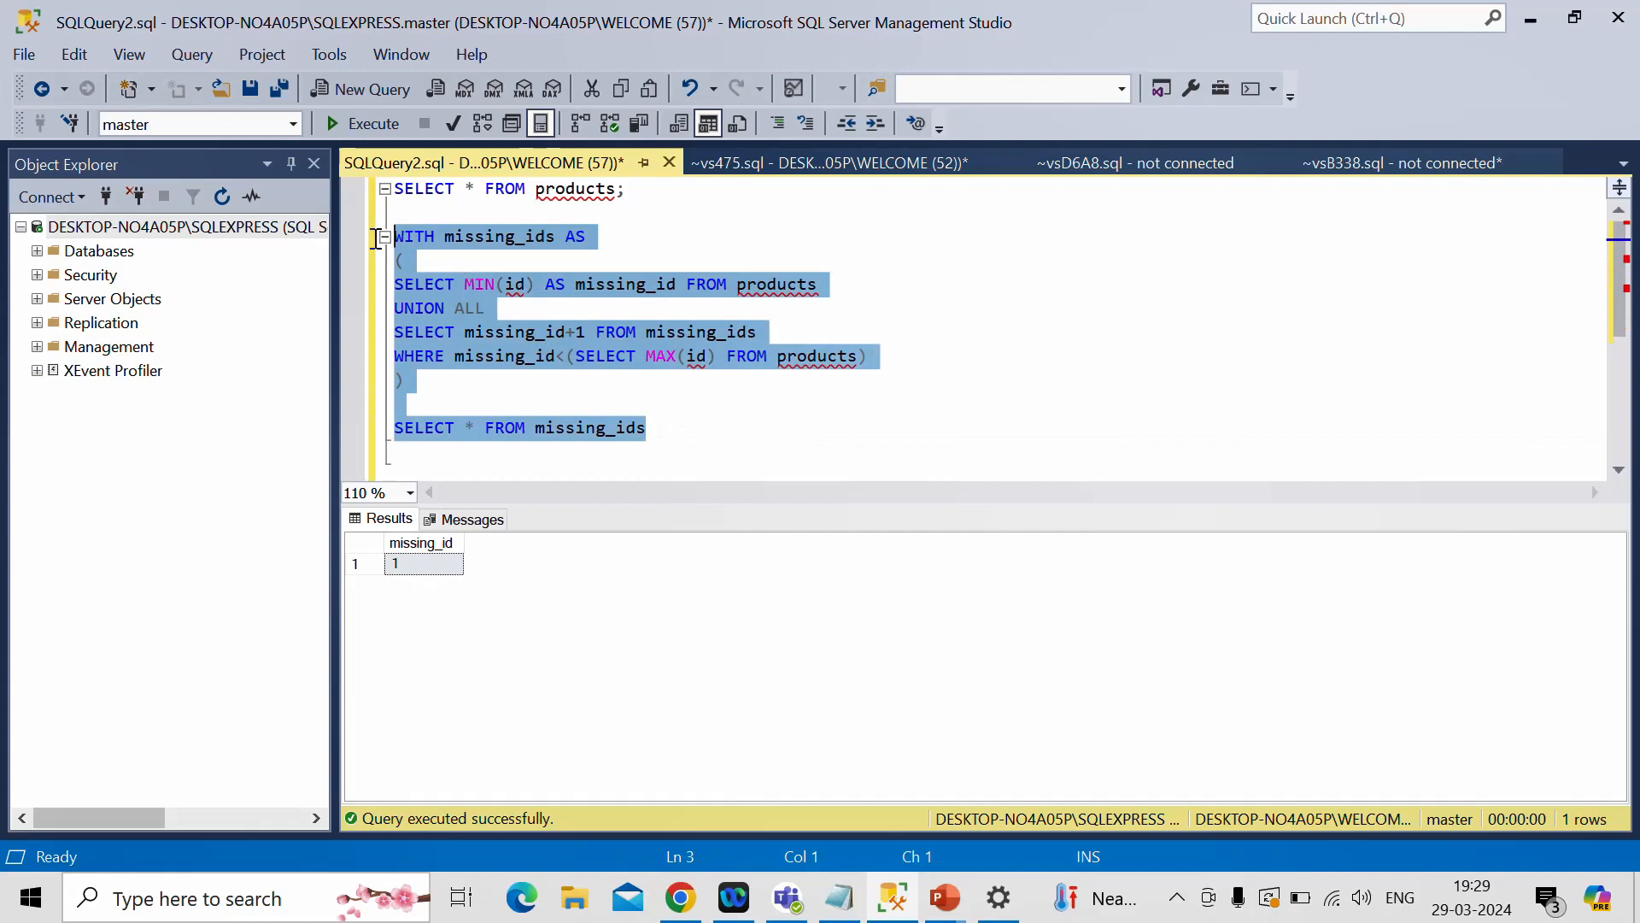
left_click(331, 123)
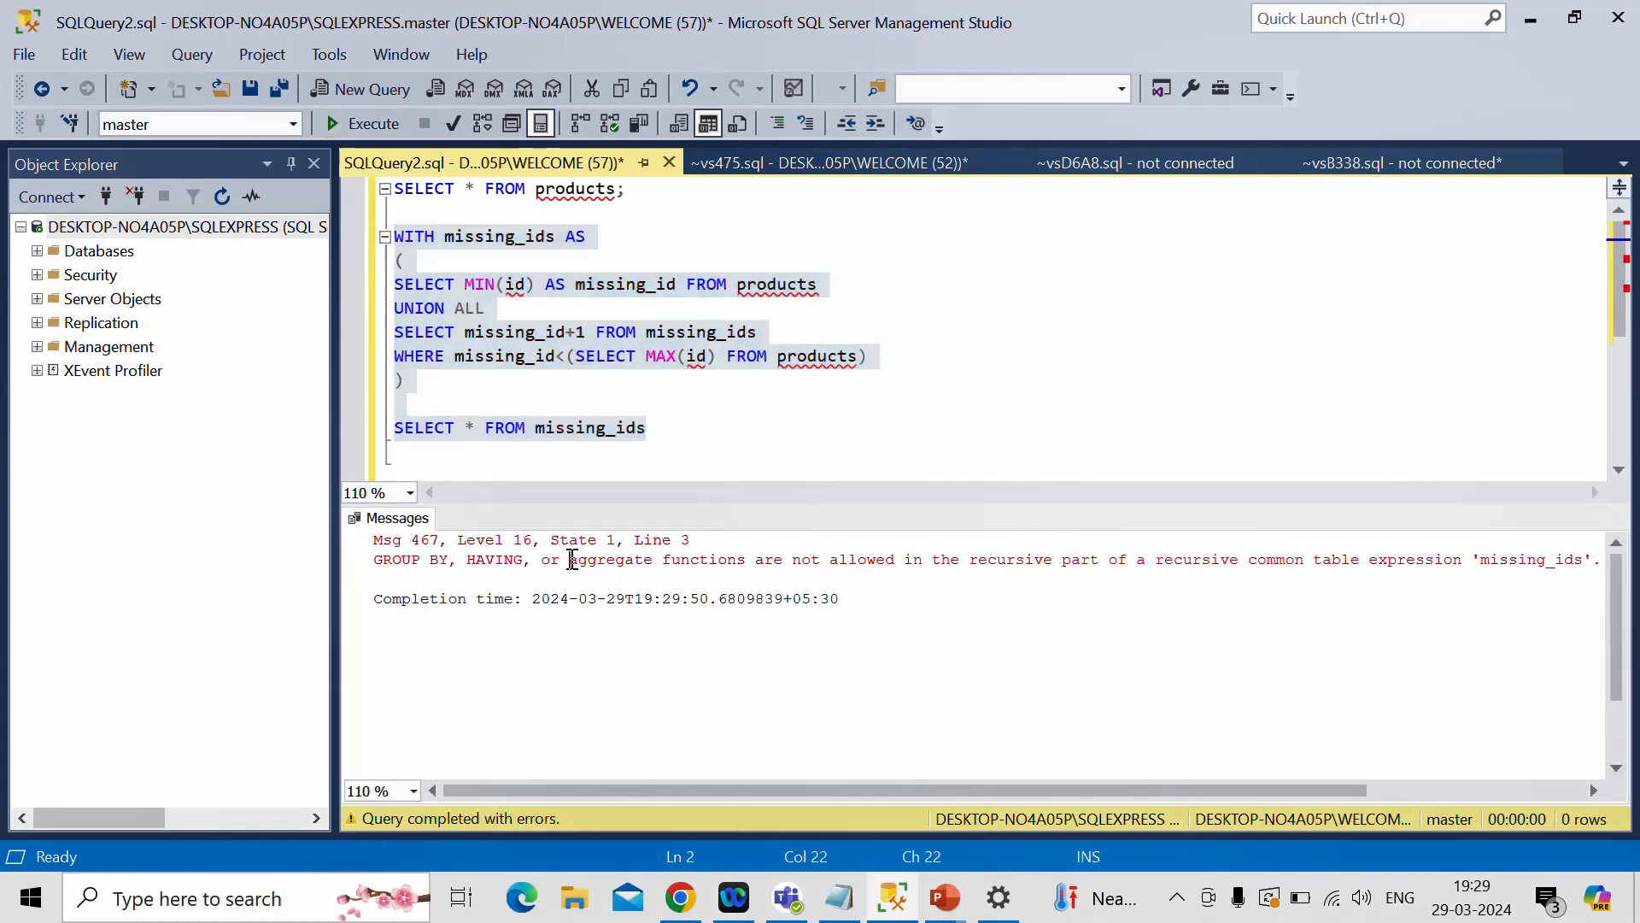
double_click(610, 558)
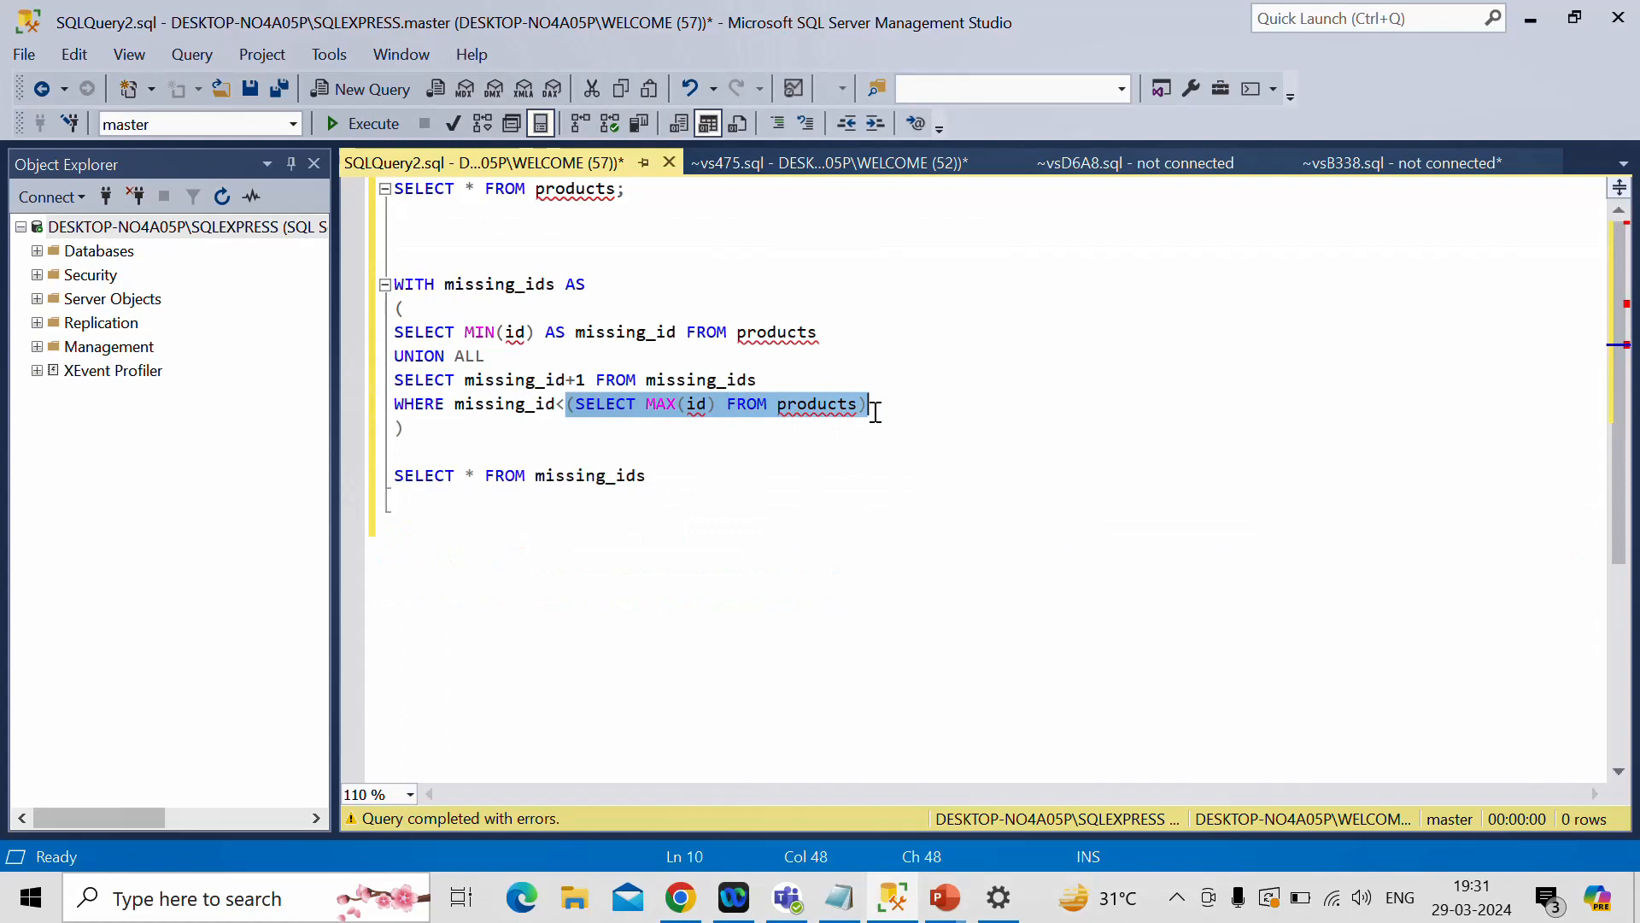
left_click(452, 239)
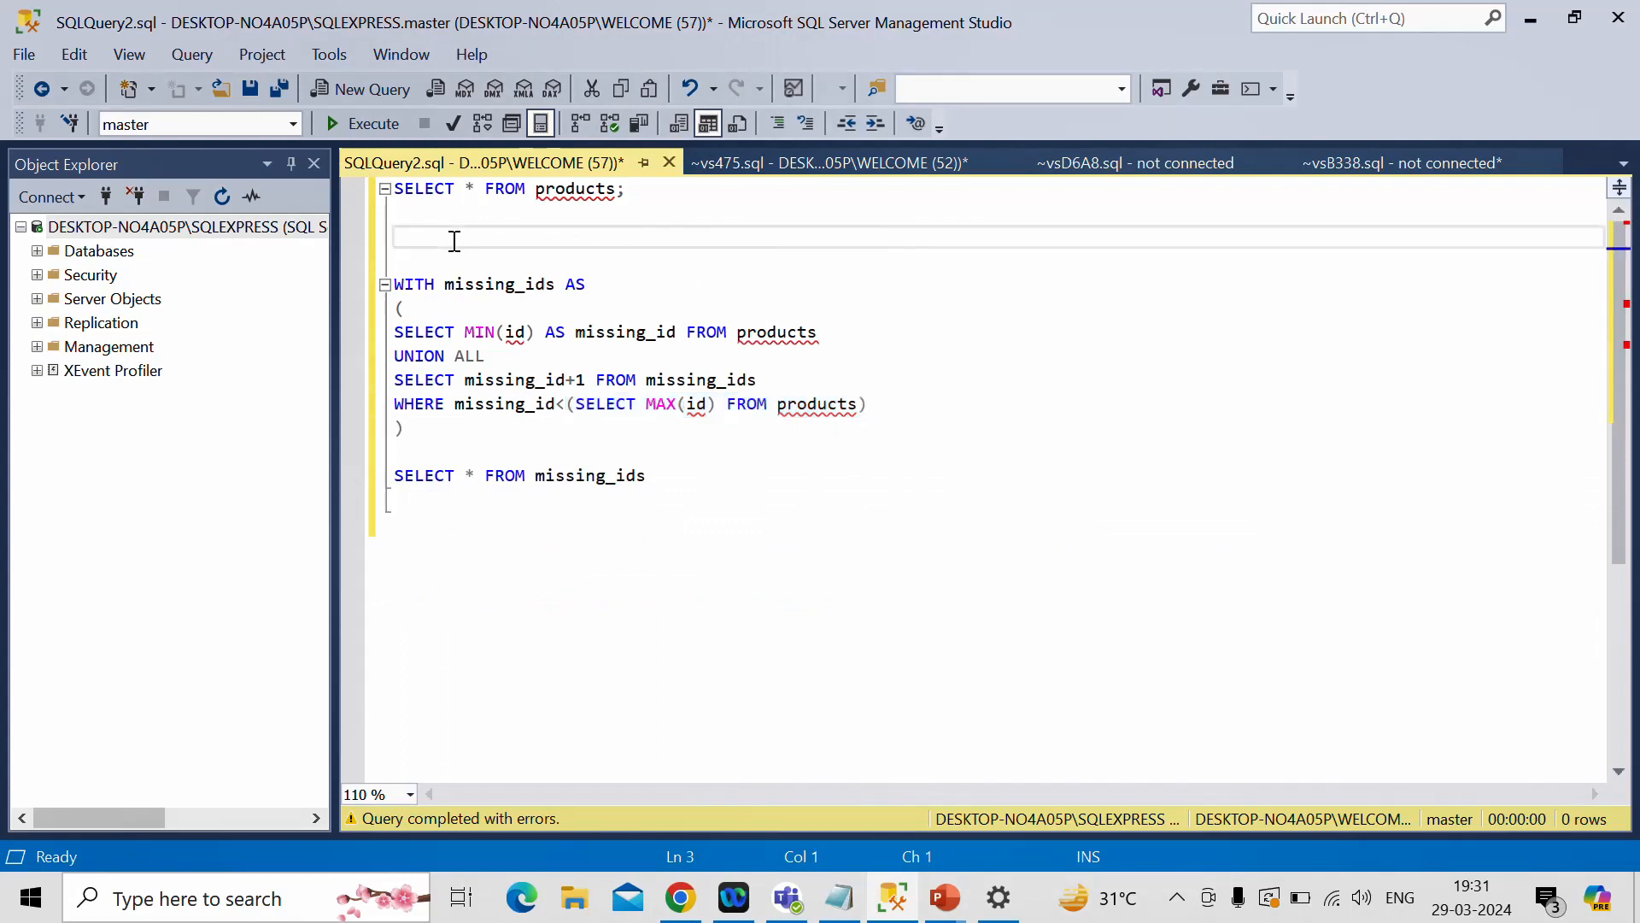
type("DECLARE")
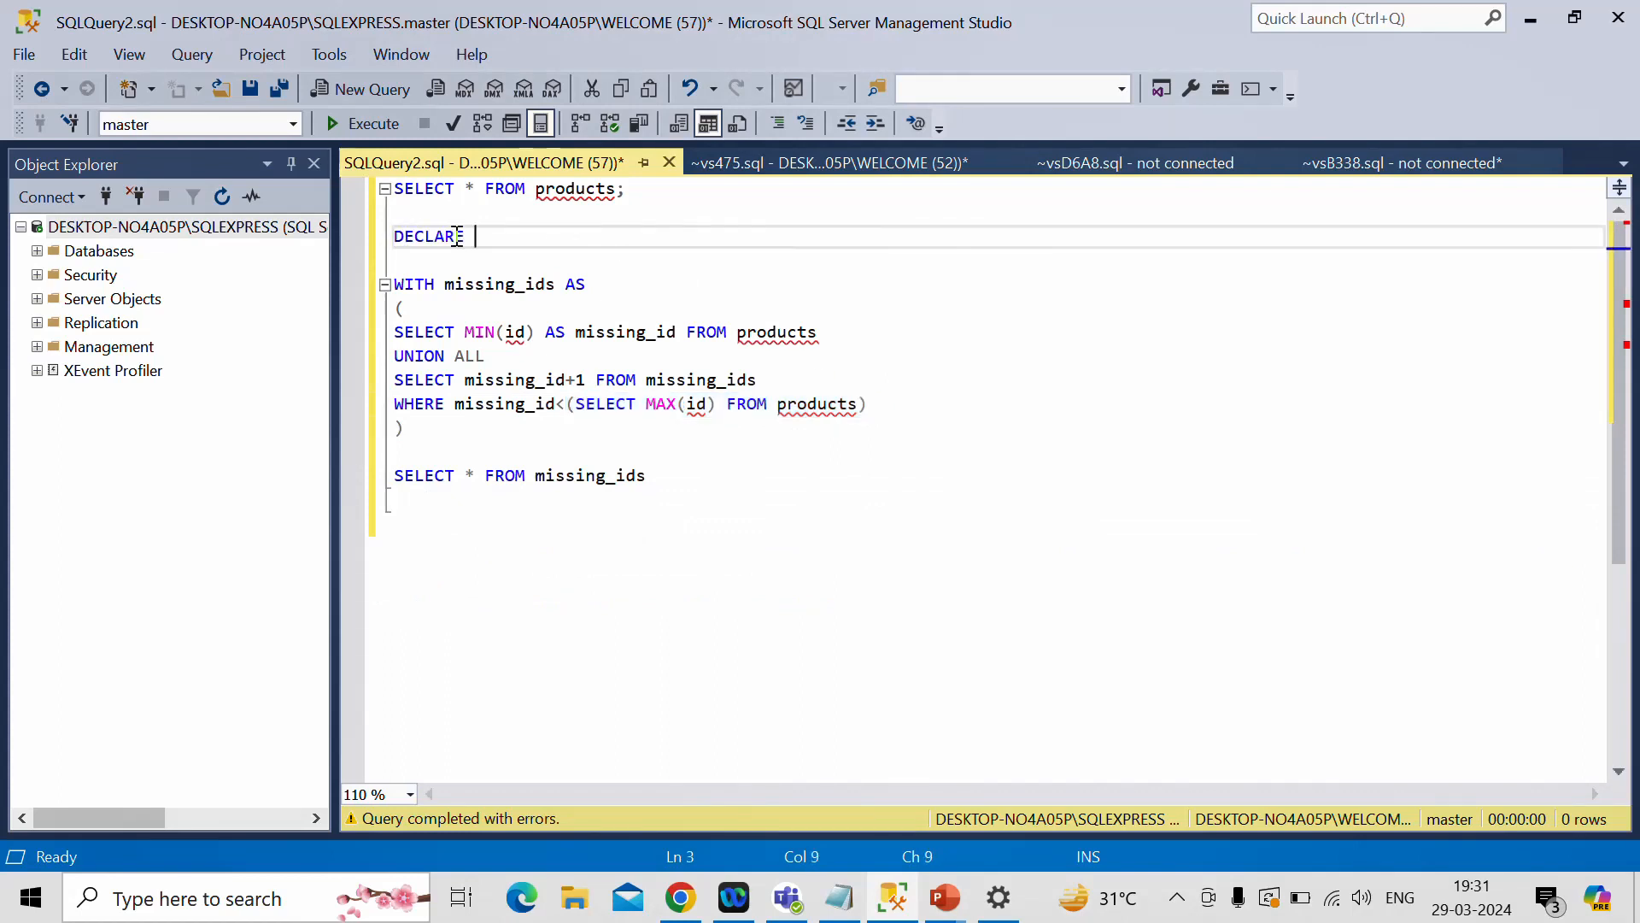
type("@ma")
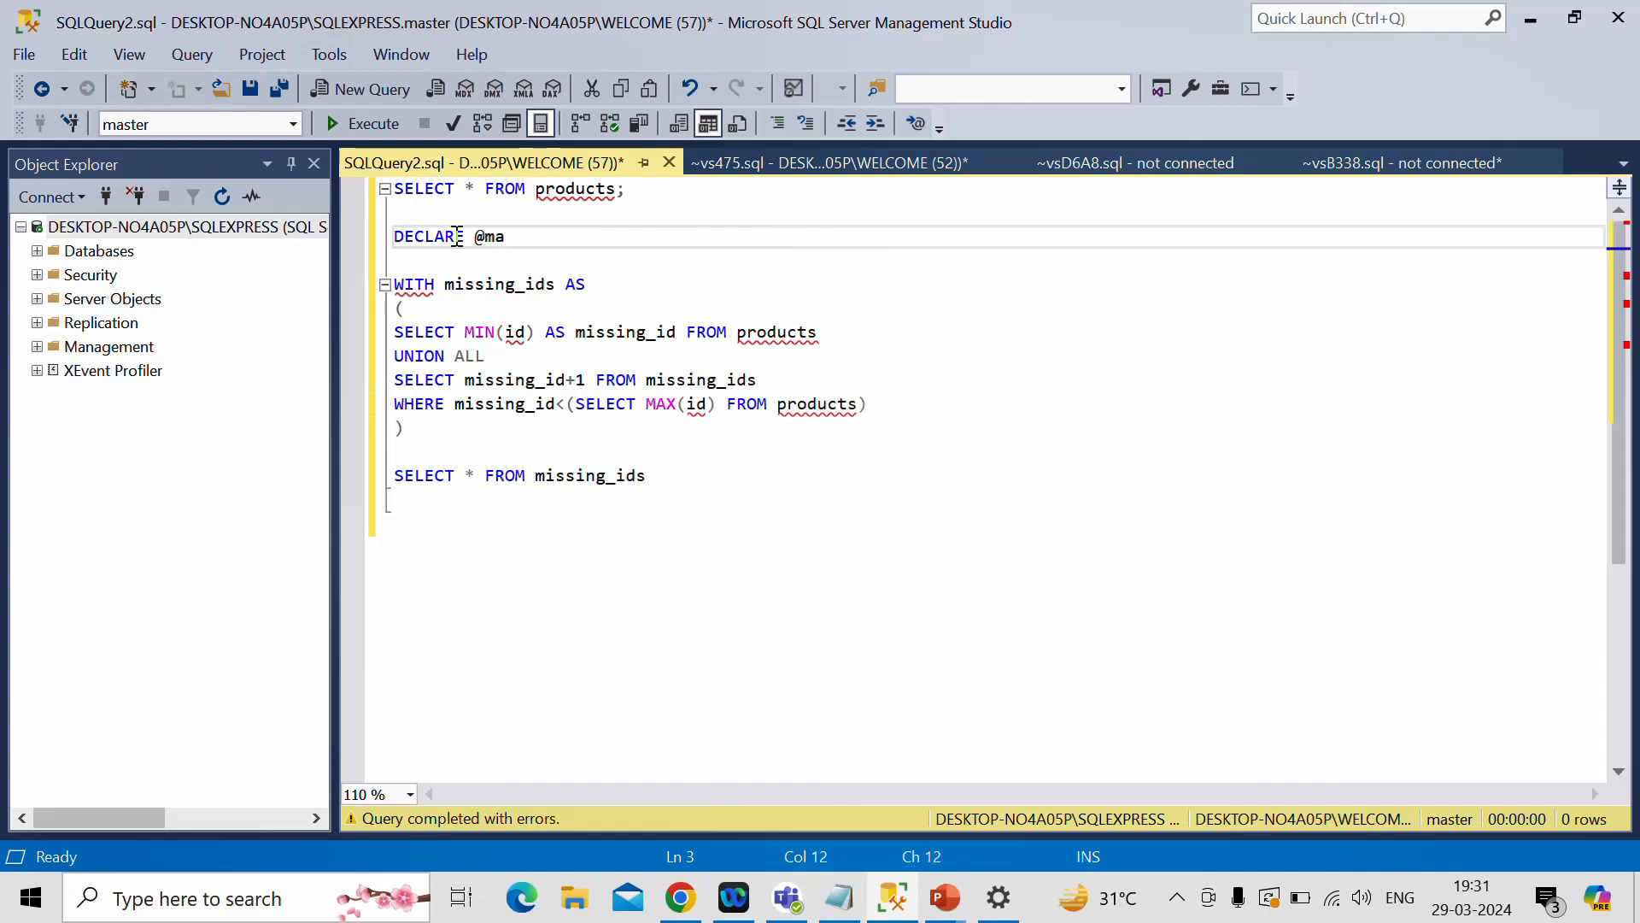
type("x_id")
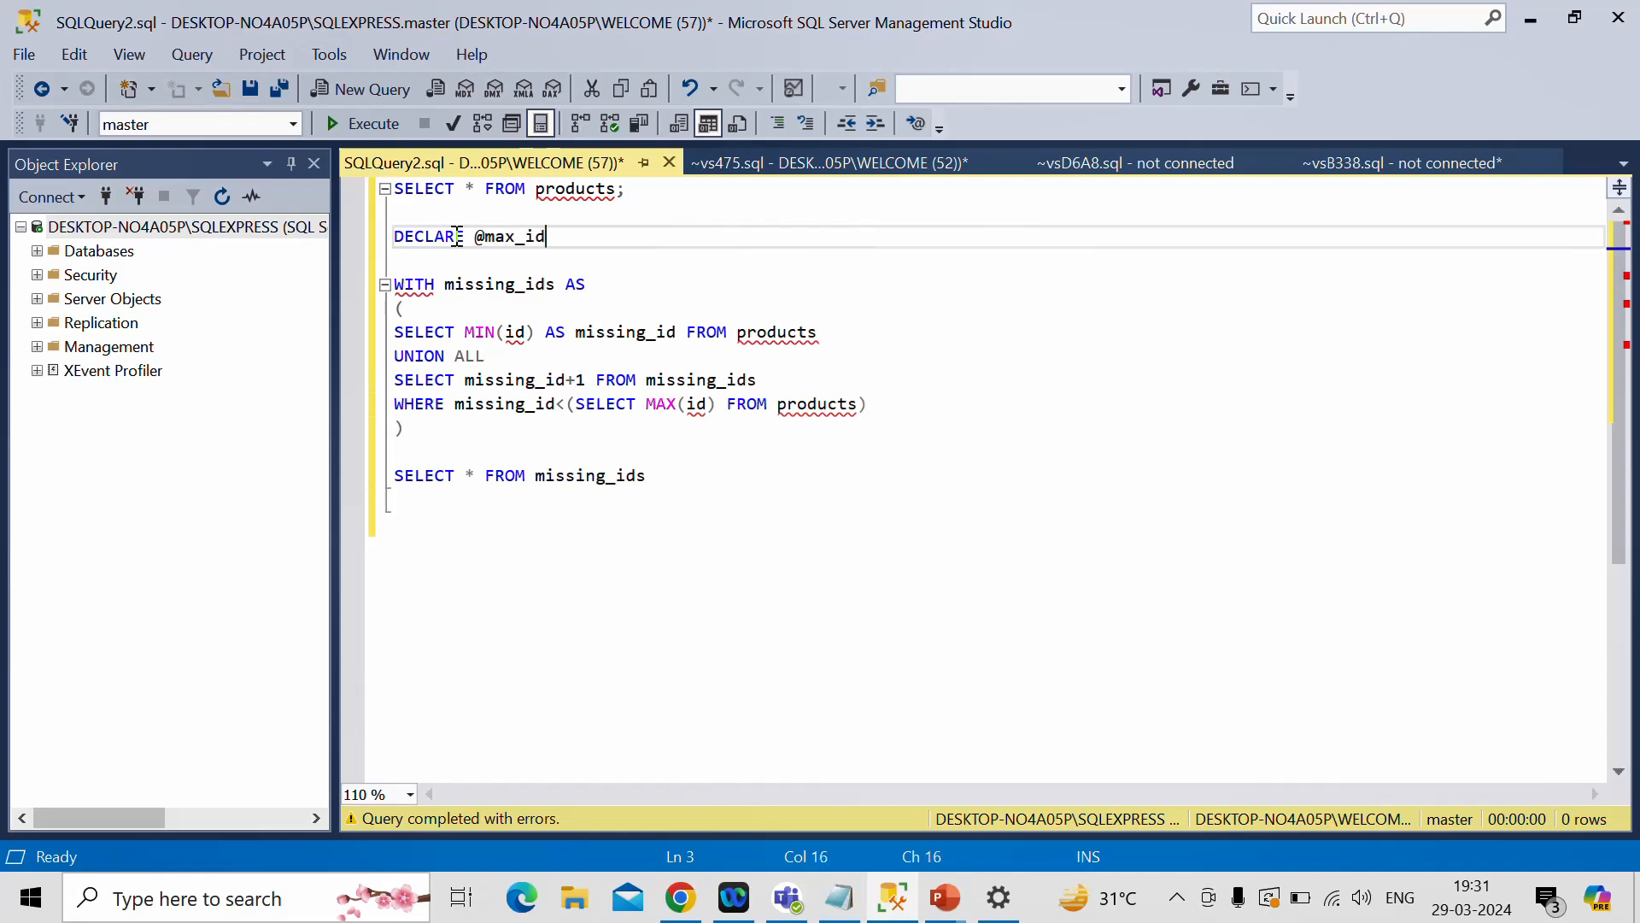
type("INT")
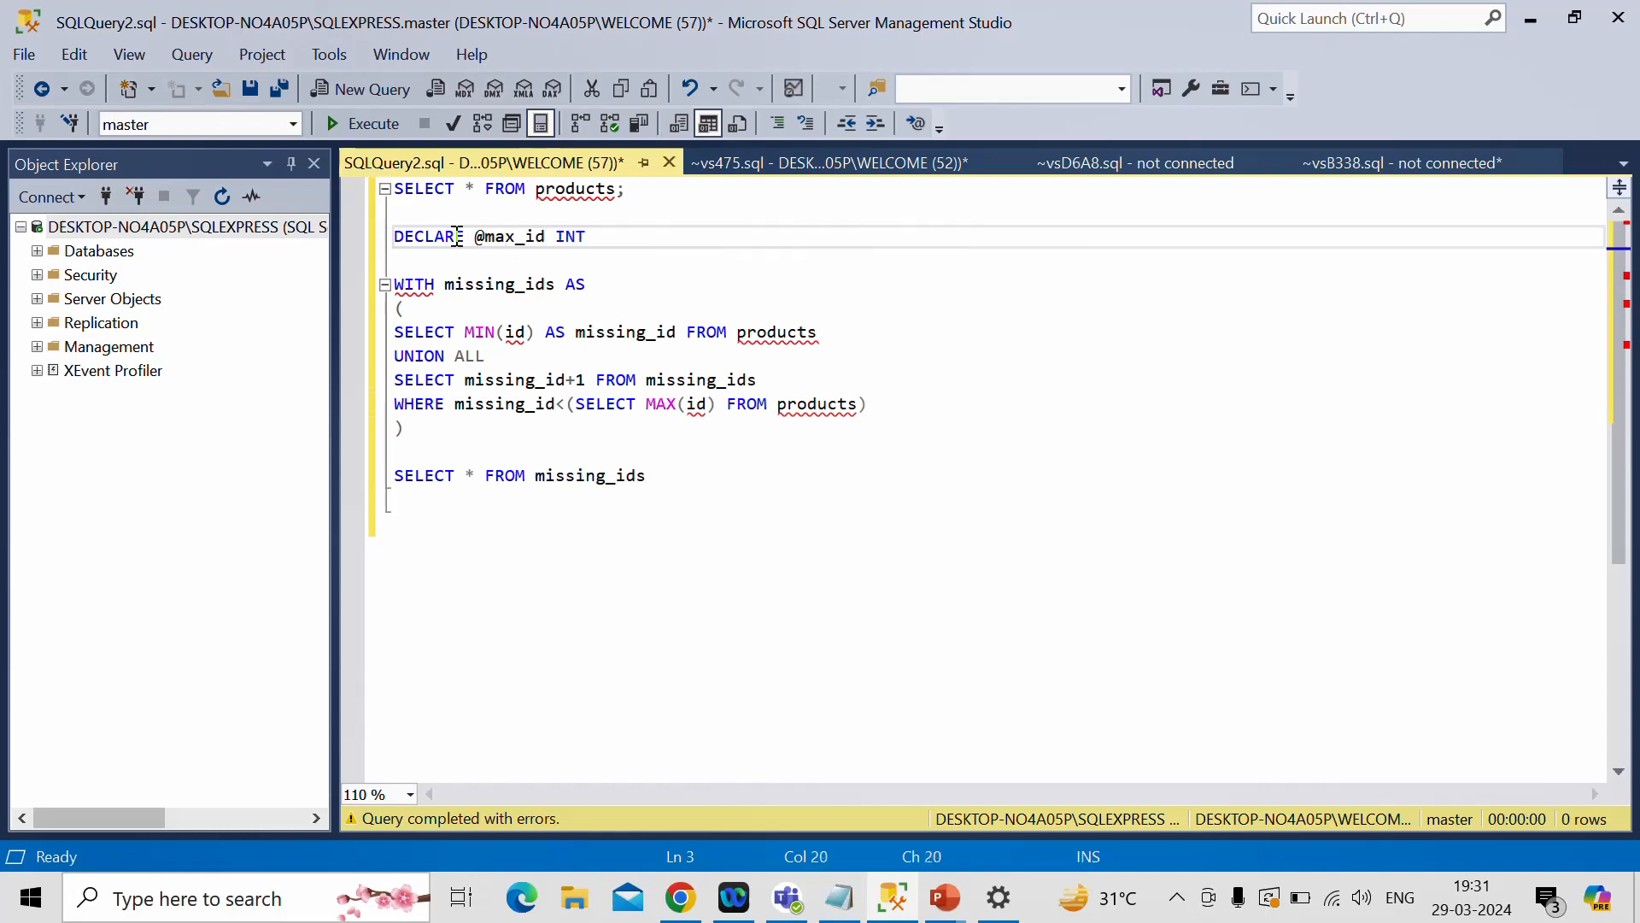
type(";")
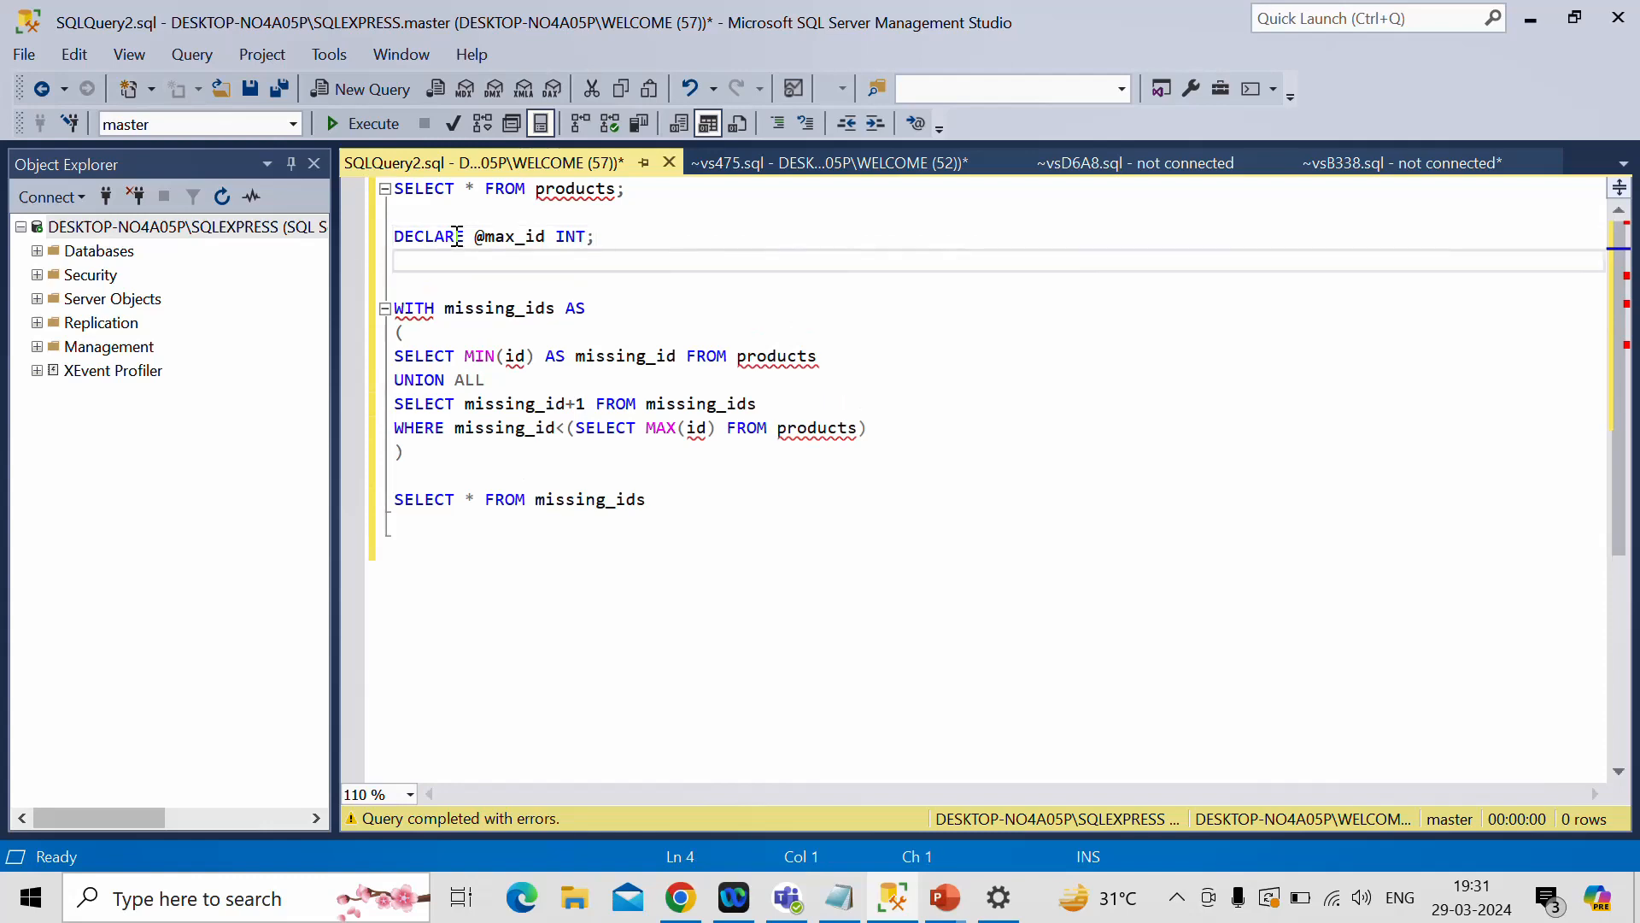
type("SET @max_id=")
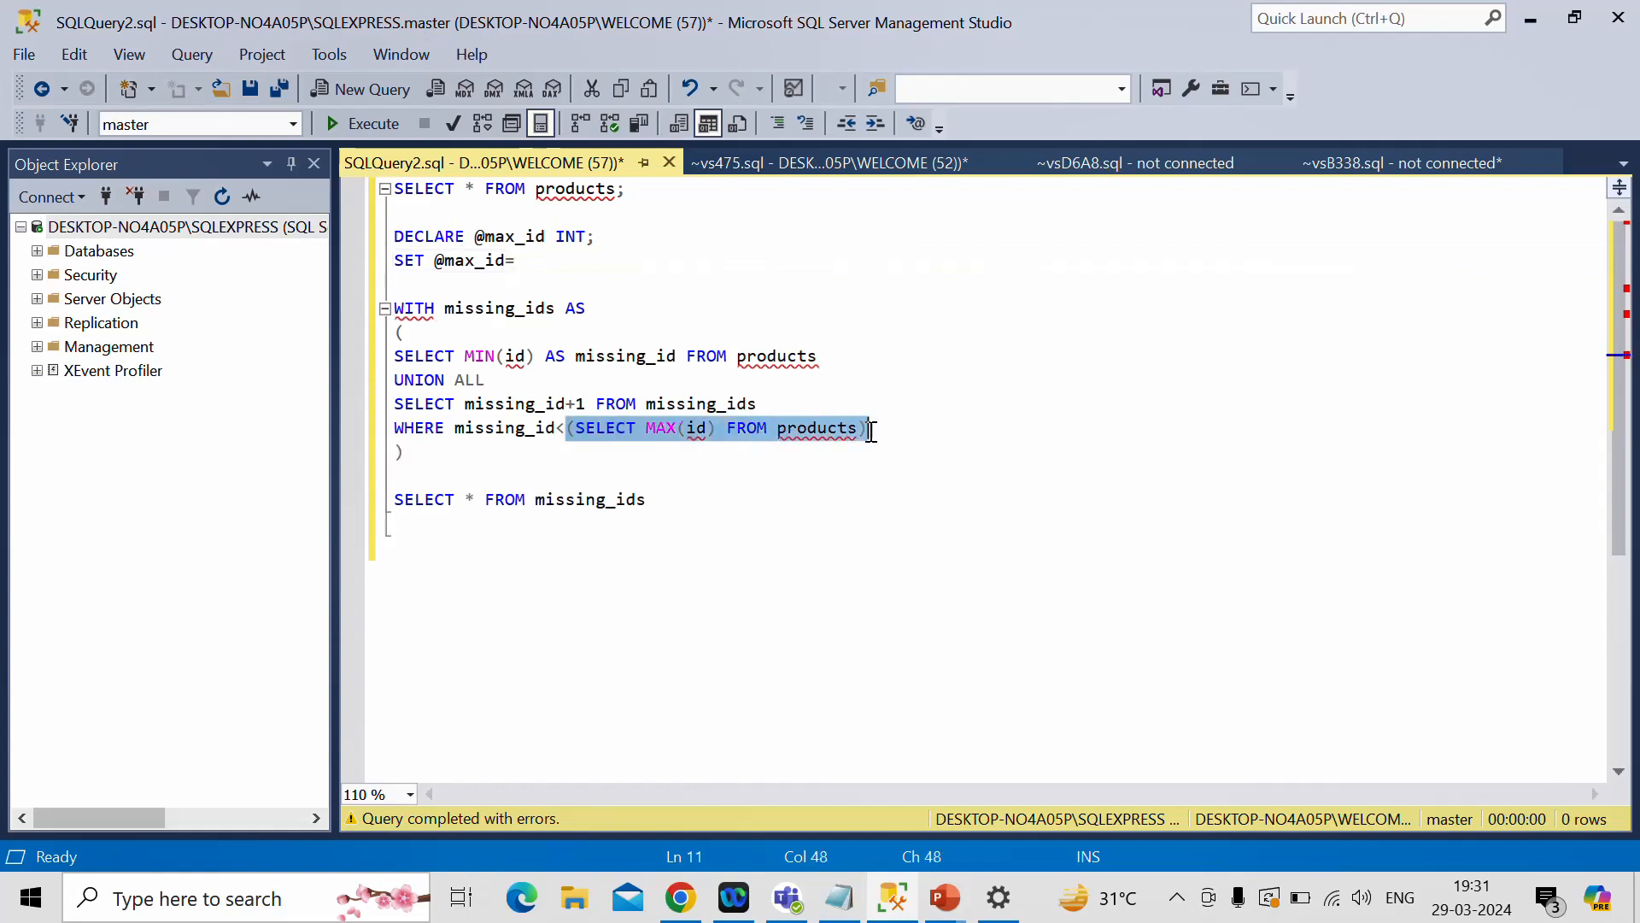
left_click(516, 259)
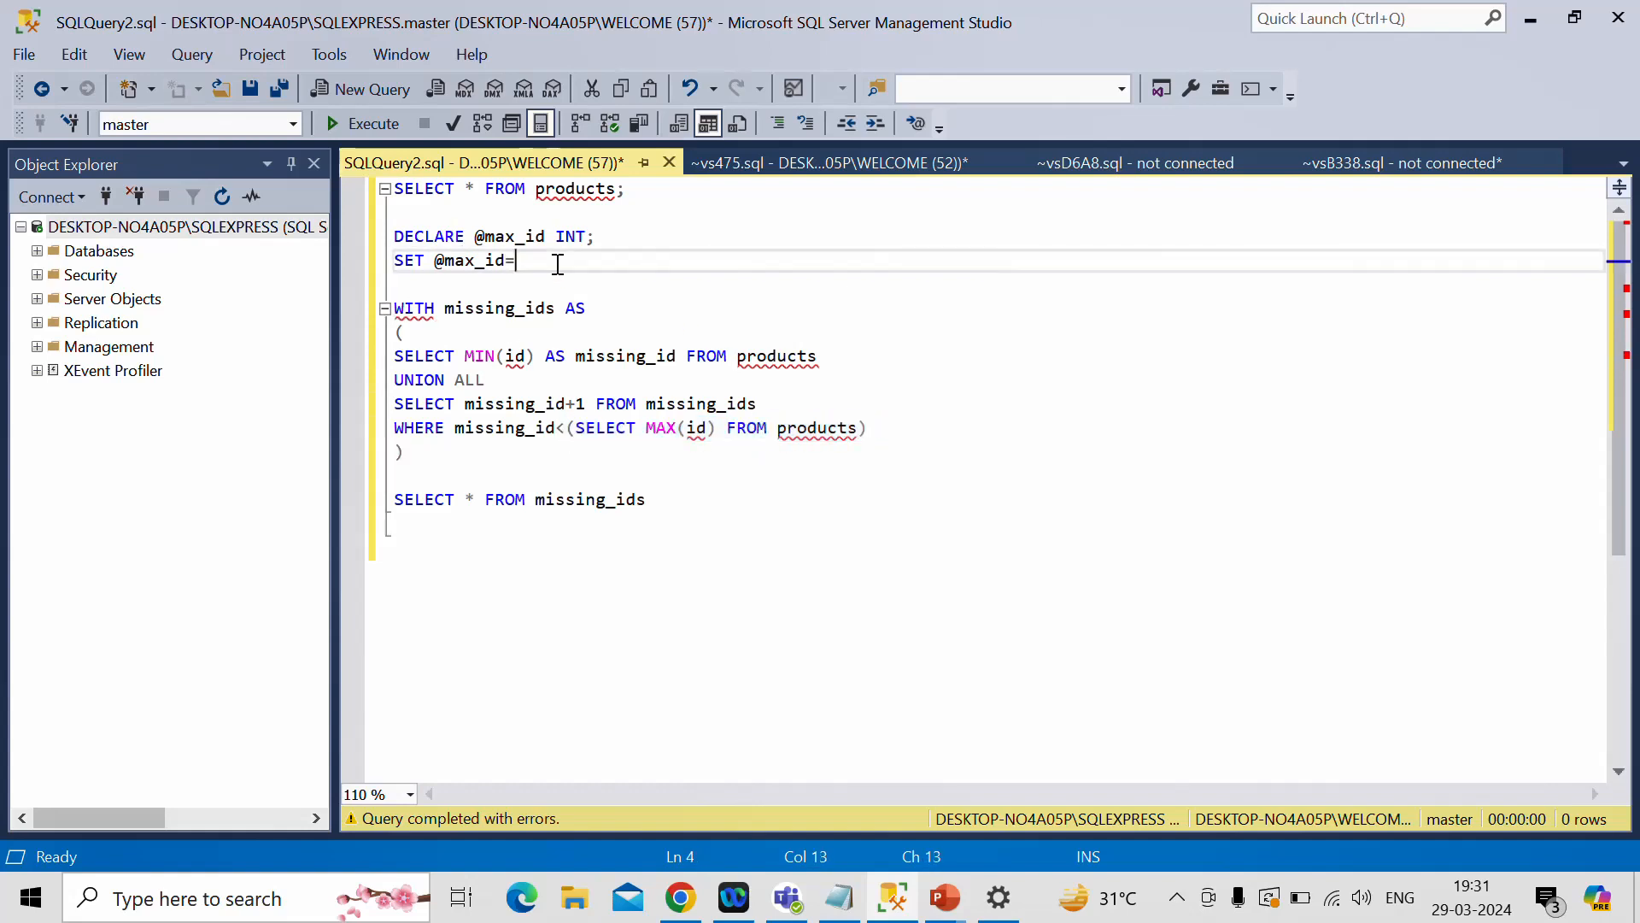
type("(SELECT MAX(id) FROM products)")
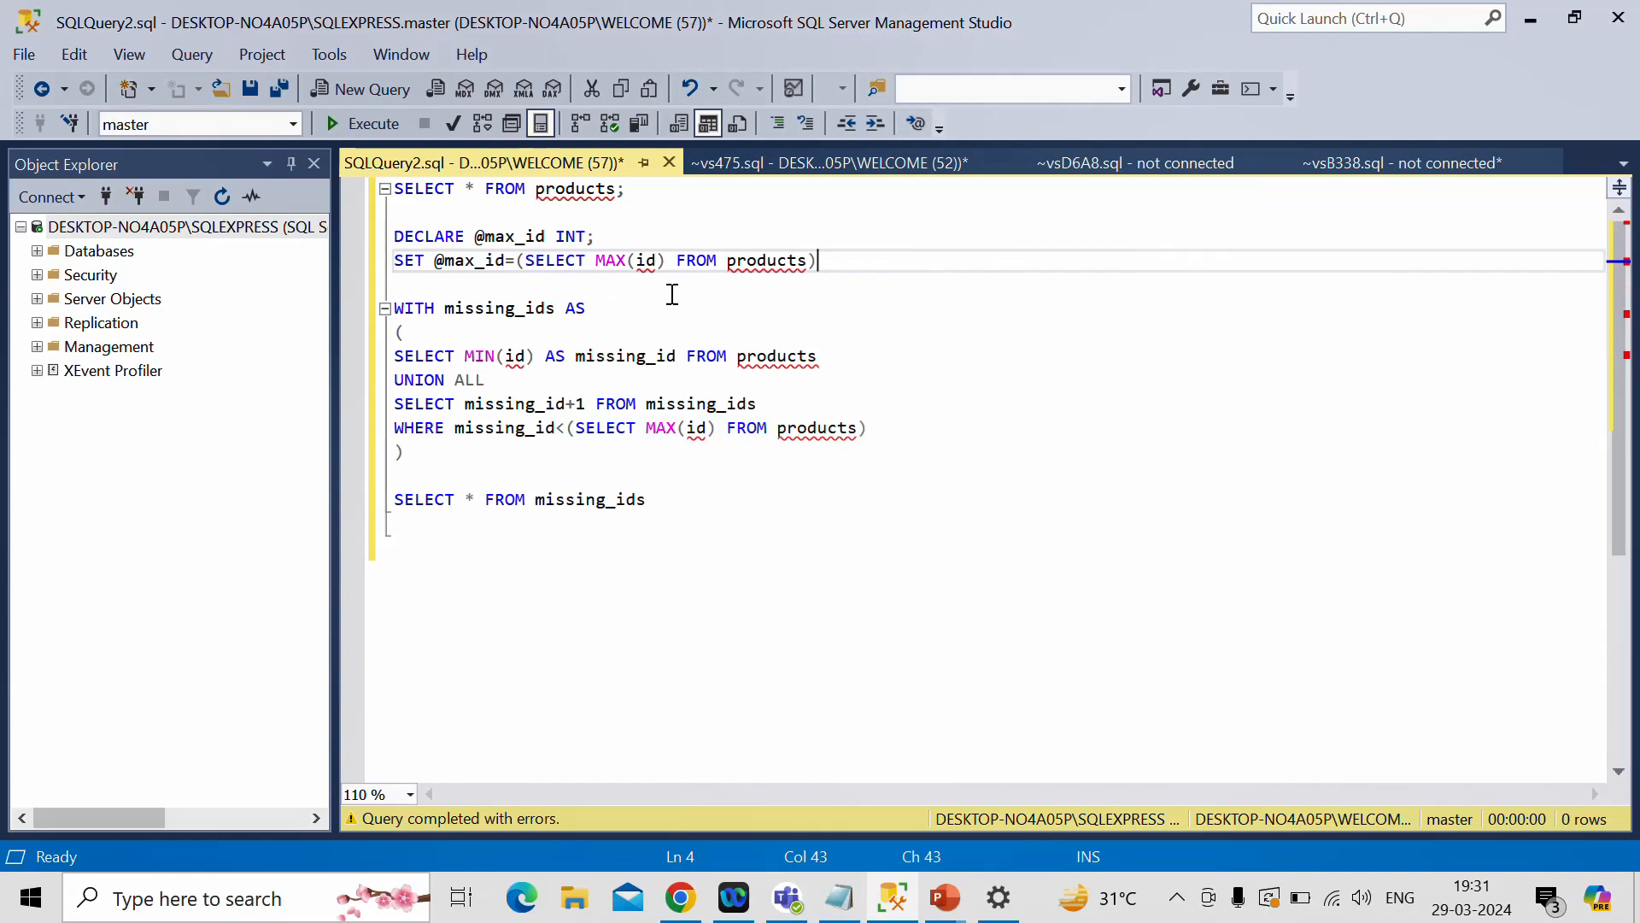
double_click(468, 260)
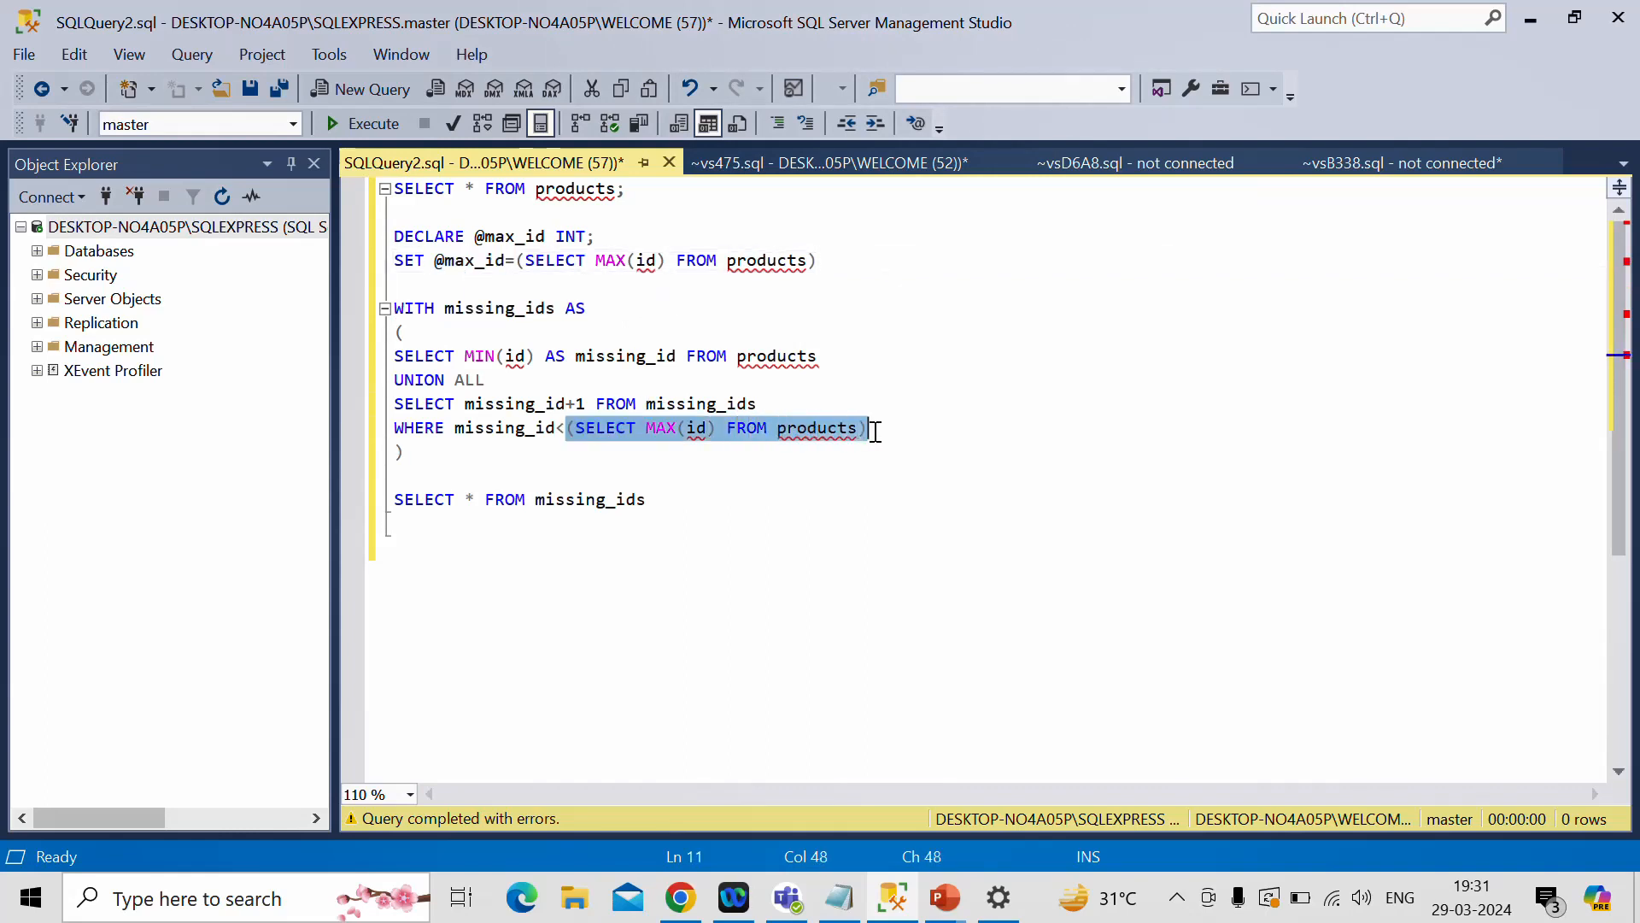
type("@max_id")
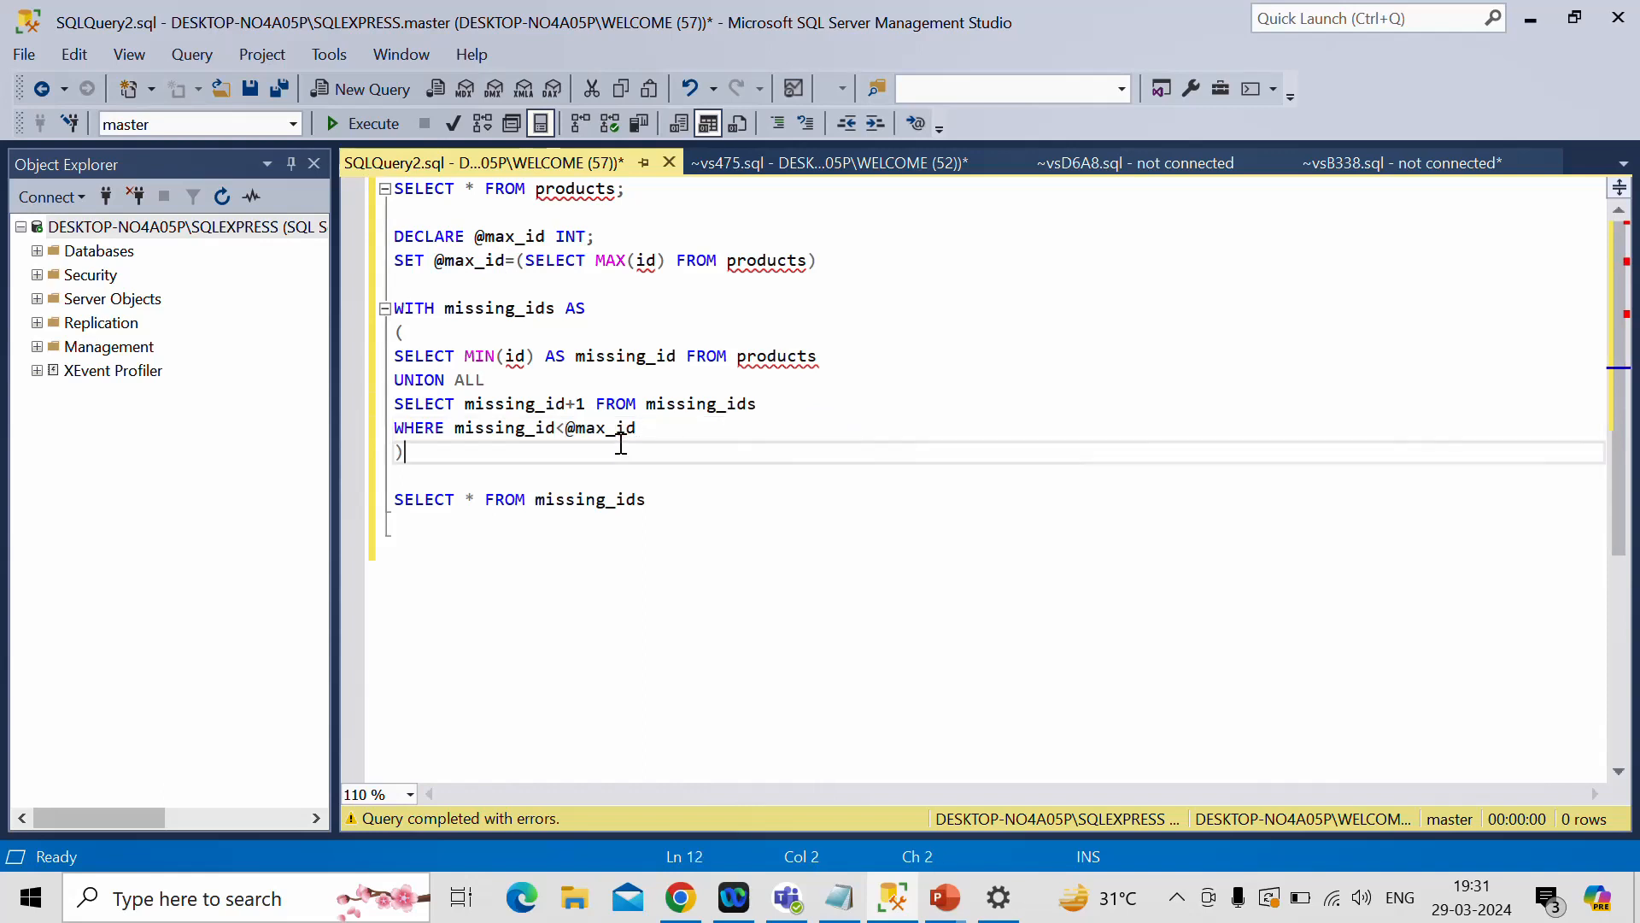
left_click(646, 499)
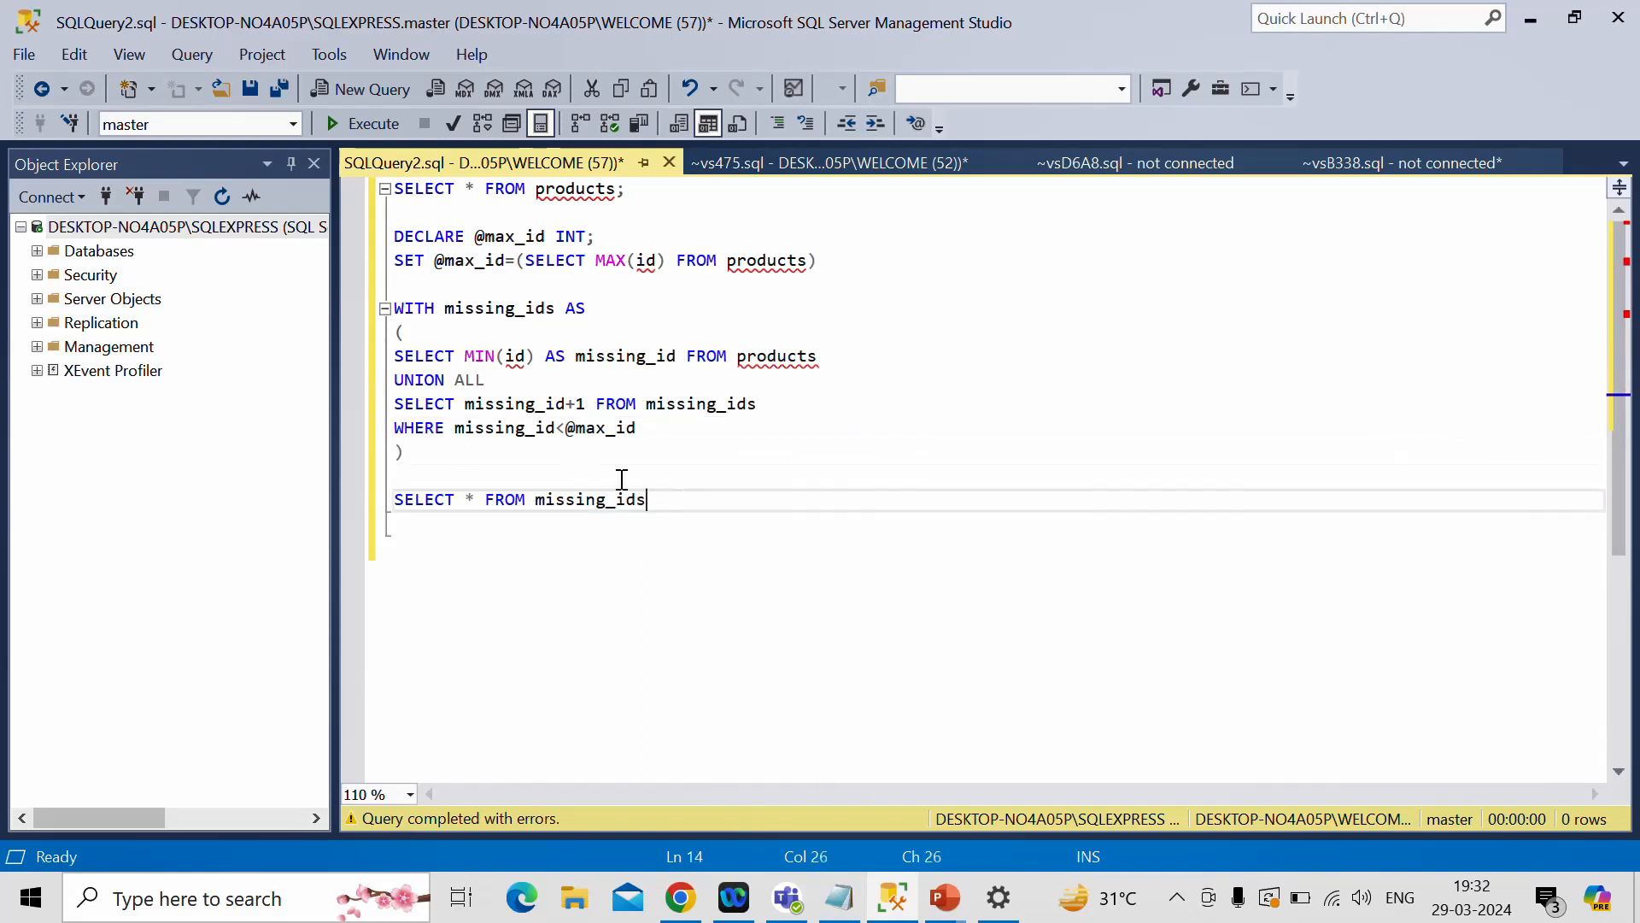
Fix the syntax error near 'with' by ending the SET statement with a semicolon and rerun the script
left_click(332, 123)
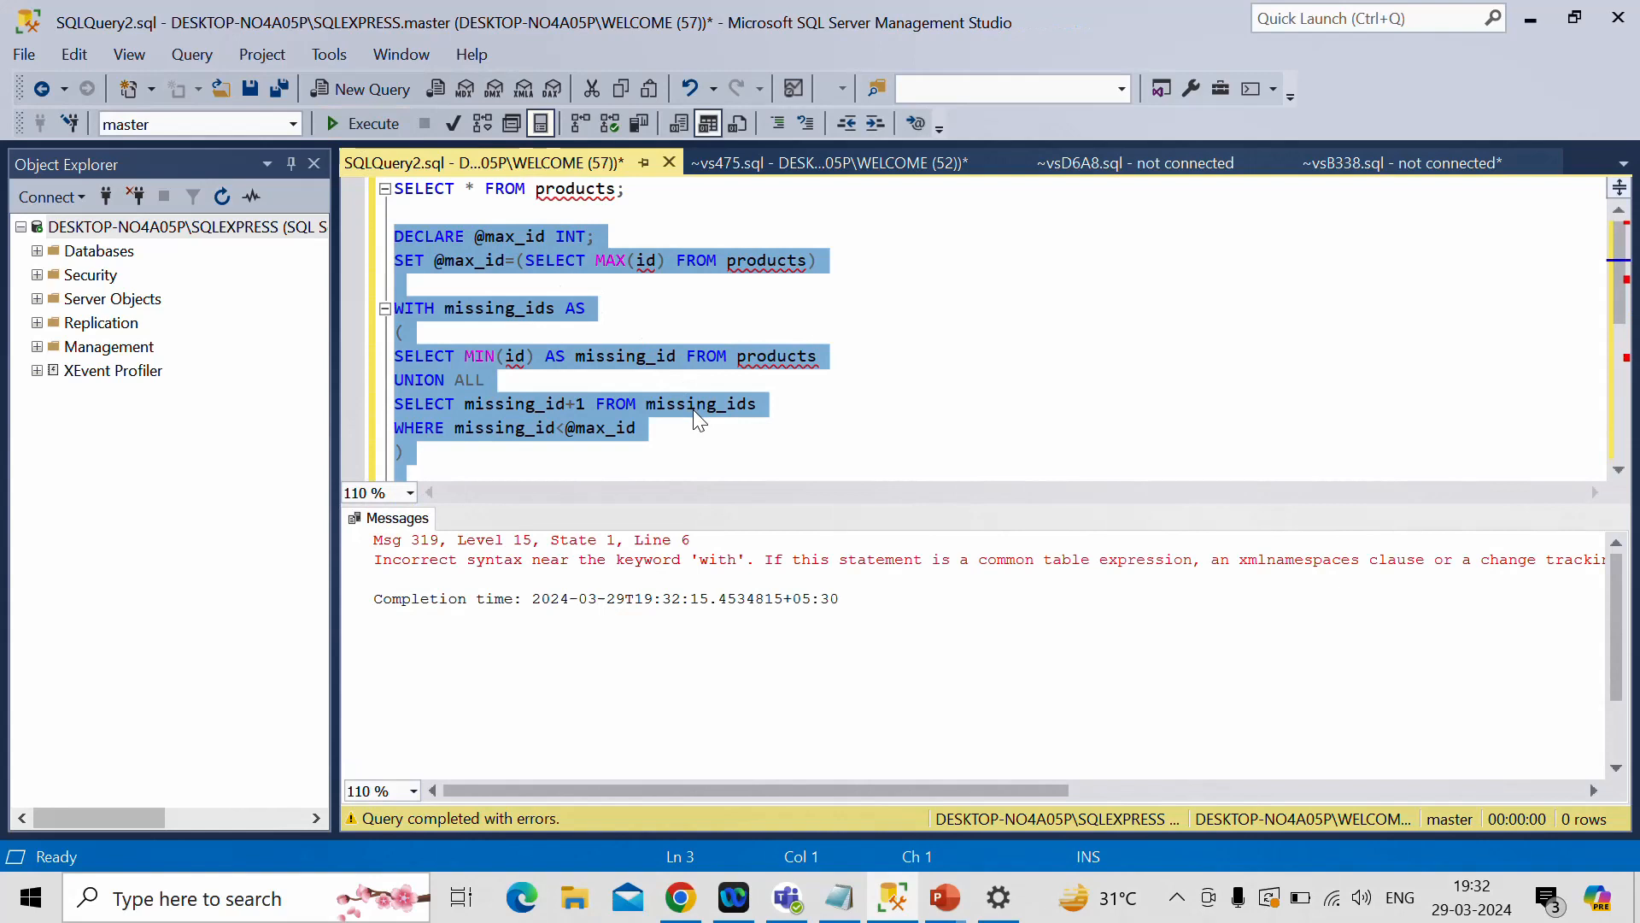
left_click(818, 260)
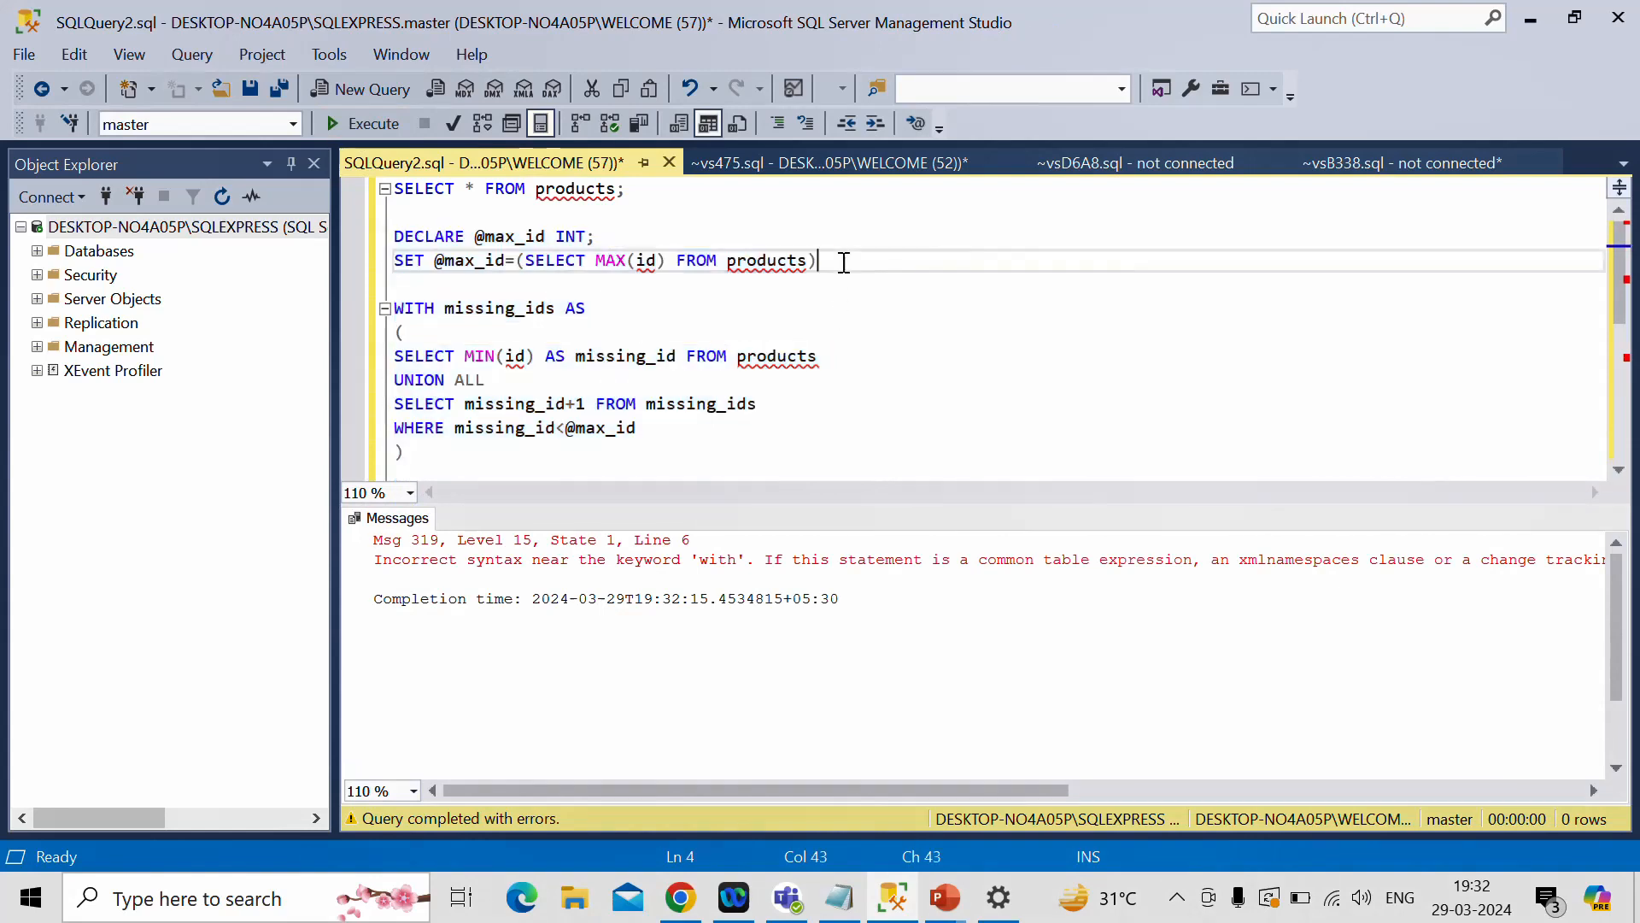
type(";")
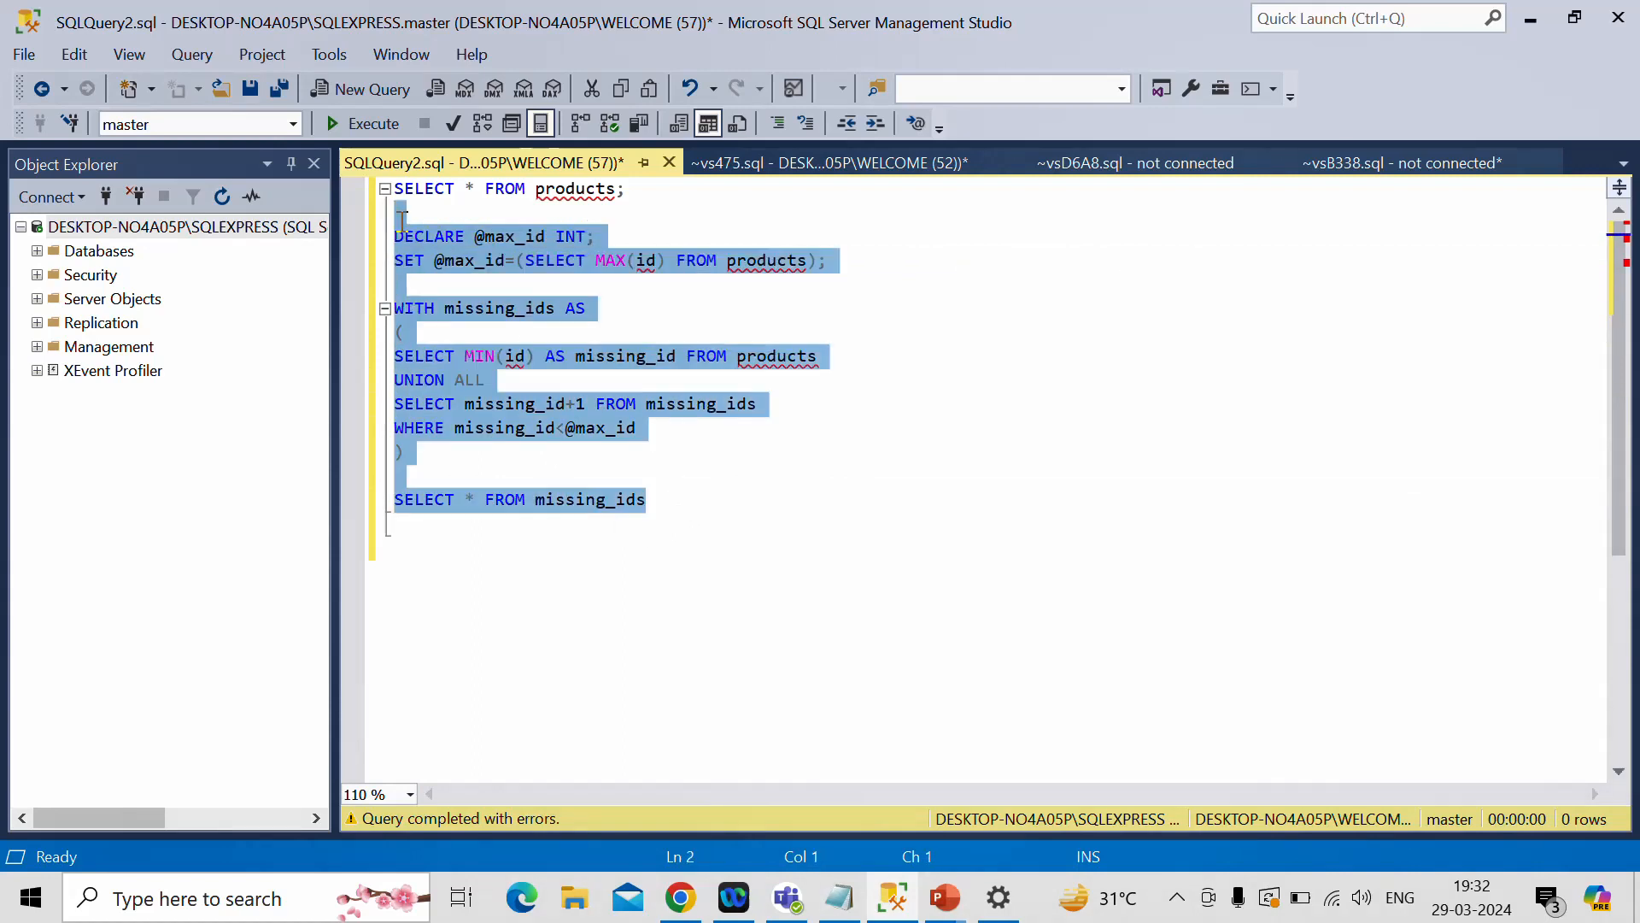
left_click(371, 123)
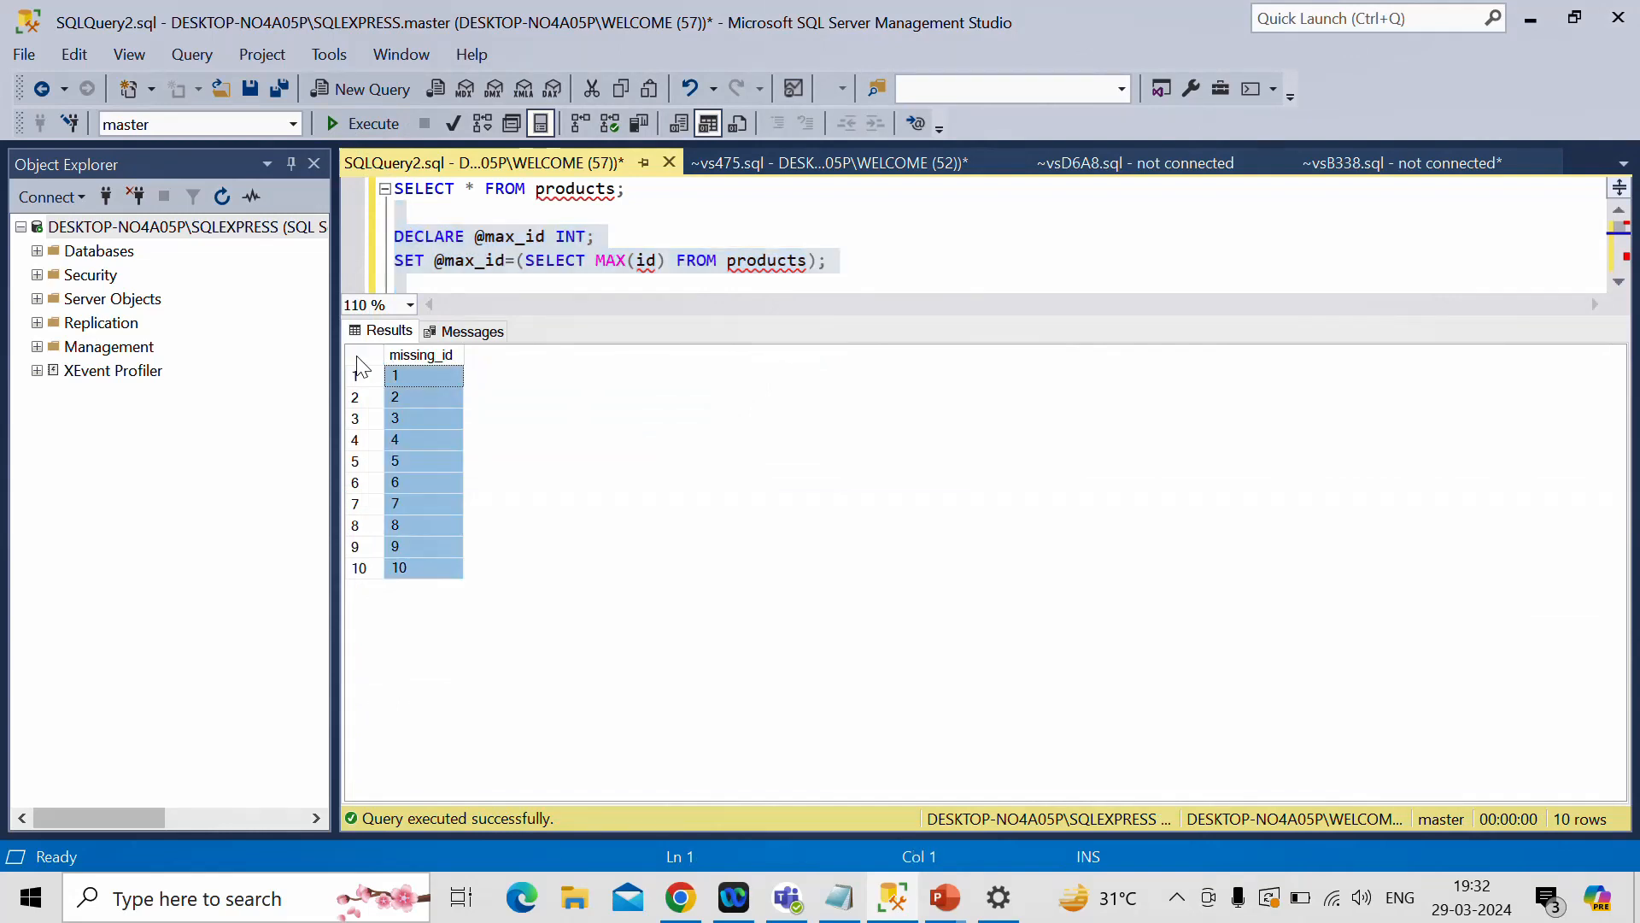
mouse_move(424, 382)
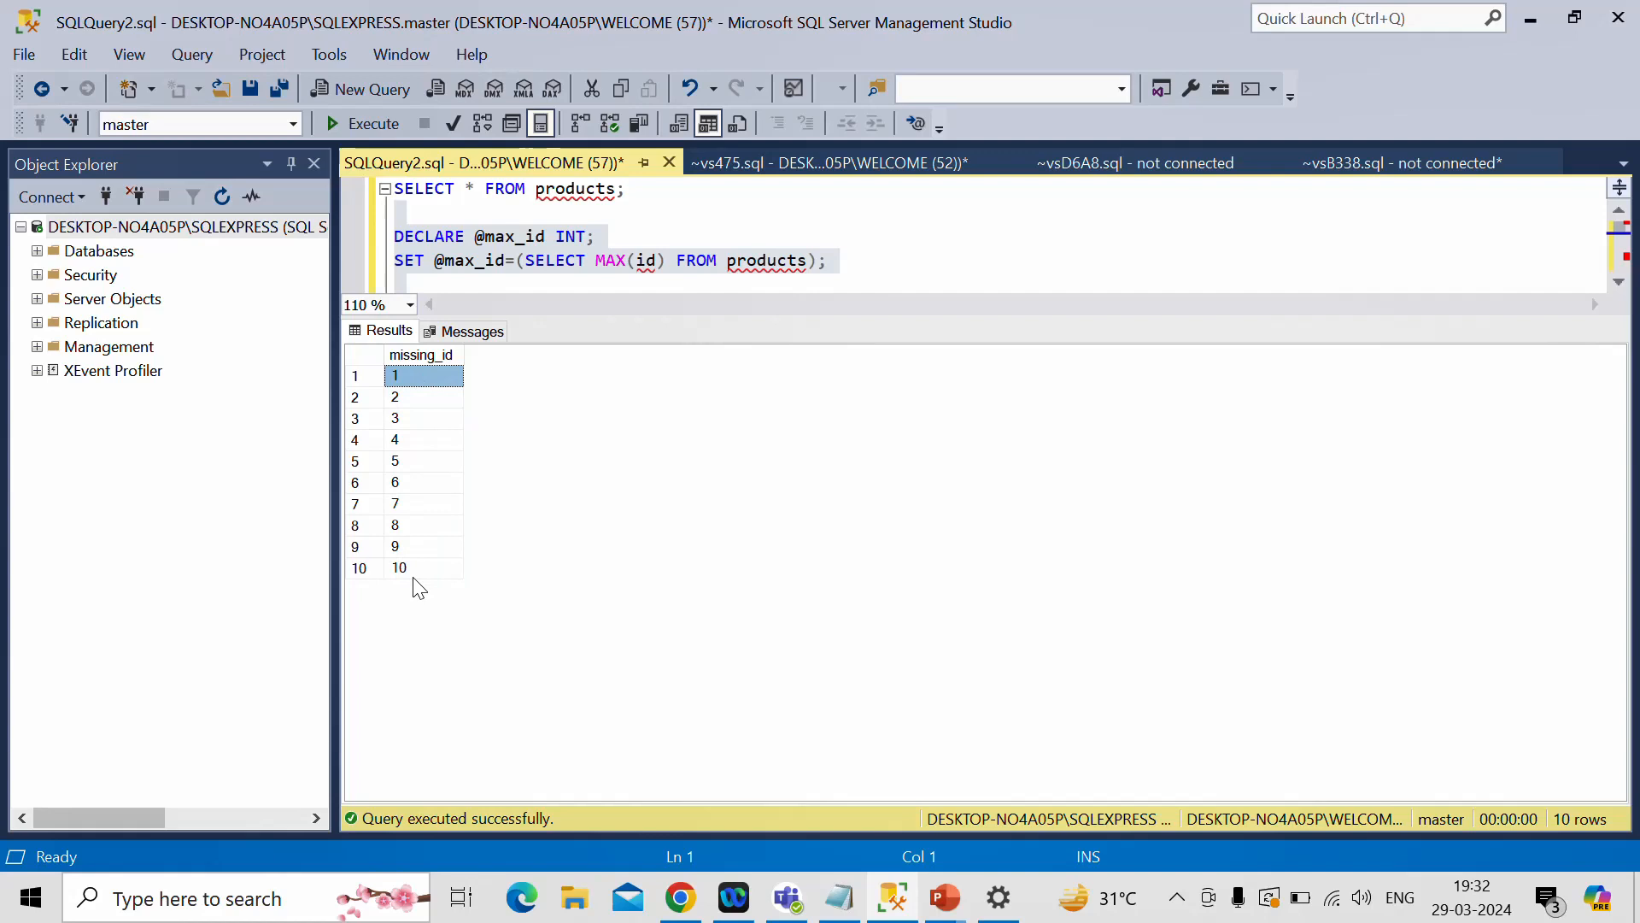
Review the ten-row missing_id result ending at 10, then hide the Results pane
left_click(398, 567)
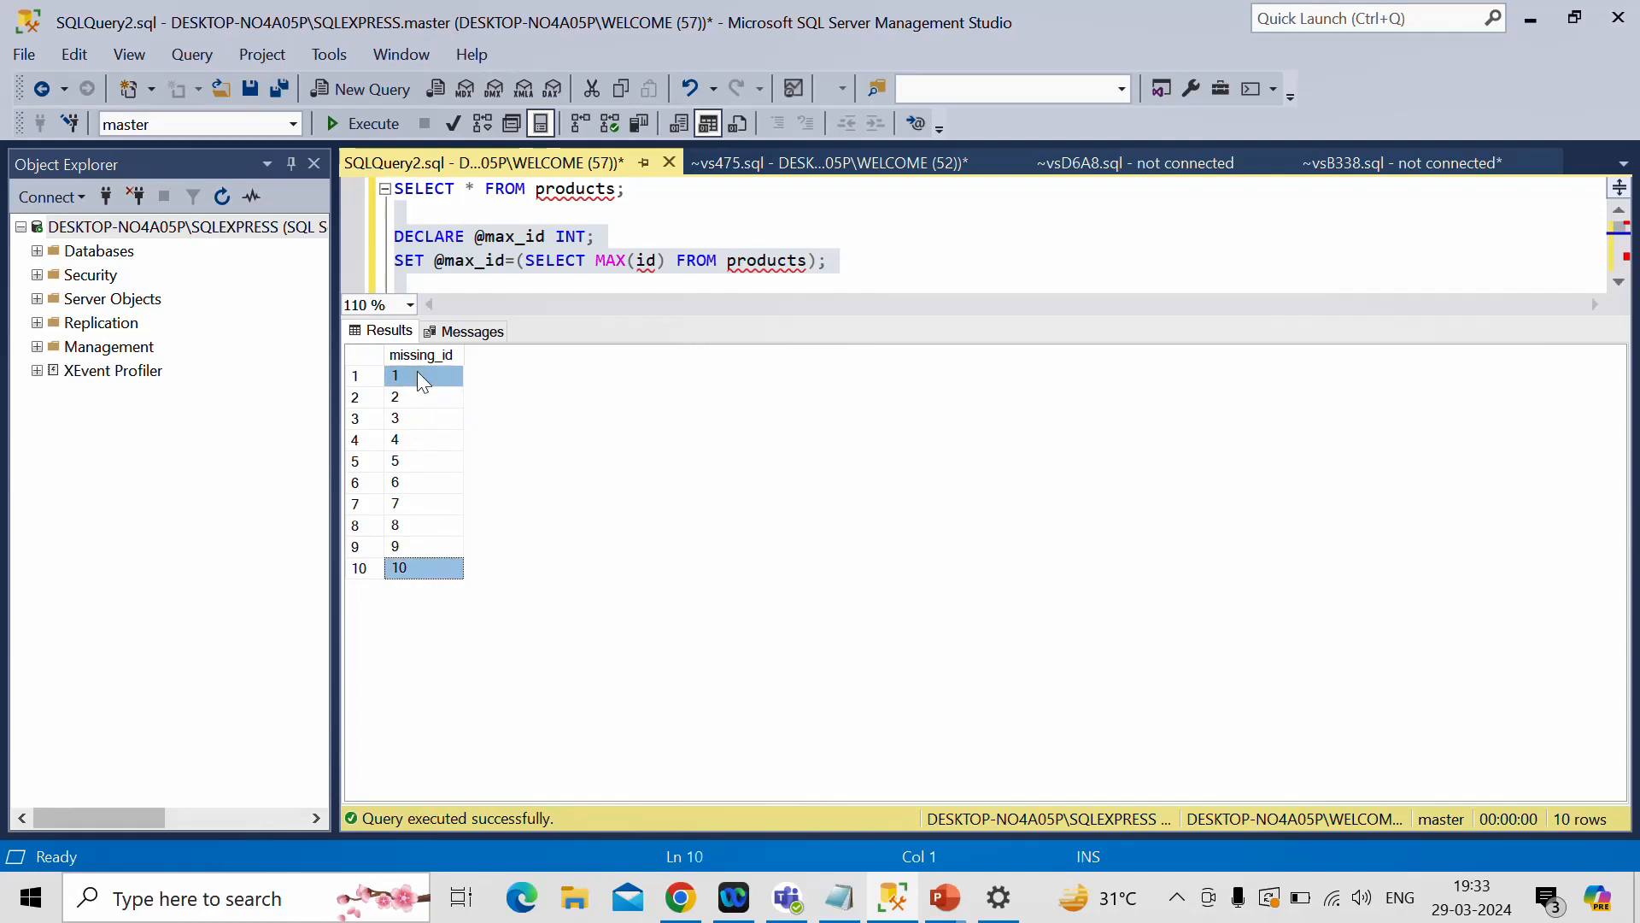
mouse_move(429, 384)
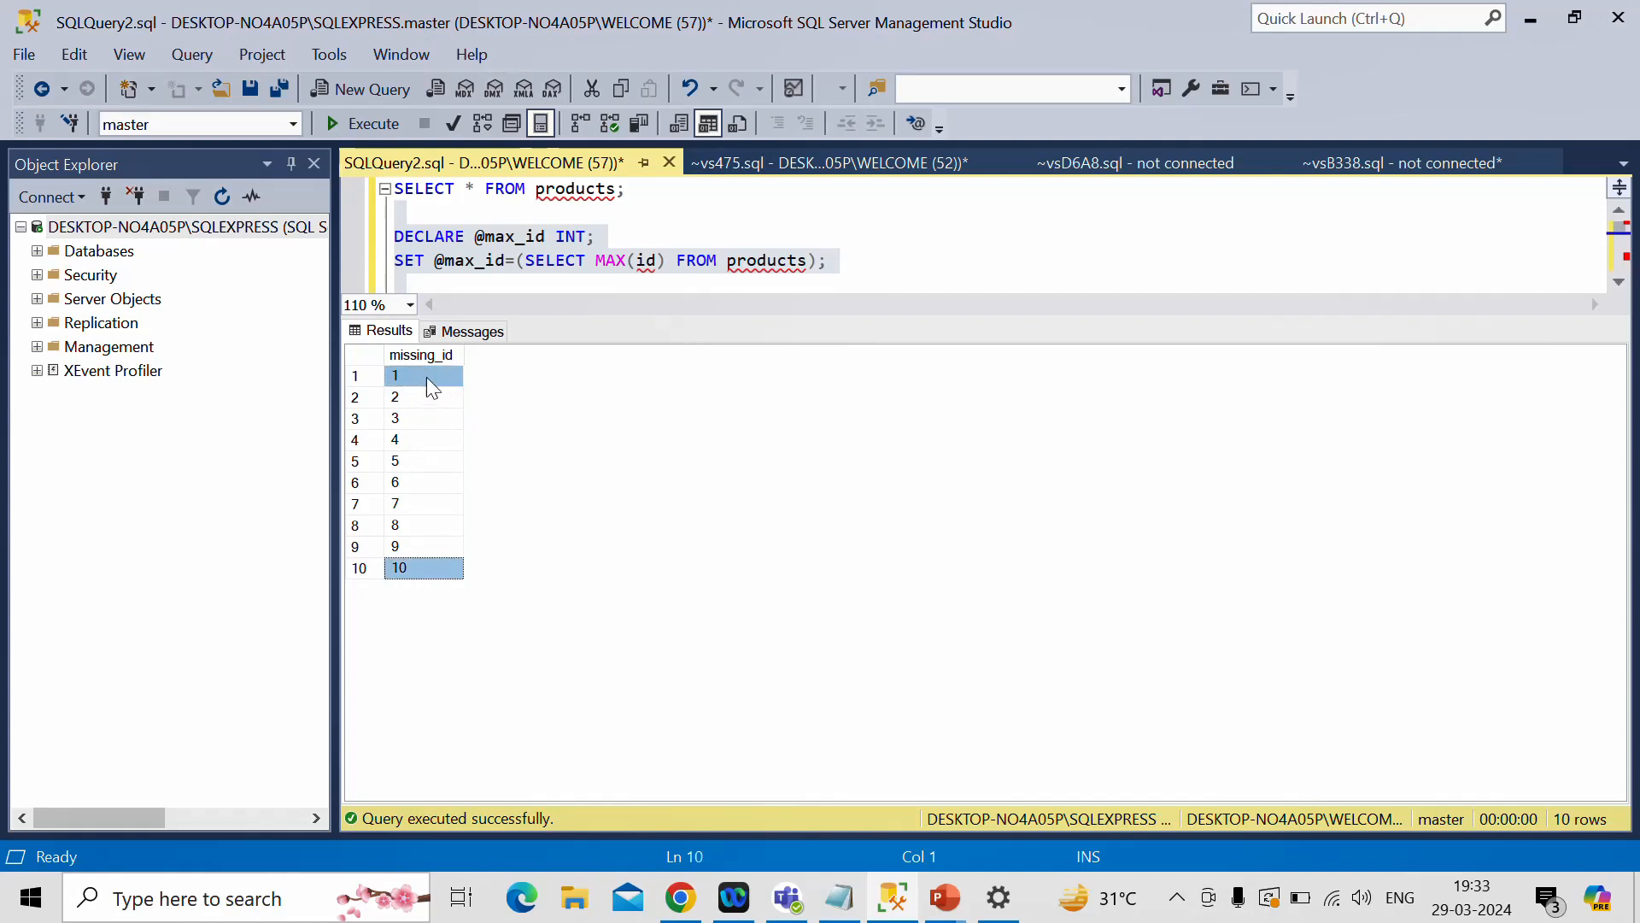
mouse_move(364, 365)
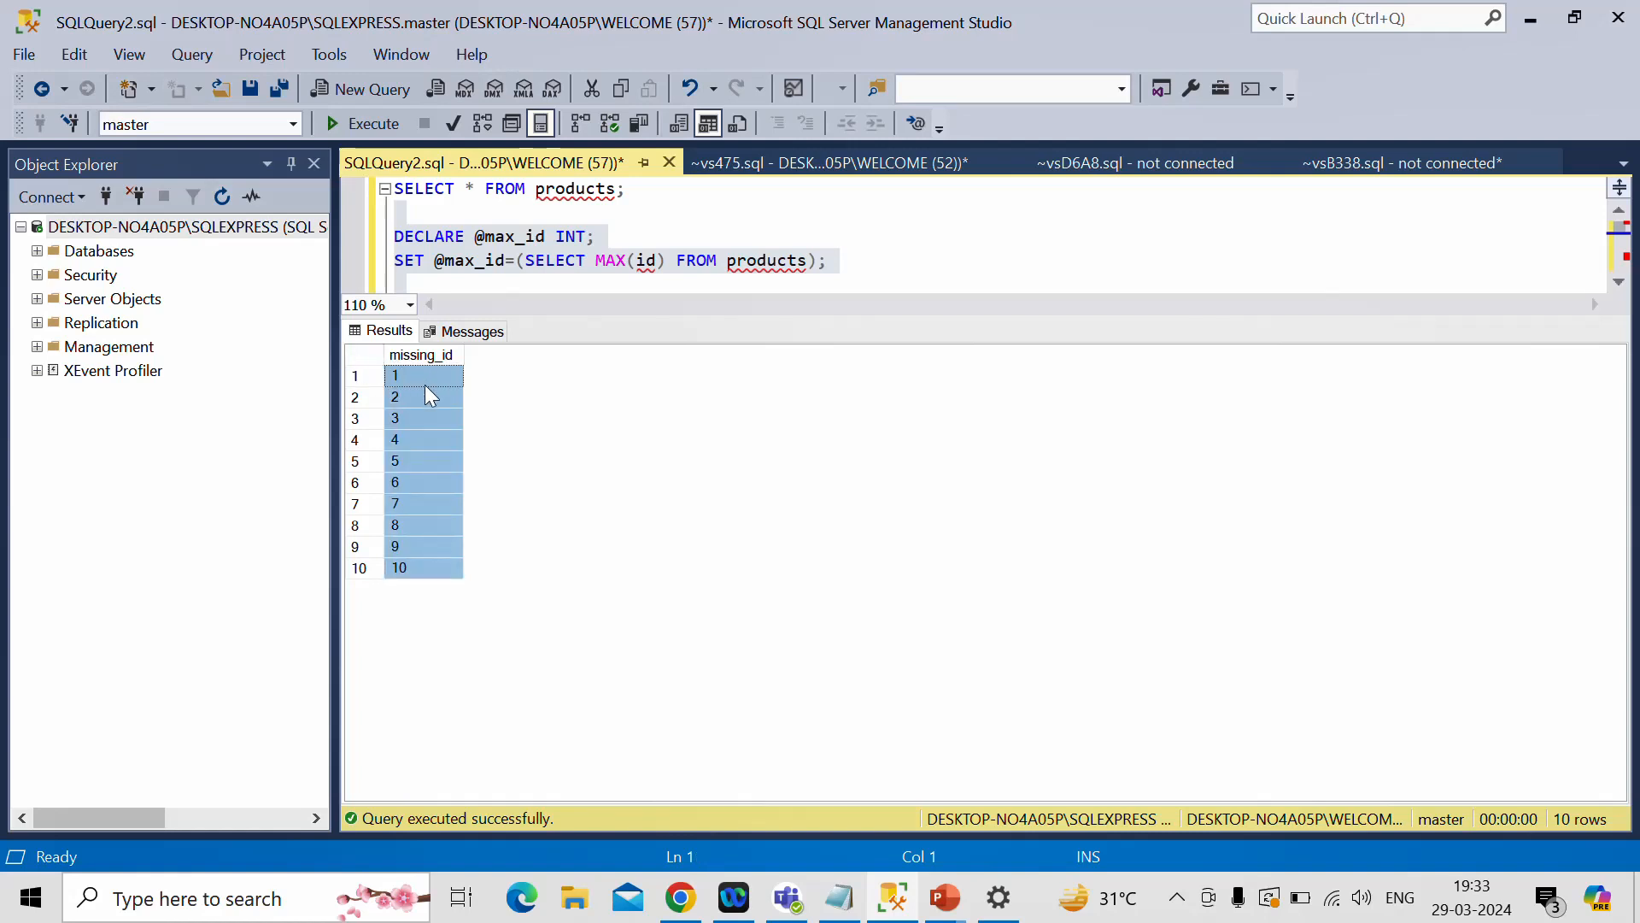
mouse_move(483, 409)
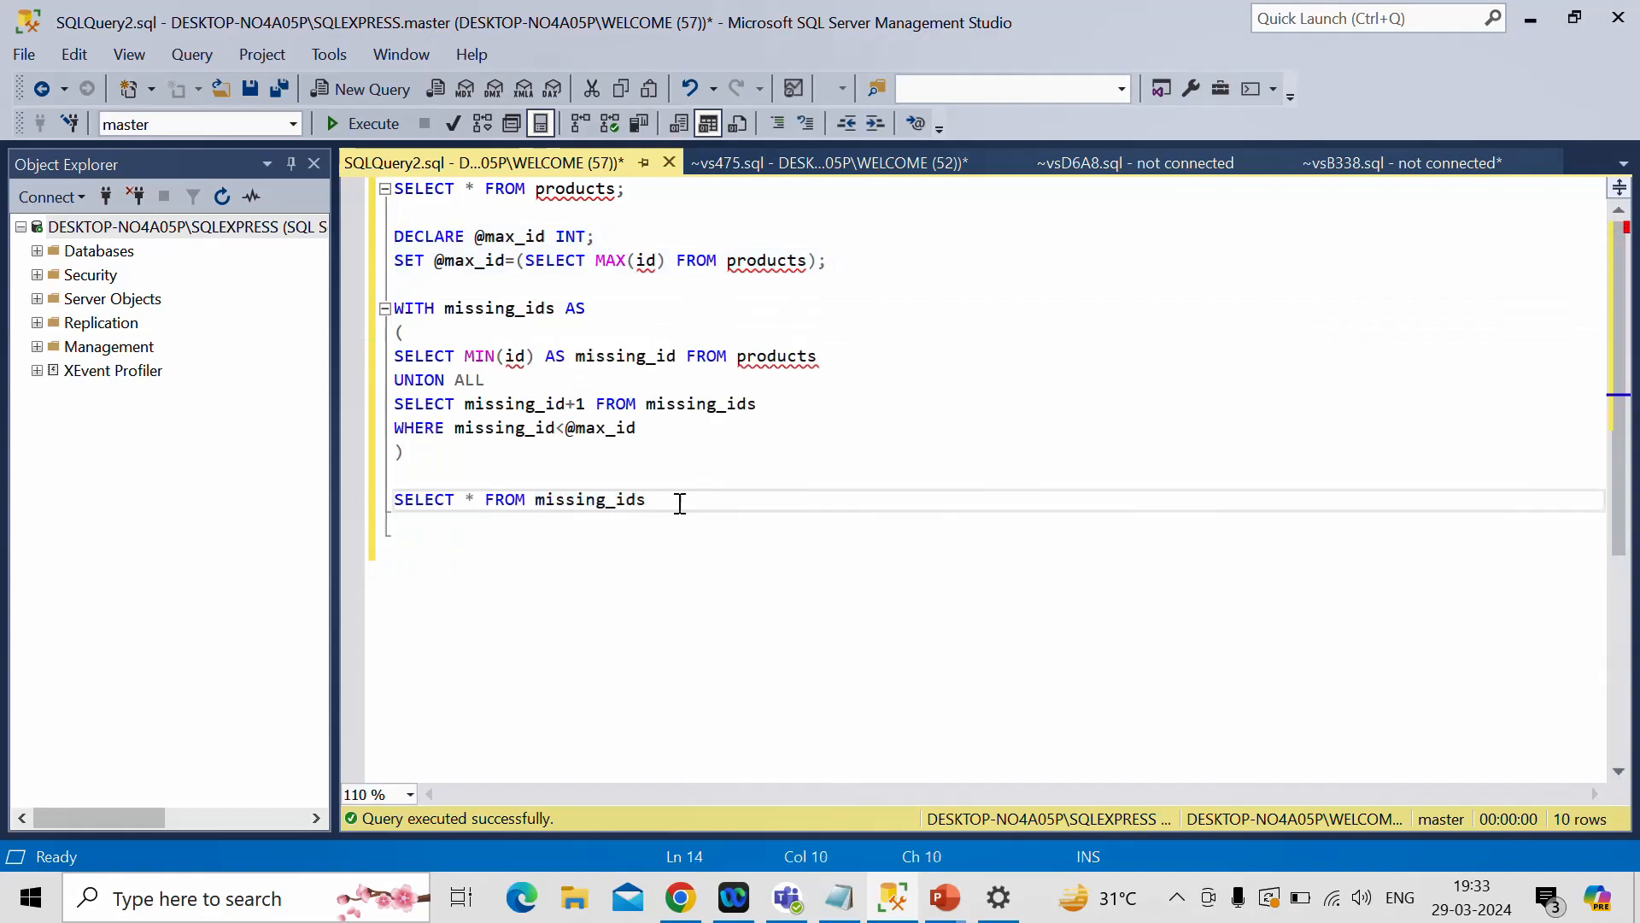
Alias missing_ids as m and add LEFT JOIN products p to the final query
left_click(648, 499)
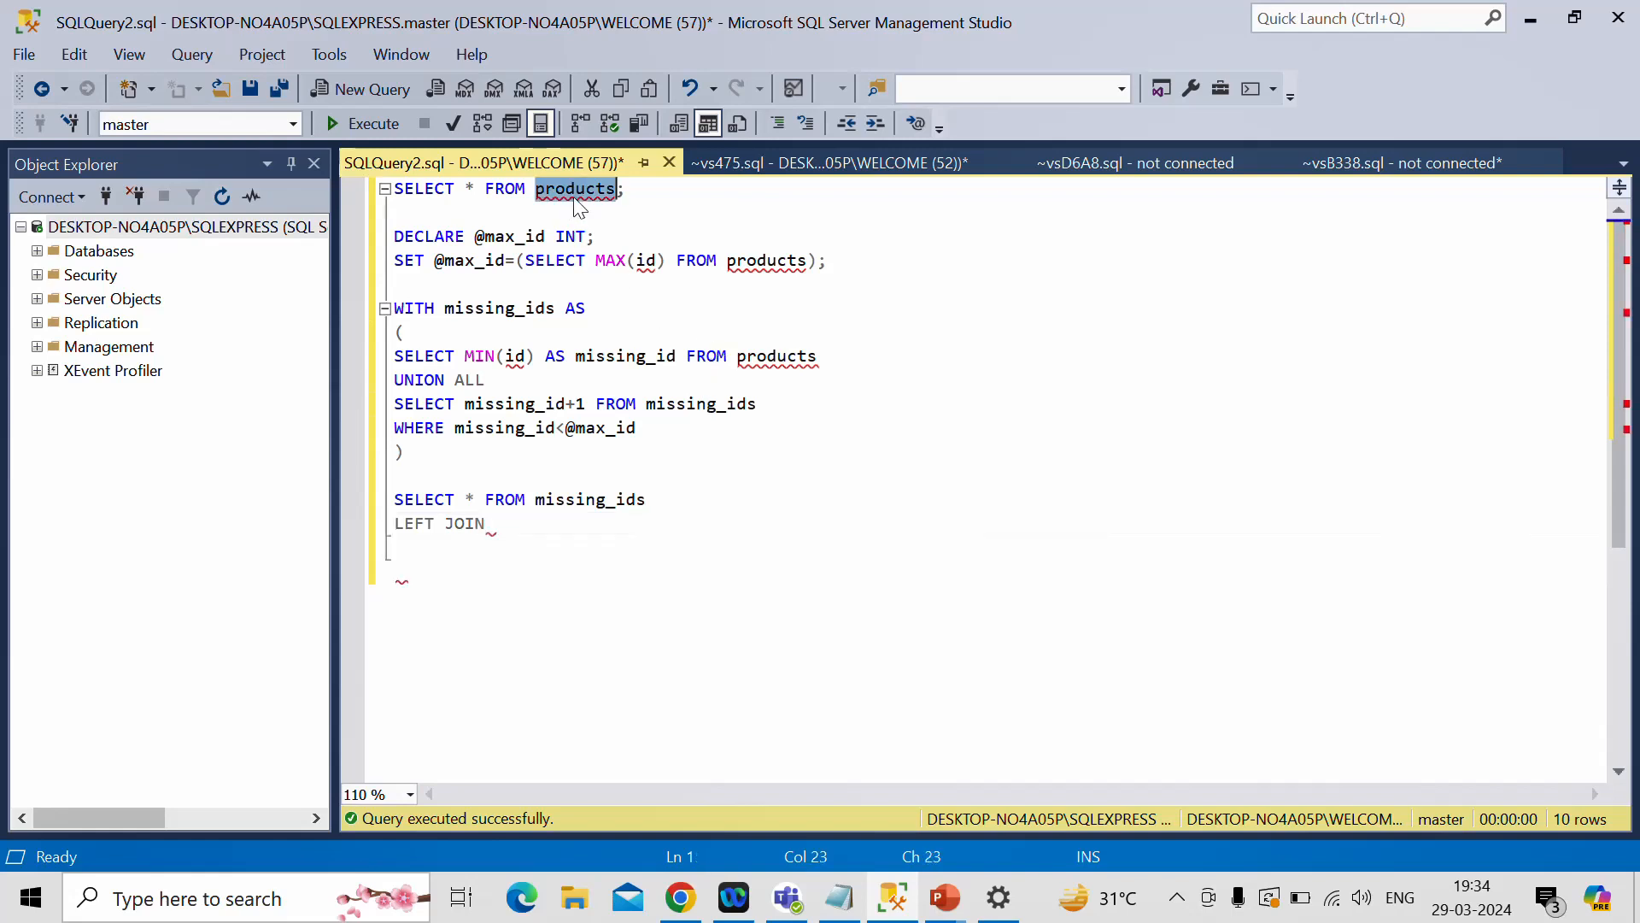
type("products")
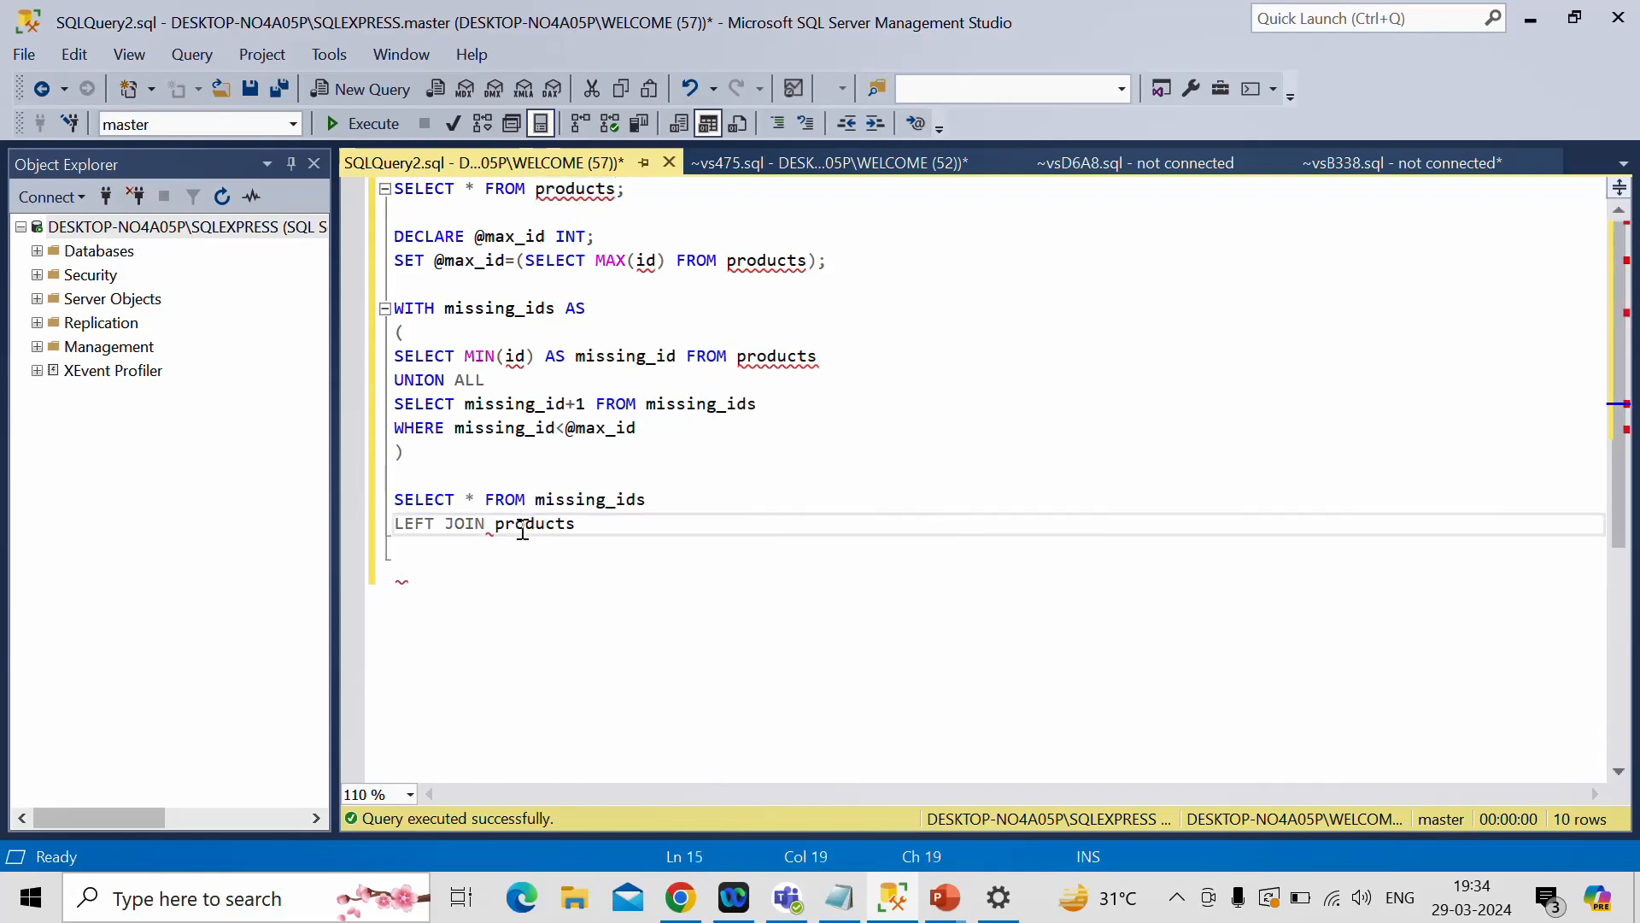
type("p")
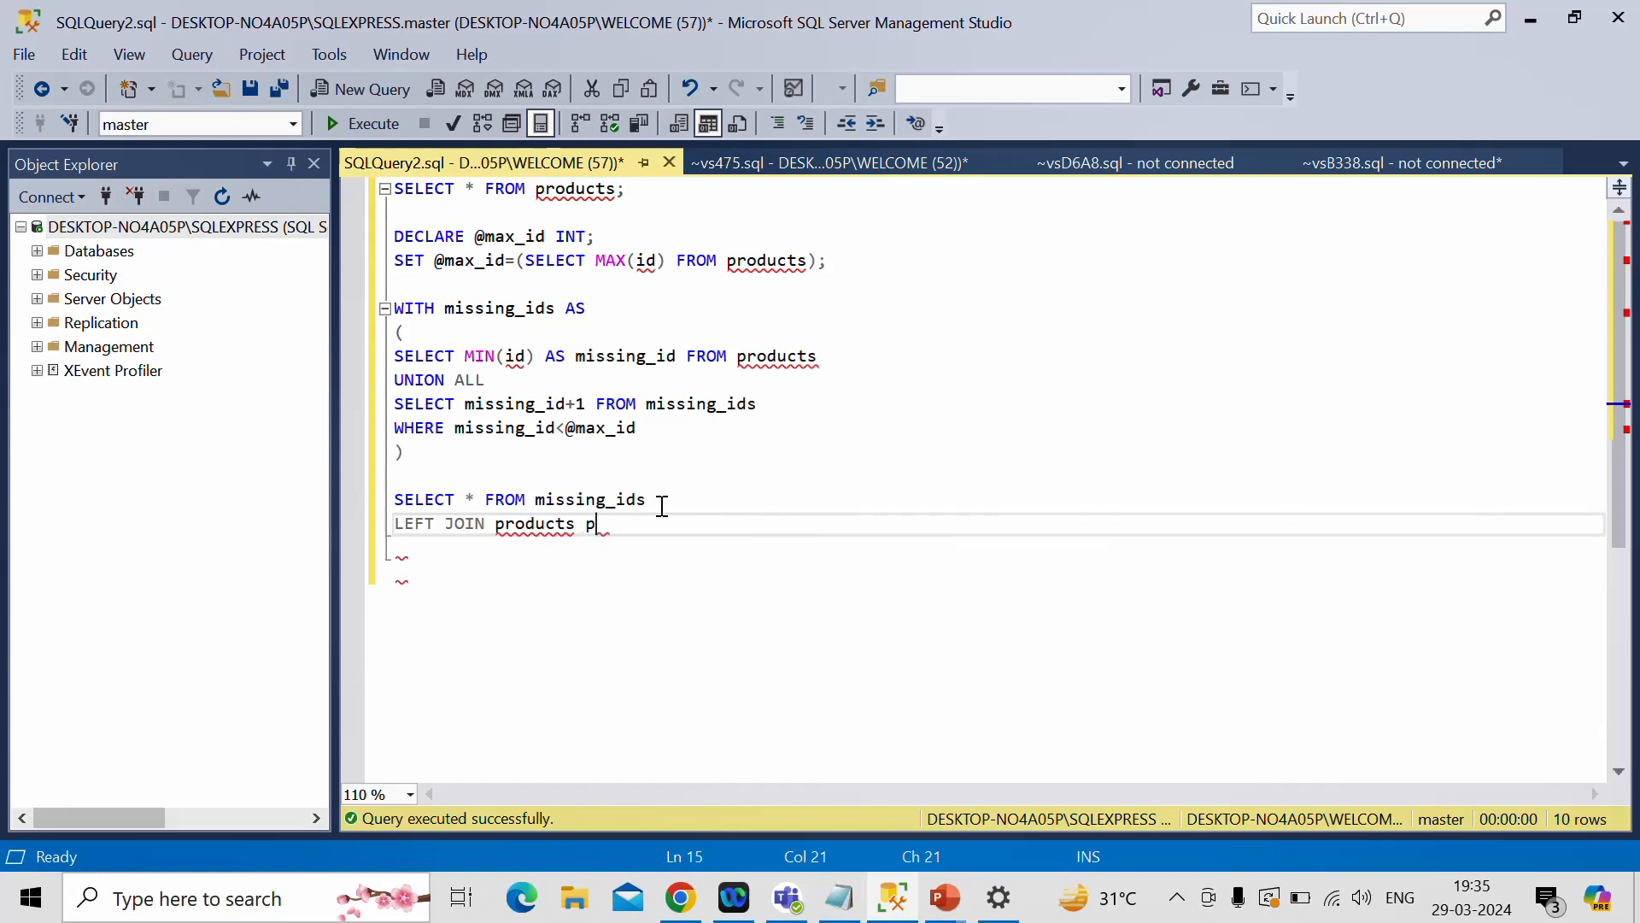
mouse_move(656, 499)
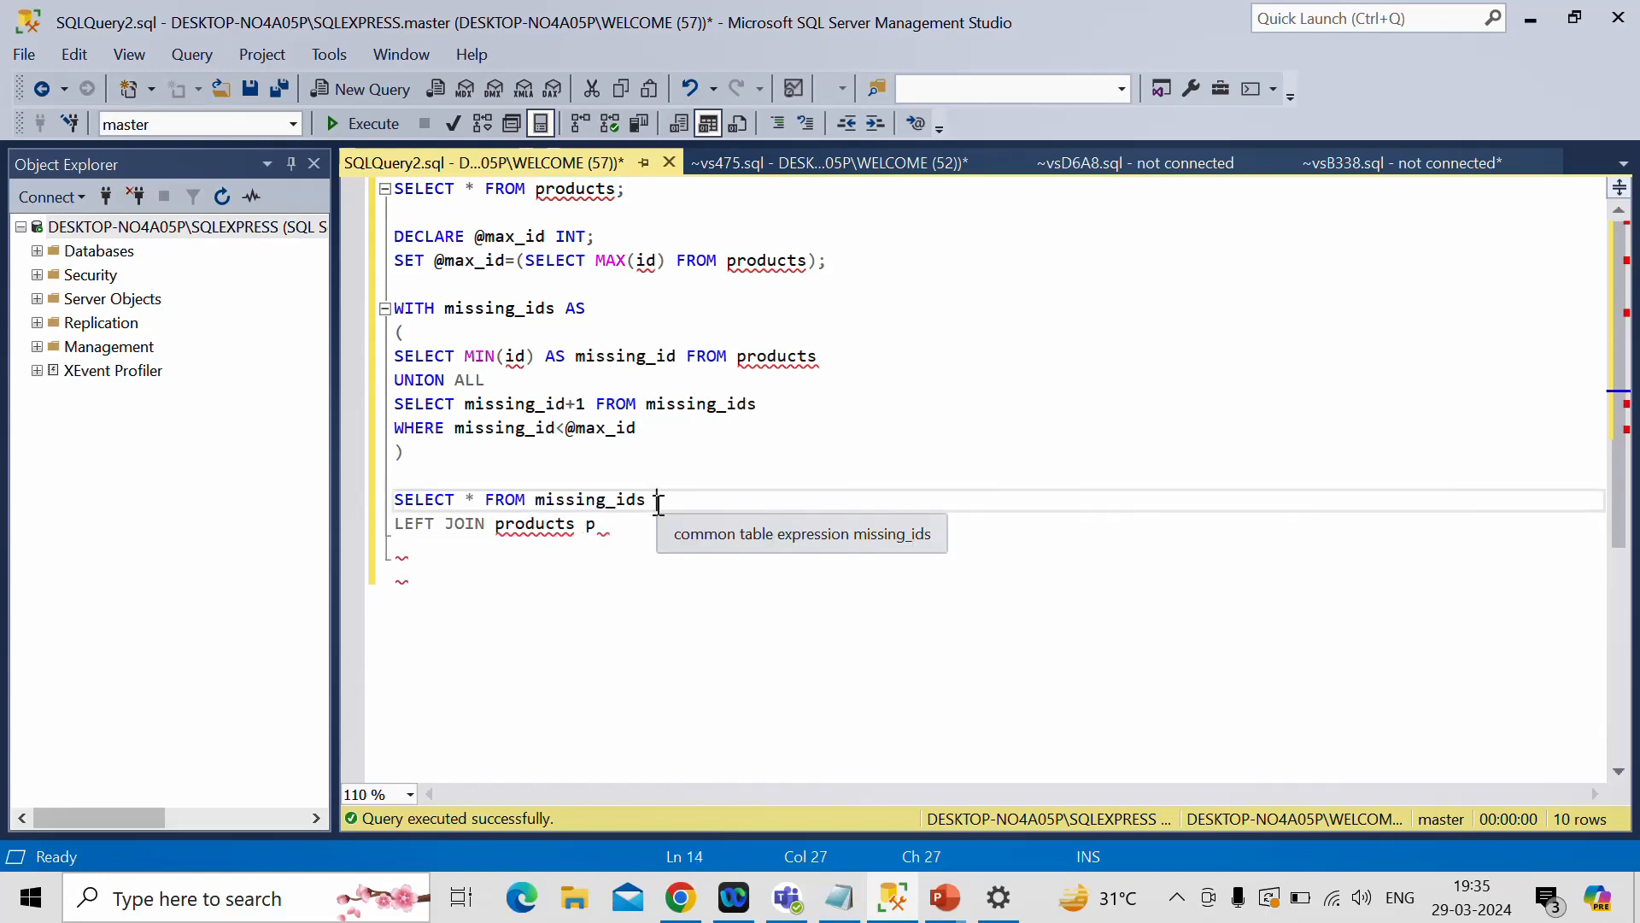
type("m")
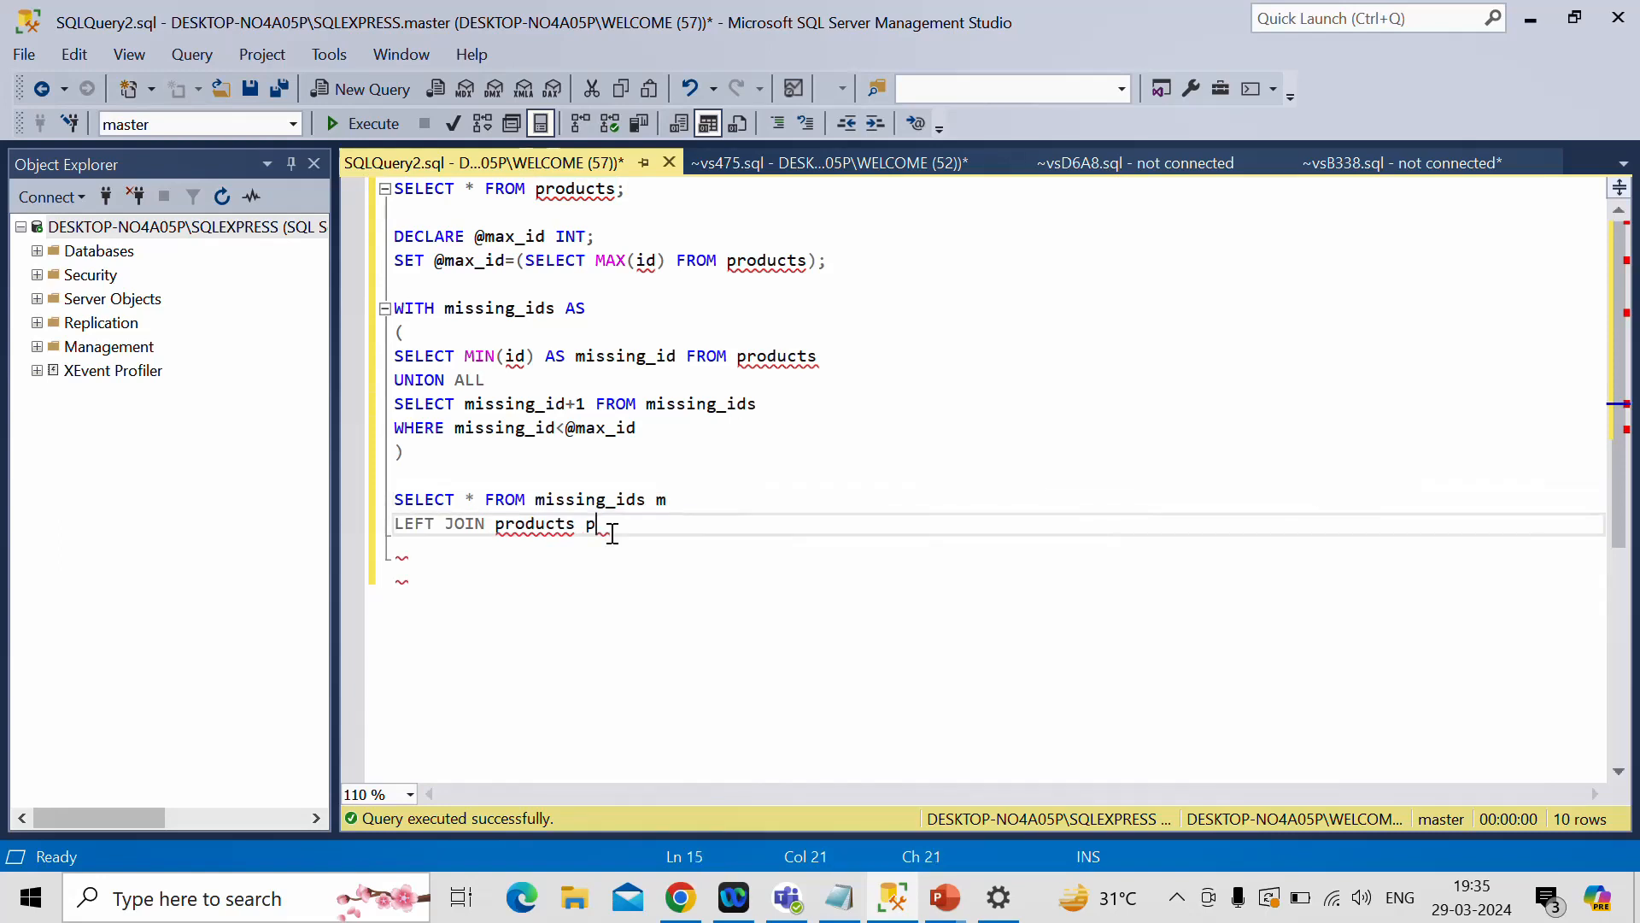
key("Return")
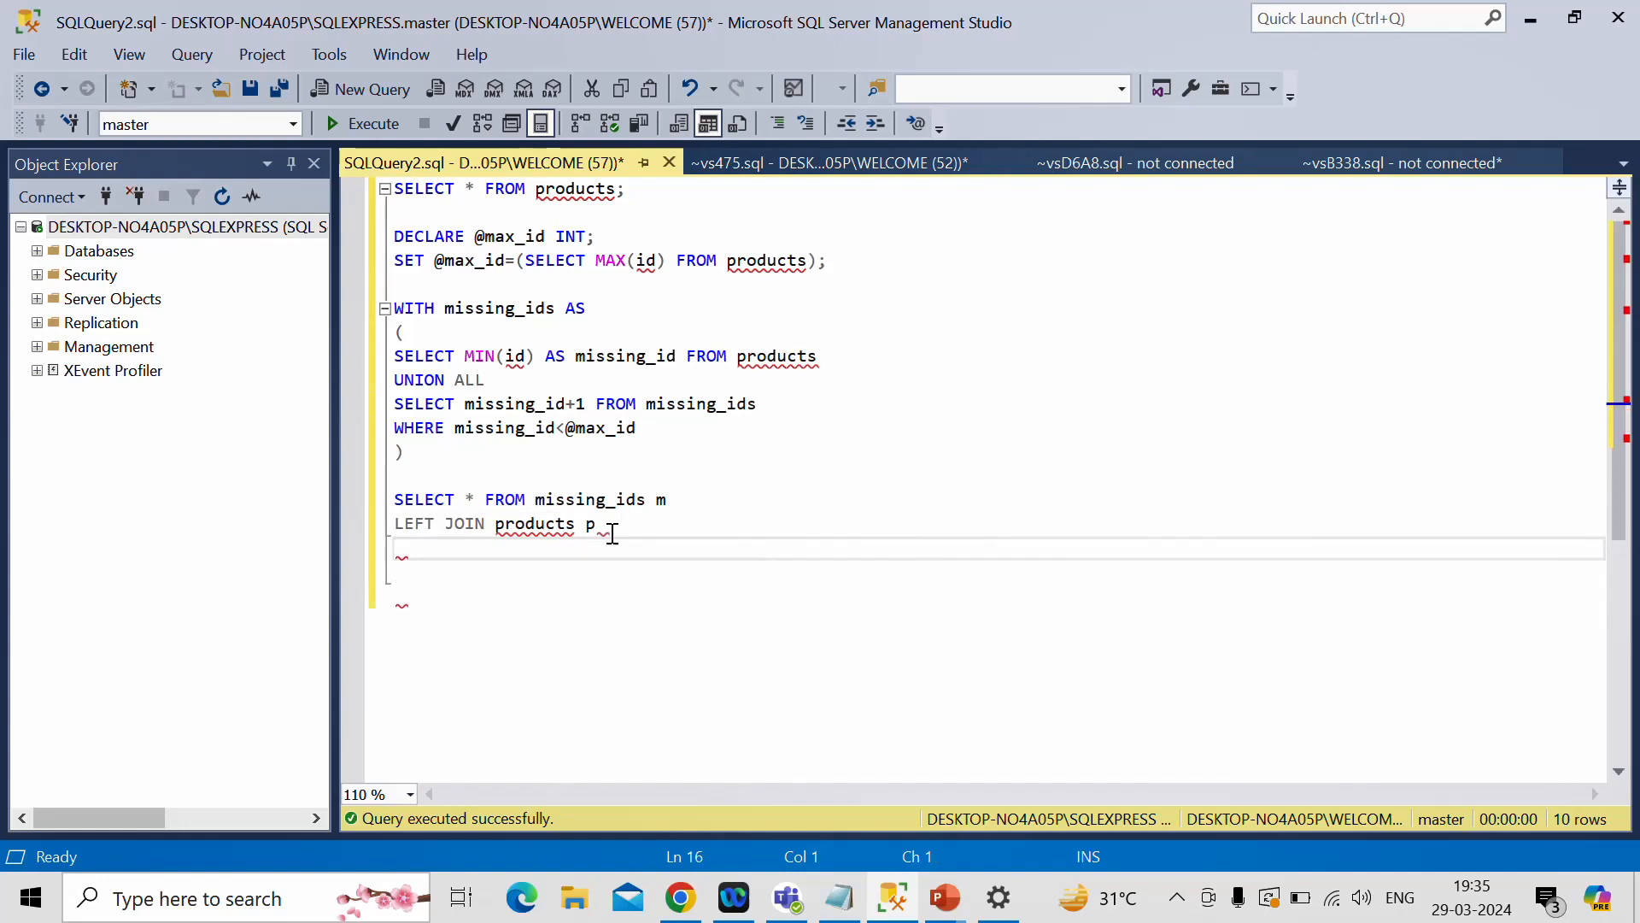
type("ON")
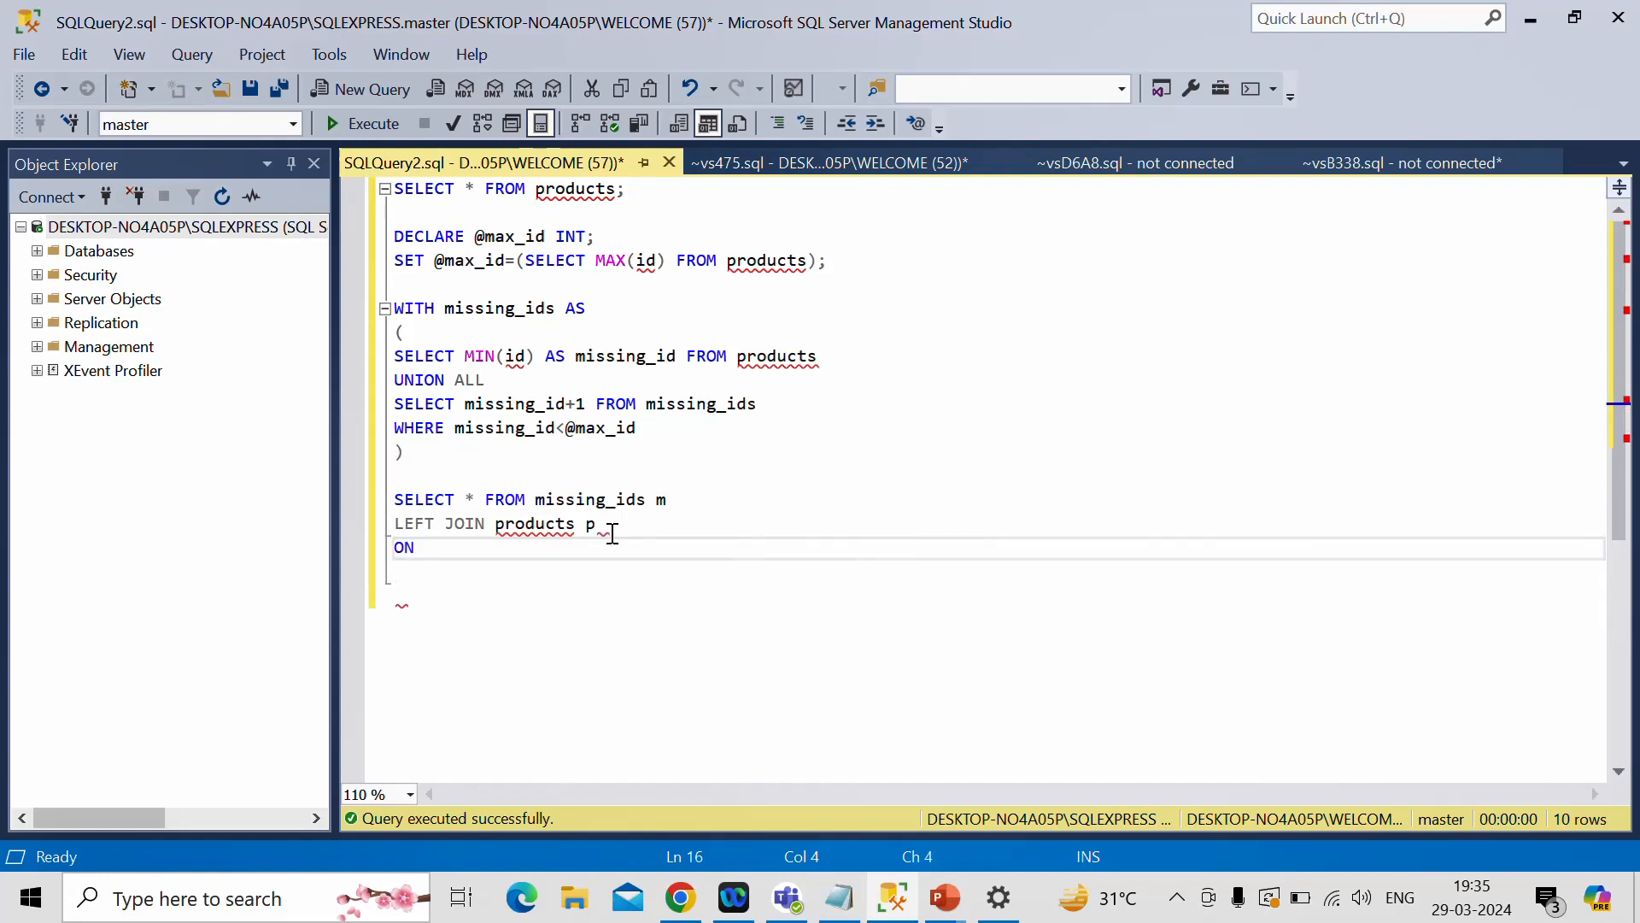
type("m")
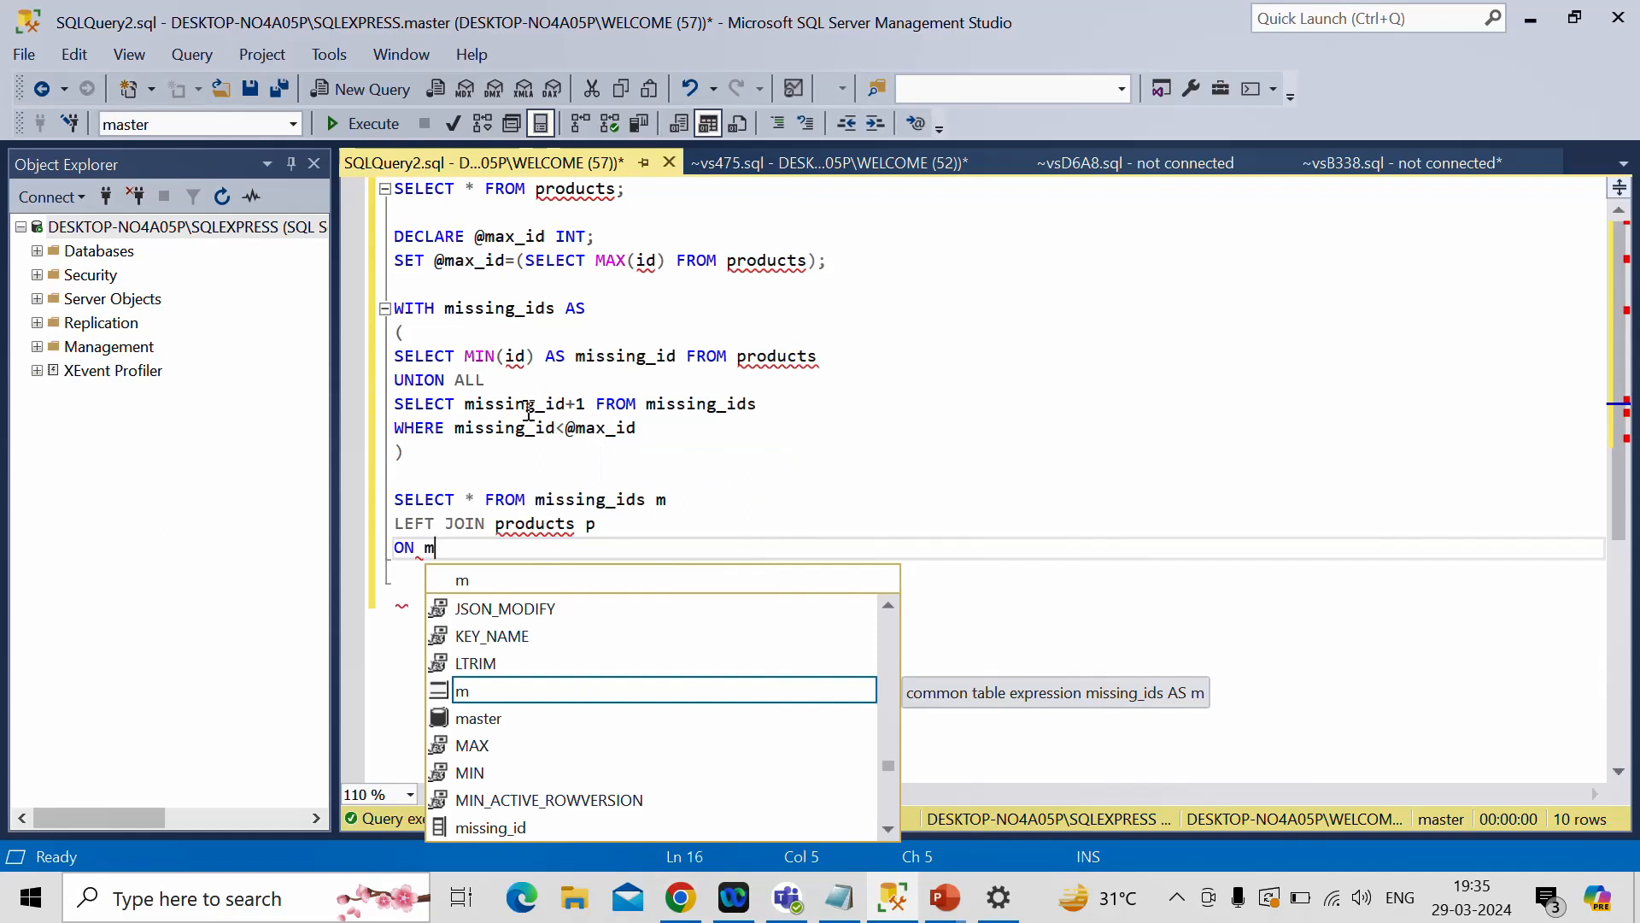
Complete the join condition ON m.missing_id=p.id and highlight the finished query
key("Escape")
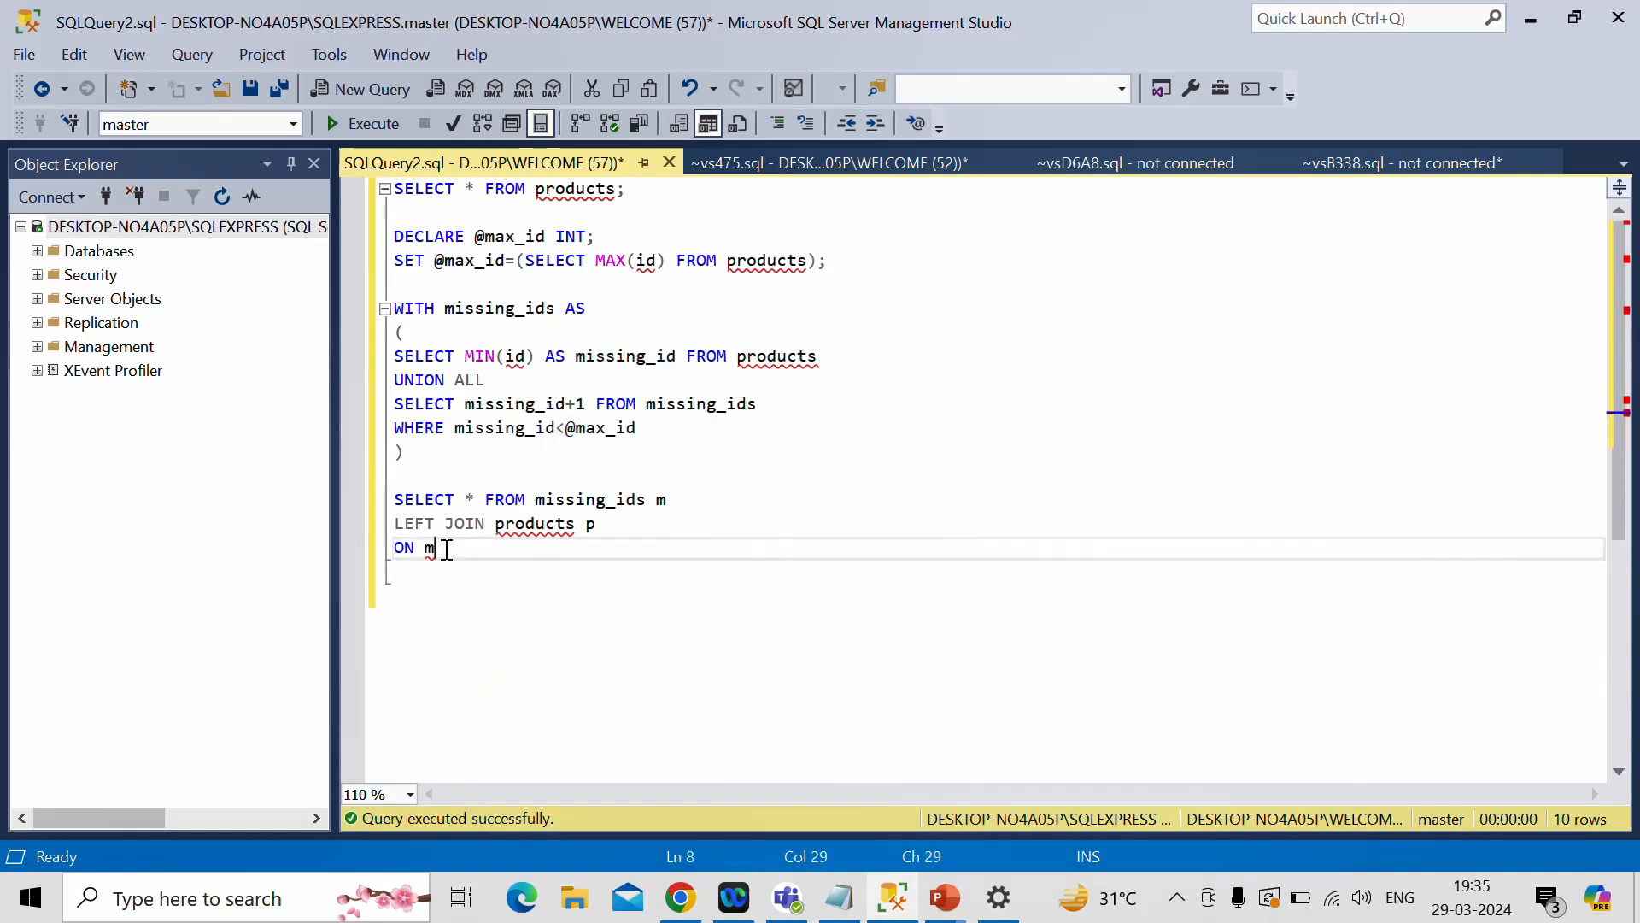
type(".missing_id=")
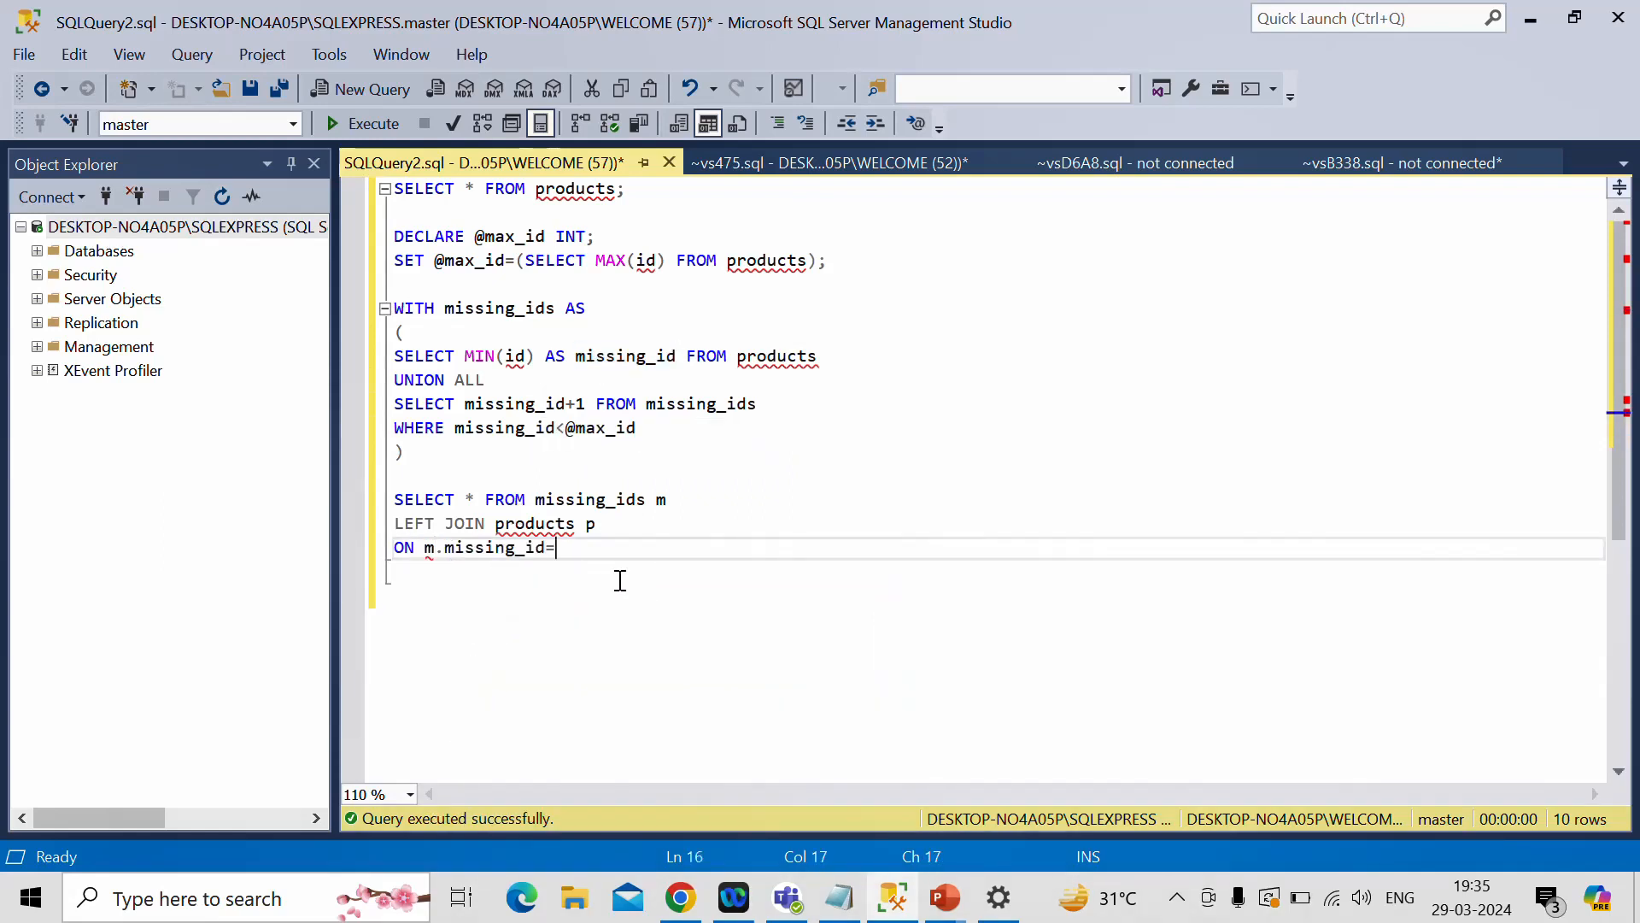
type("p.")
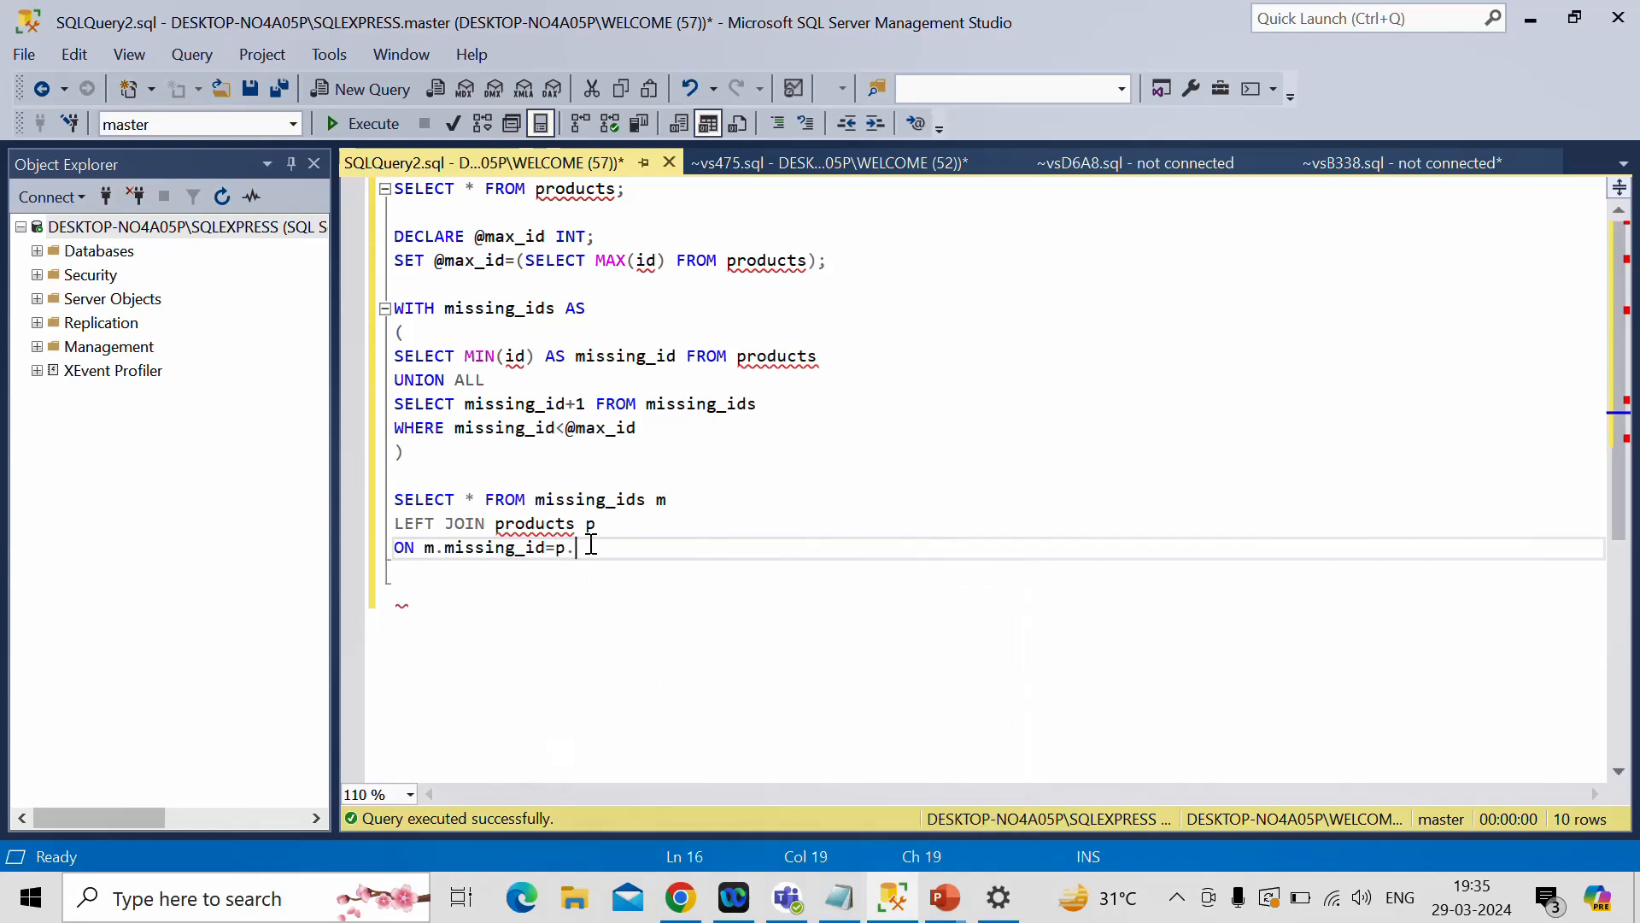
type("id")
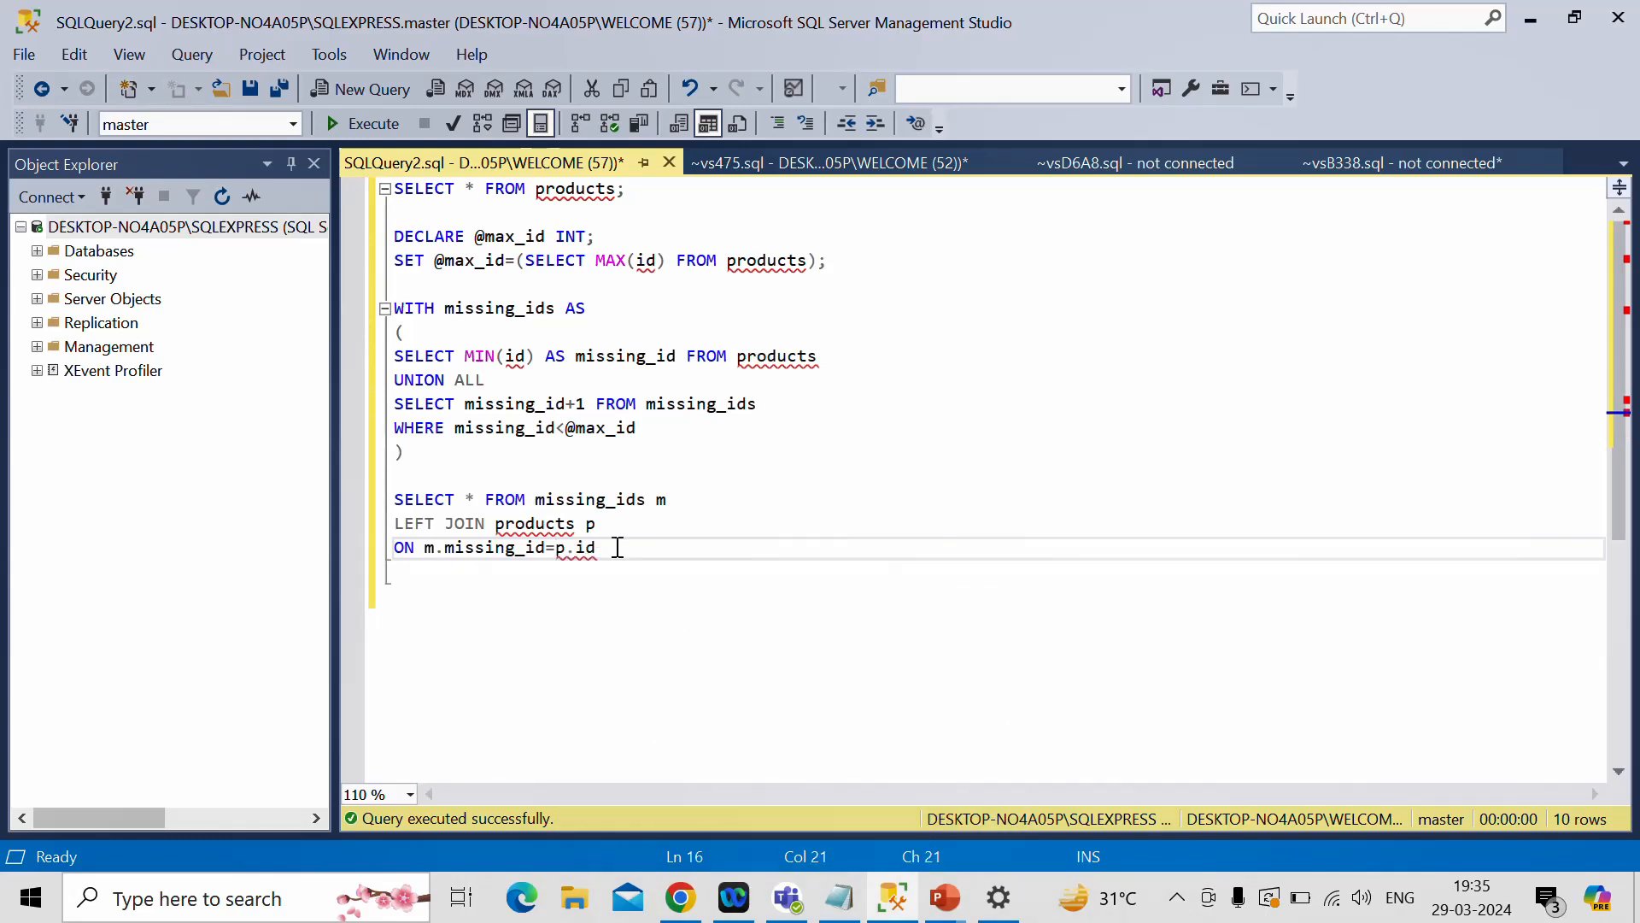
left_click(589, 499)
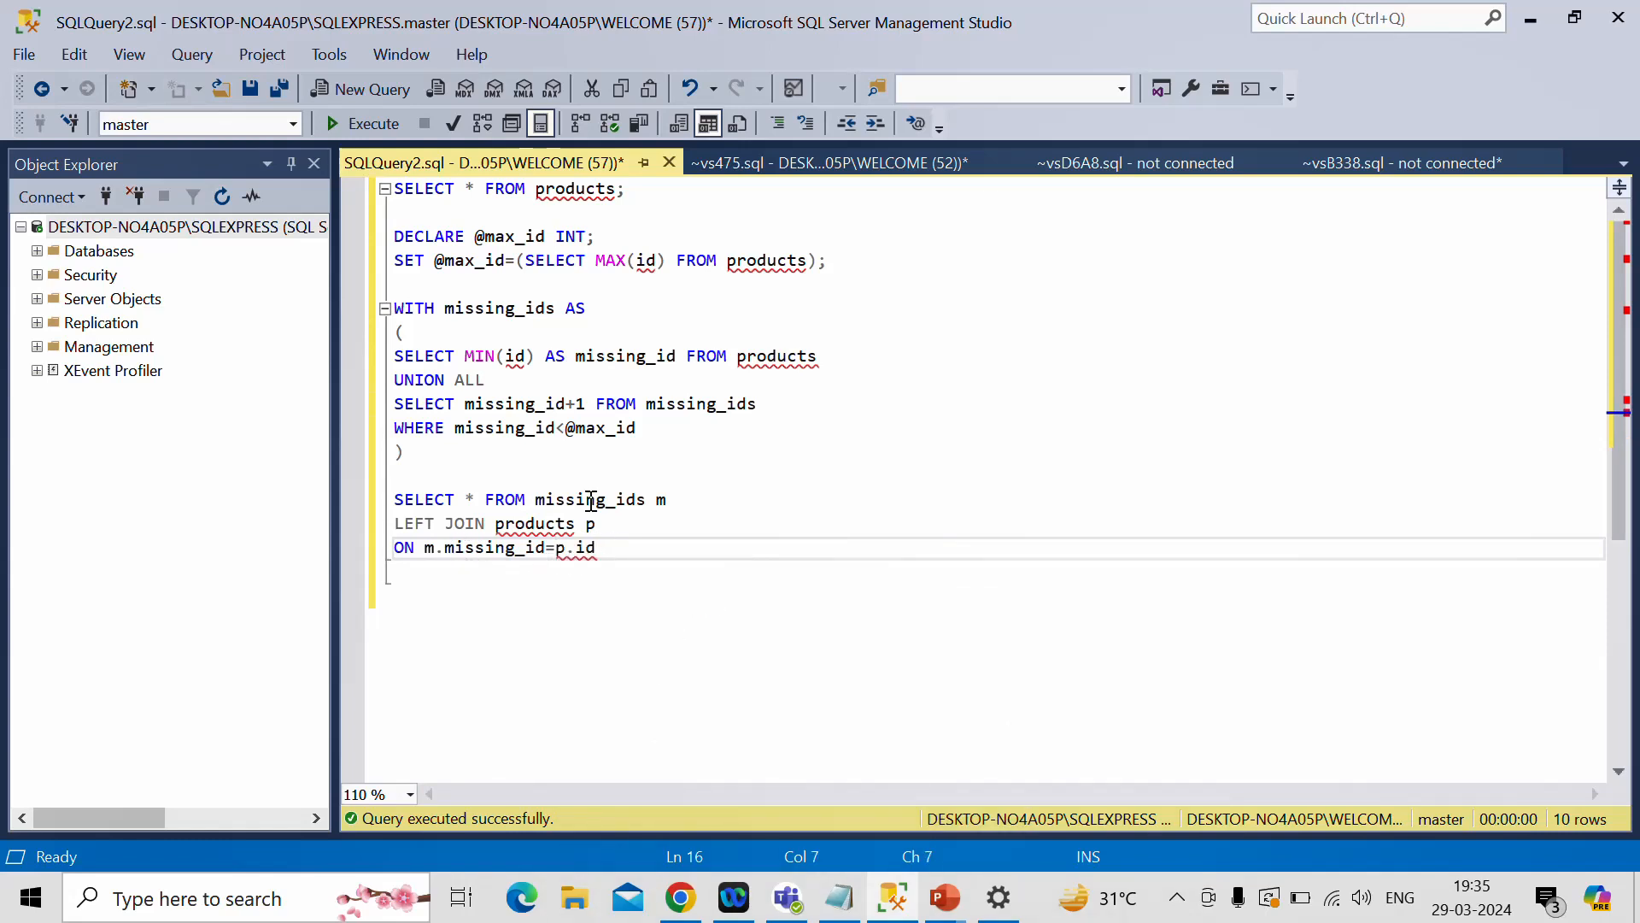
double_click(592, 499)
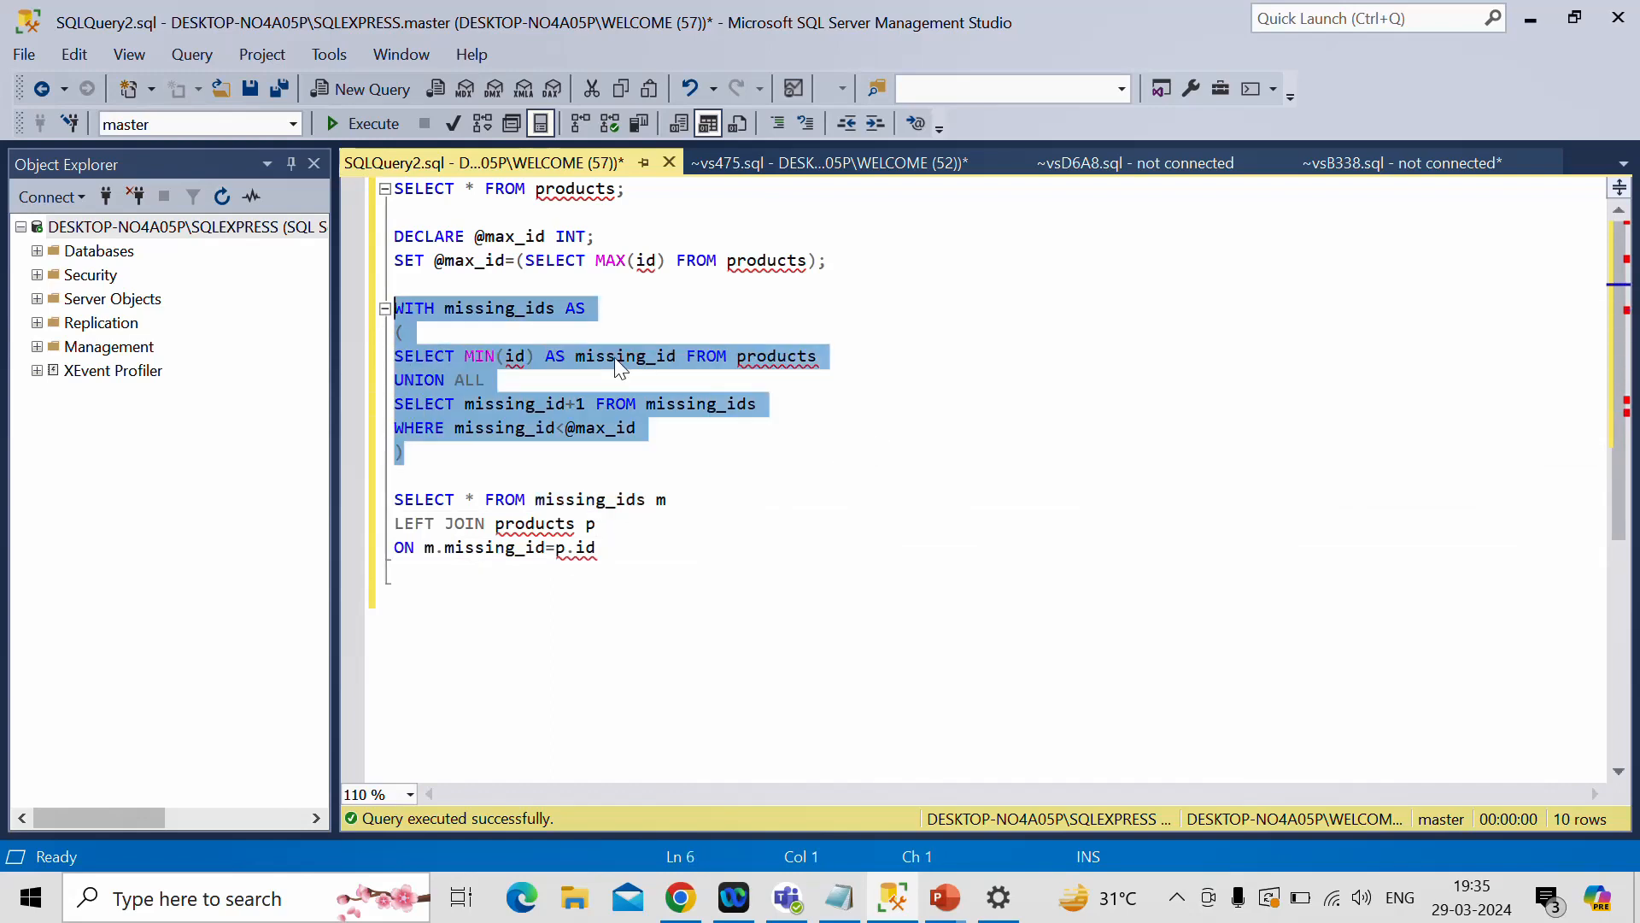
Add the filter WHERE p.id IS NULL beneath the ON clause of the final query
left_click(598, 547)
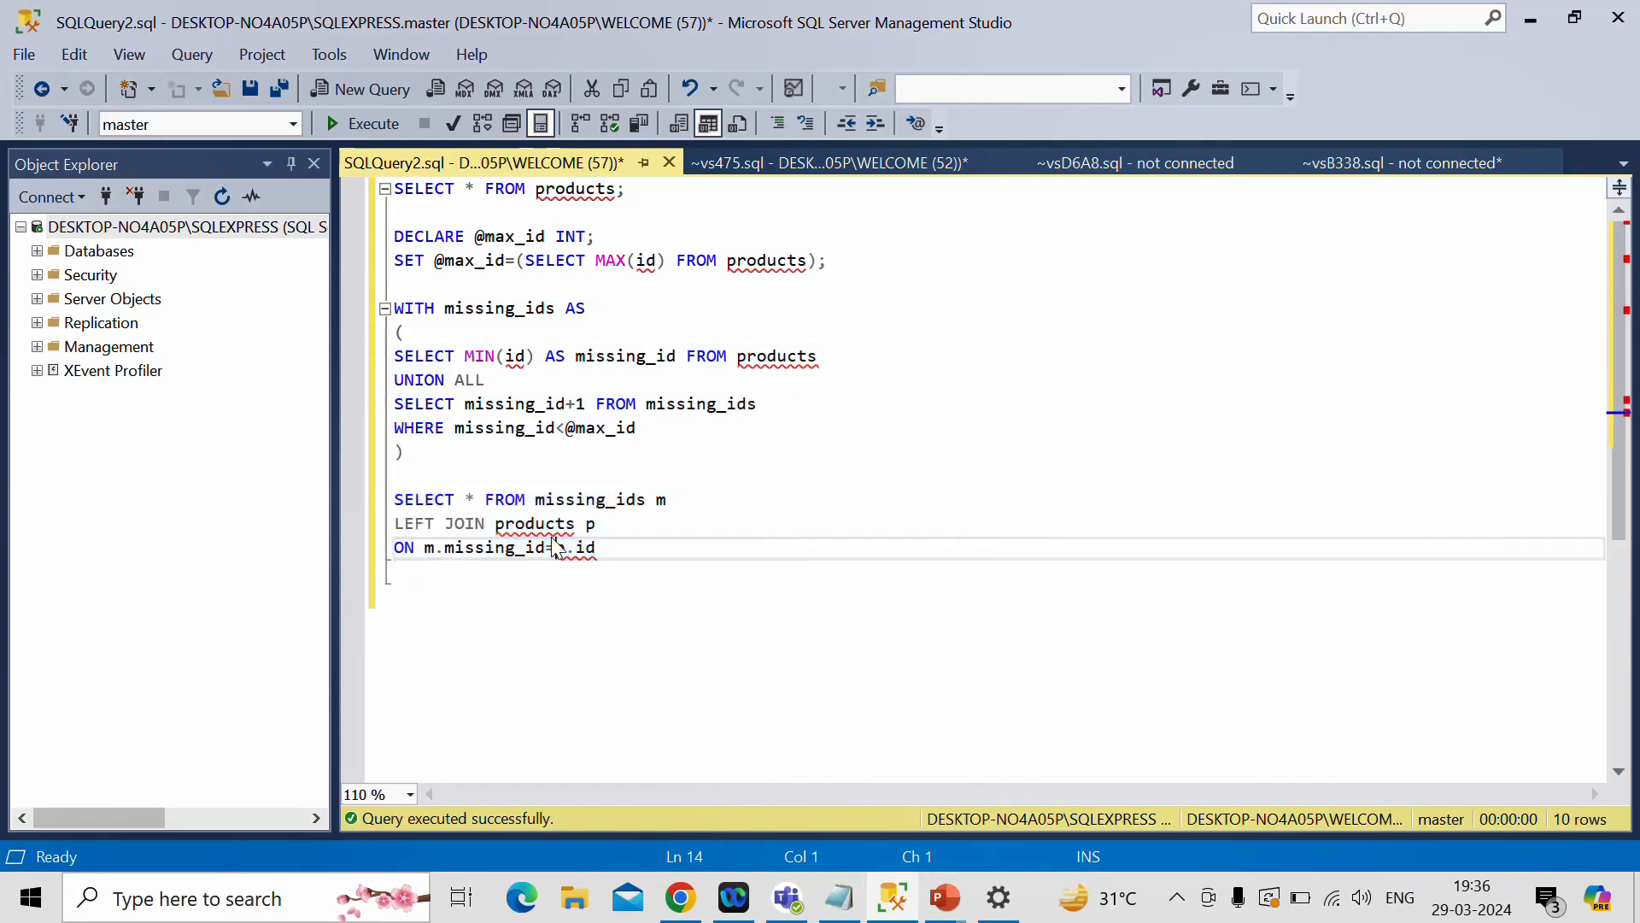
double_click(590, 498)
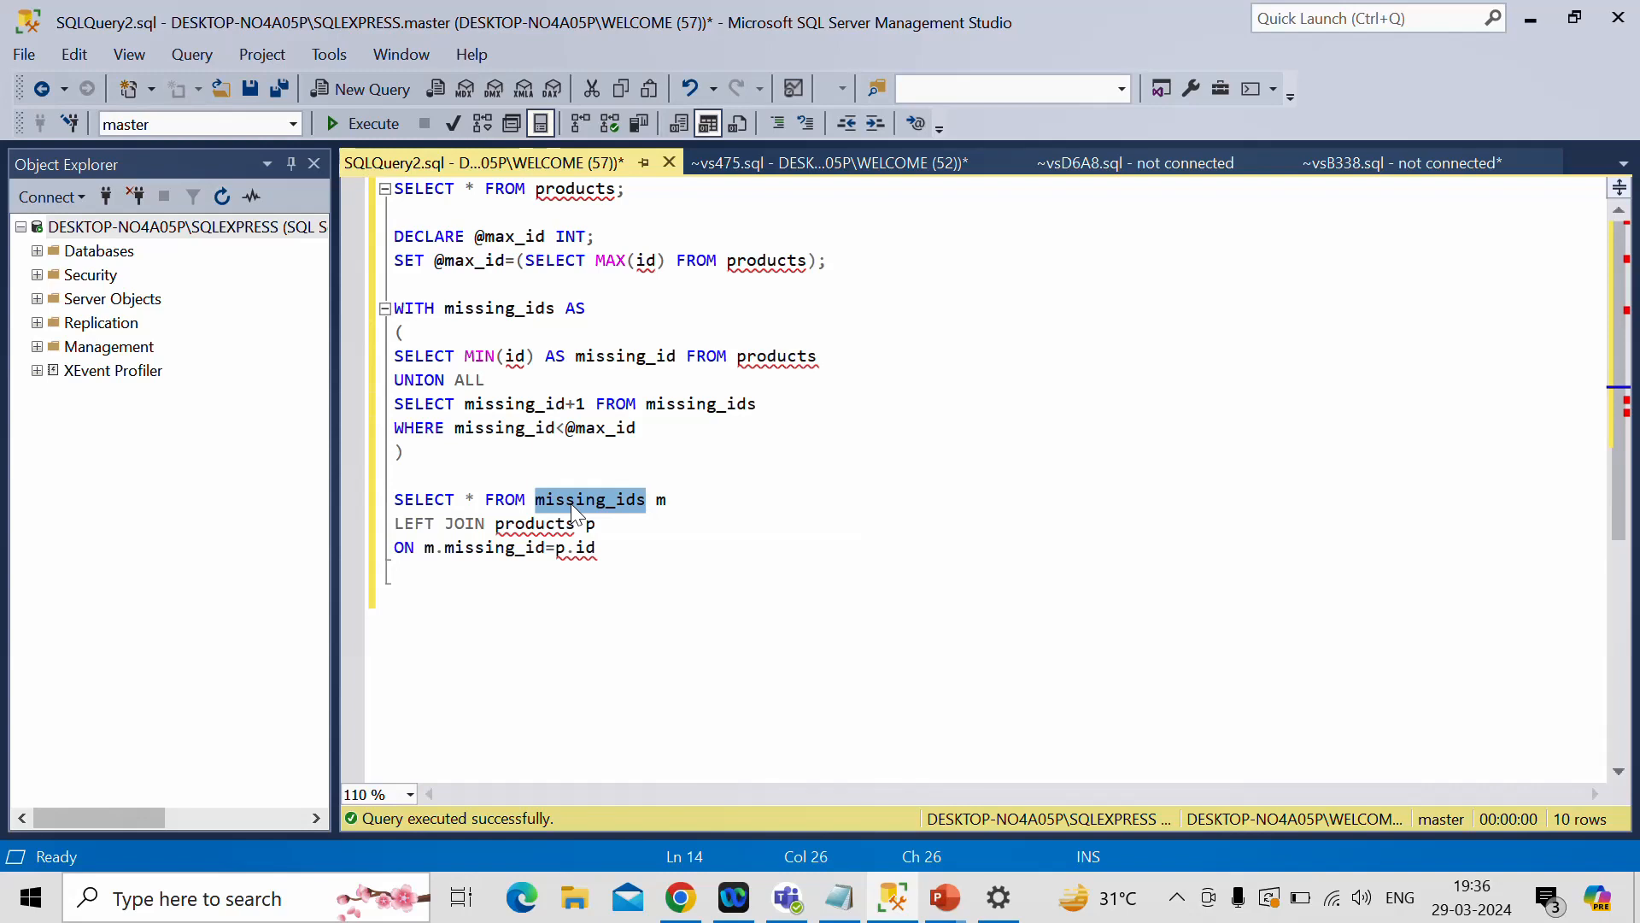
double_click(535, 523)
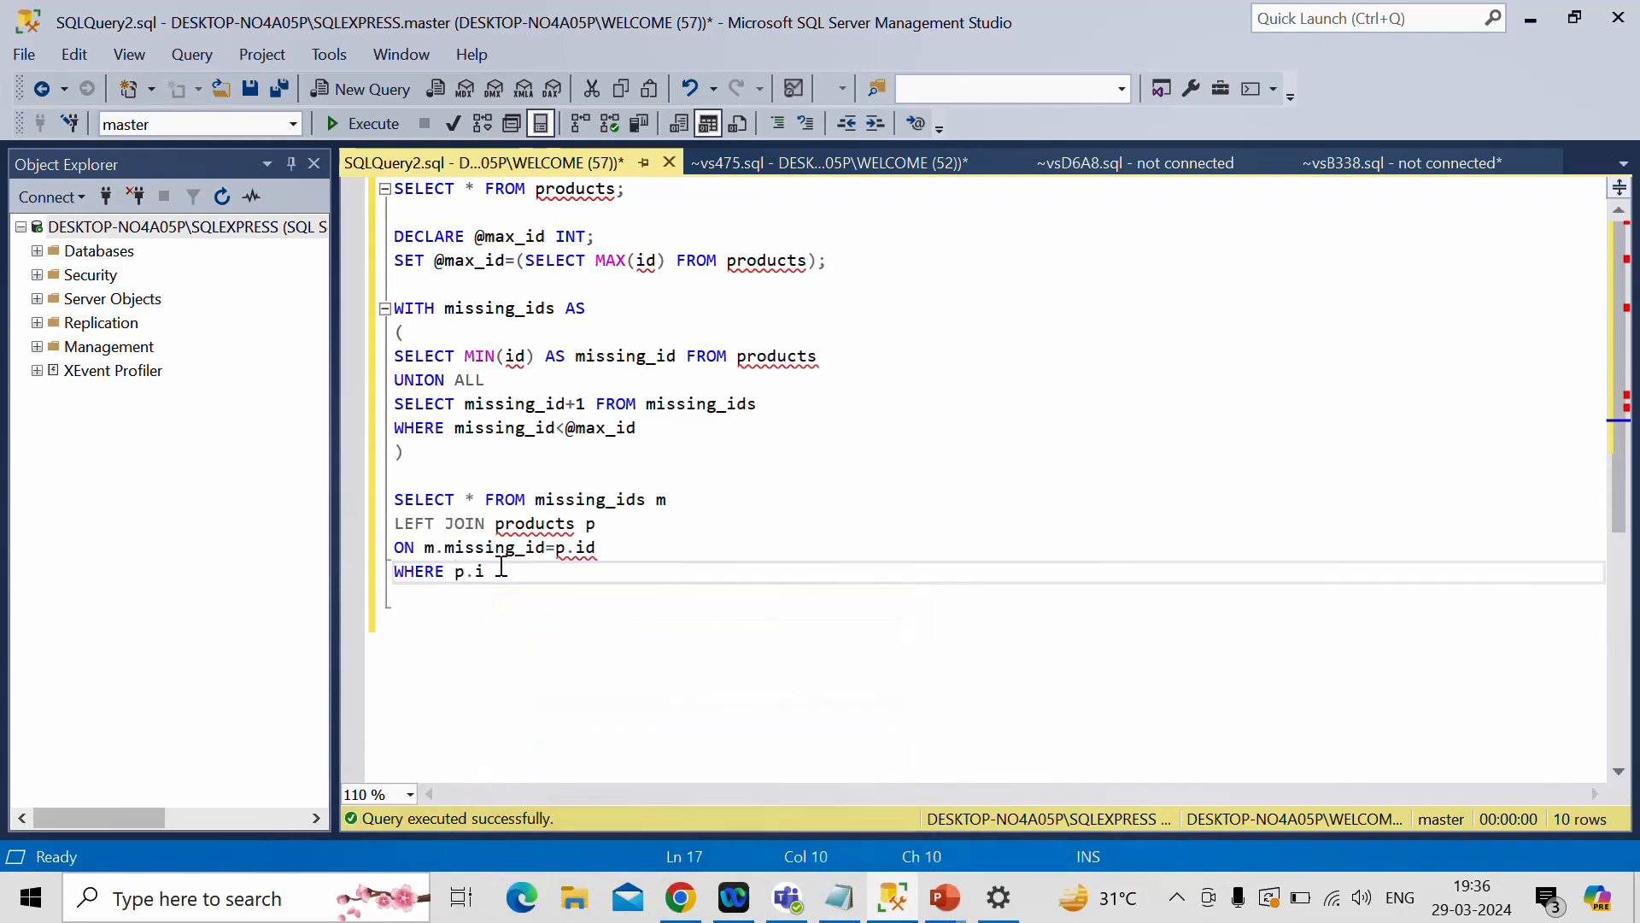
type("d")
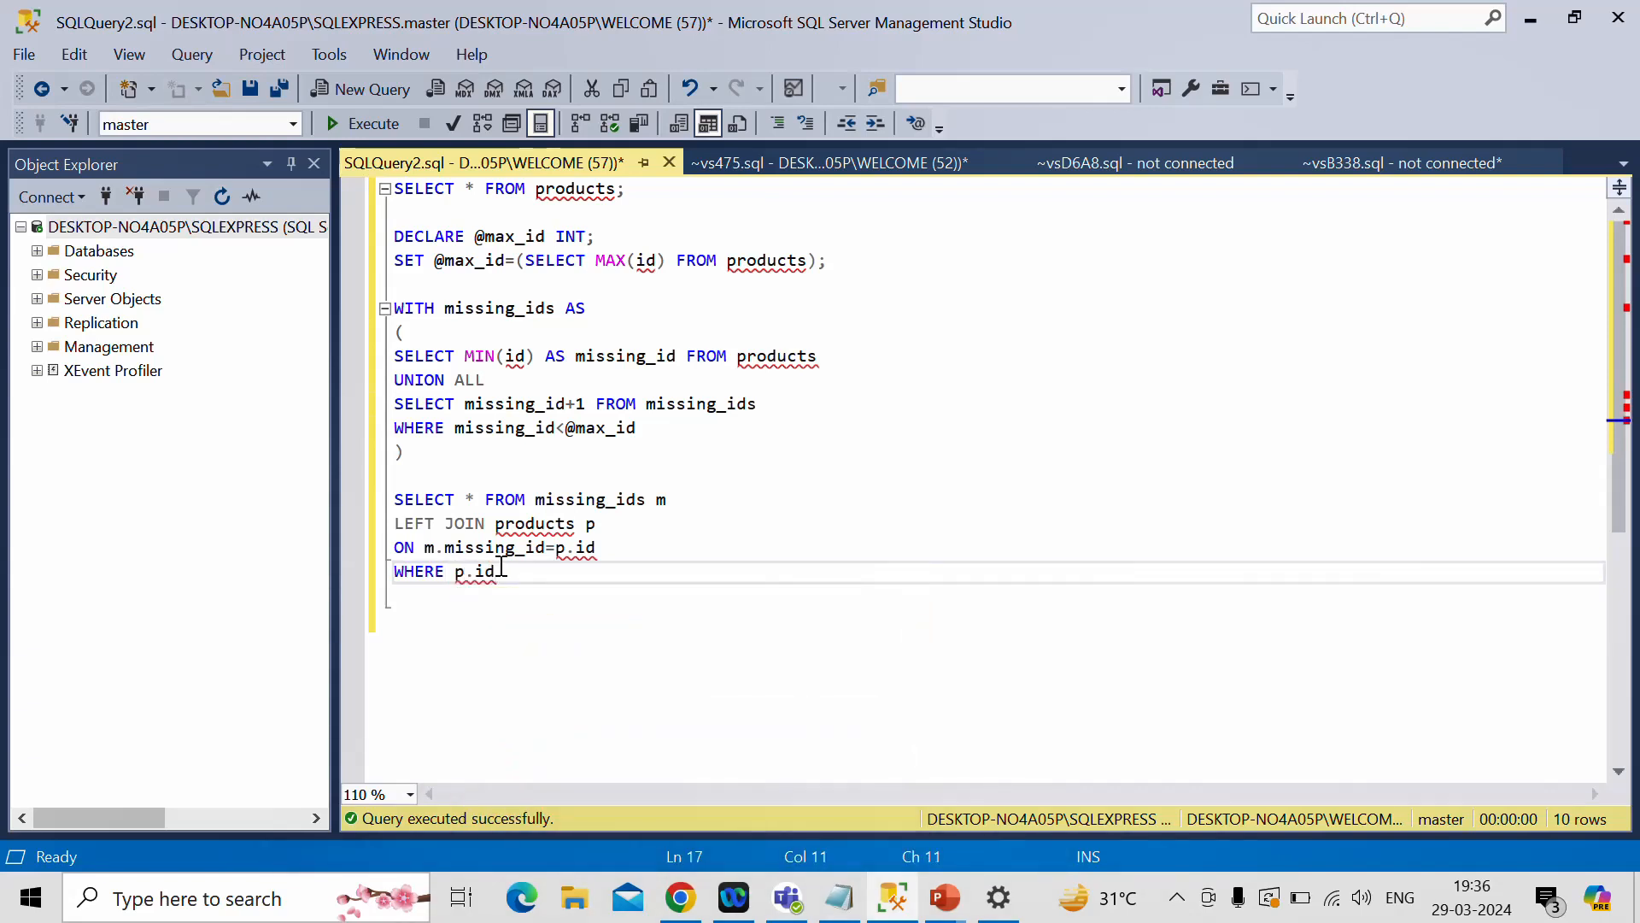
type("IS NULL")
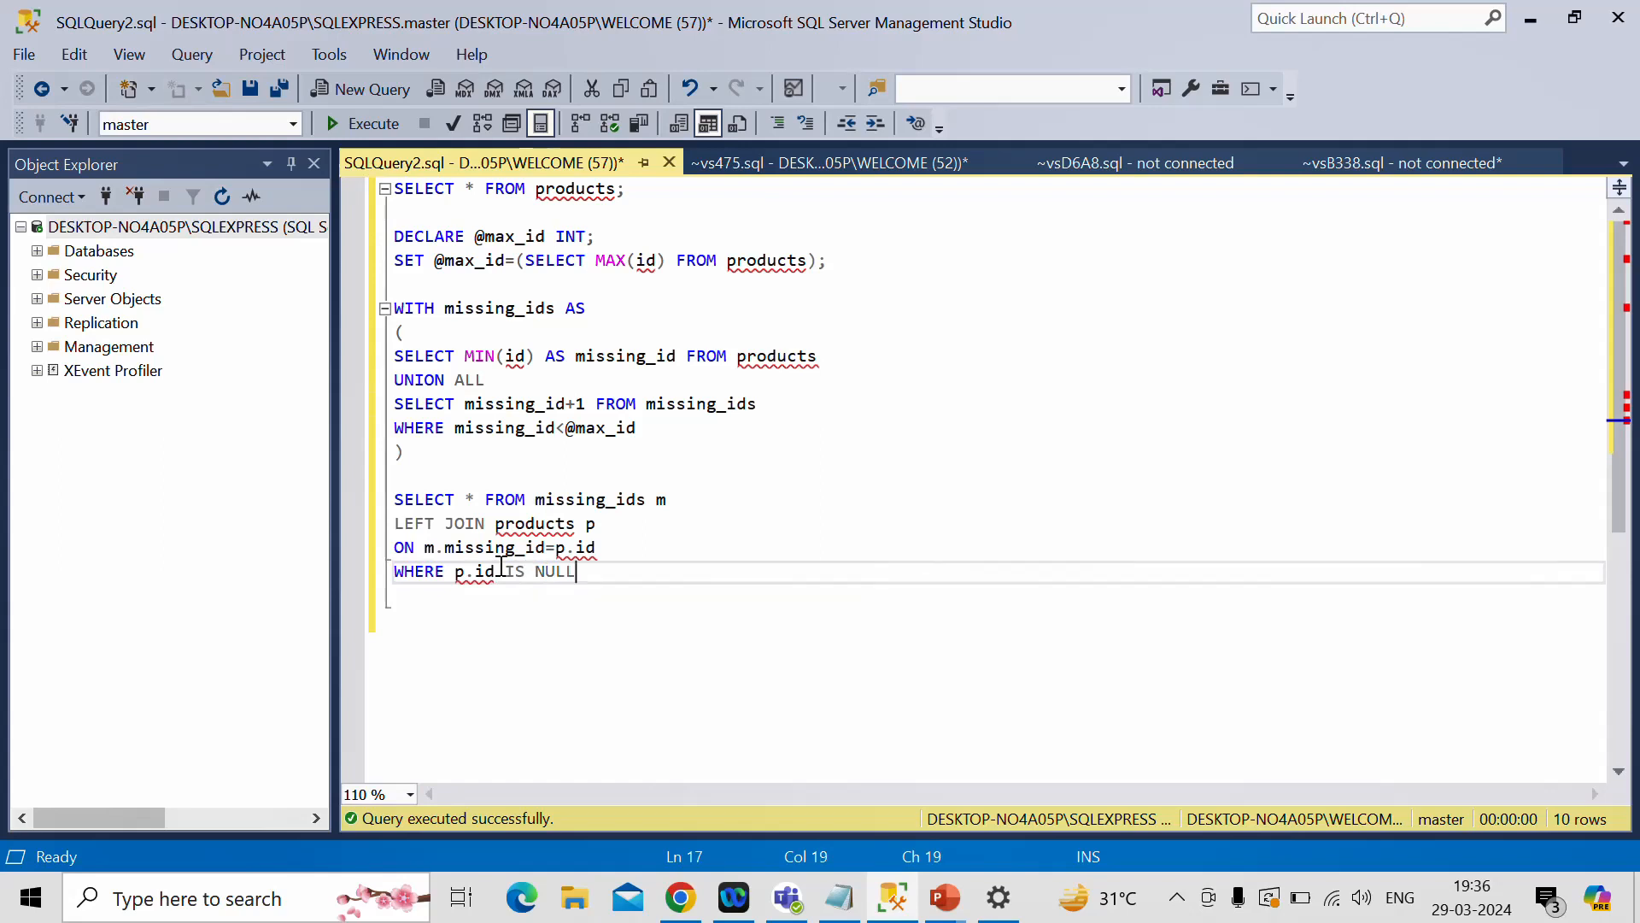
Highlight the LEFT JOIN keywords and the products table name to review the join
double_click(413, 523)
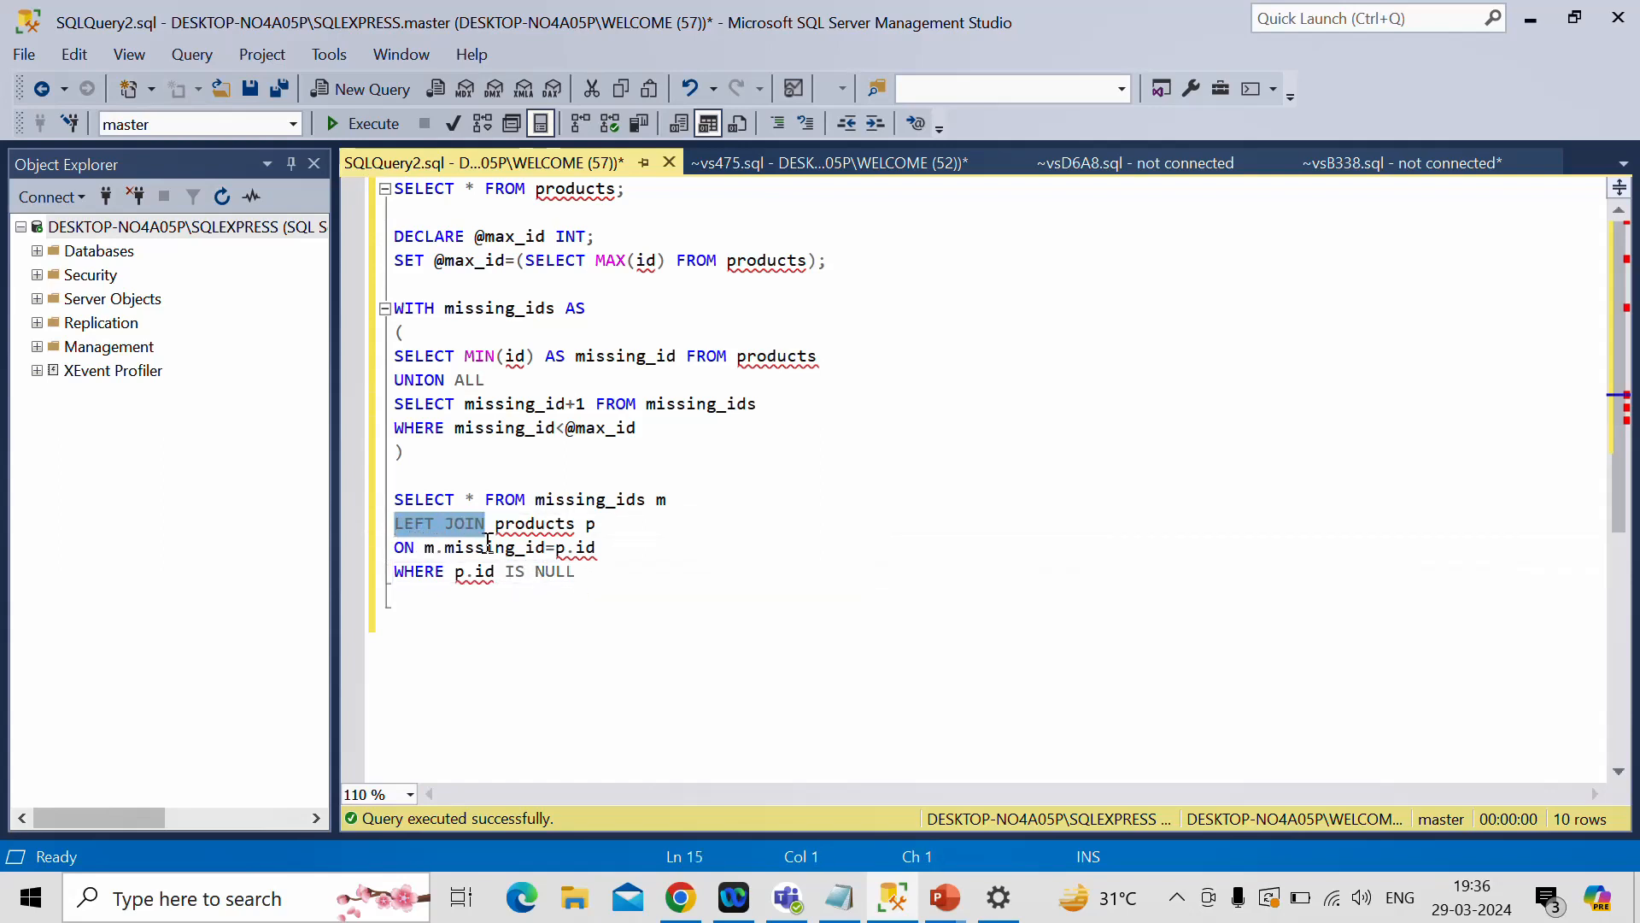
left_click(516, 523)
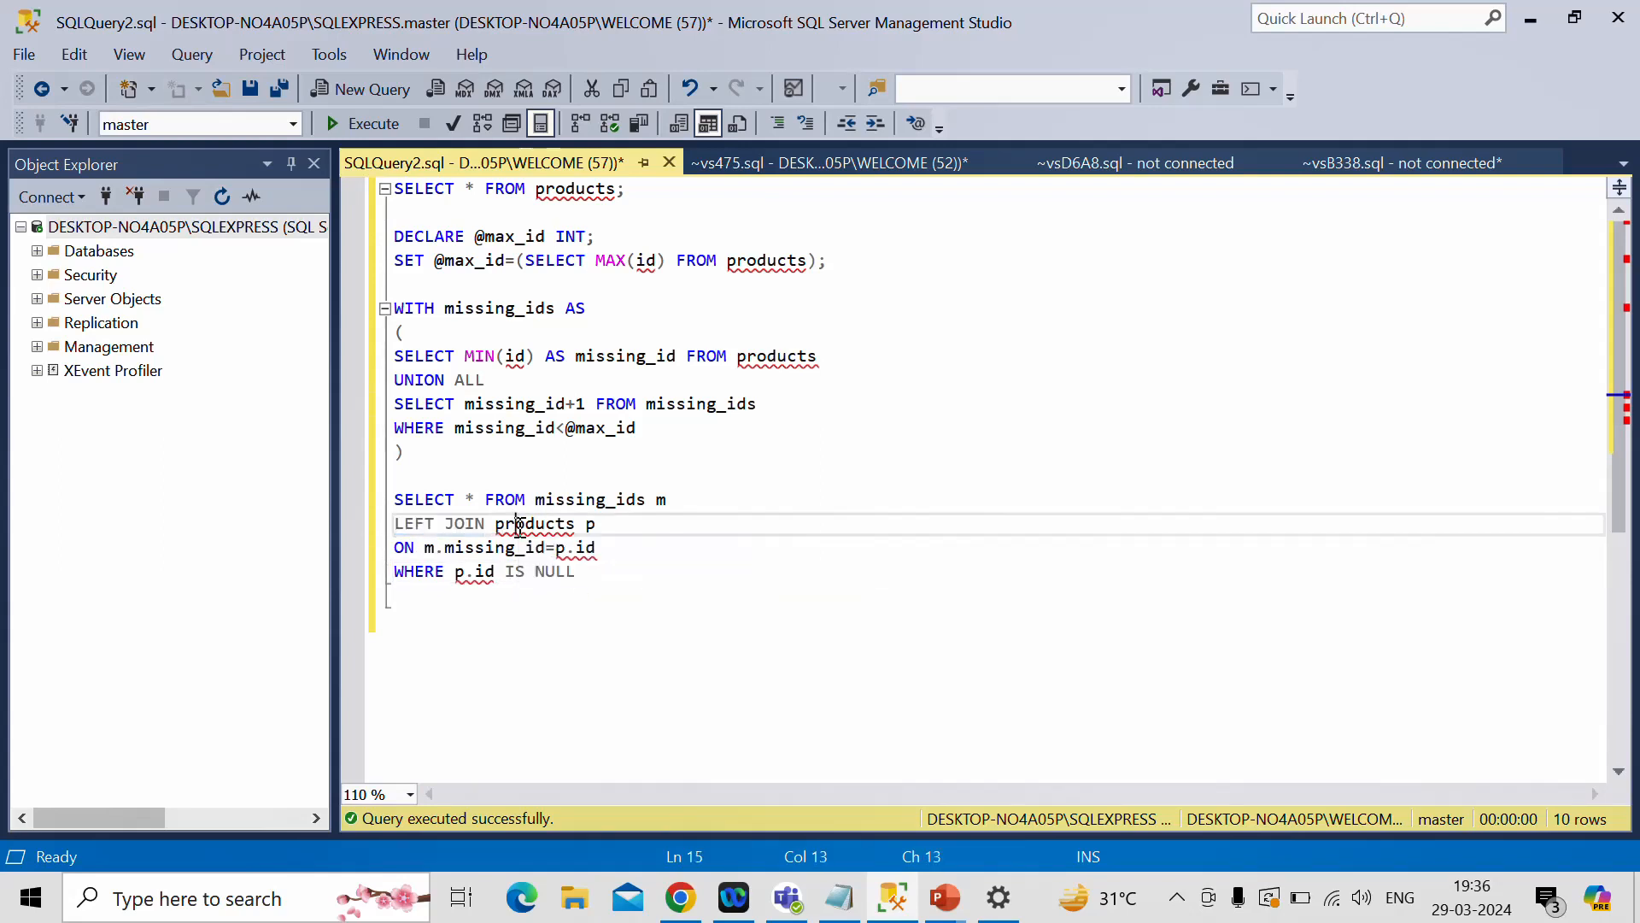
double_click(535, 523)
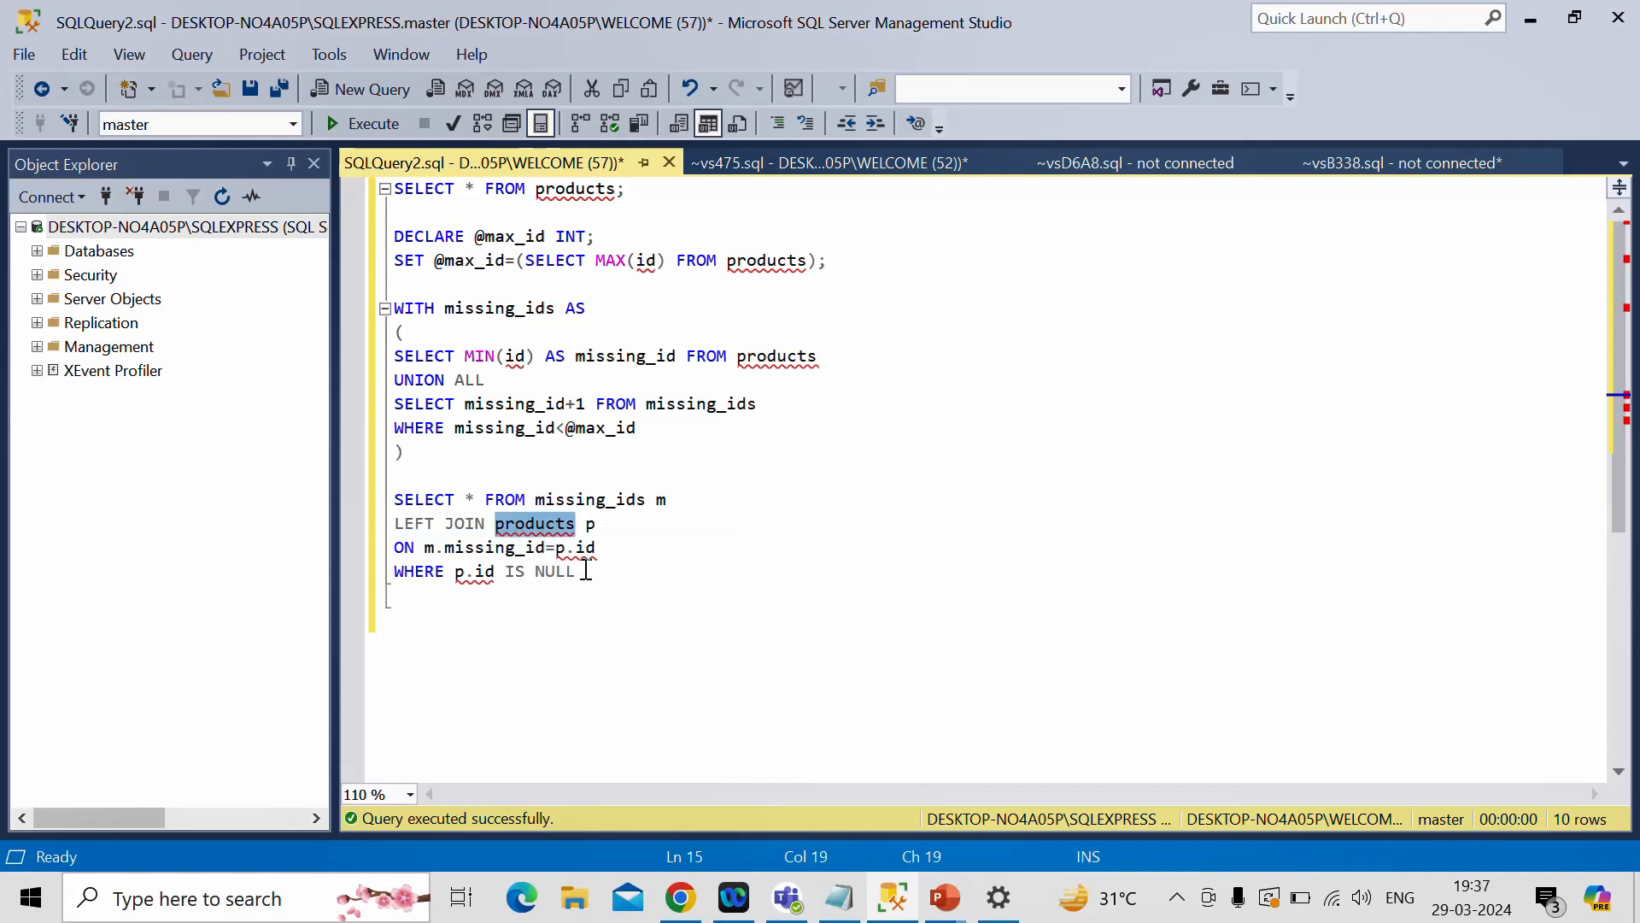
mouse_move(489, 546)
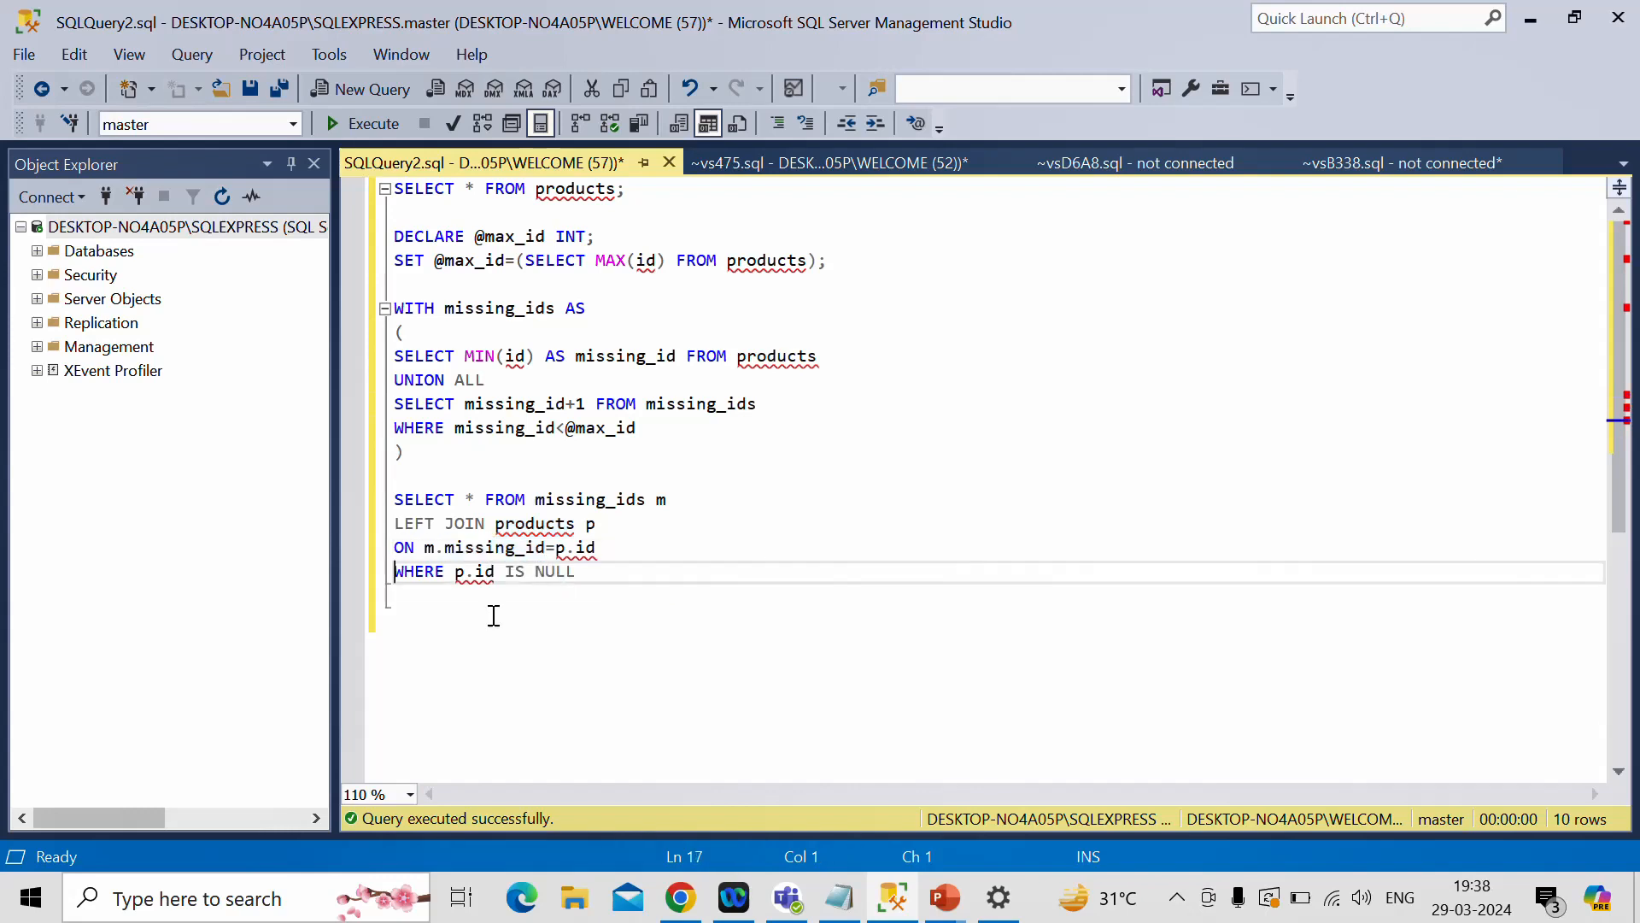
mouse_move(400, 593)
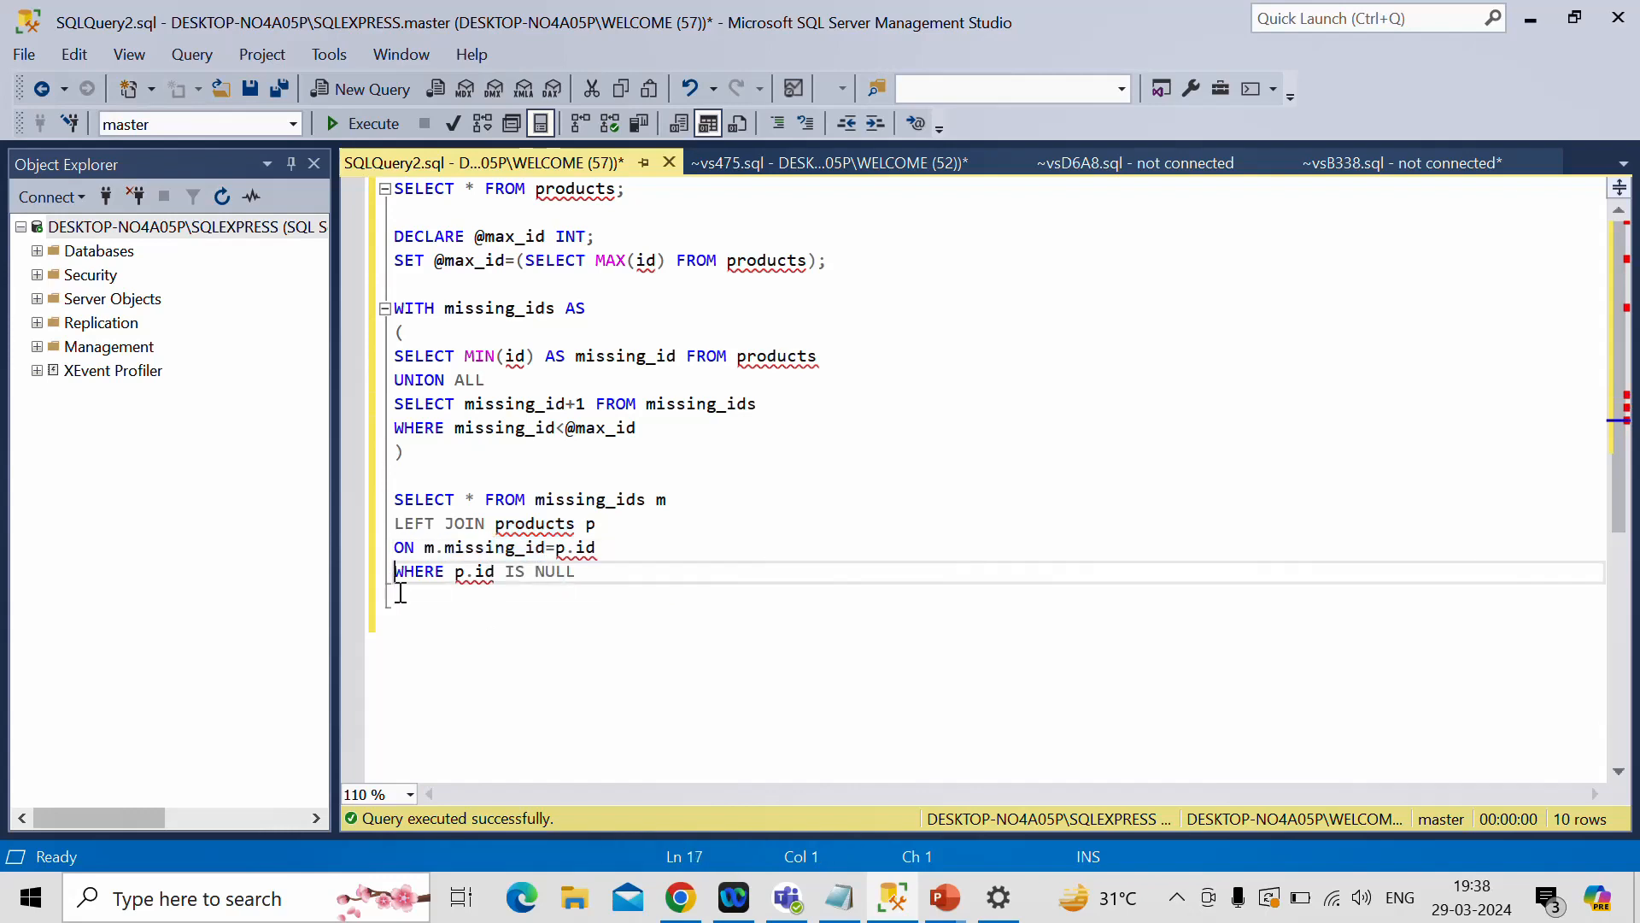
Comment out the WHERE p.id IS NULL line with -- and select from DECLARE through the ON clause
type("--")
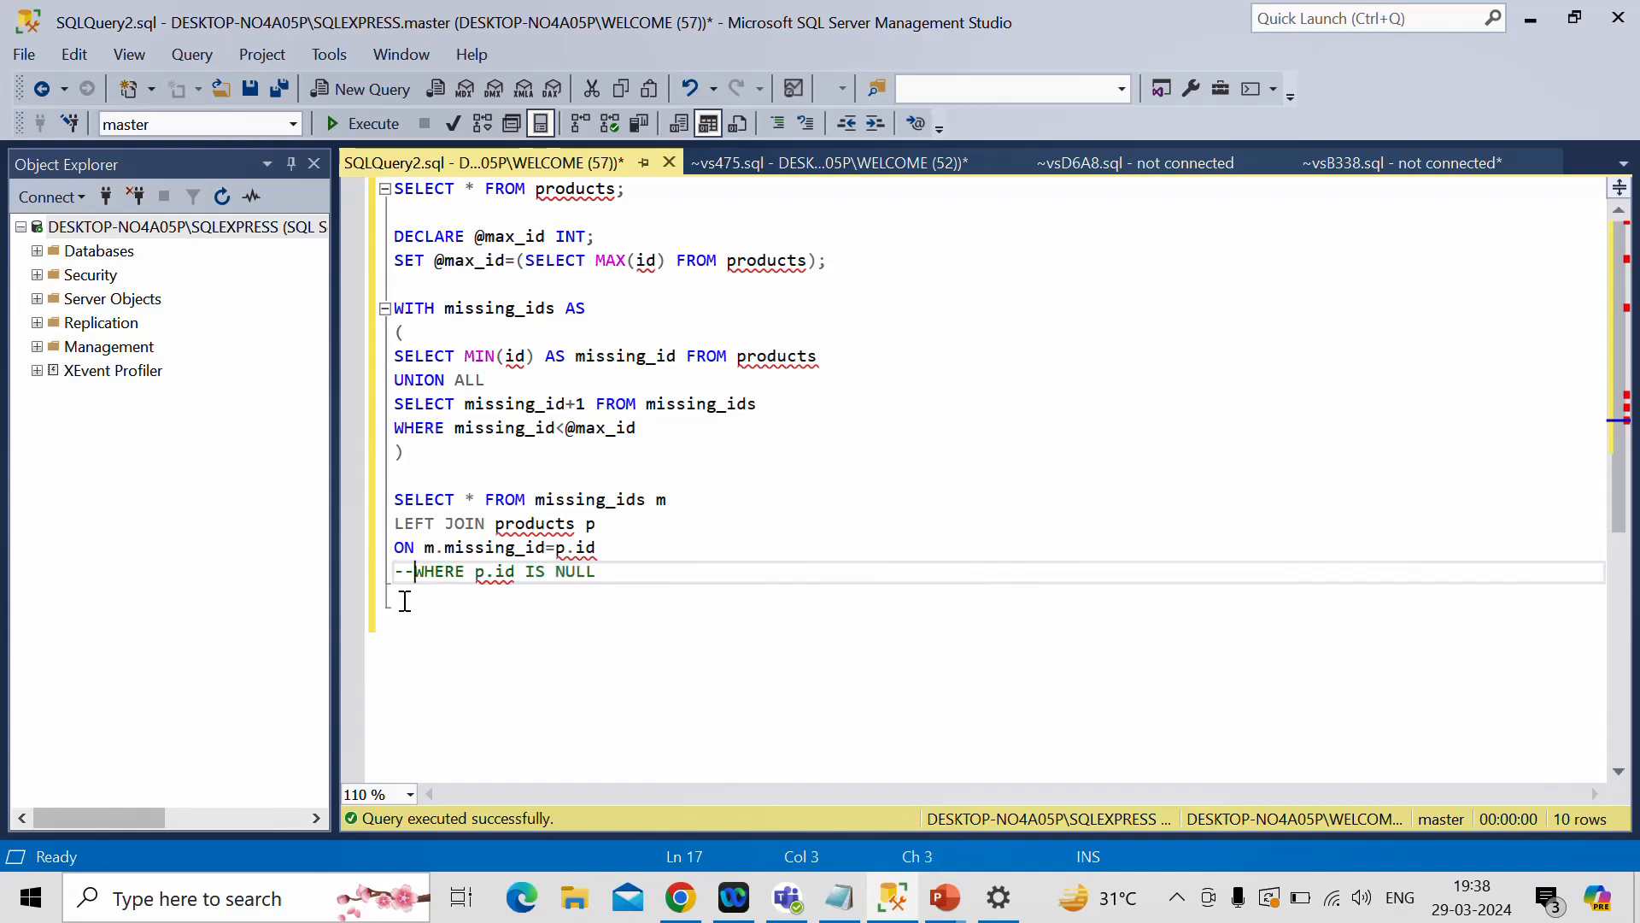
left_click(627, 547)
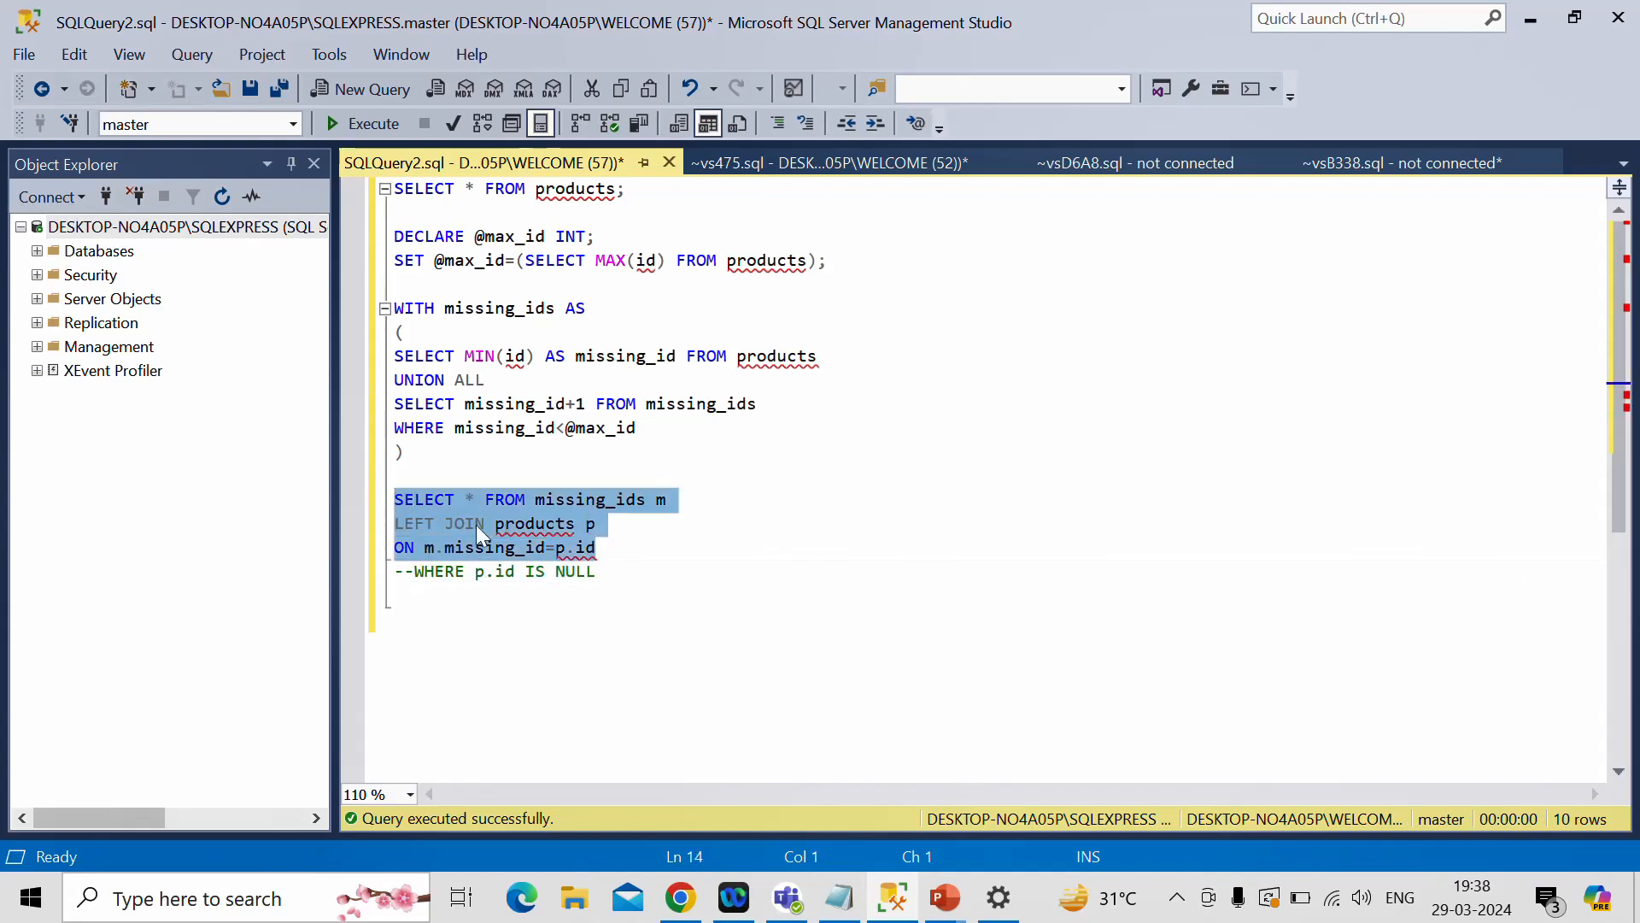
left_click(594, 547)
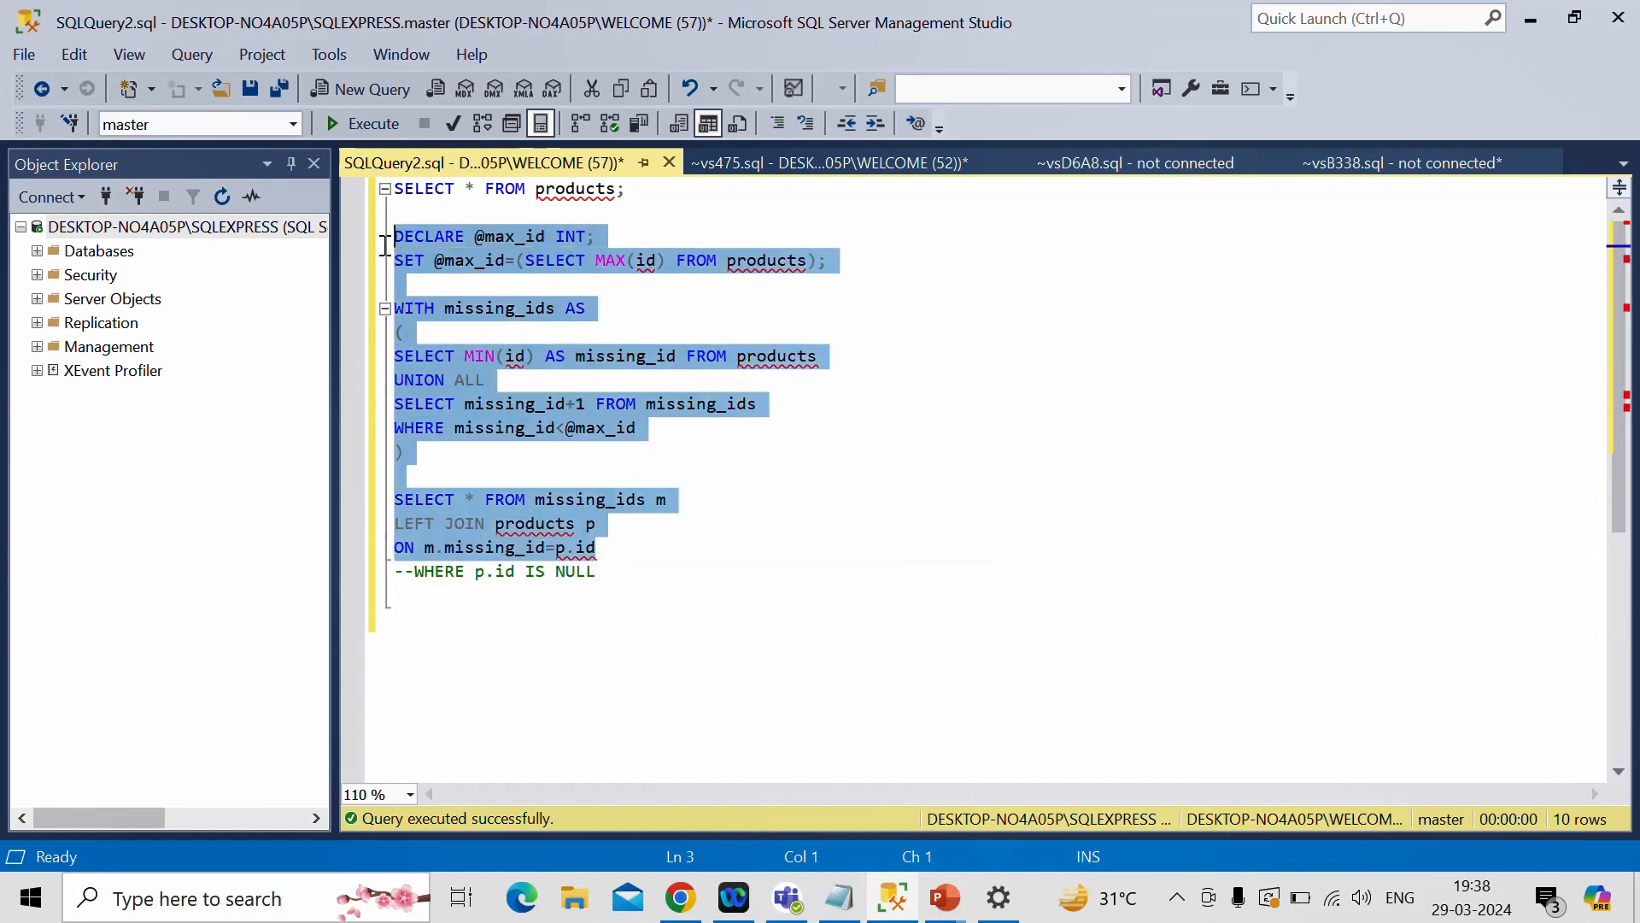
Run the plain left join, returning ten rows with missing_id and product columns
left_click(332, 123)
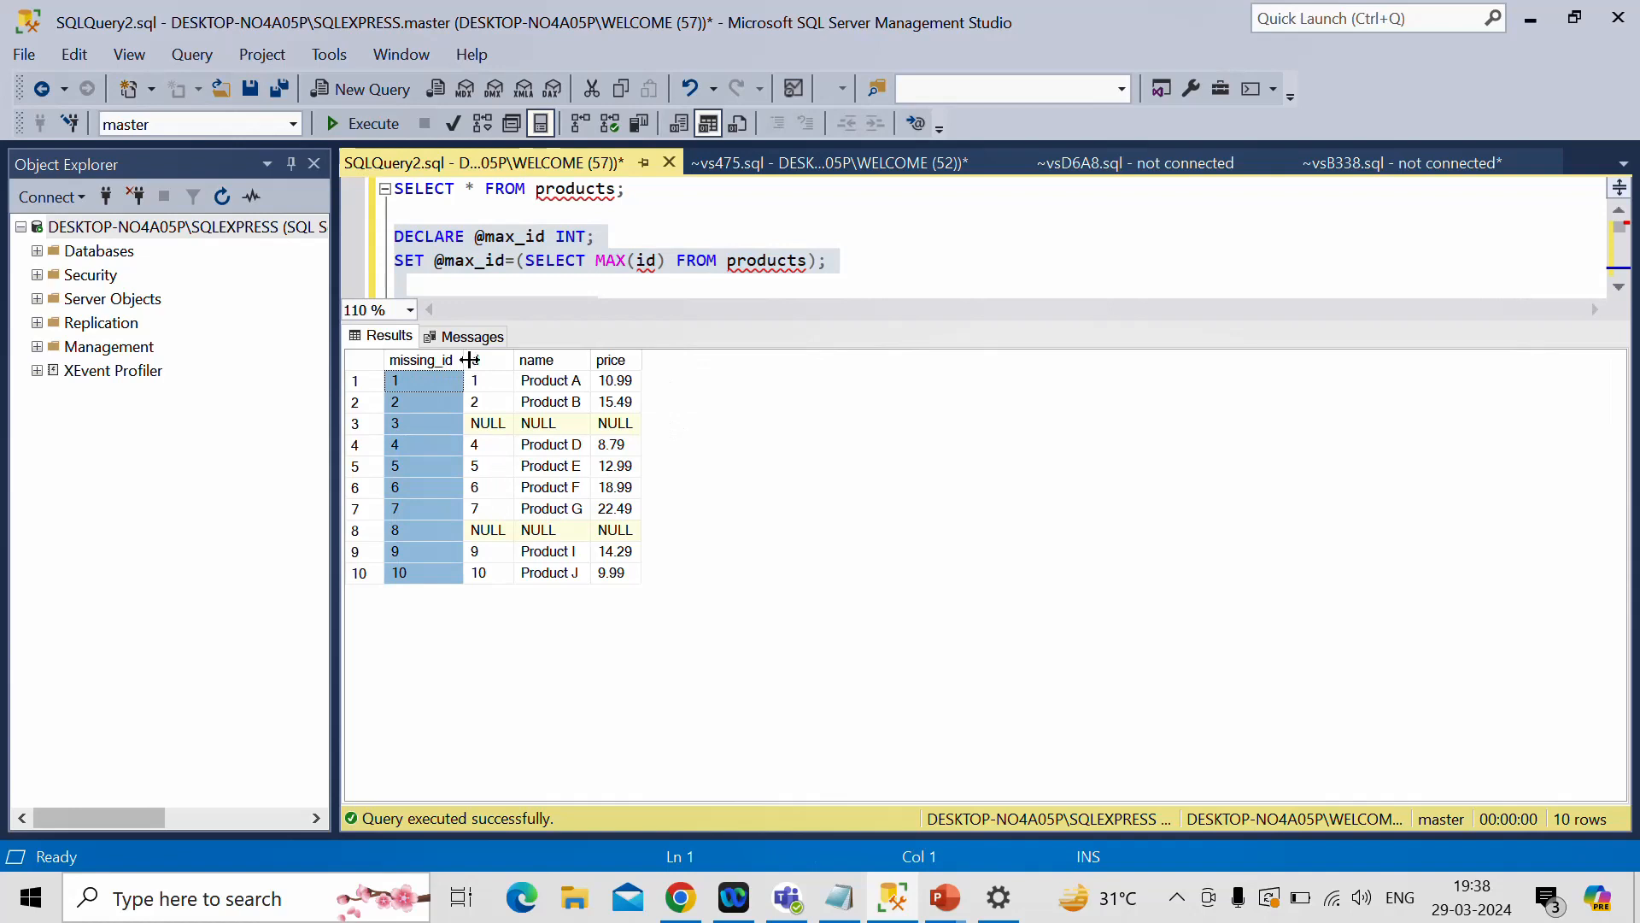
left_click(474, 360)
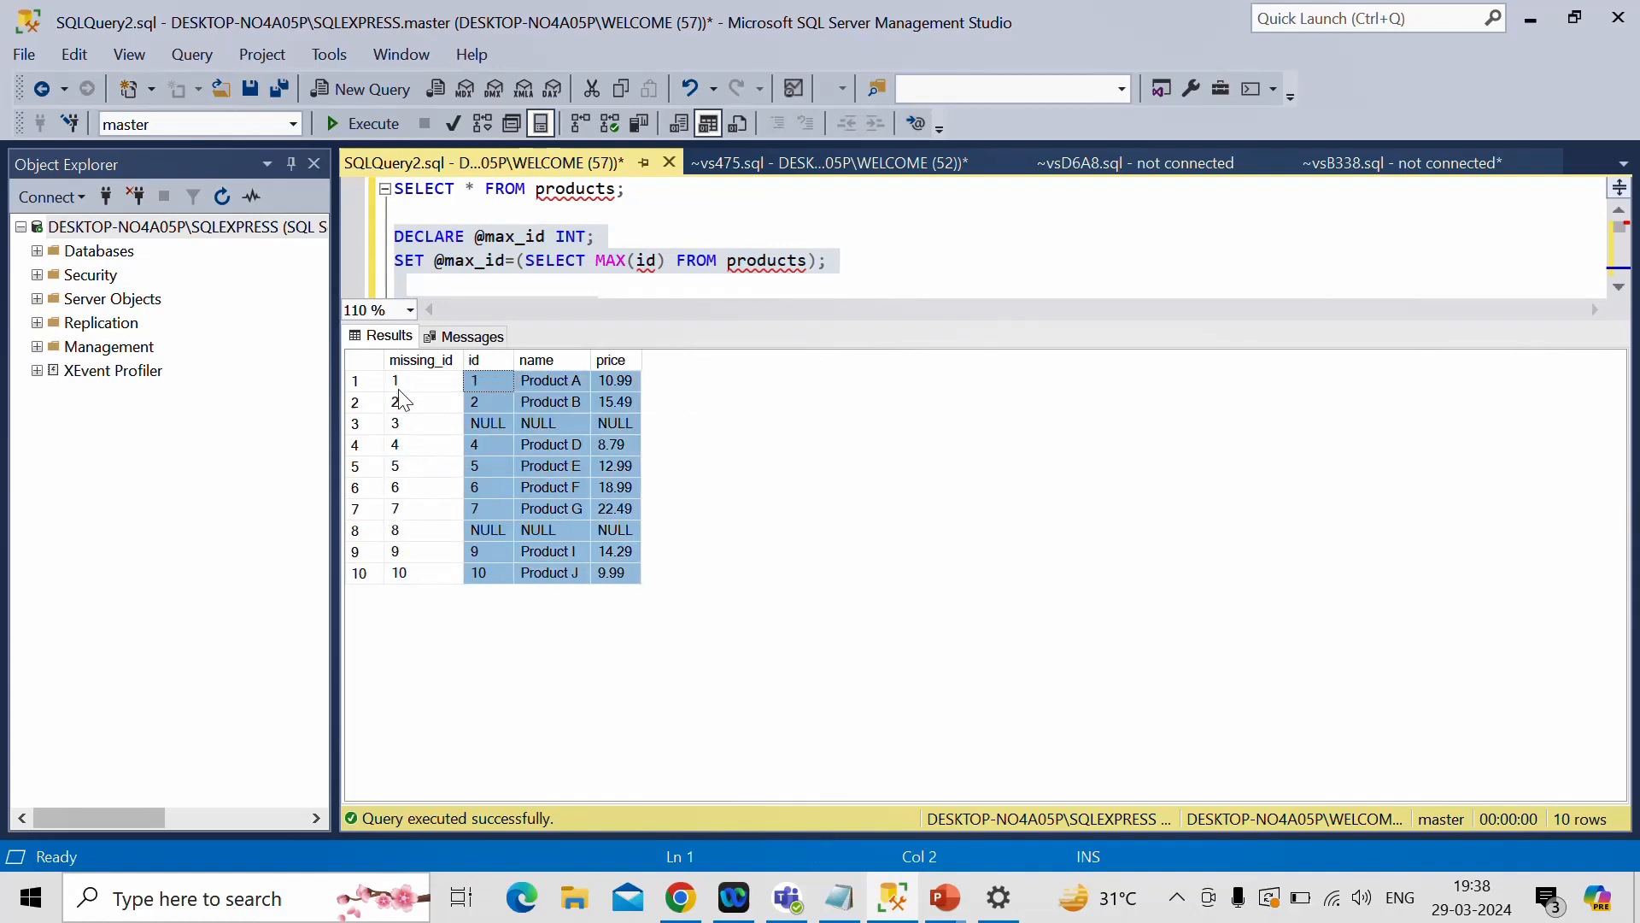
left_click(421, 361)
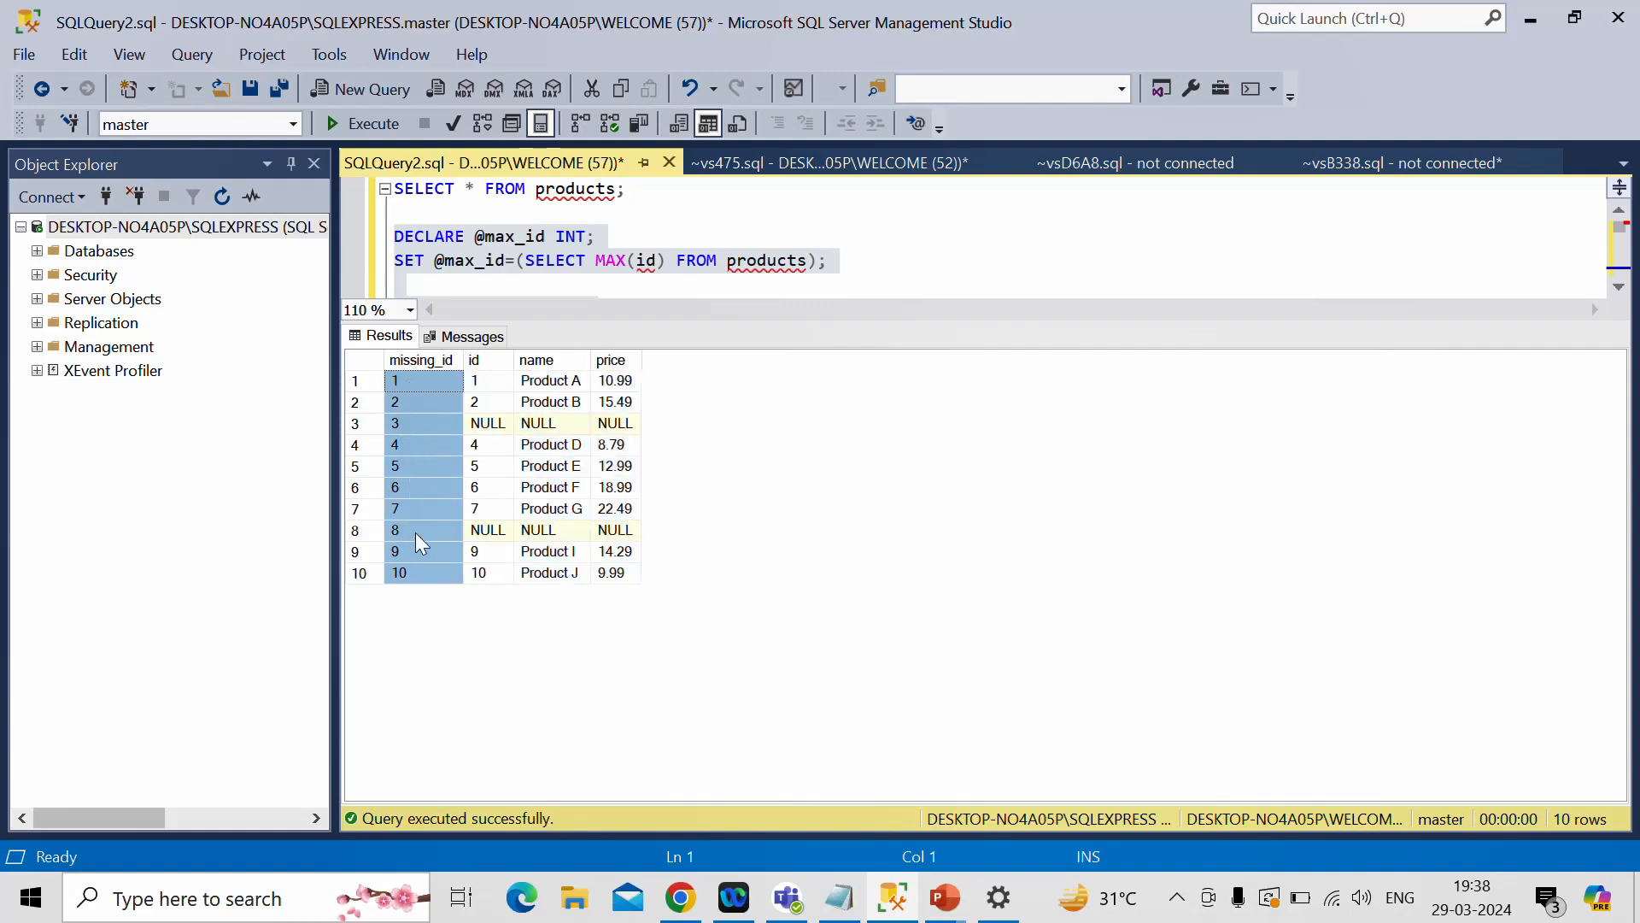
mouse_move(418, 369)
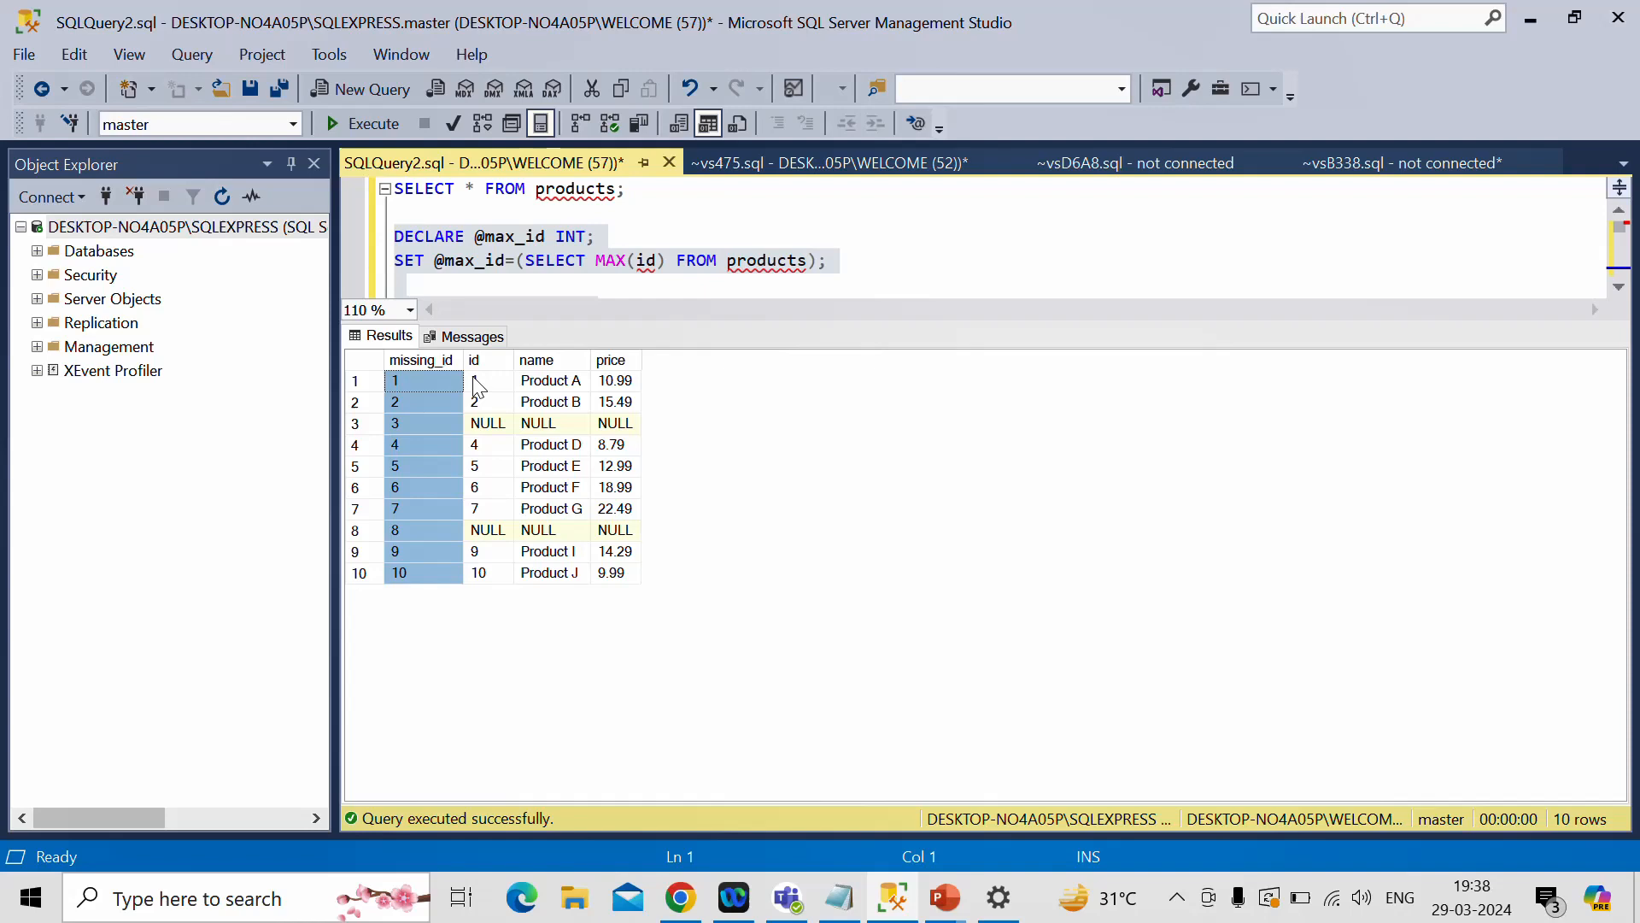
mouse_move(574, 344)
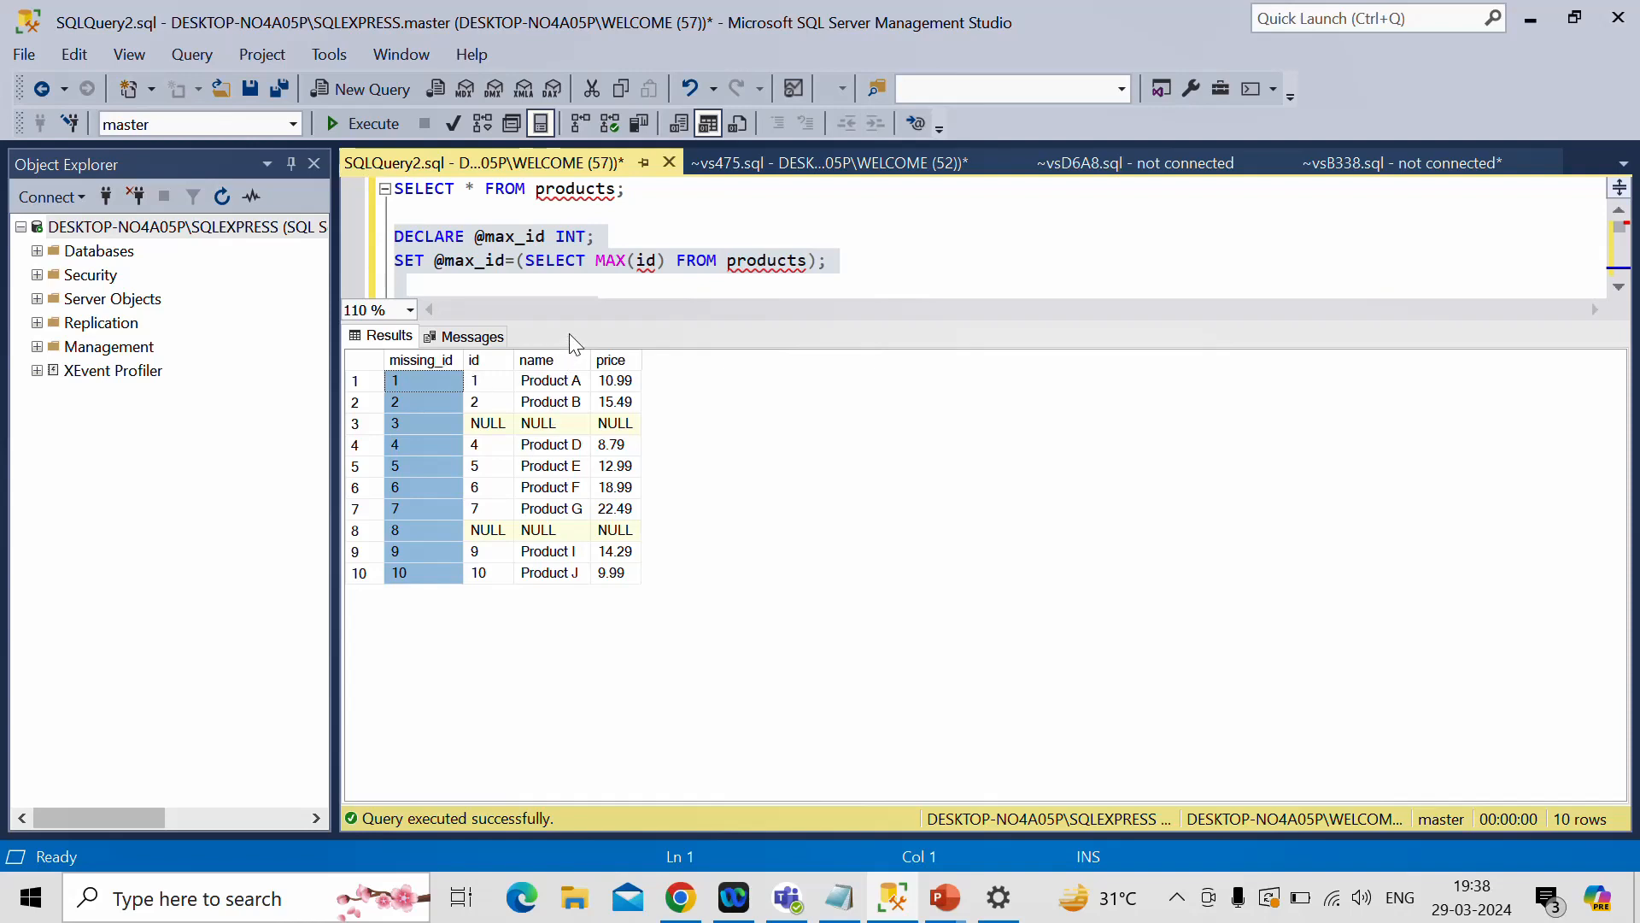
mouse_move(513, 403)
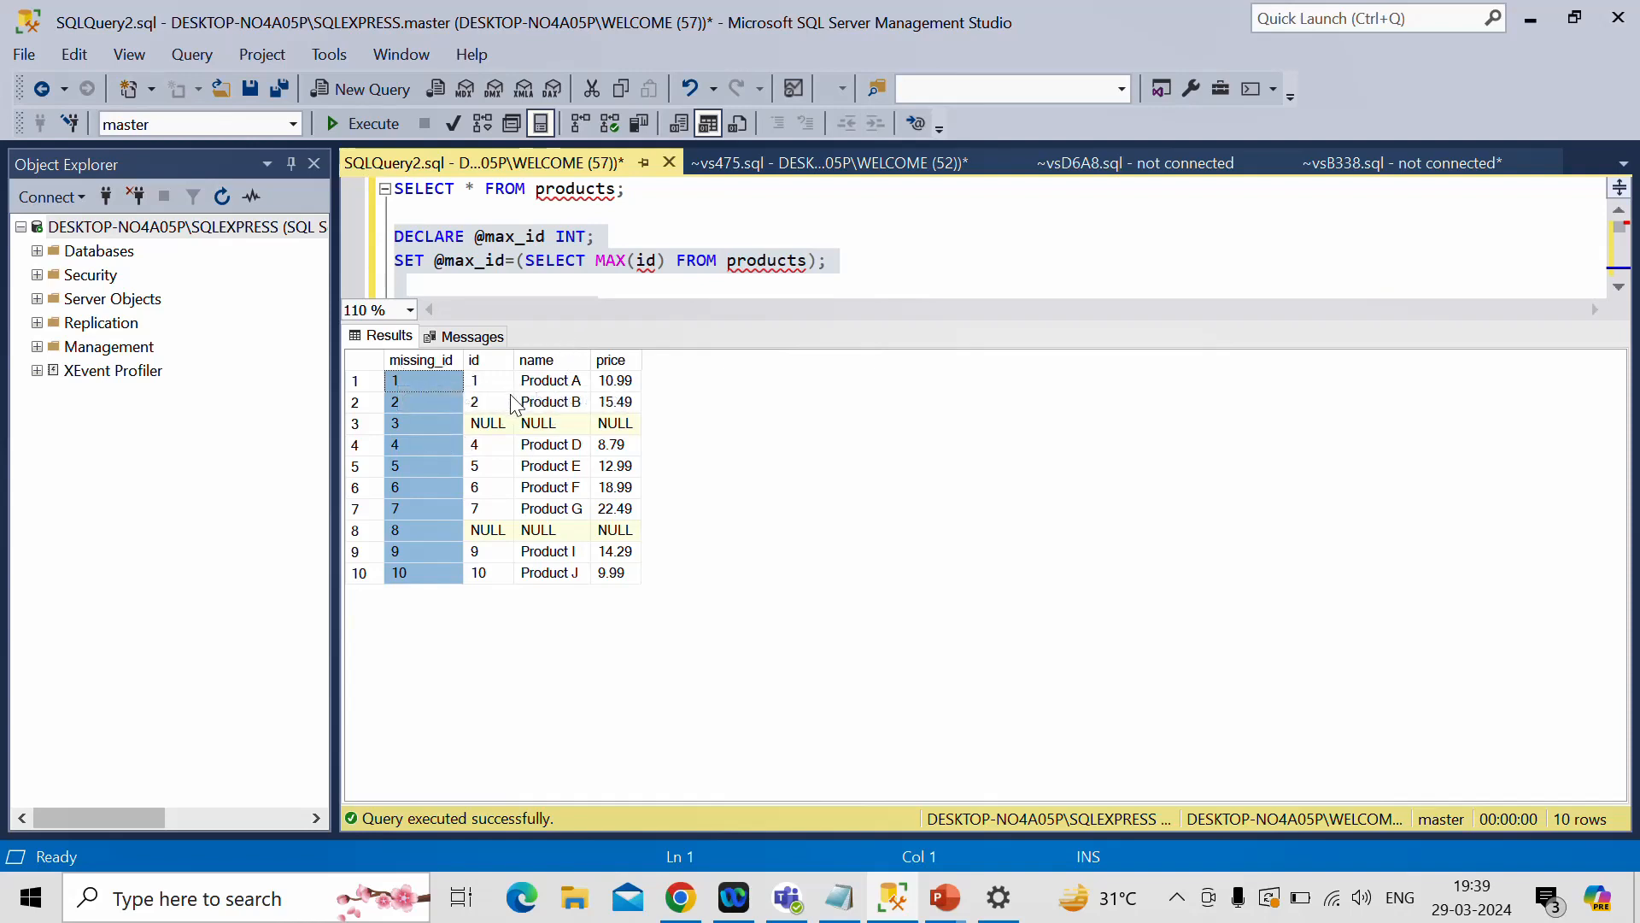
Mark the NULL product id cells for missing_id 3 and 8 in the results grid
left_click(487, 422)
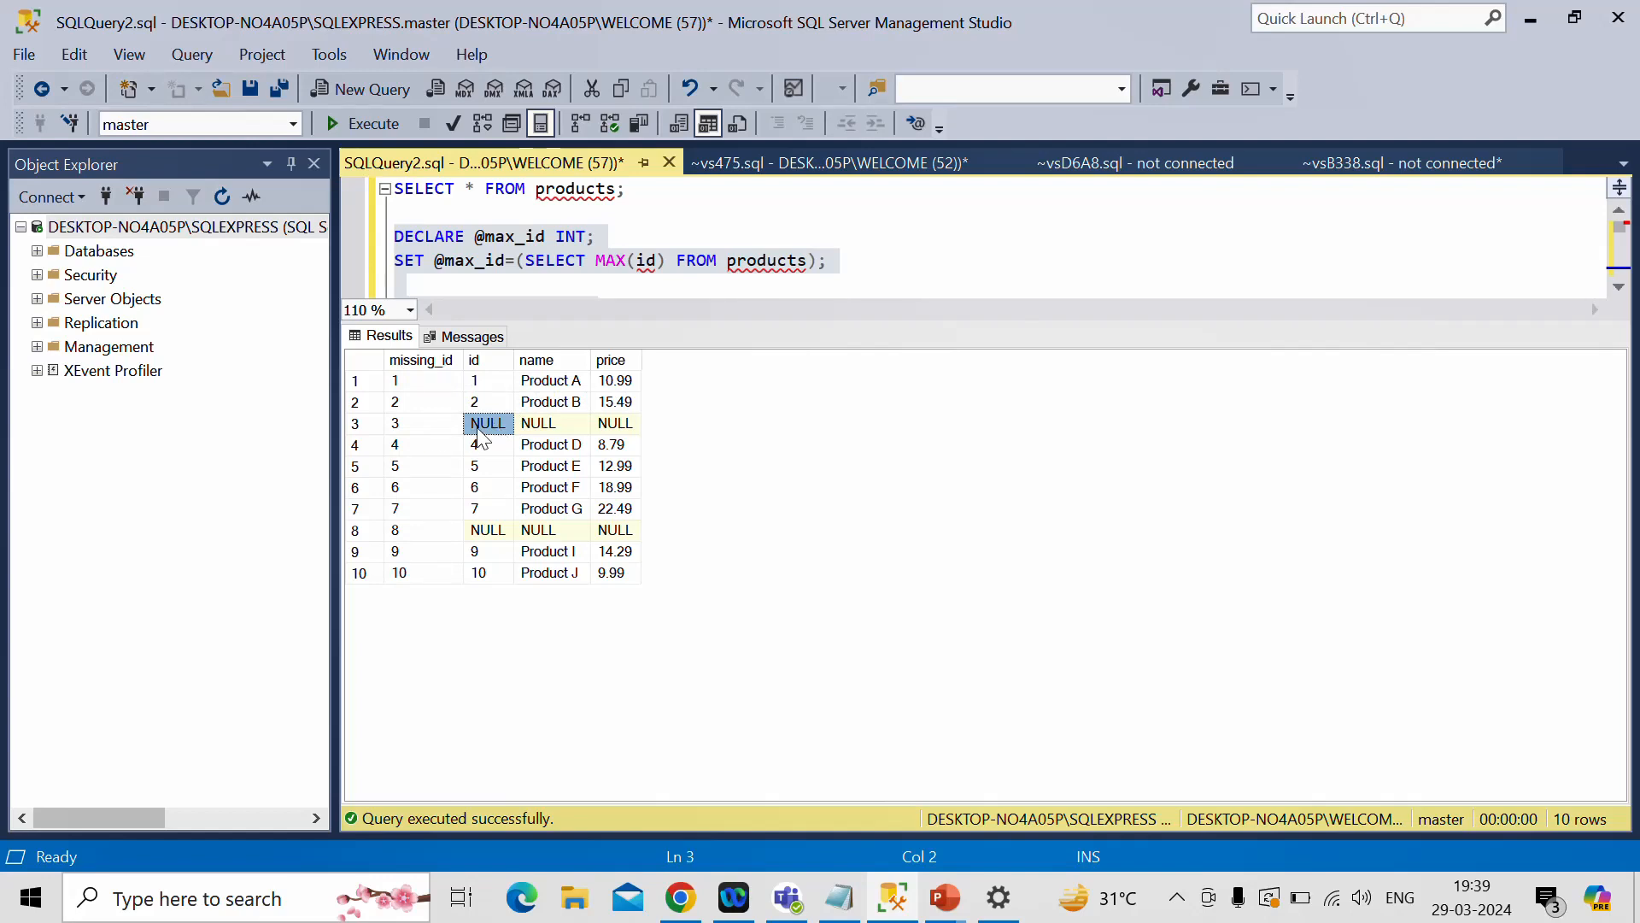
left_click(487, 530)
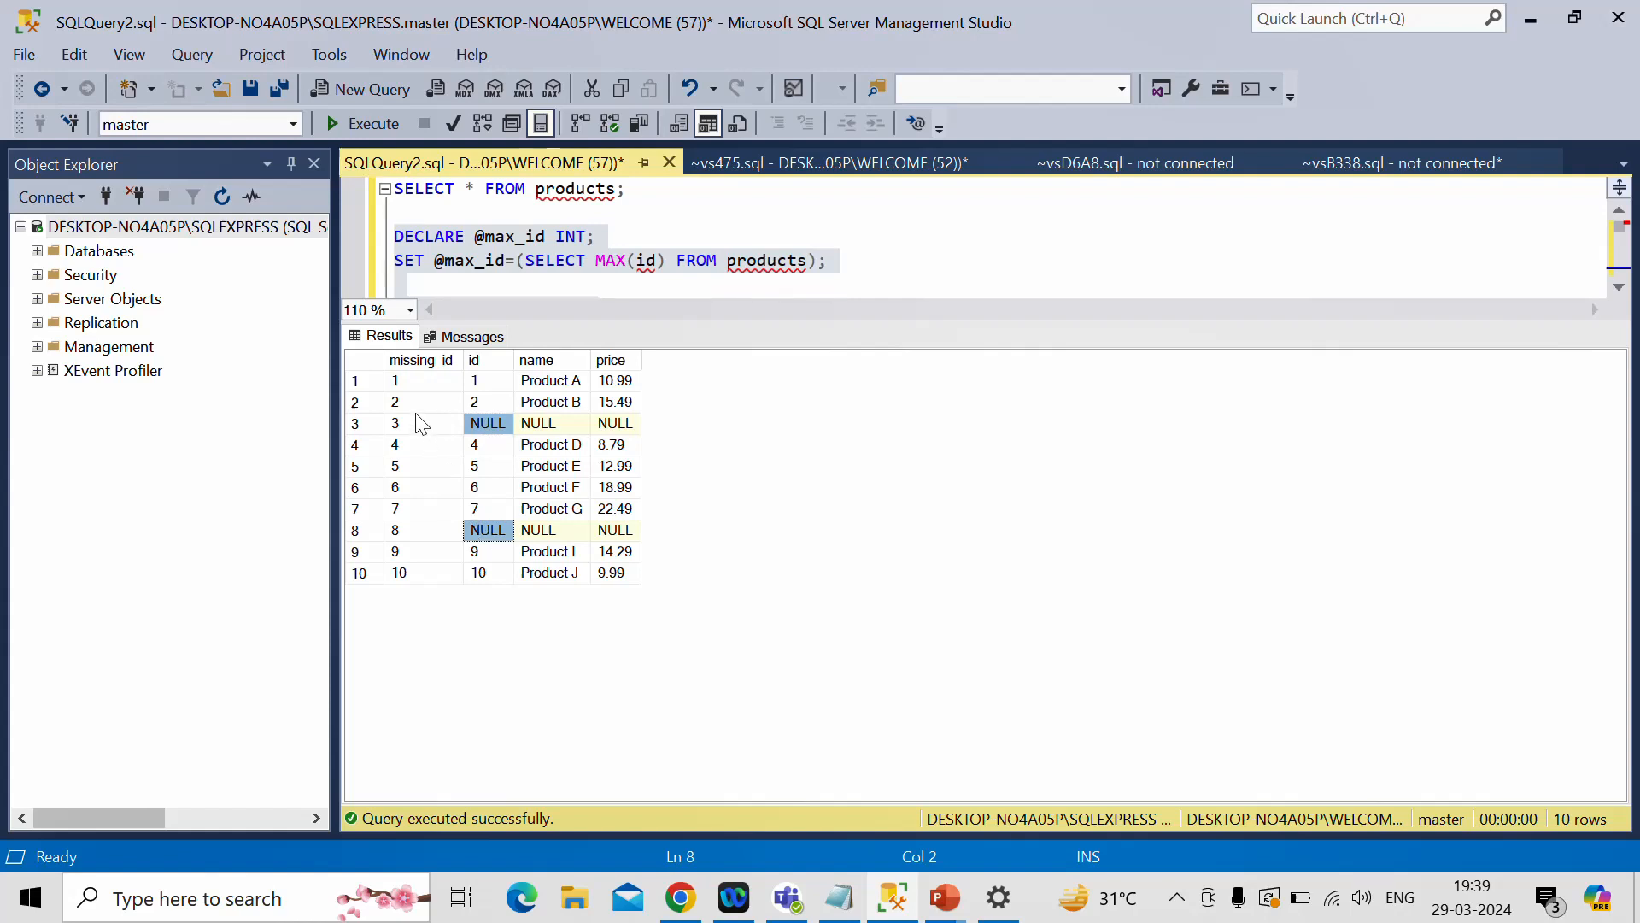
left_click(395, 422)
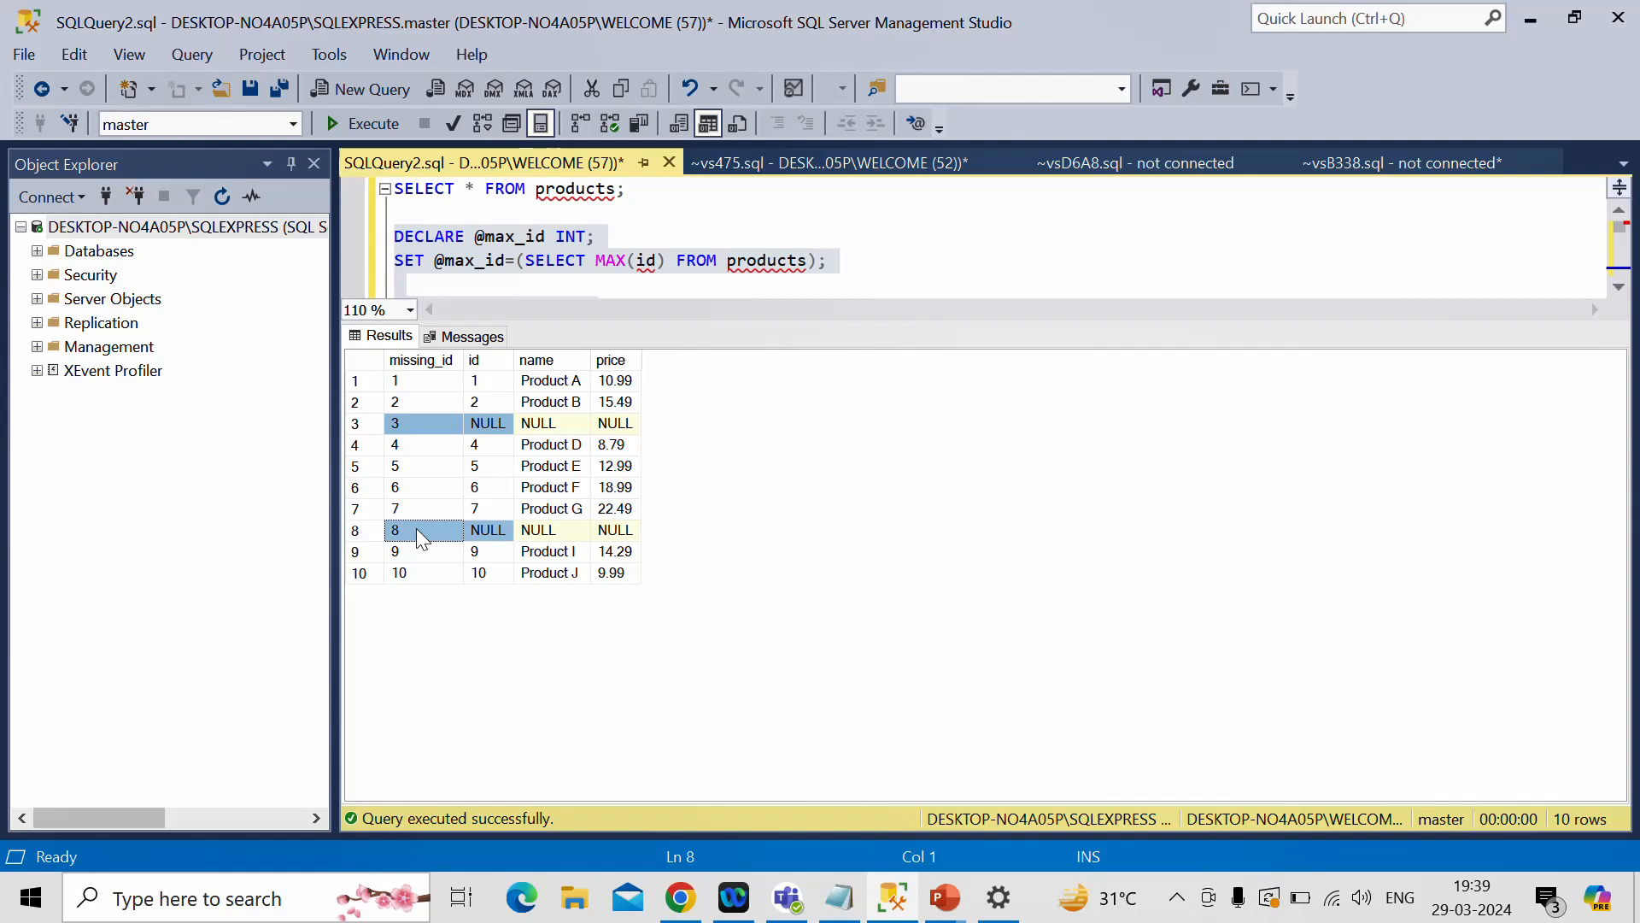
mouse_move(477, 484)
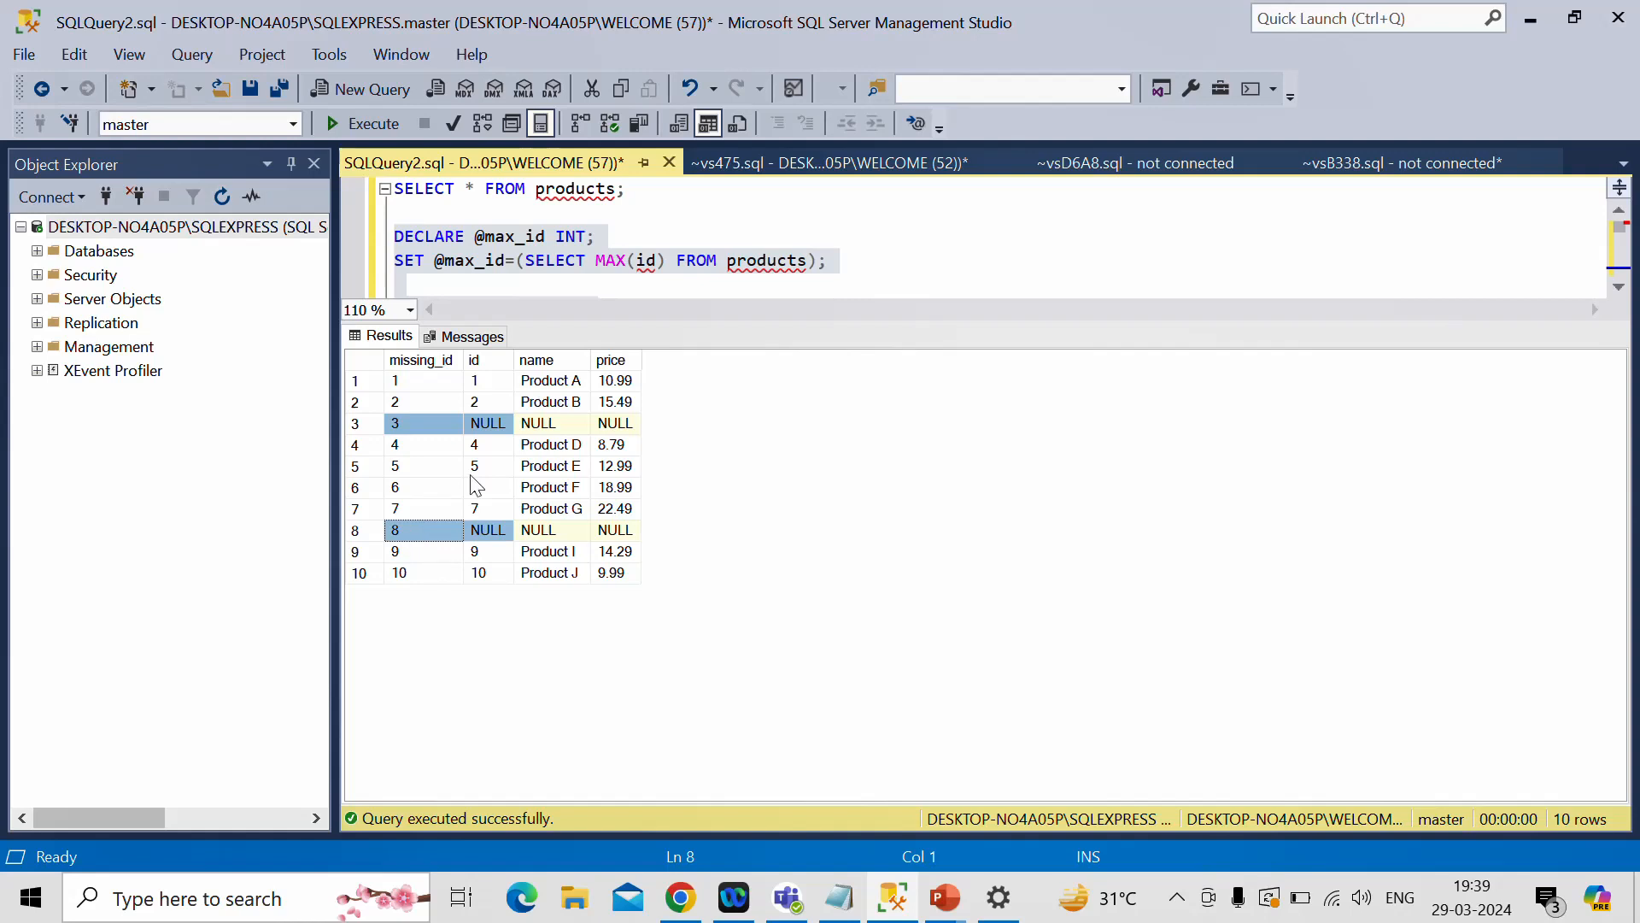
mouse_move(488, 432)
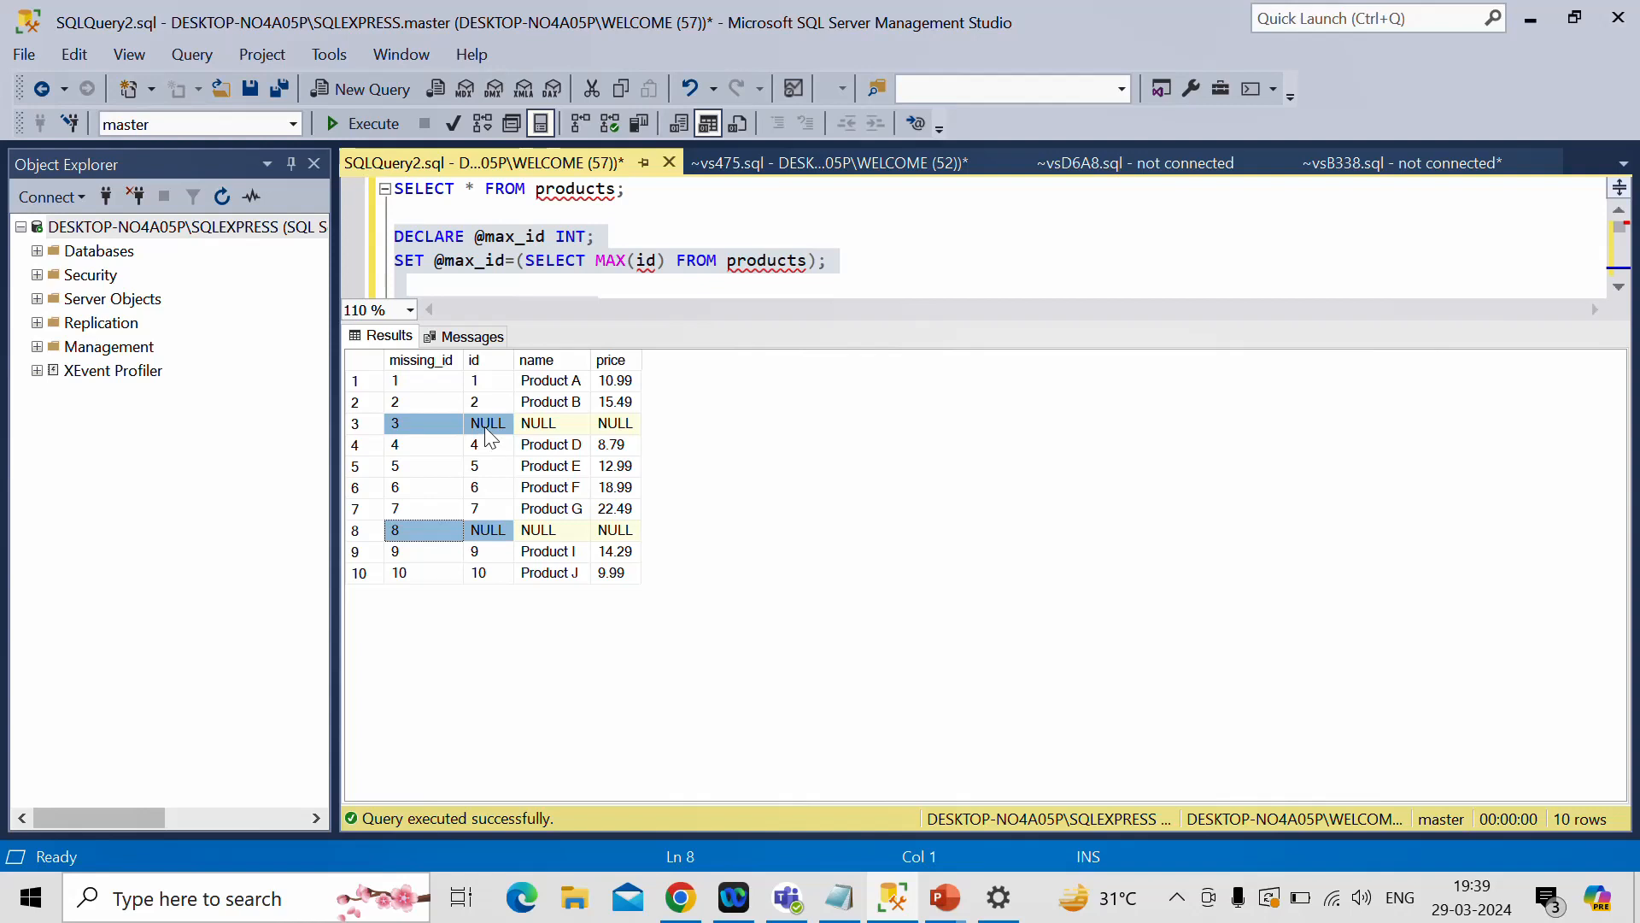
left_click(487, 530)
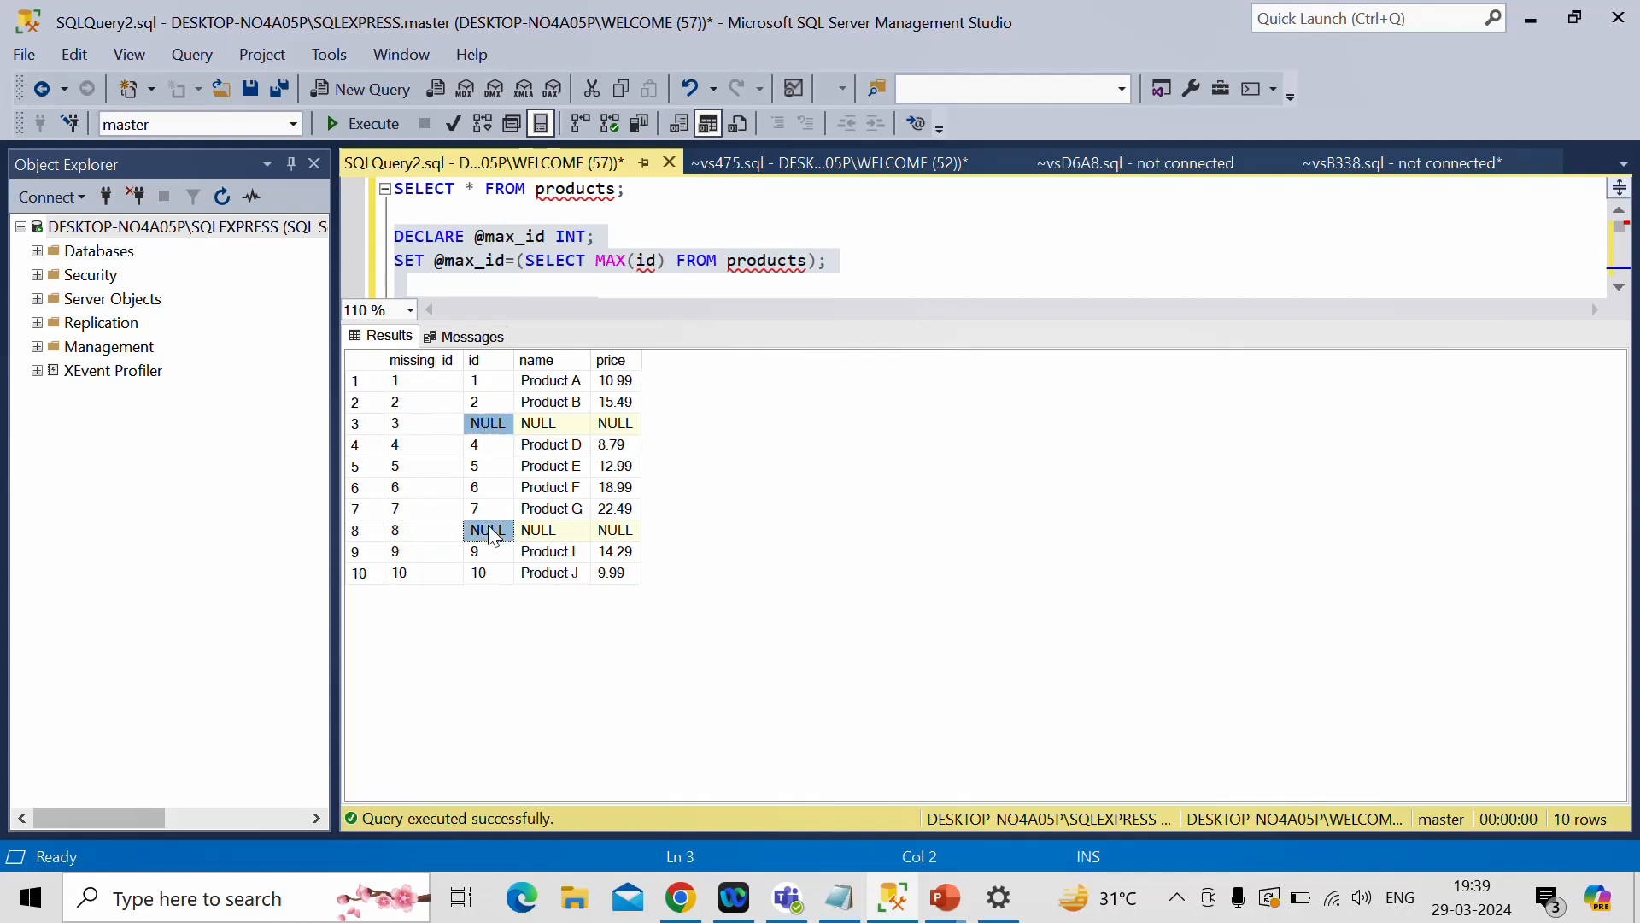
mouse_move(646, 260)
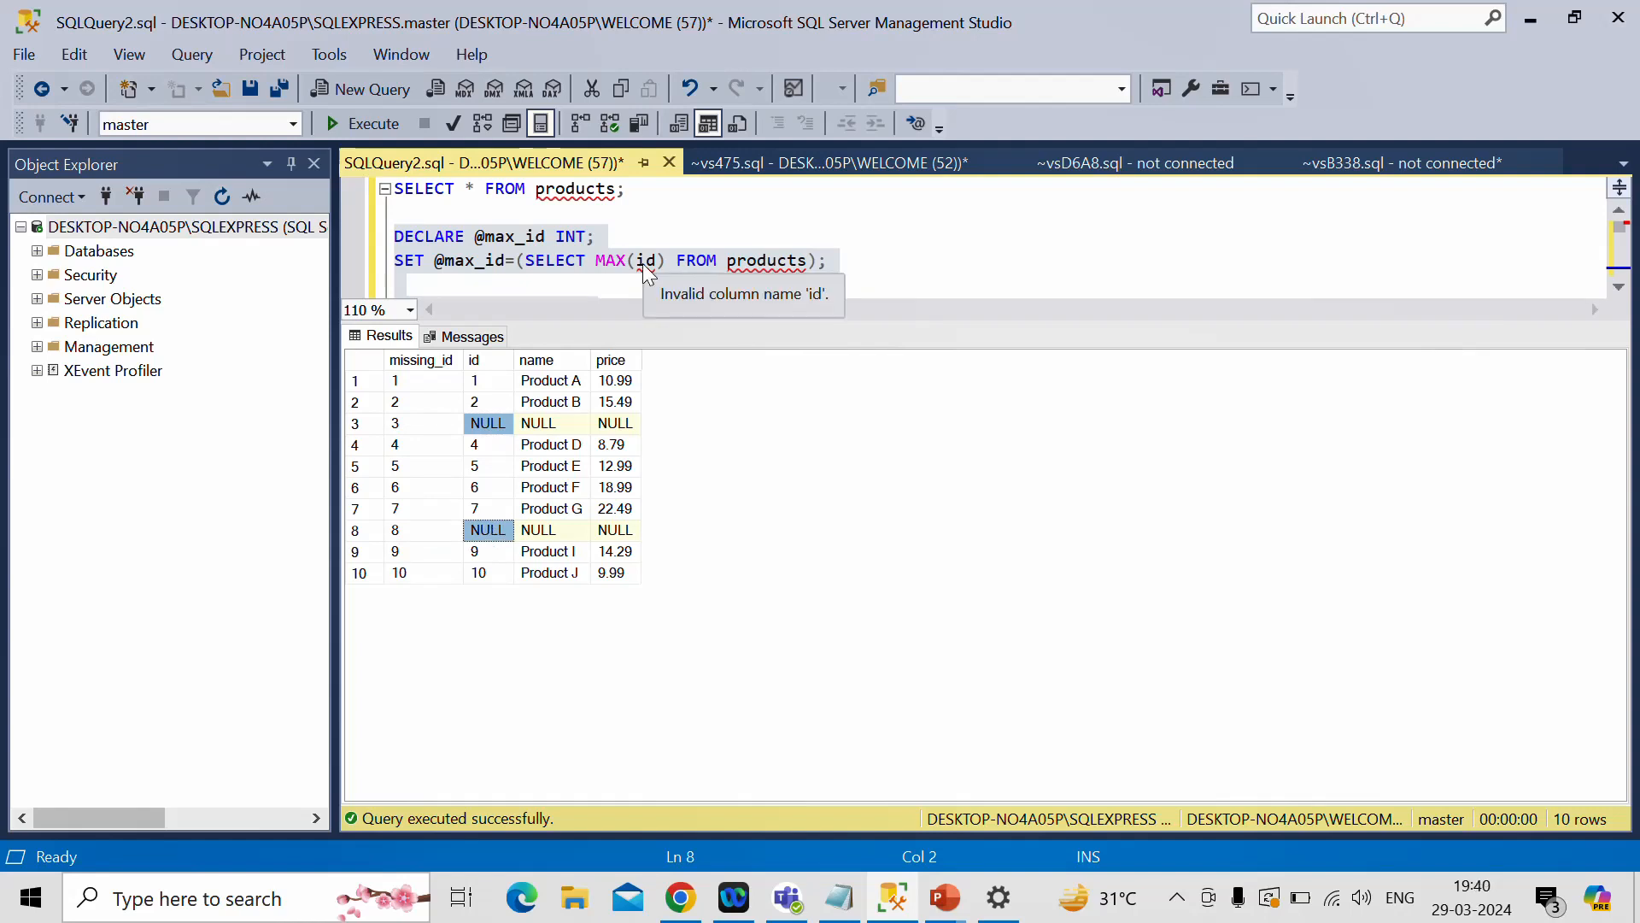
mouse_move(634, 232)
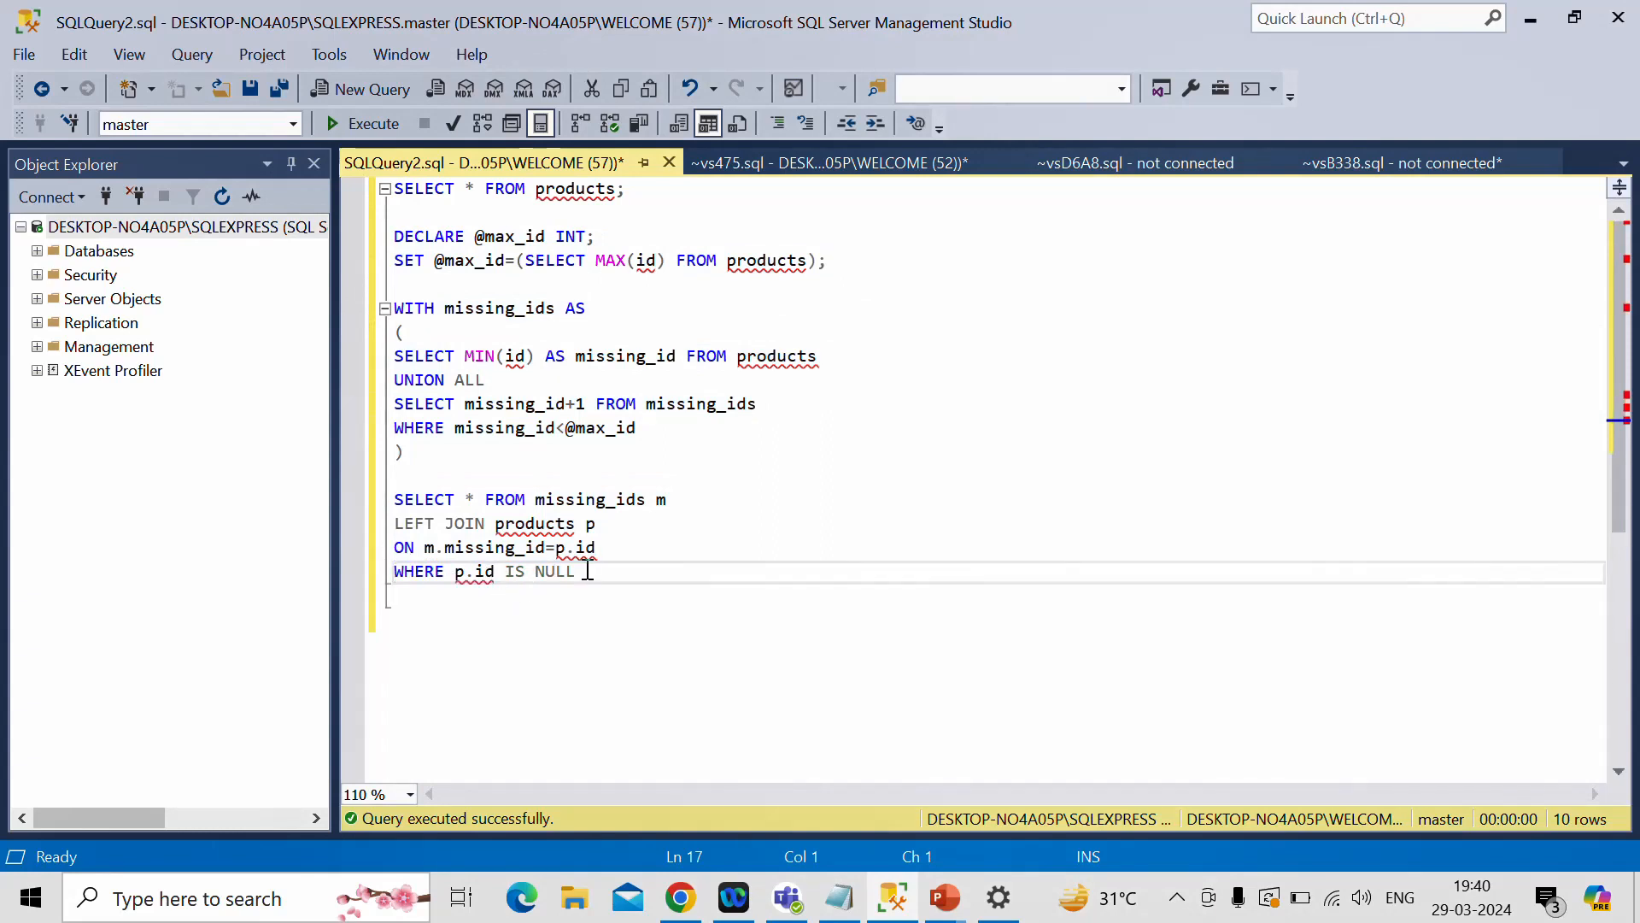
Select the whole script and run the filtered query, returning only missing ids 3 and 8
key("ctrl+a")
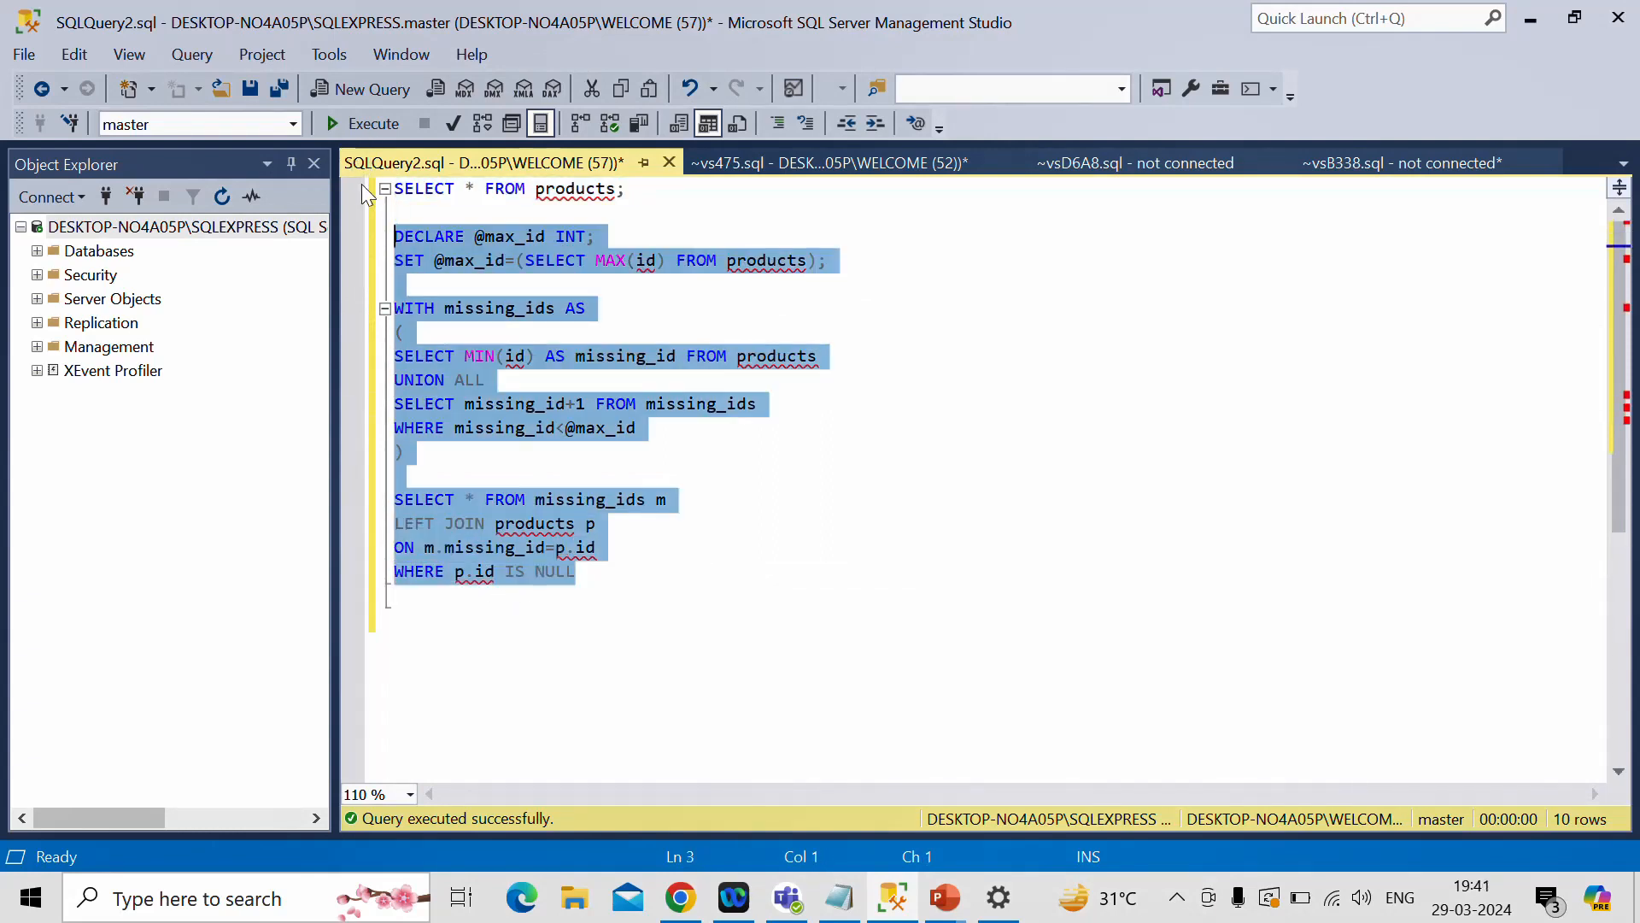
left_click(371, 123)
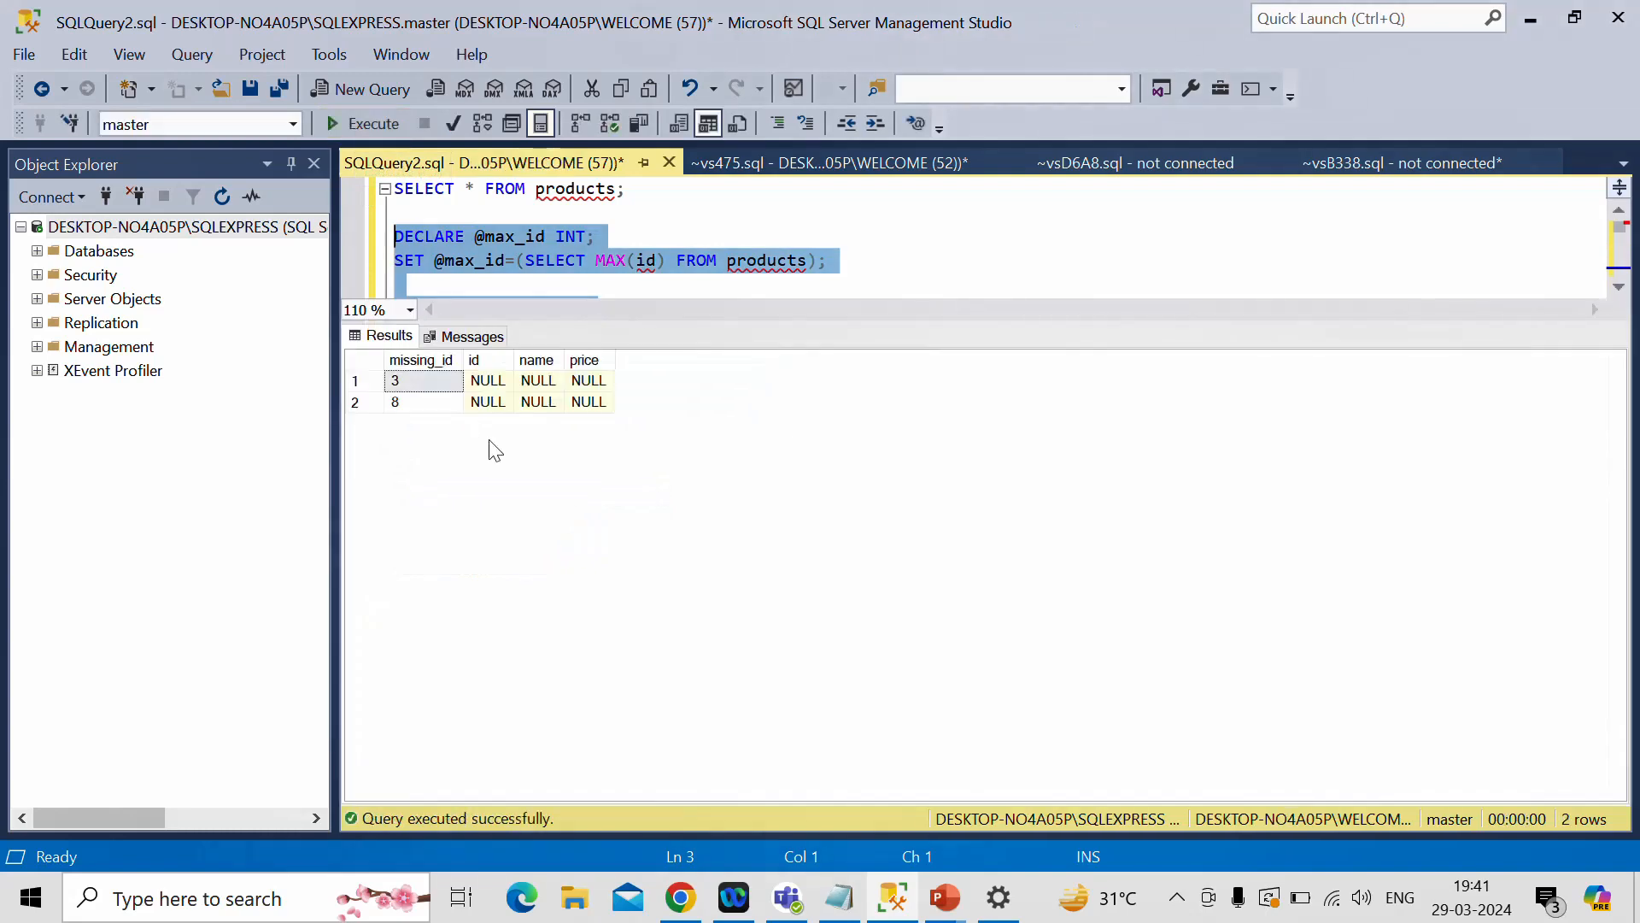
mouse_move(422, 371)
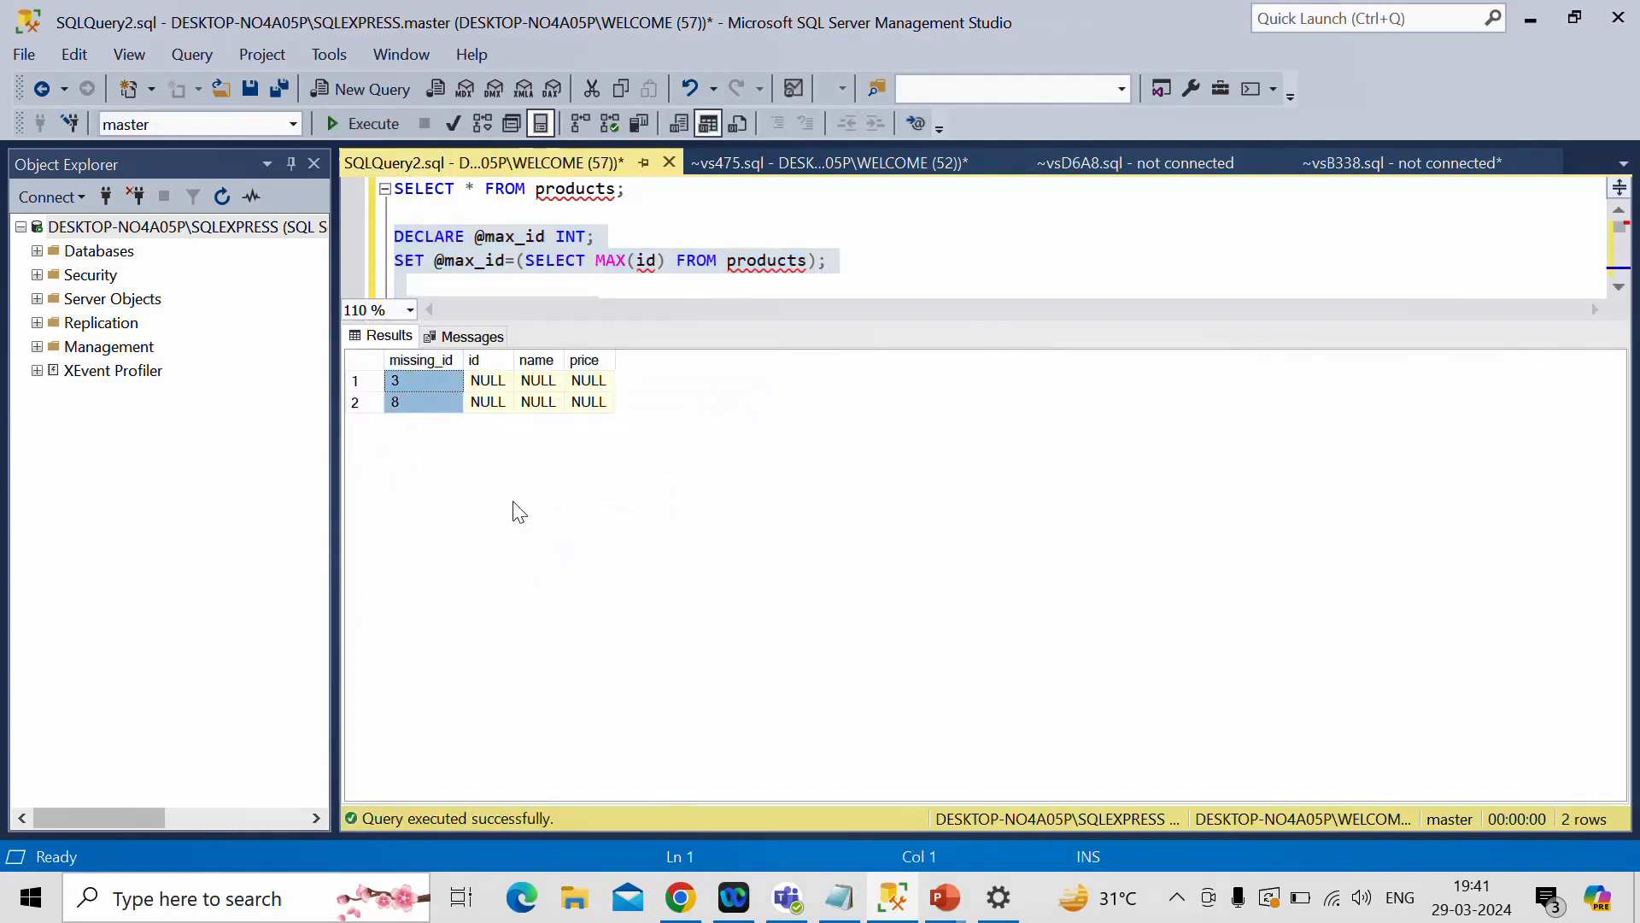
mouse_move(528, 469)
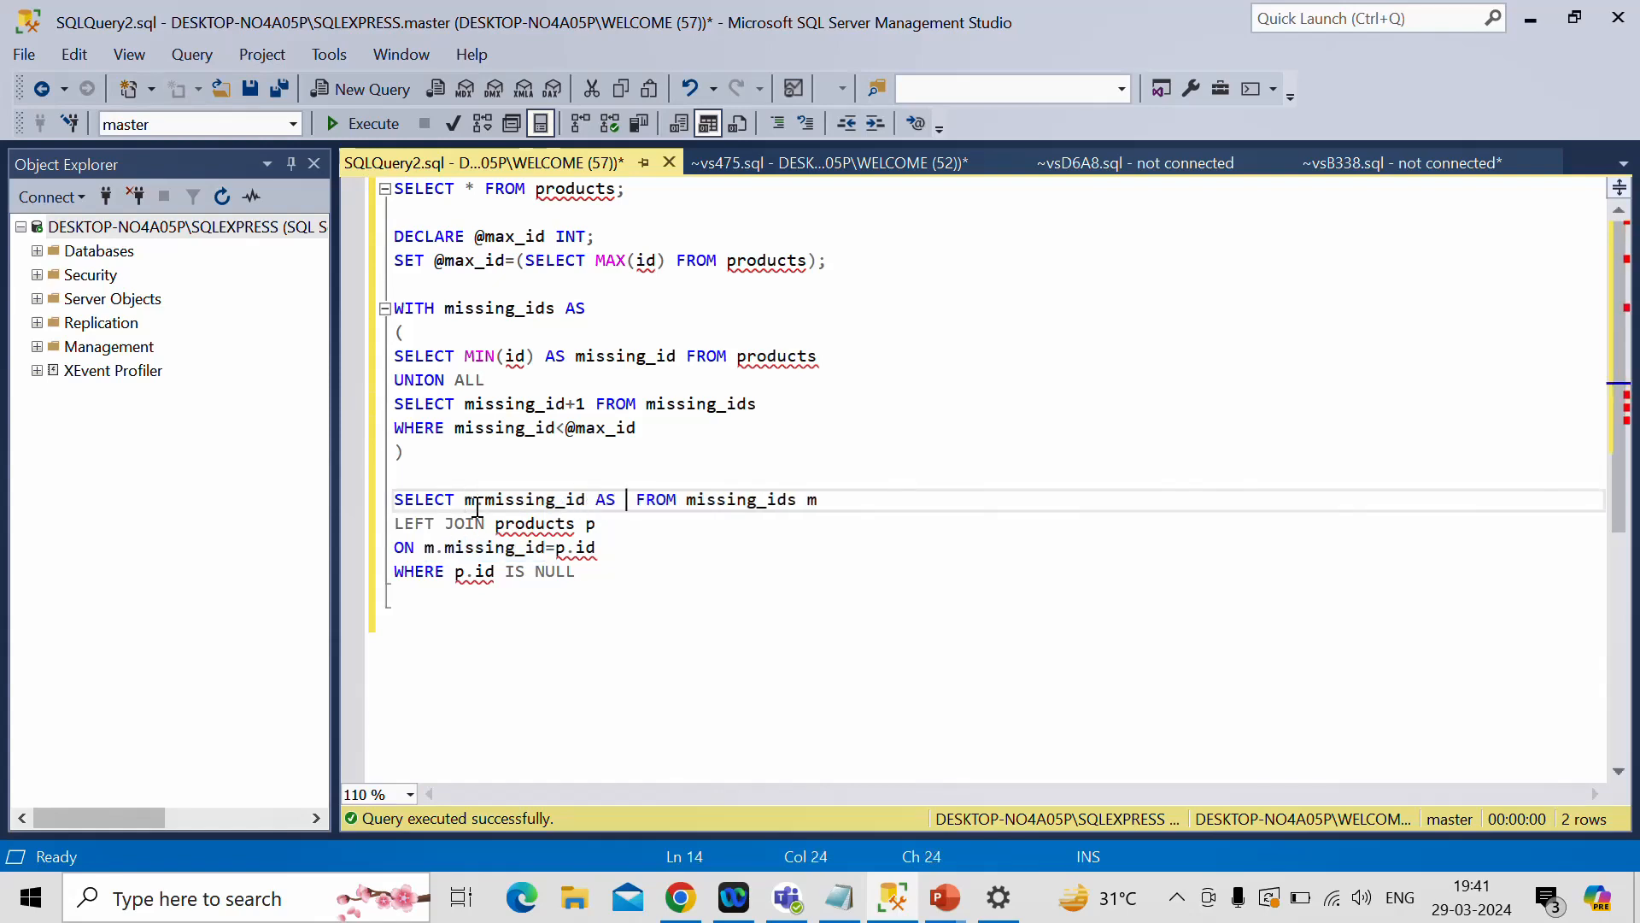
Finish the select list as m.missing_id AS missing_id and rerun, returning just that column
type("missing_id")
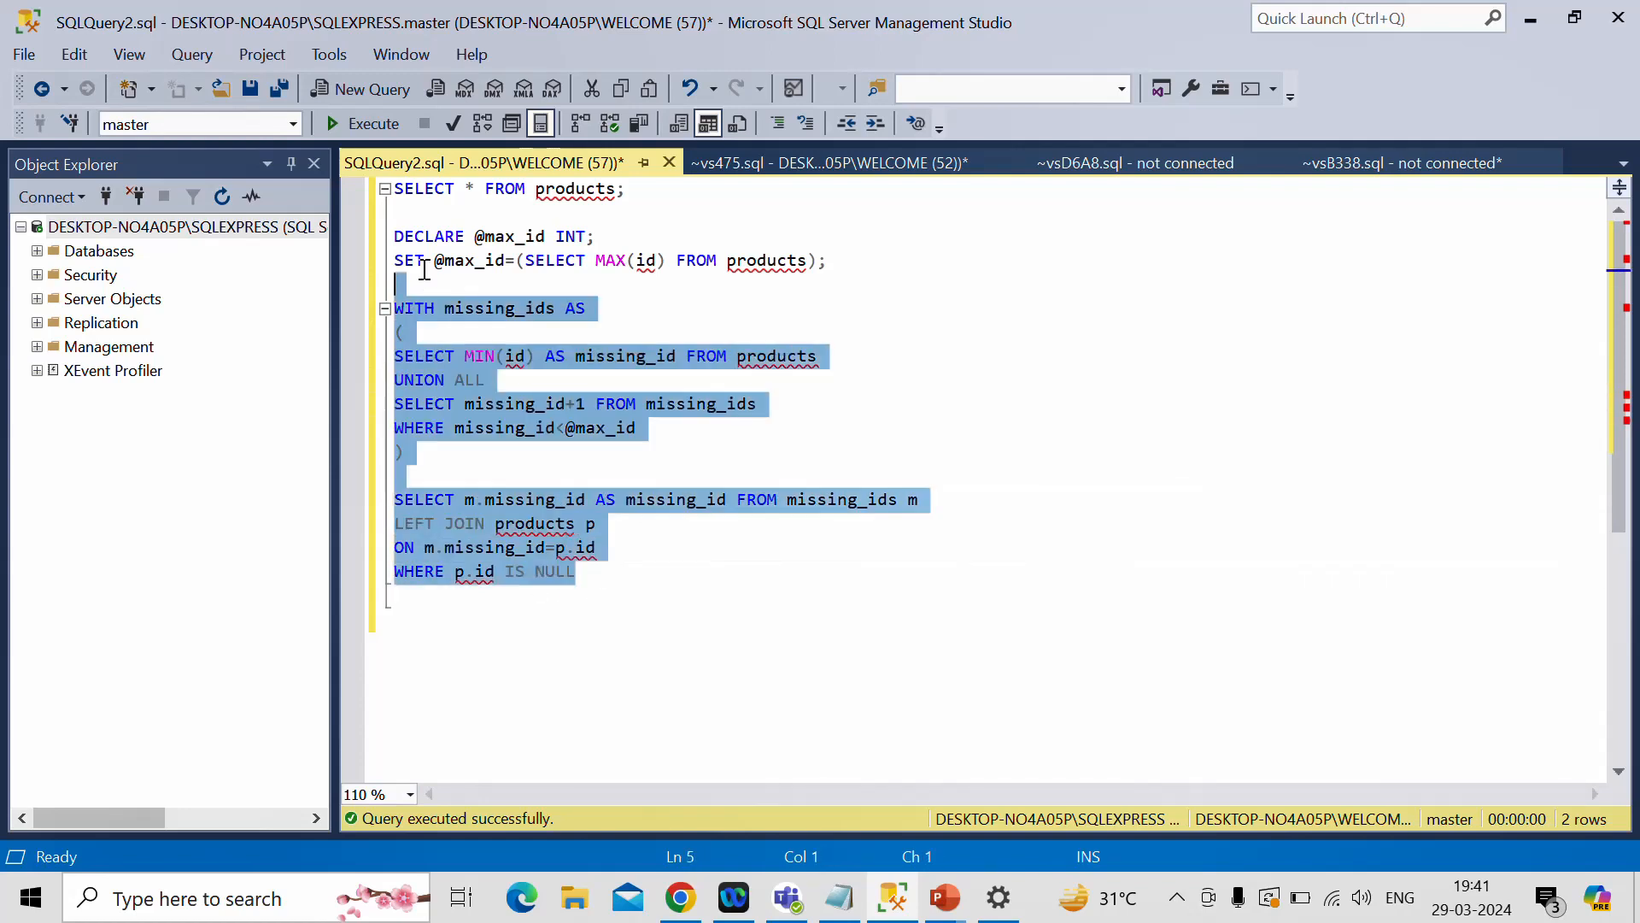
left_click(373, 123)
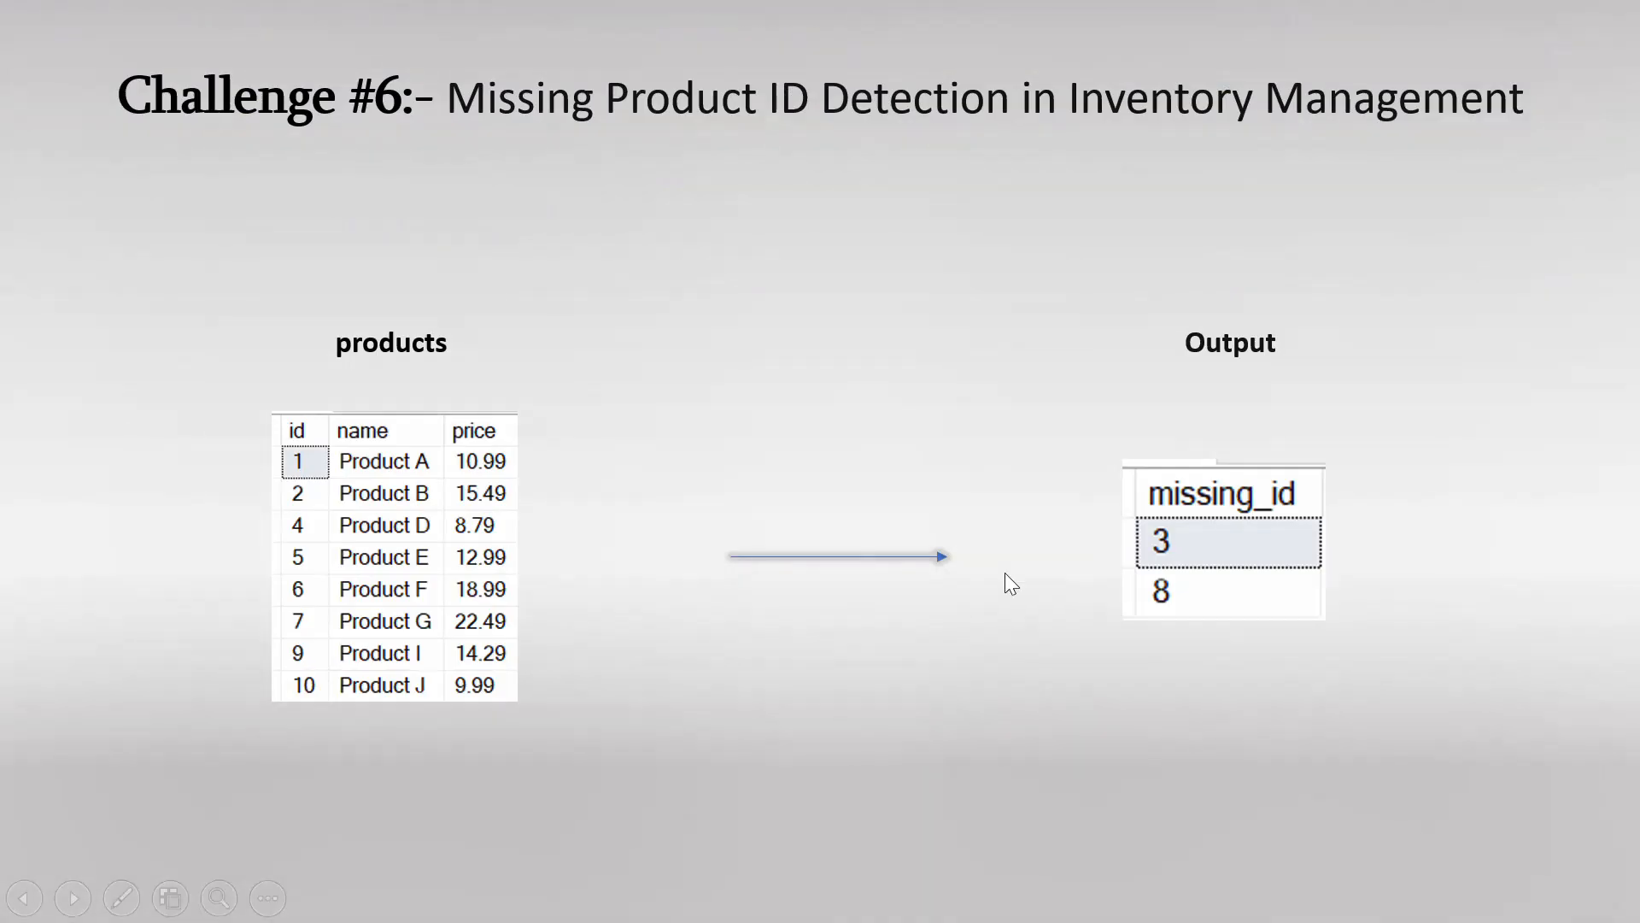
mouse_move(1179, 633)
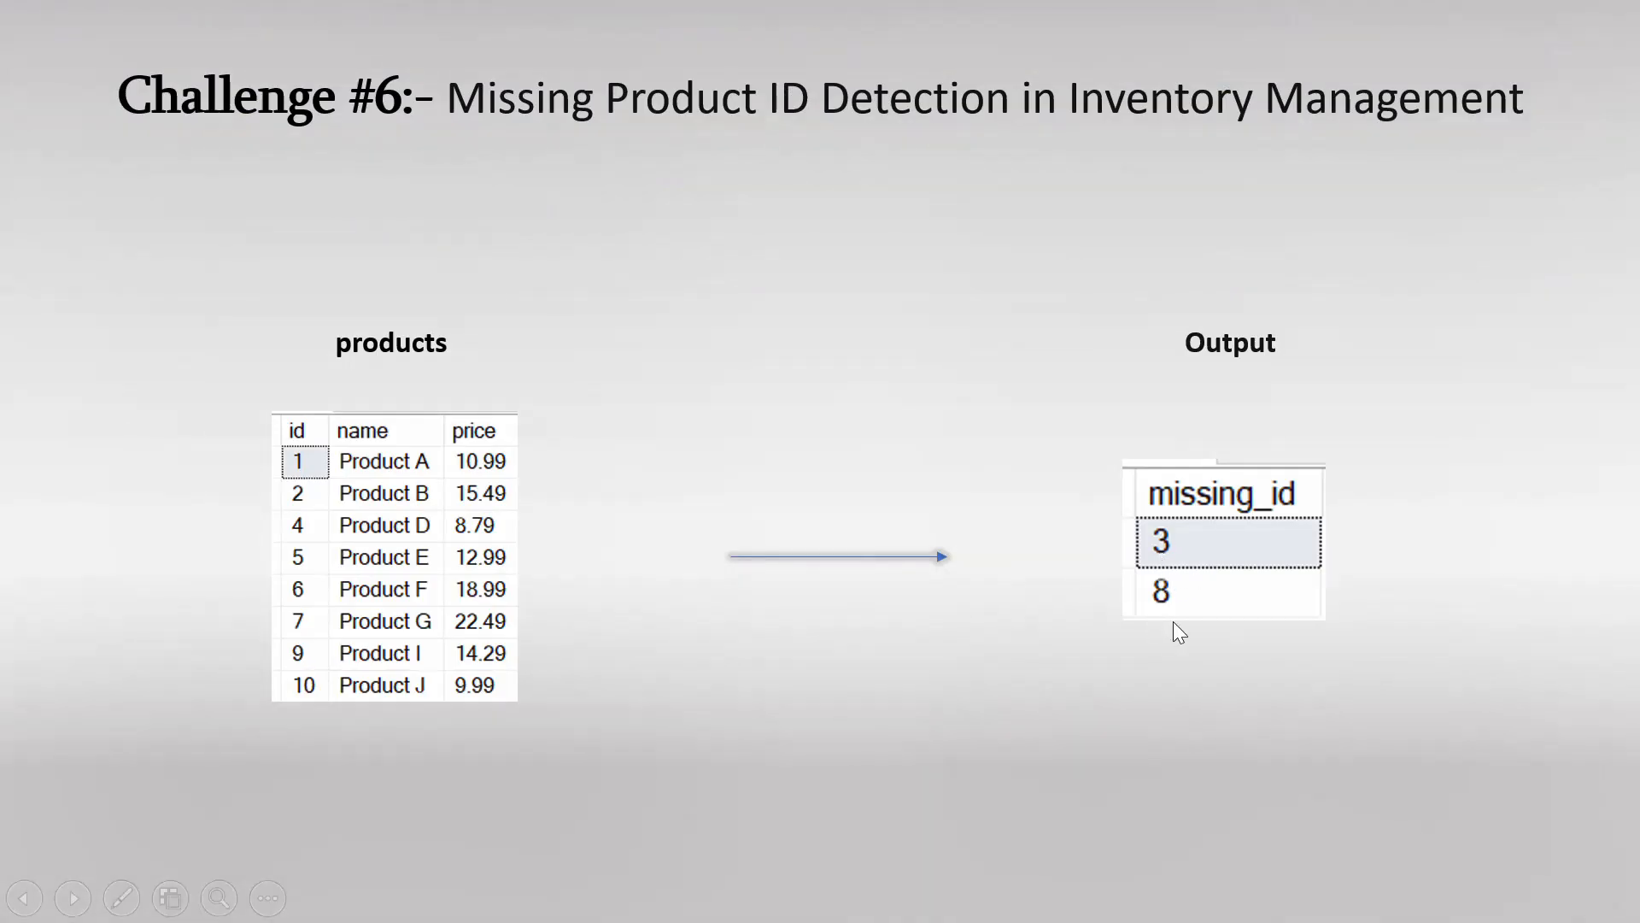
Advance the slideshow through the full-query slide to the closing thank-you slide
left_click(72, 897)
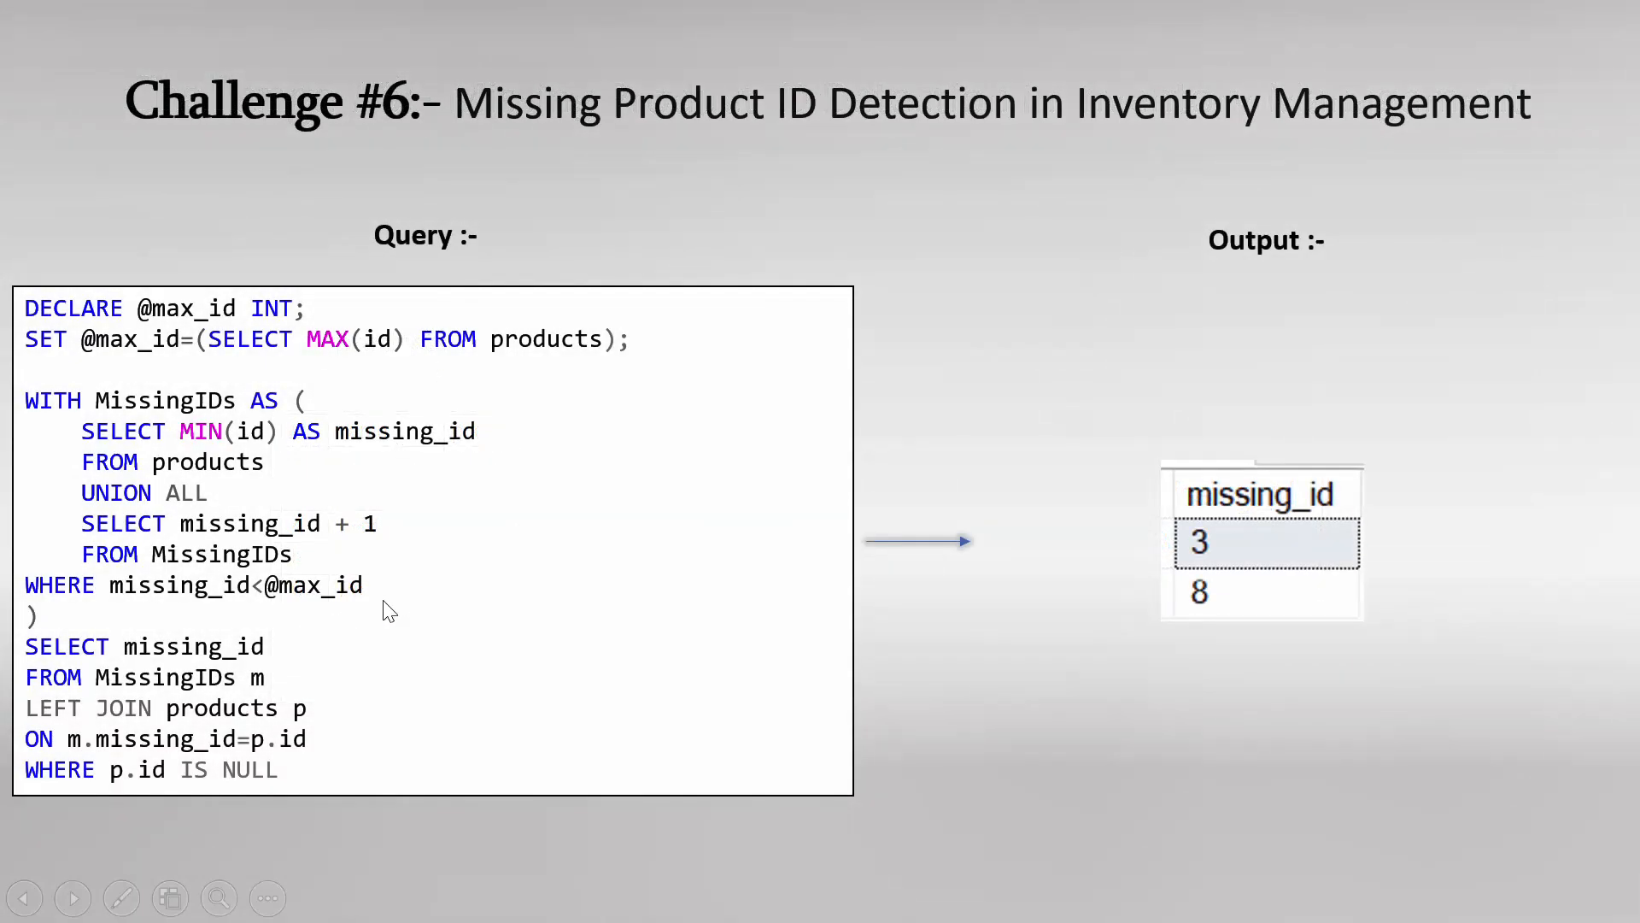
mouse_move(193, 352)
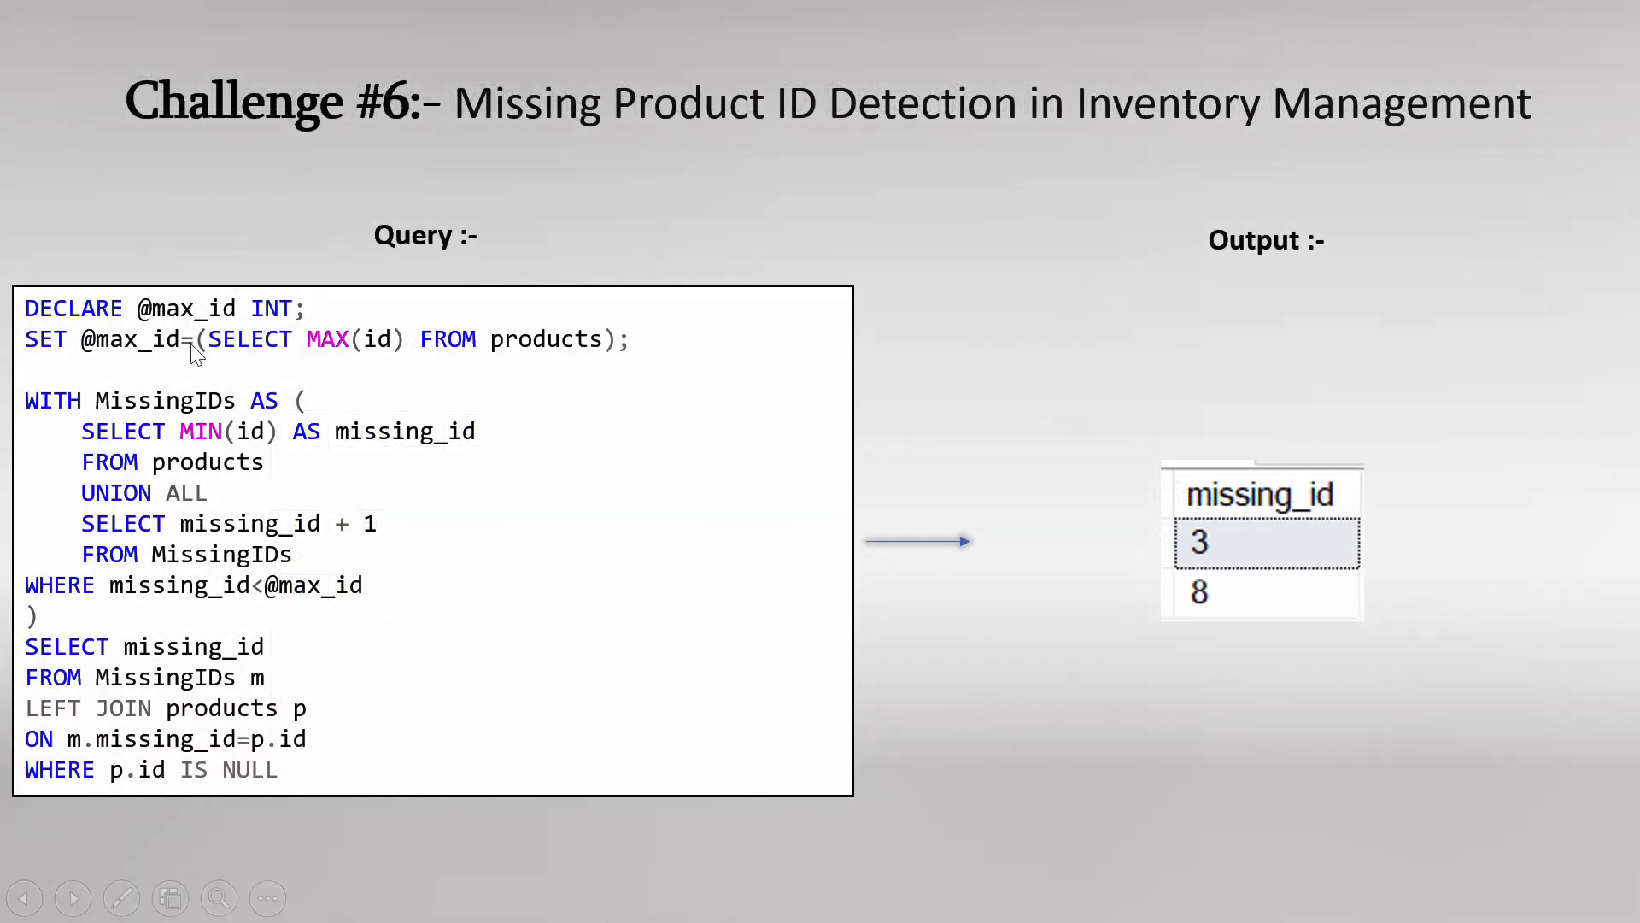
mouse_move(315, 357)
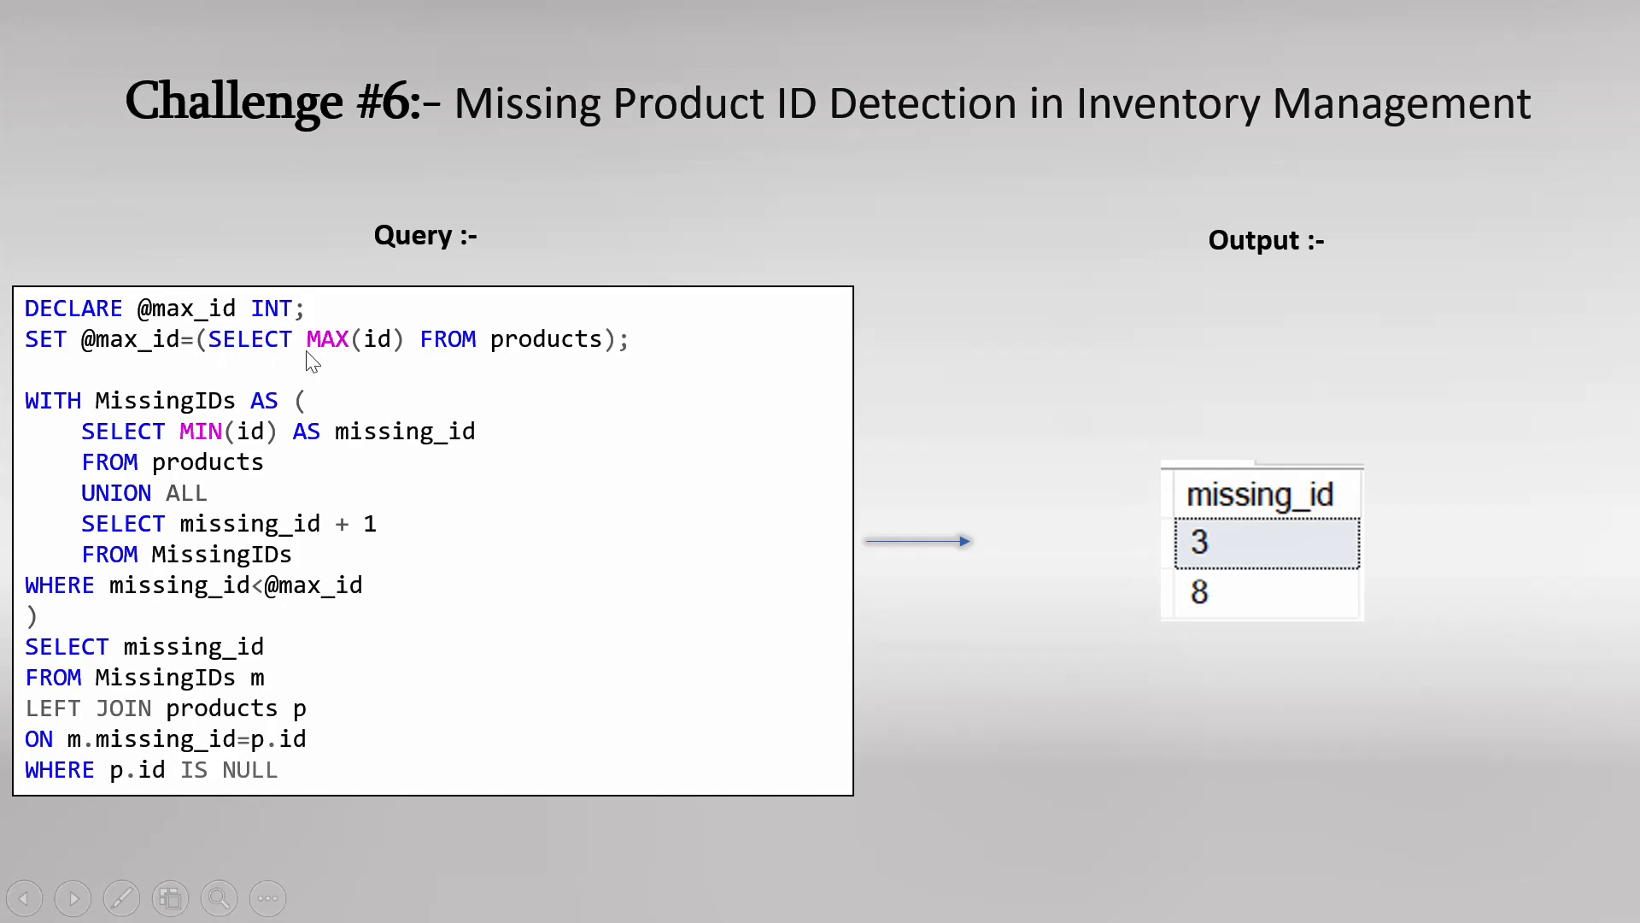
mouse_move(124, 420)
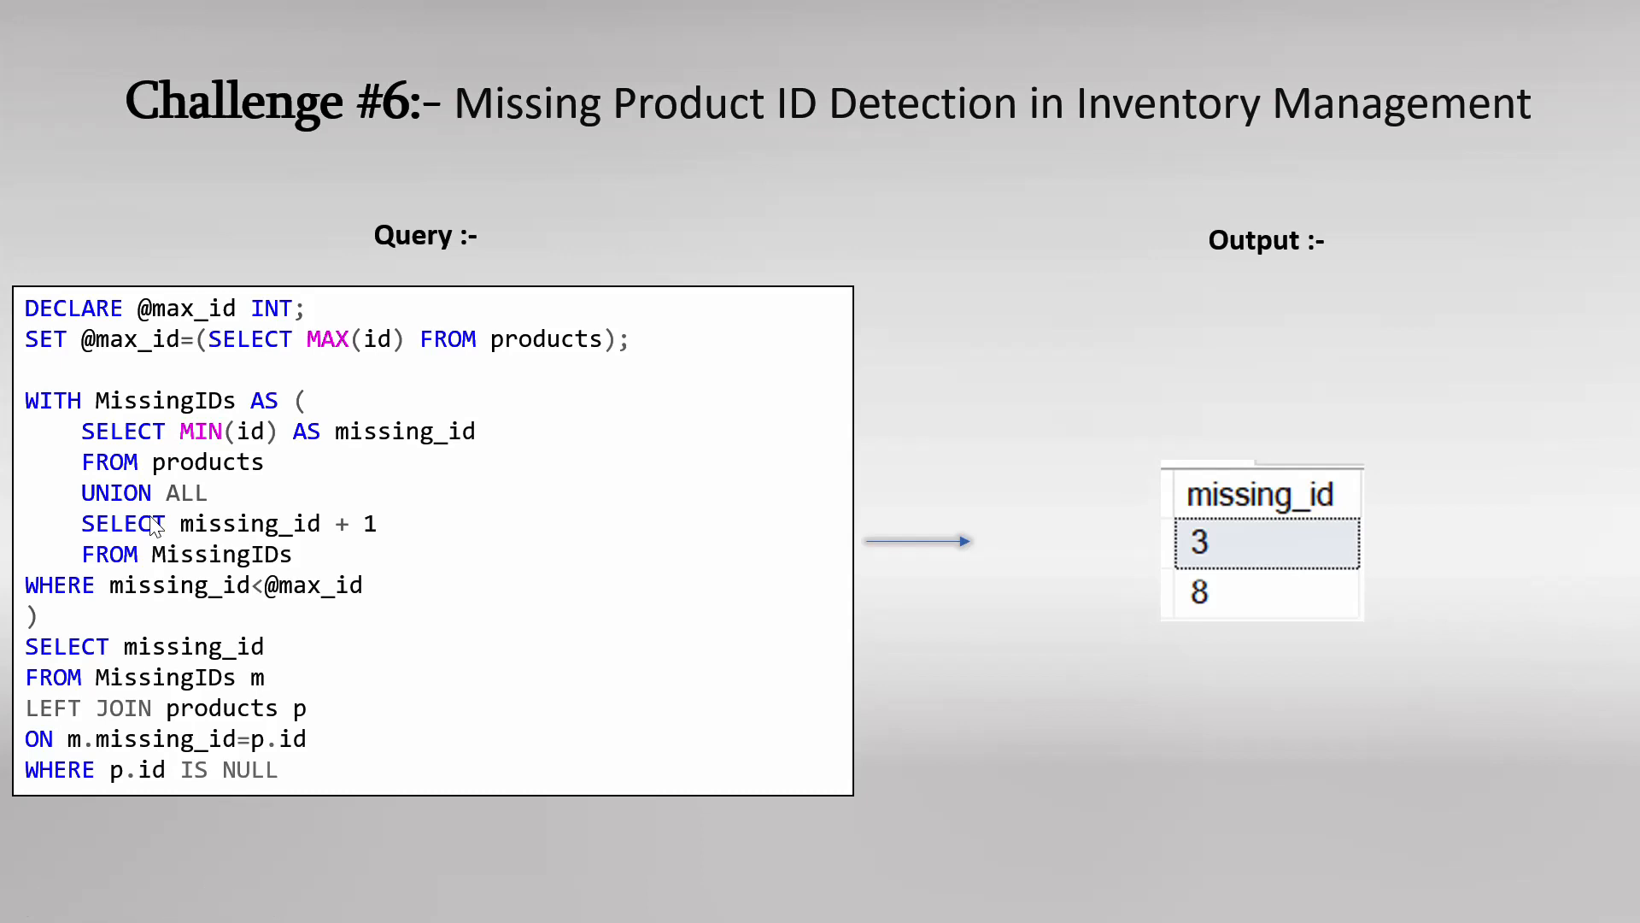
mouse_move(173, 825)
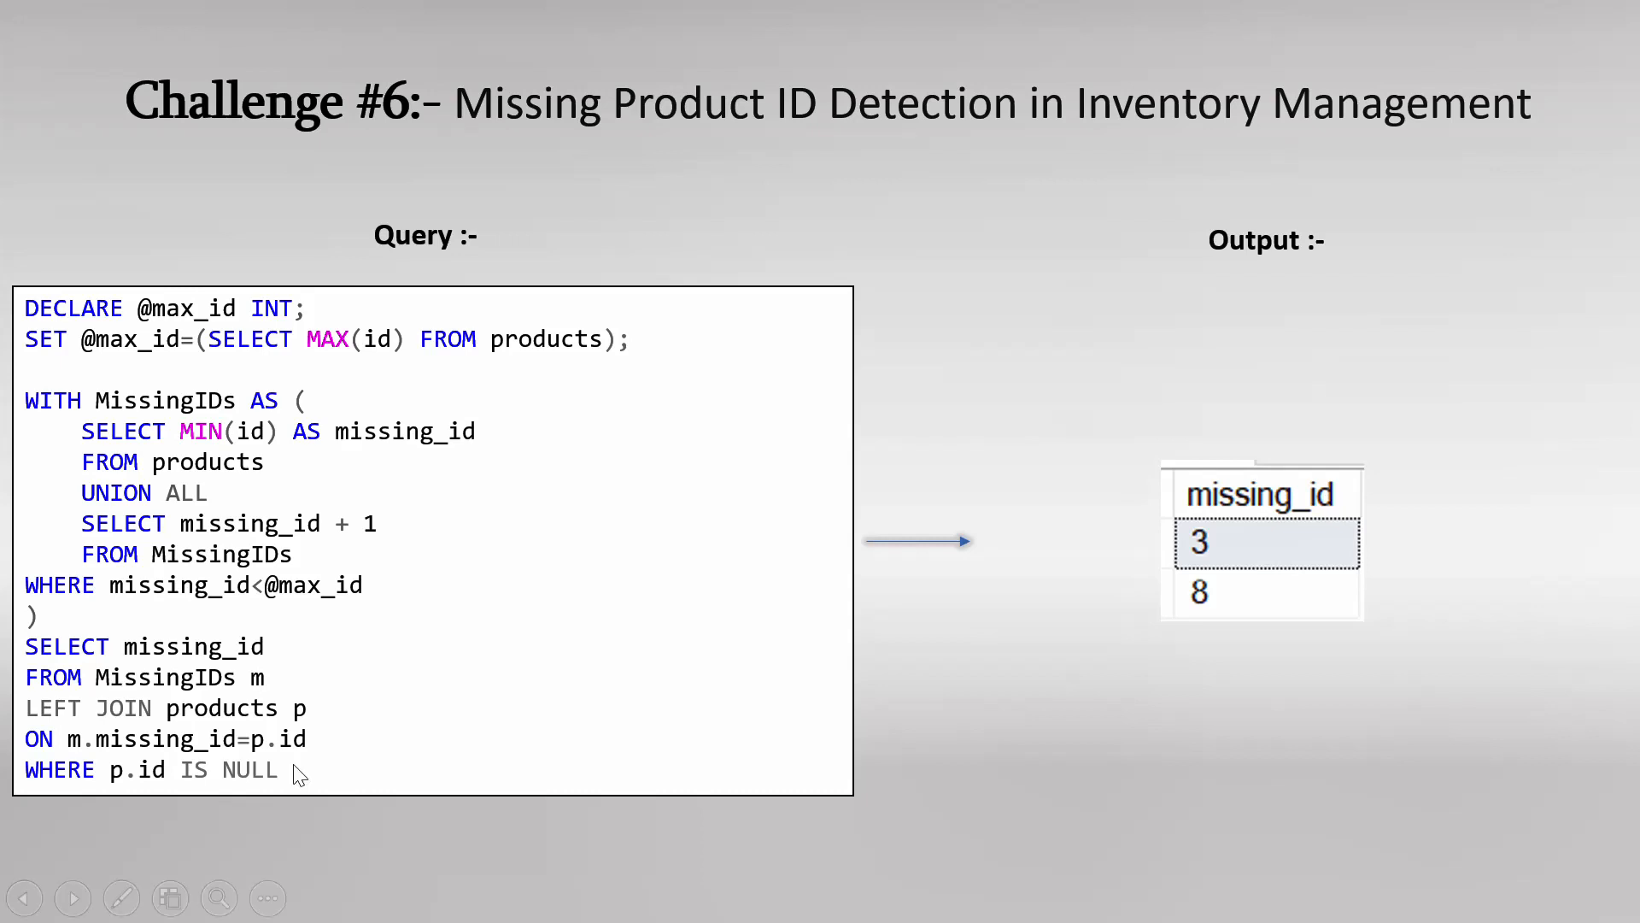
mouse_move(128, 733)
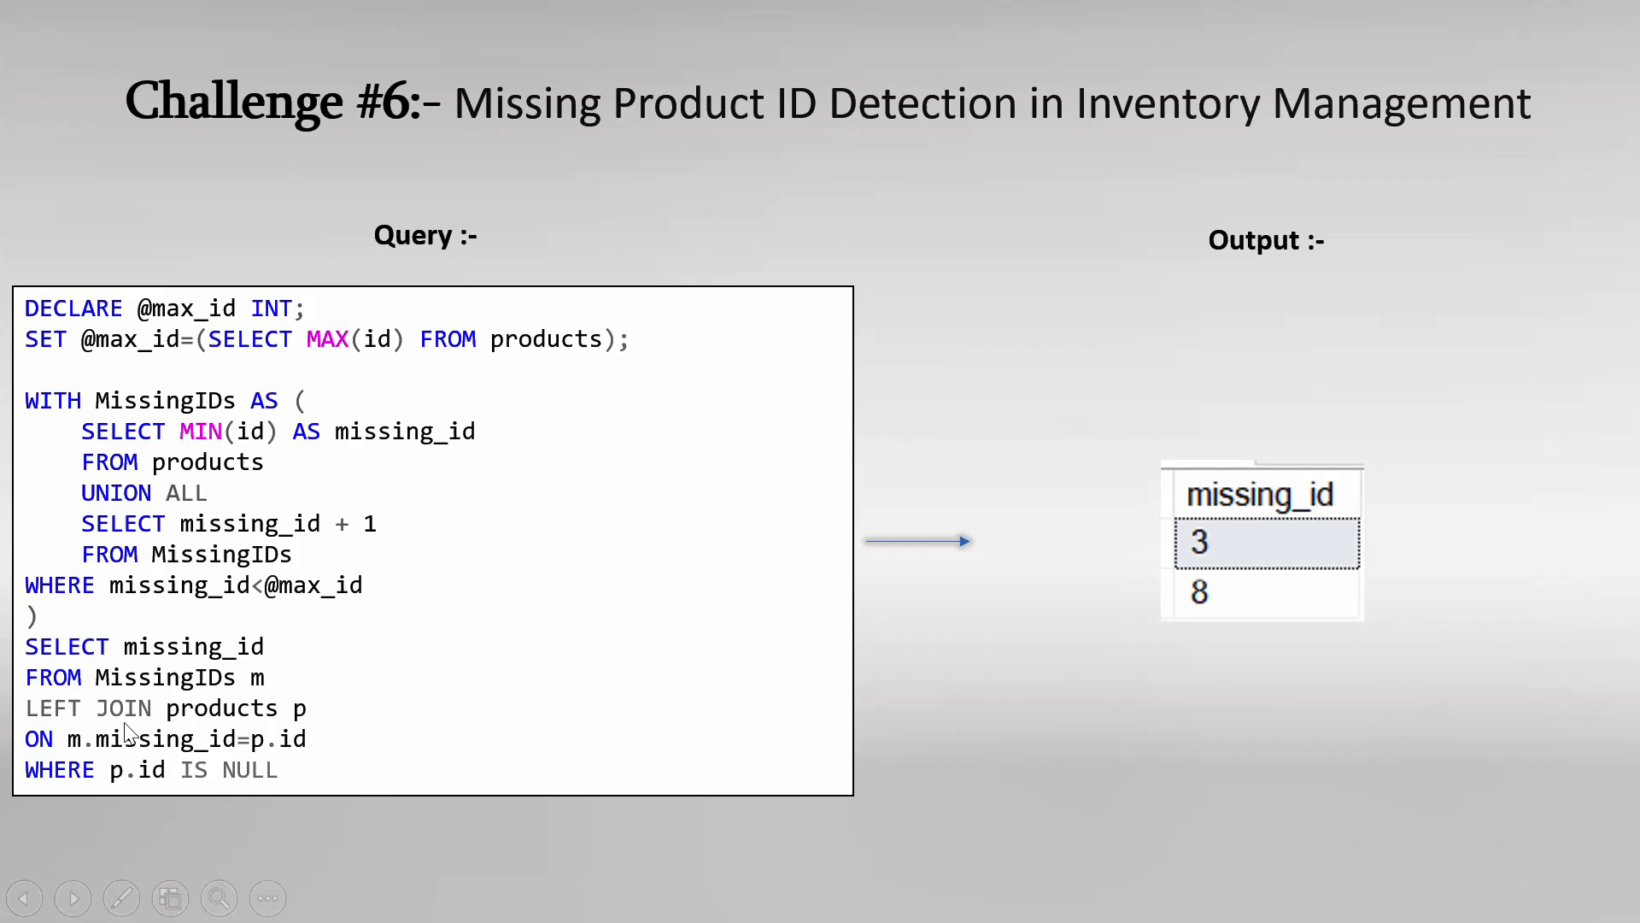
mouse_move(134, 786)
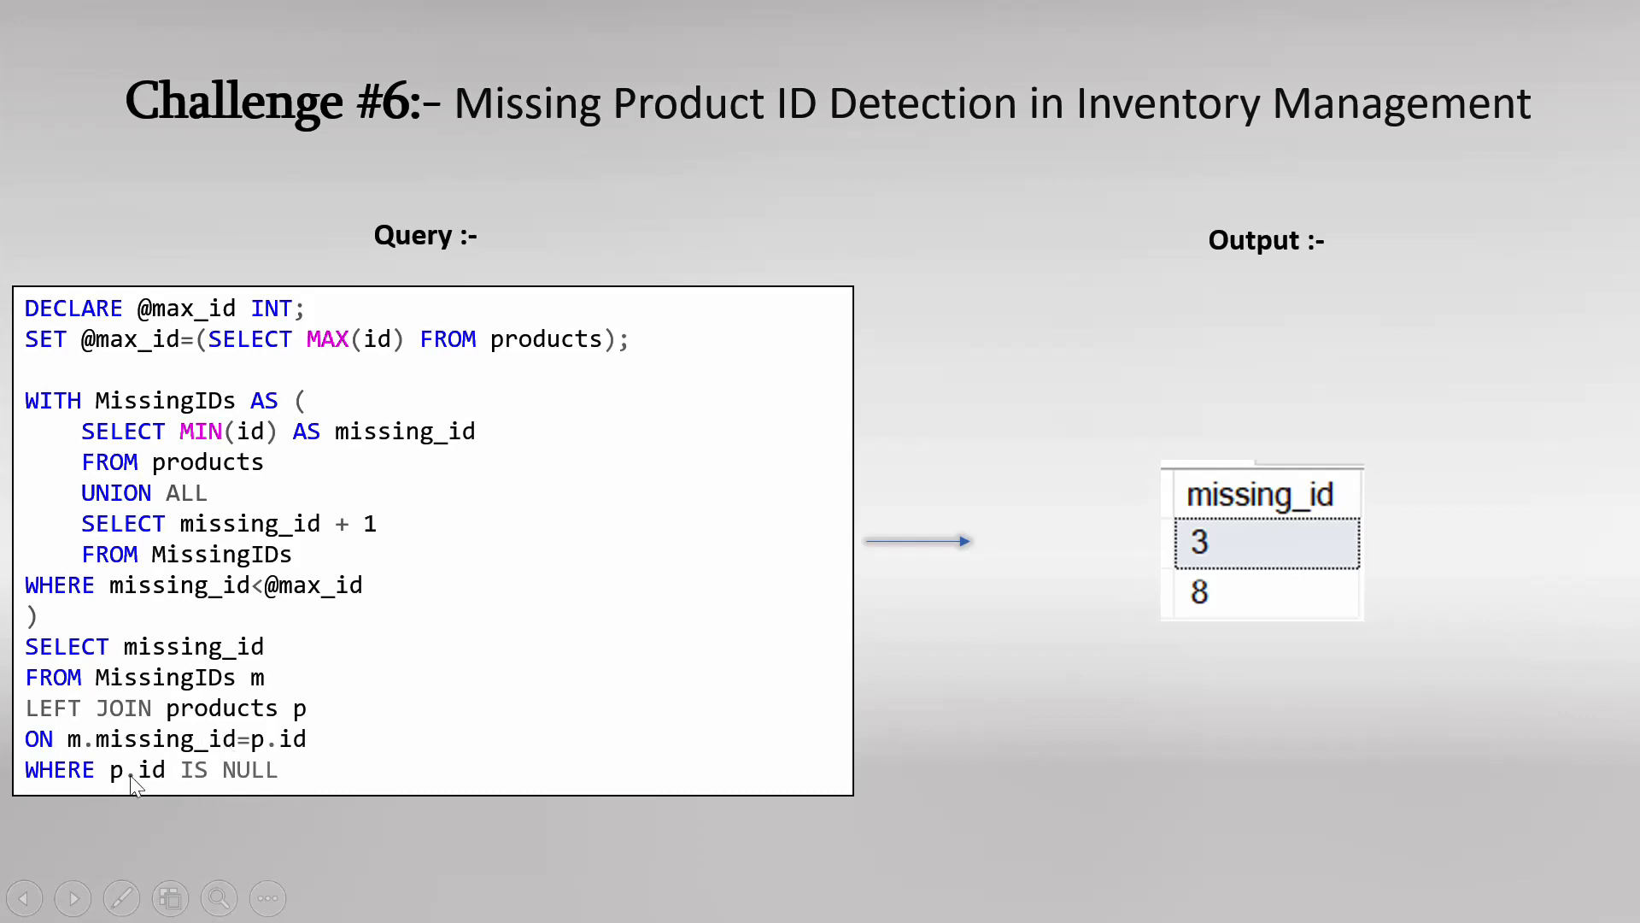
mouse_move(1339, 463)
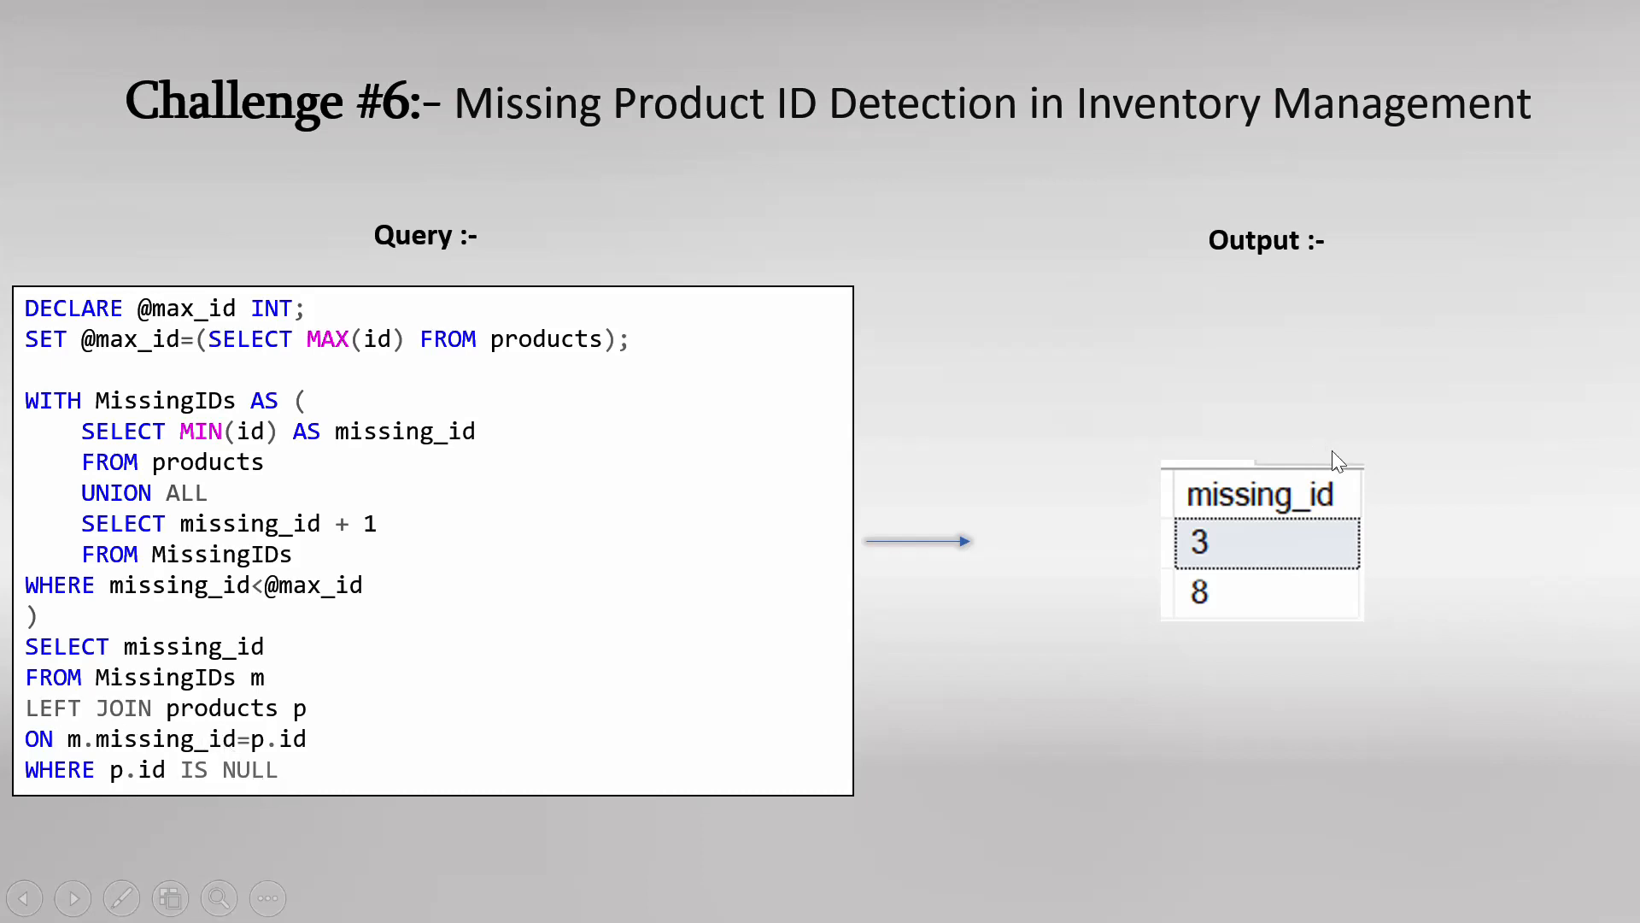
mouse_move(1181, 623)
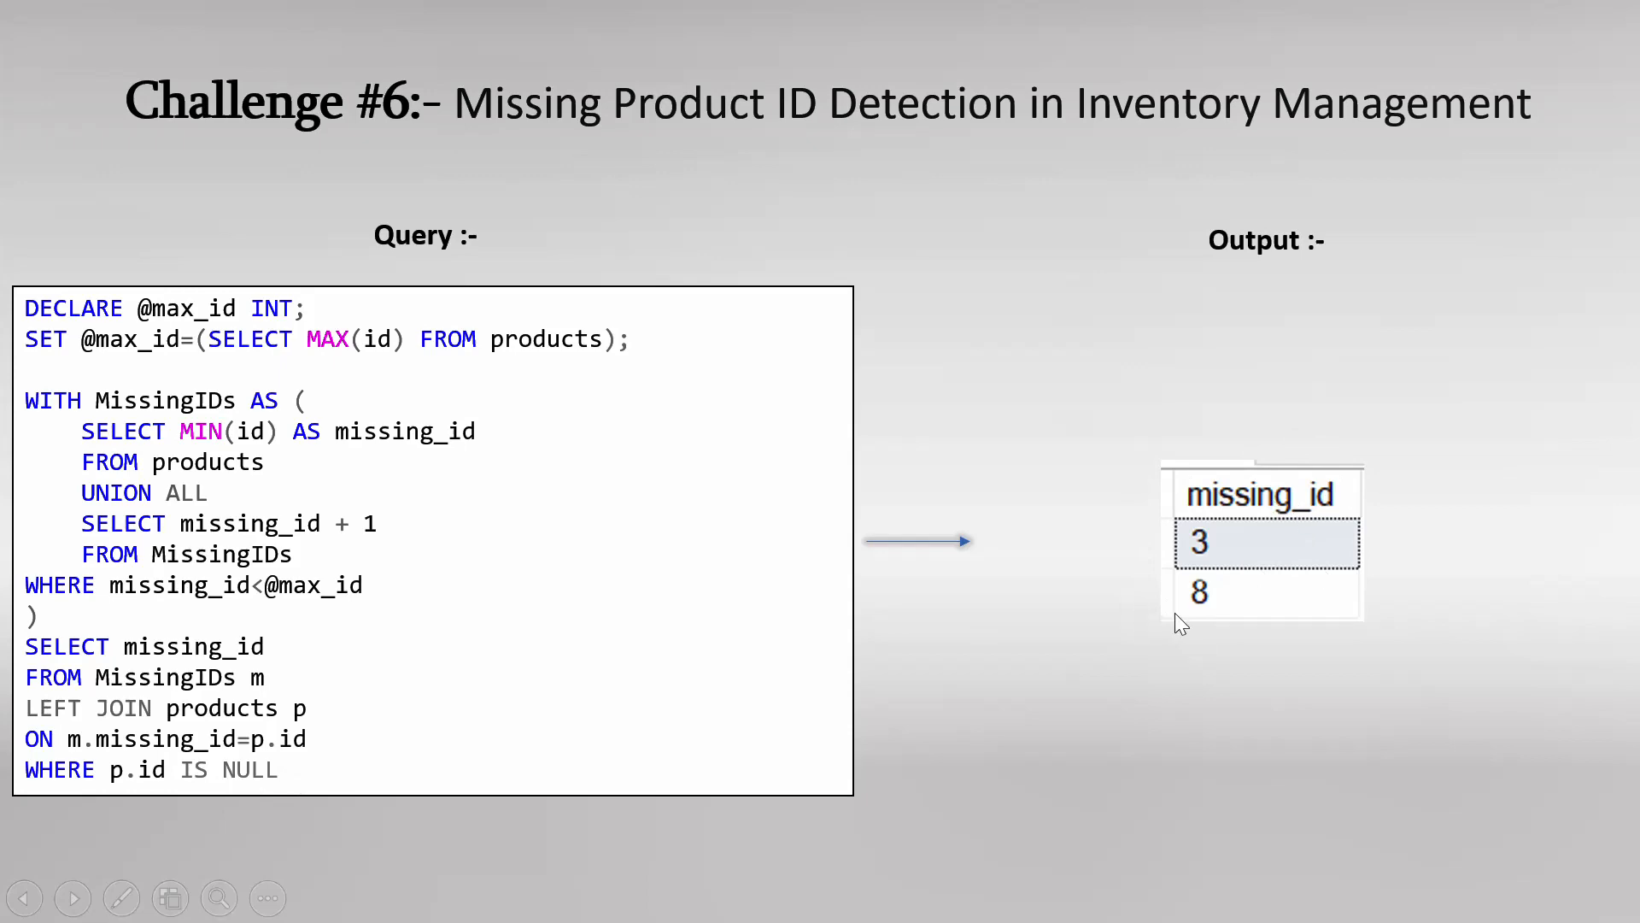
mouse_move(954, 639)
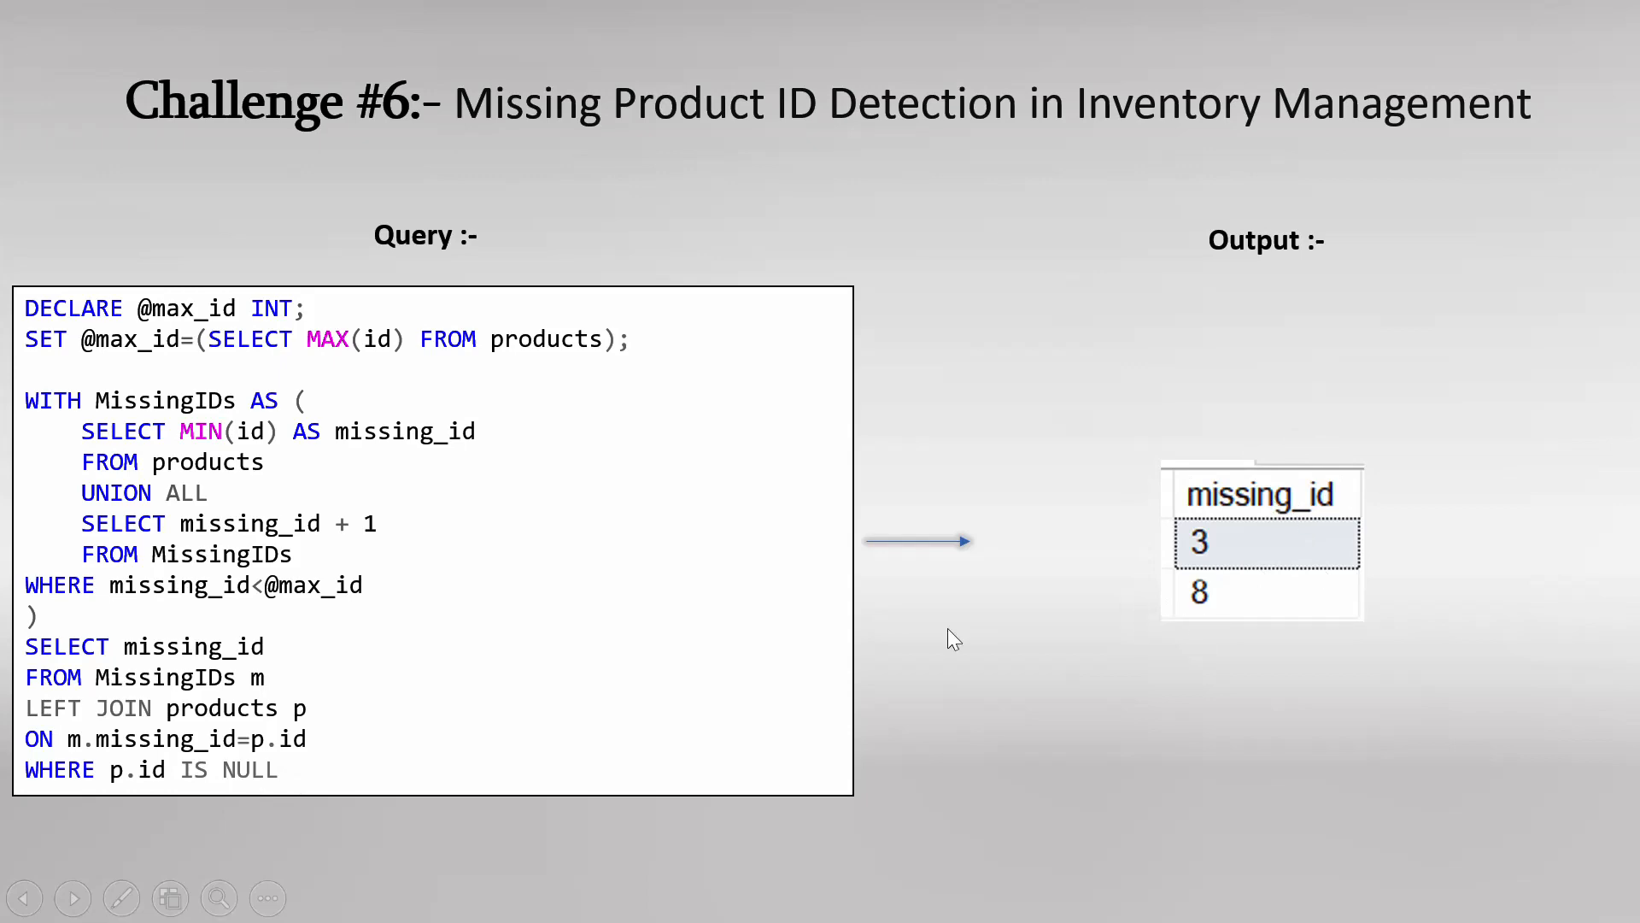
left_click(72, 897)
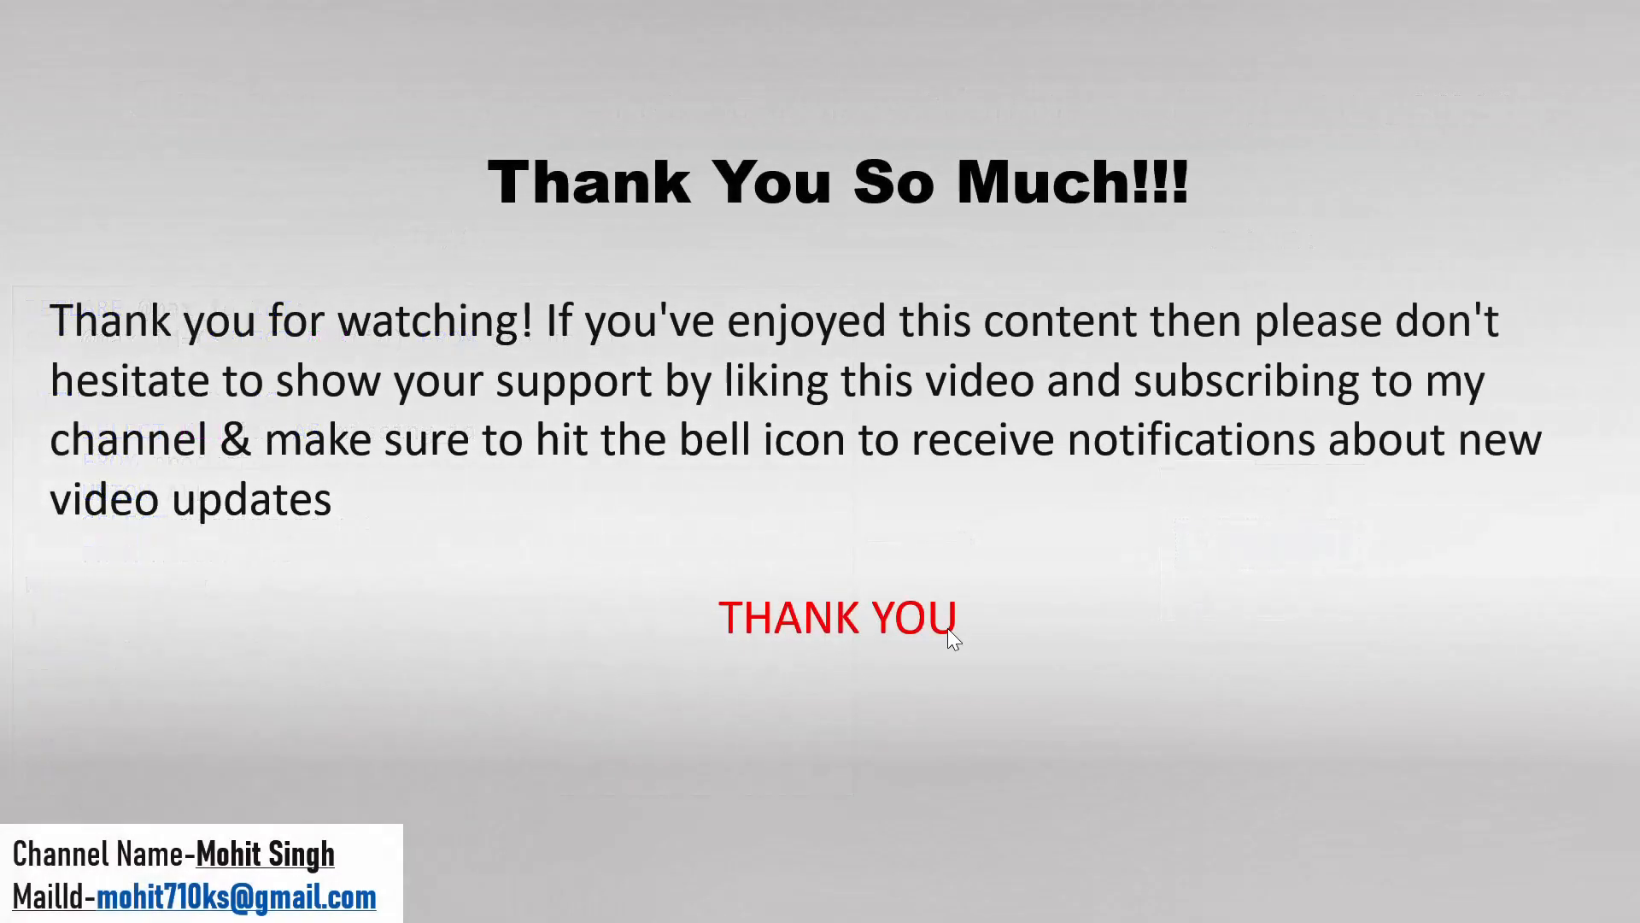